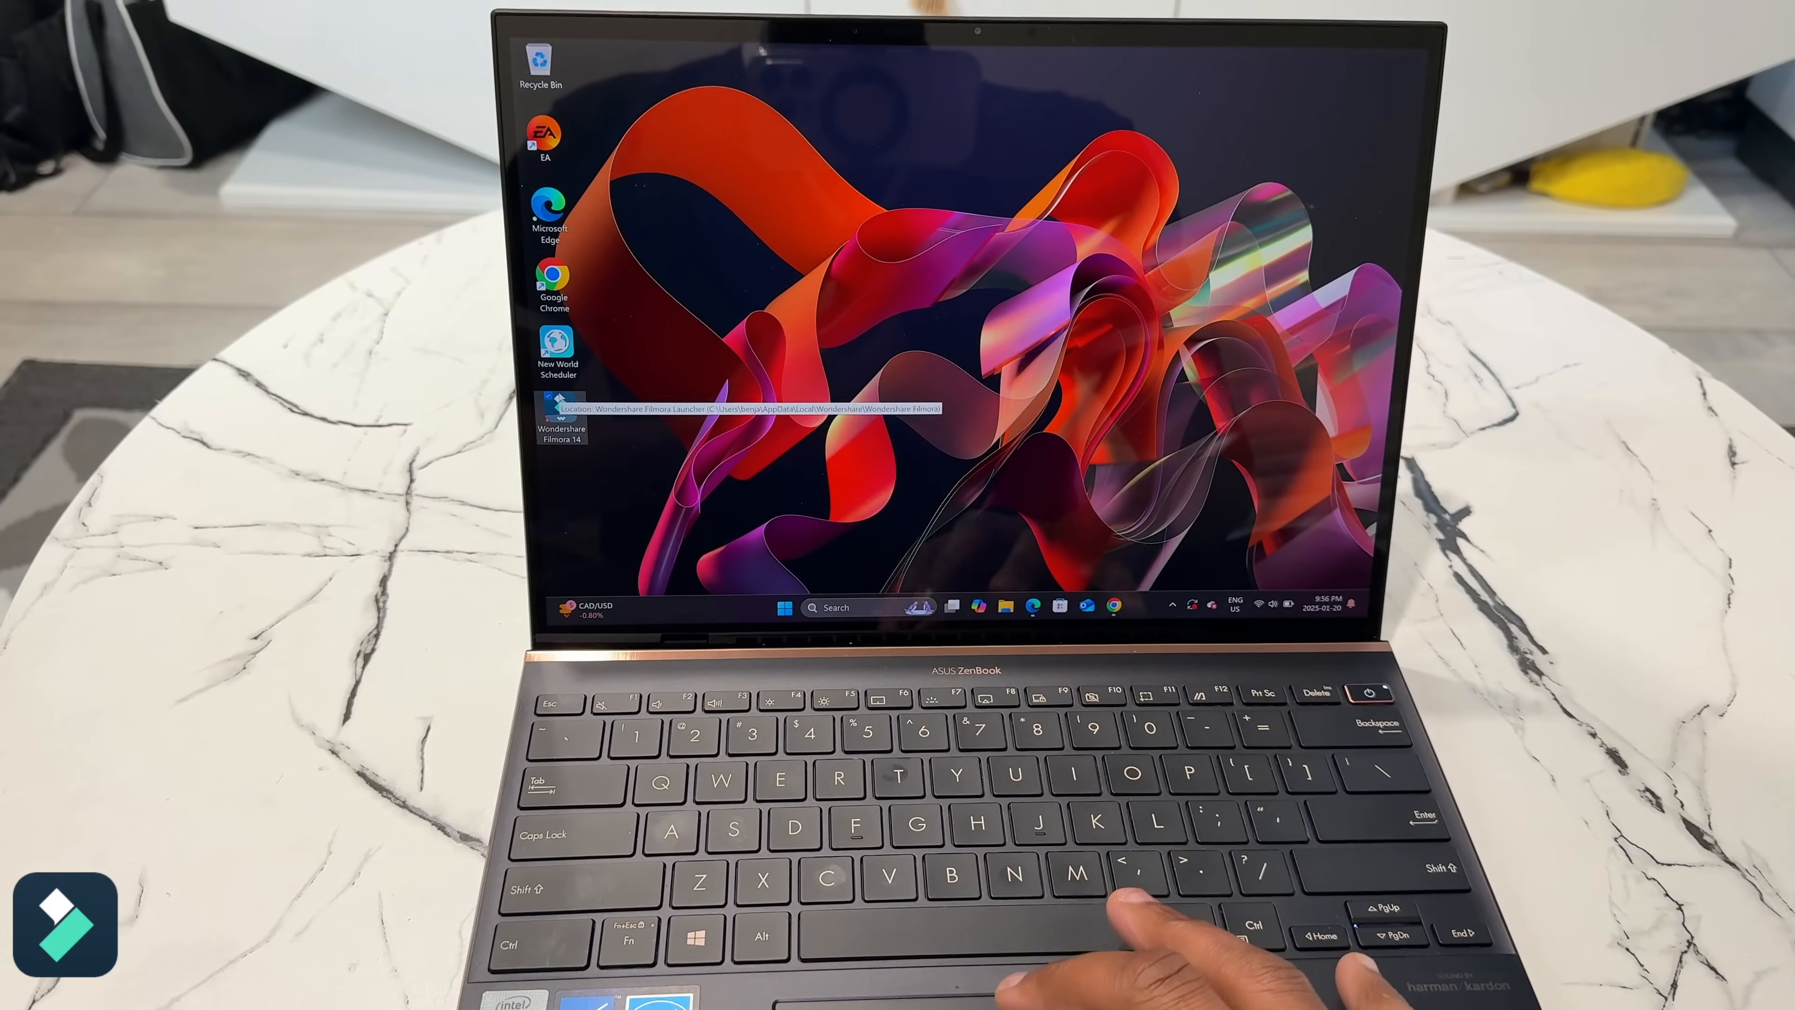
# Launch Wondershare Filmora 14 and browse the Toolbox list of AI tools.
pyautogui.doubleClick(557, 424)
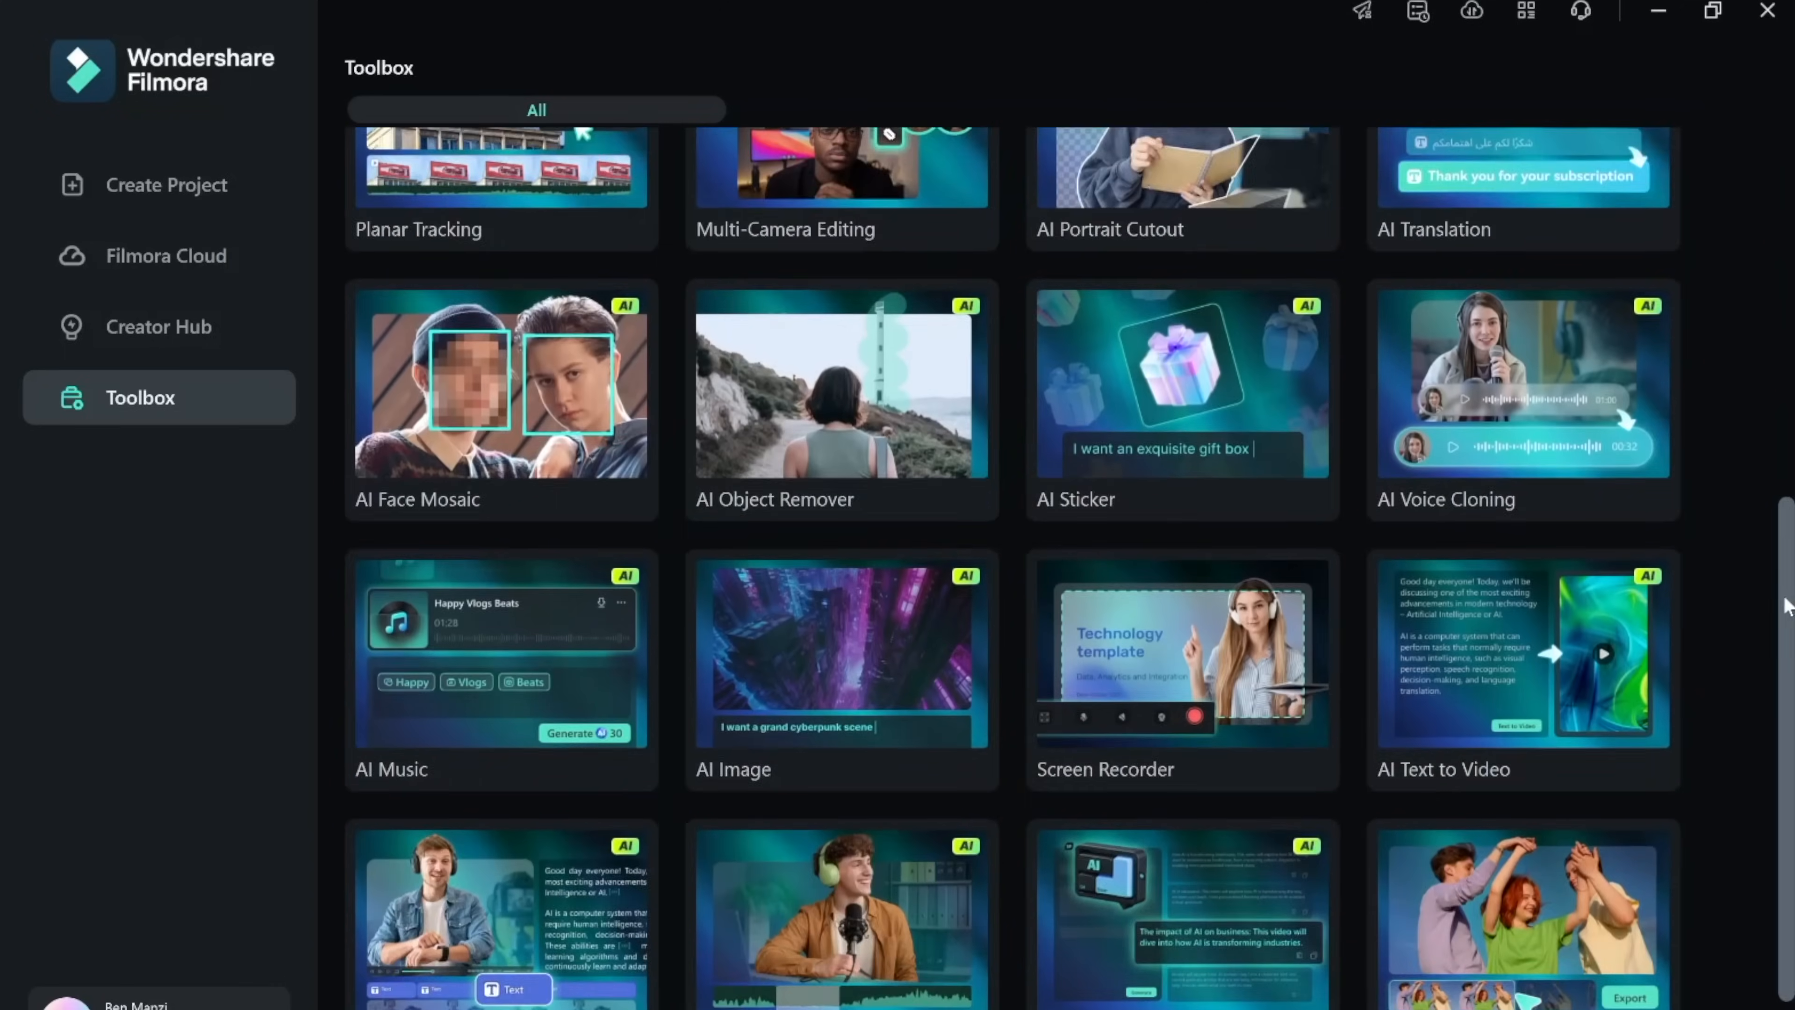
pyautogui.scroll(-3)
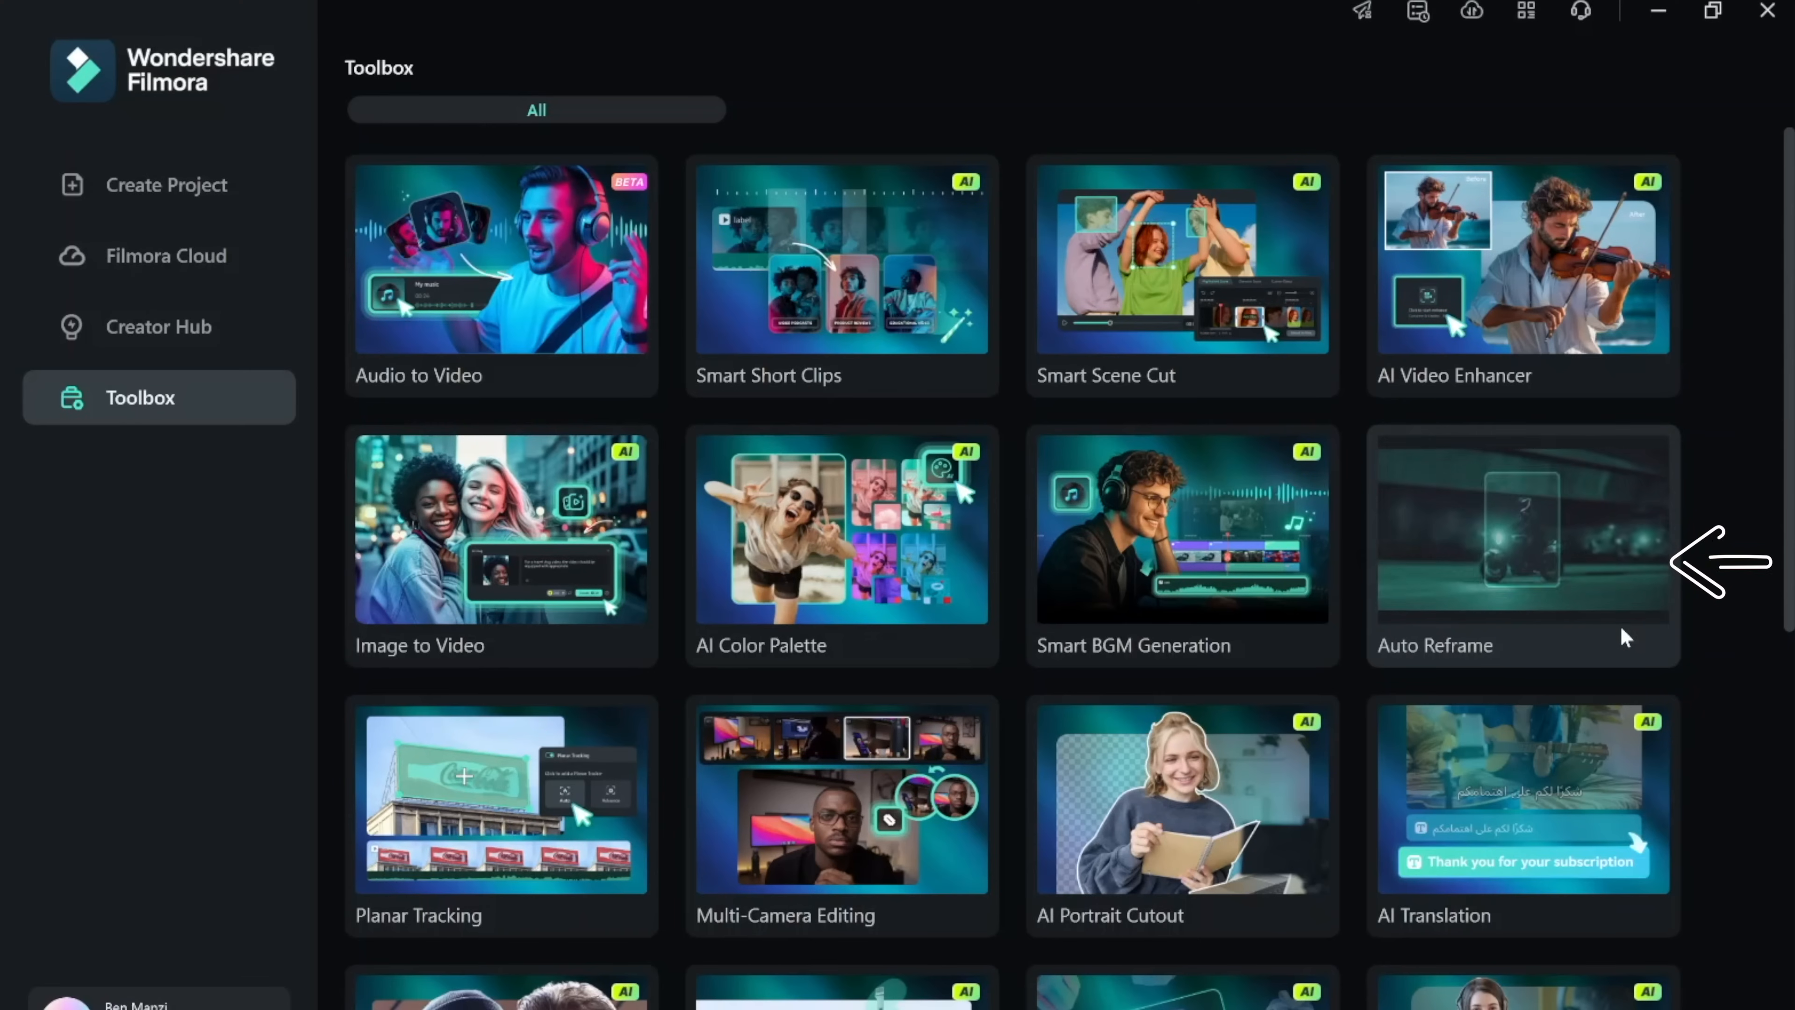
# Reframe the clip to a 9:16 aspect ratio with Auto Reframe.
pyautogui.click(1521, 527)
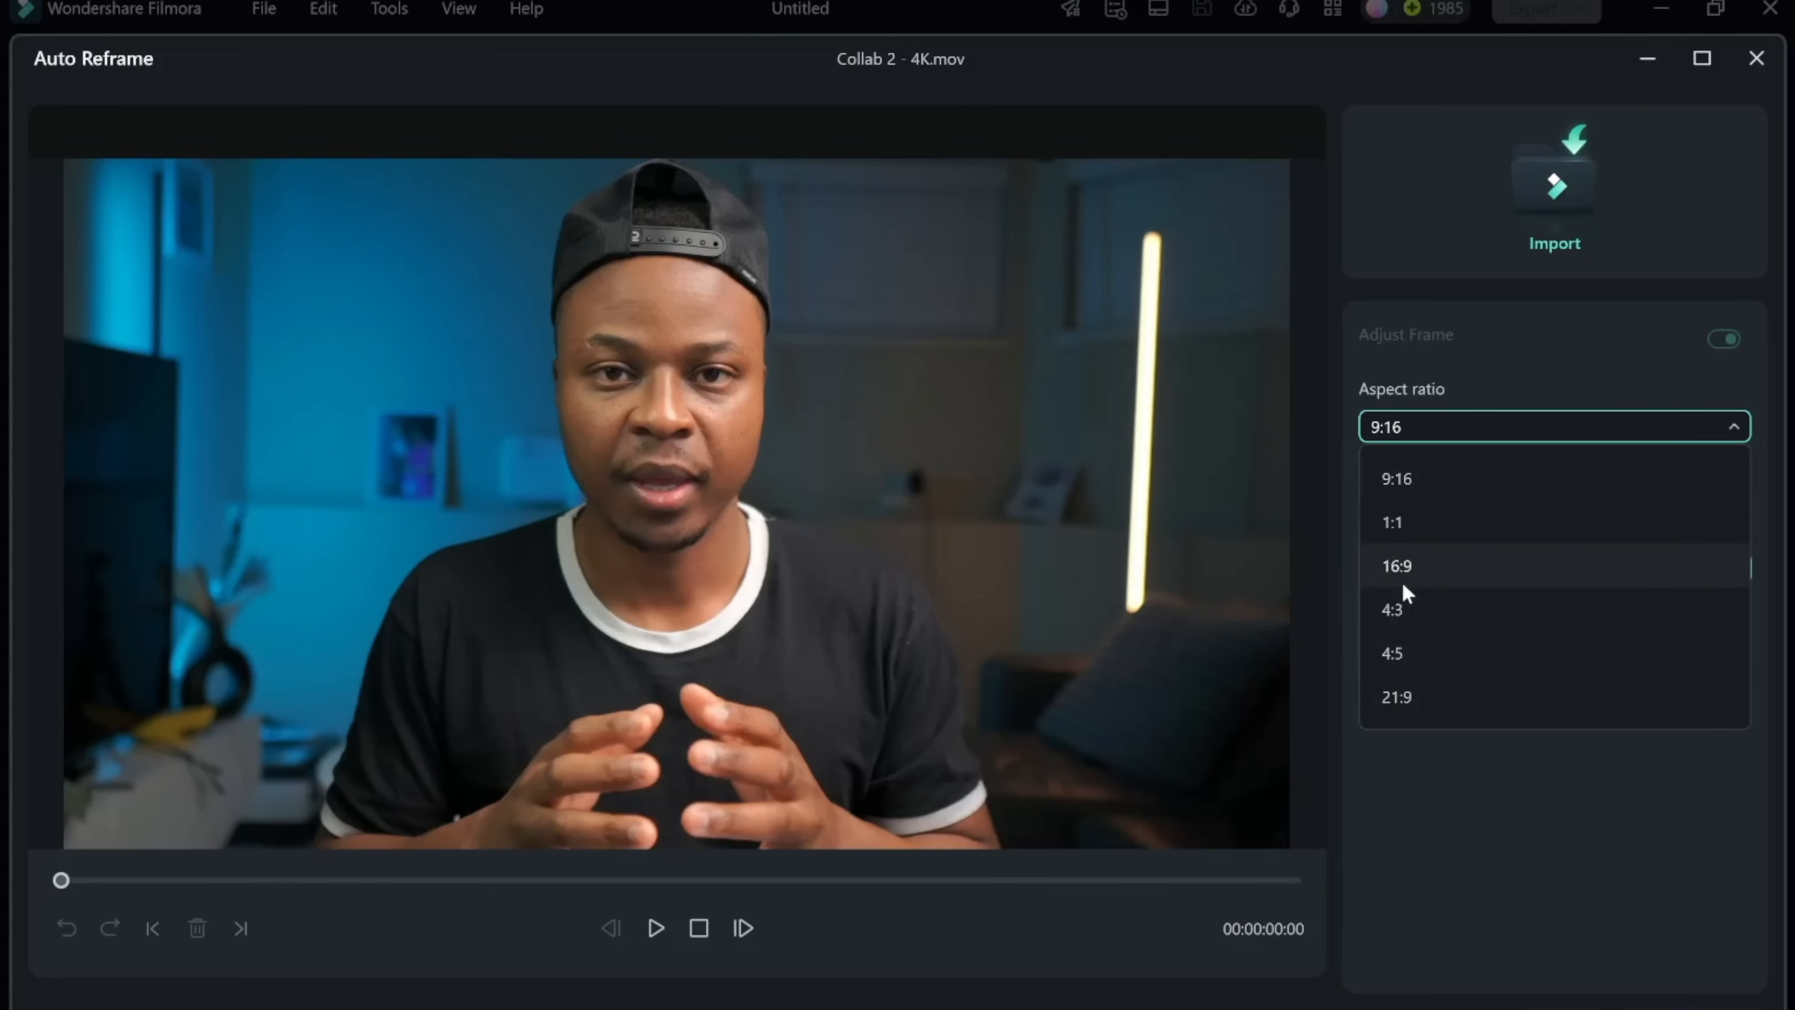
pyautogui.click(1397, 479)
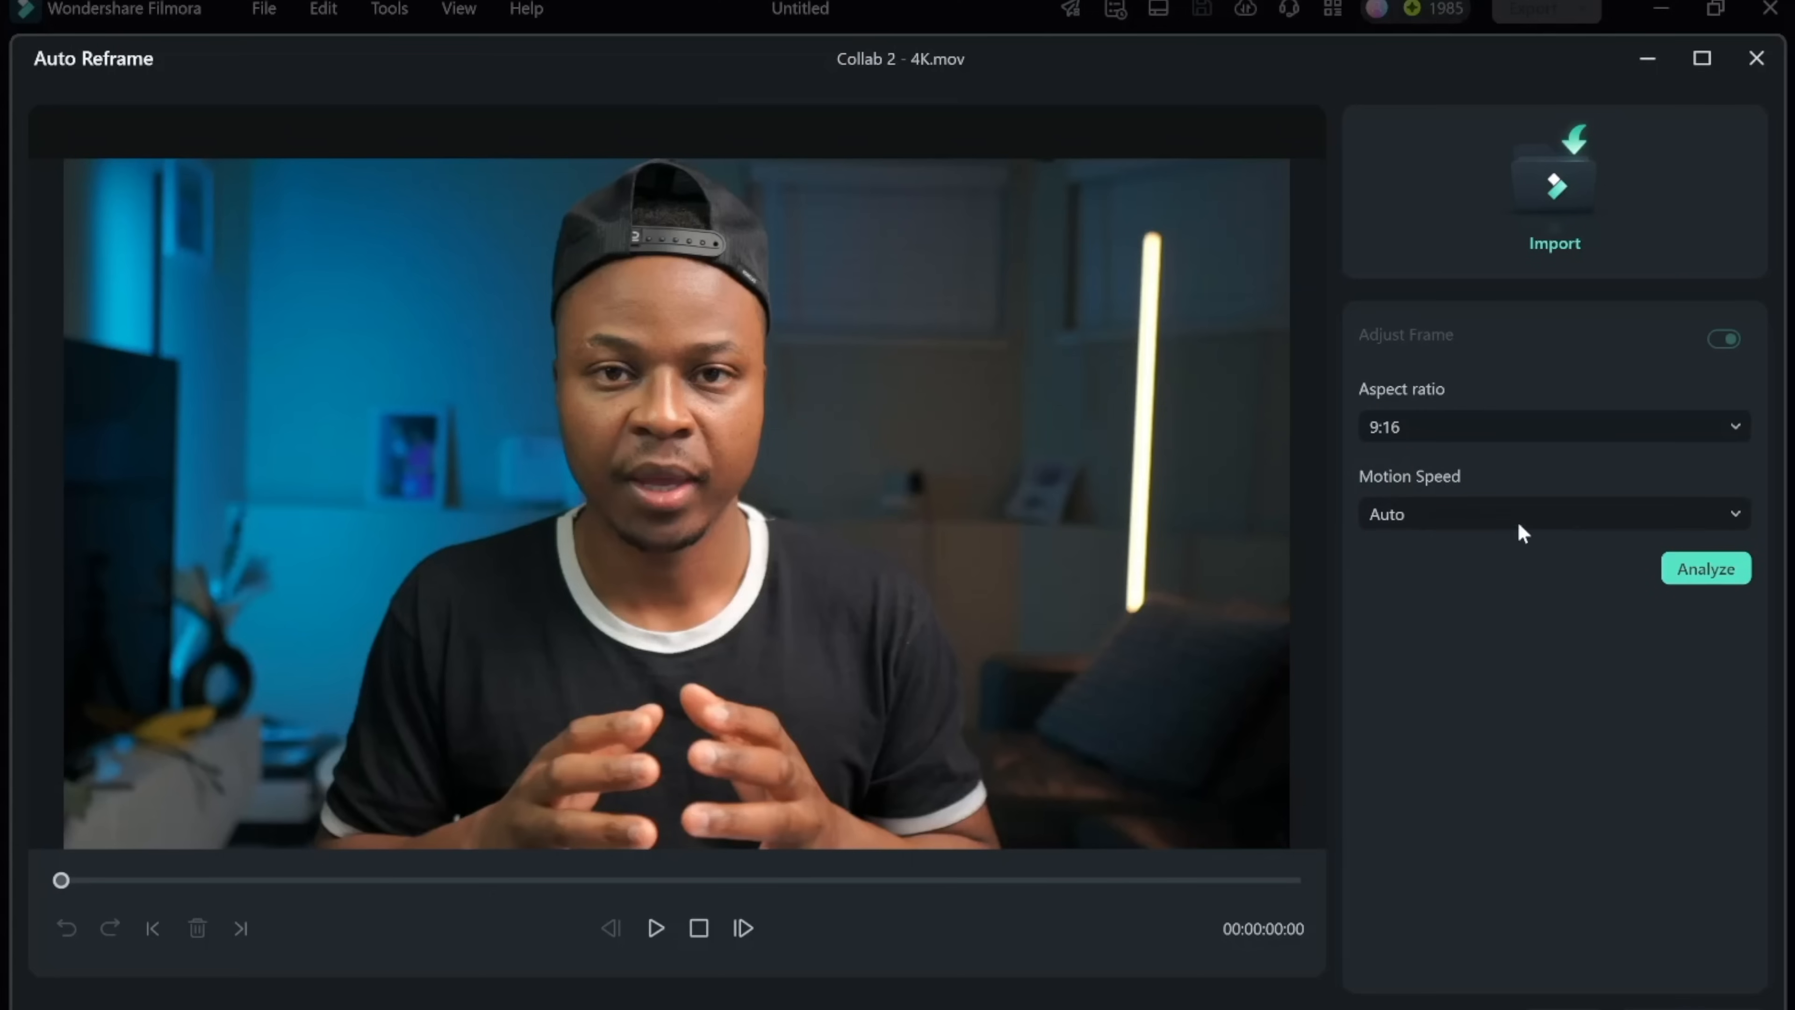
pyautogui.click(1705, 568)
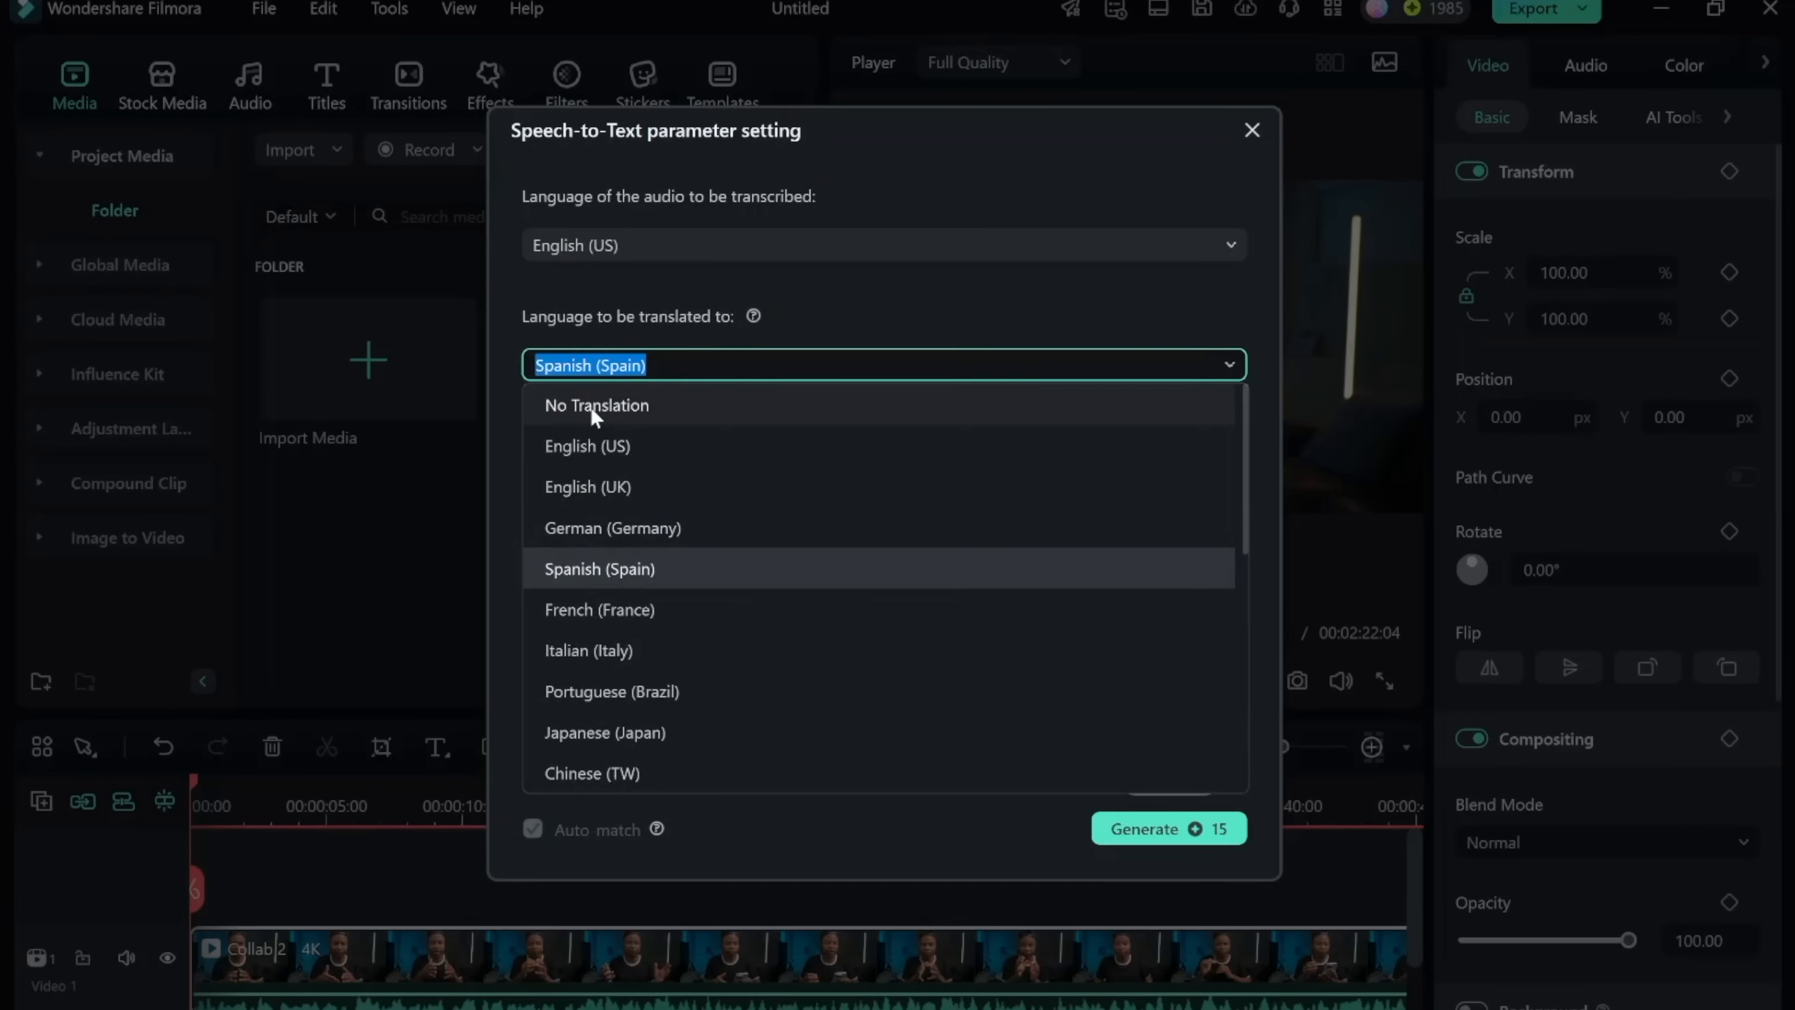
# Transcribe English (US) audio with Speech-to-Text set to No Translation.
pyautogui.click(596, 404)
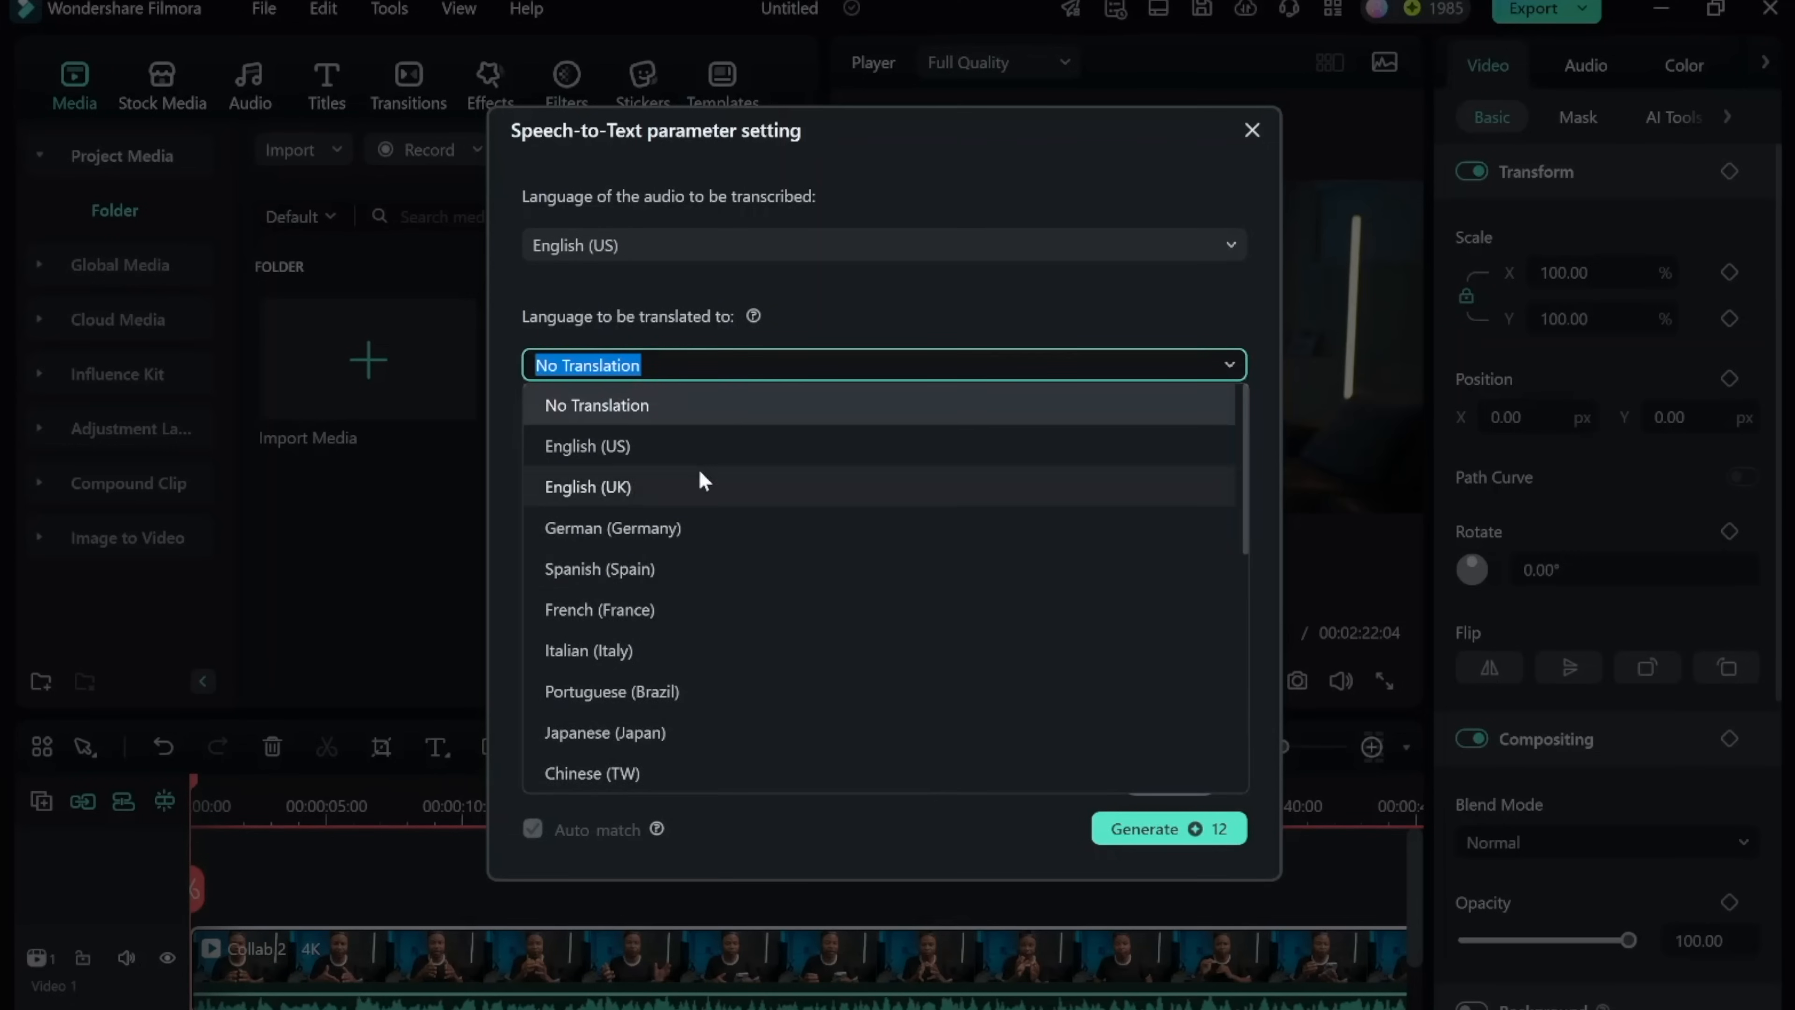
pyautogui.click(1167, 827)
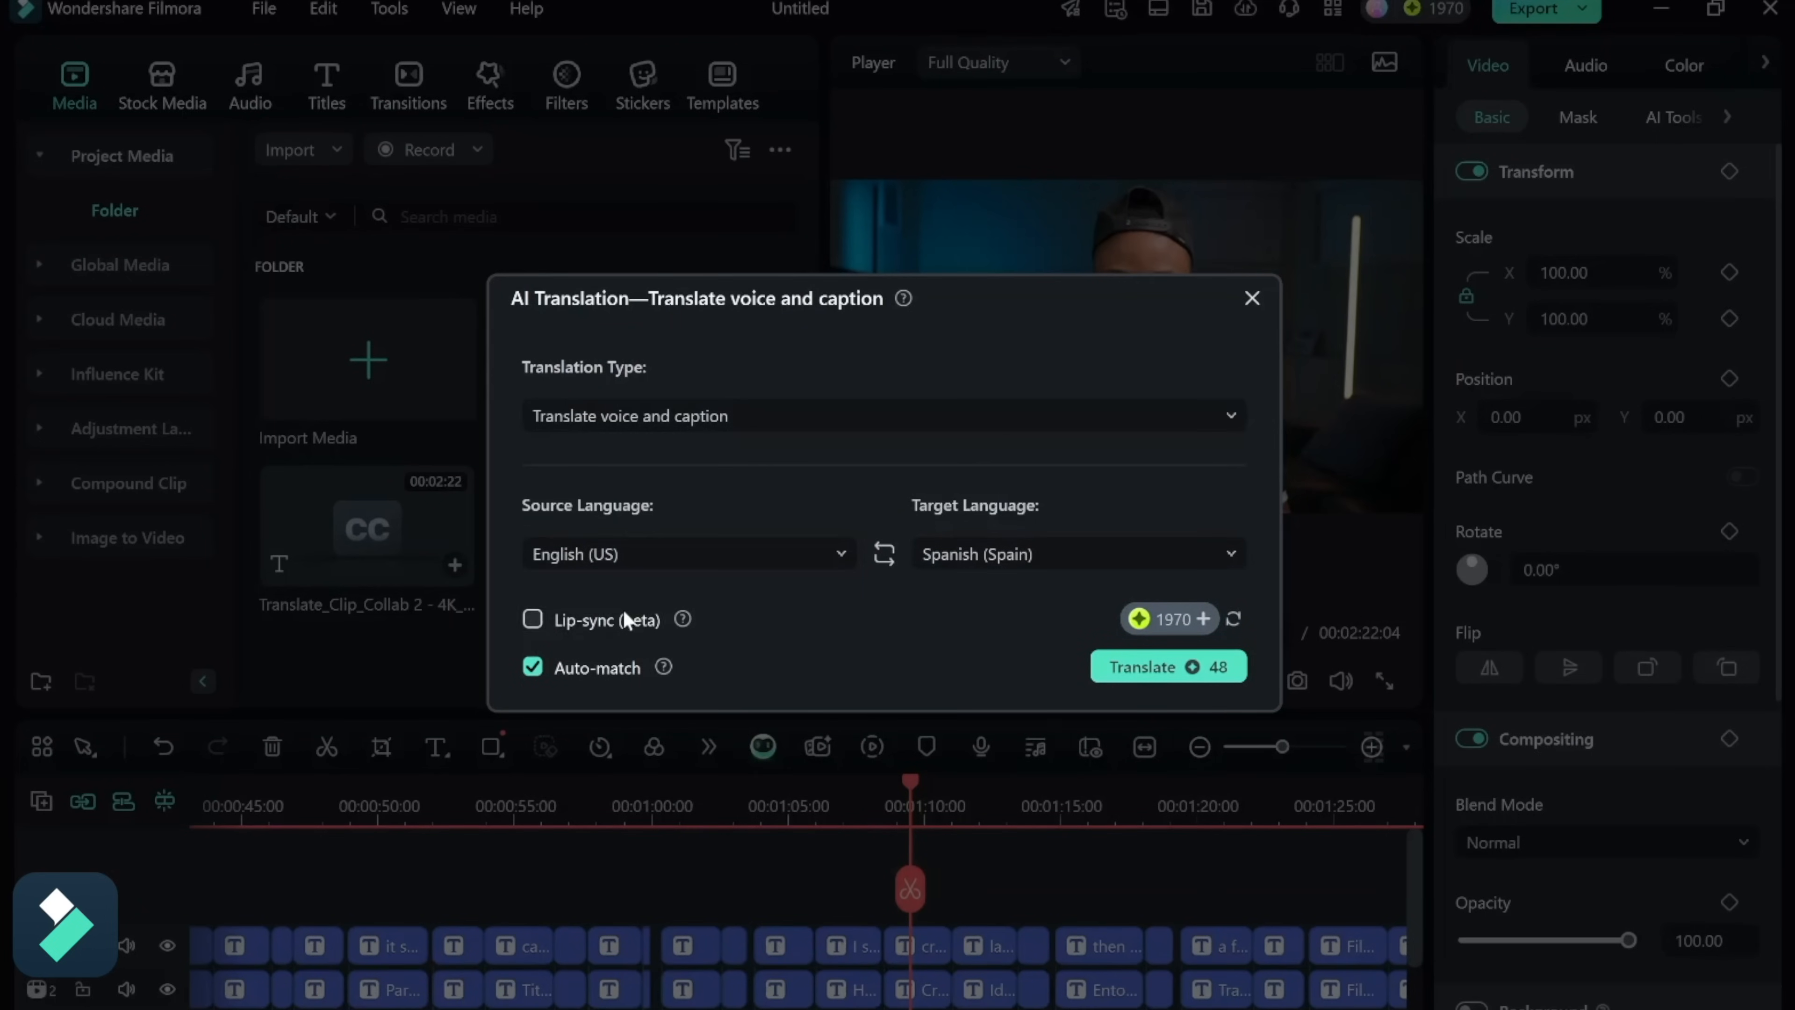
# Toggle lip-sync in the English (US) to Spanish (Spain) AI Translation setup.
pyautogui.click(1167, 666)
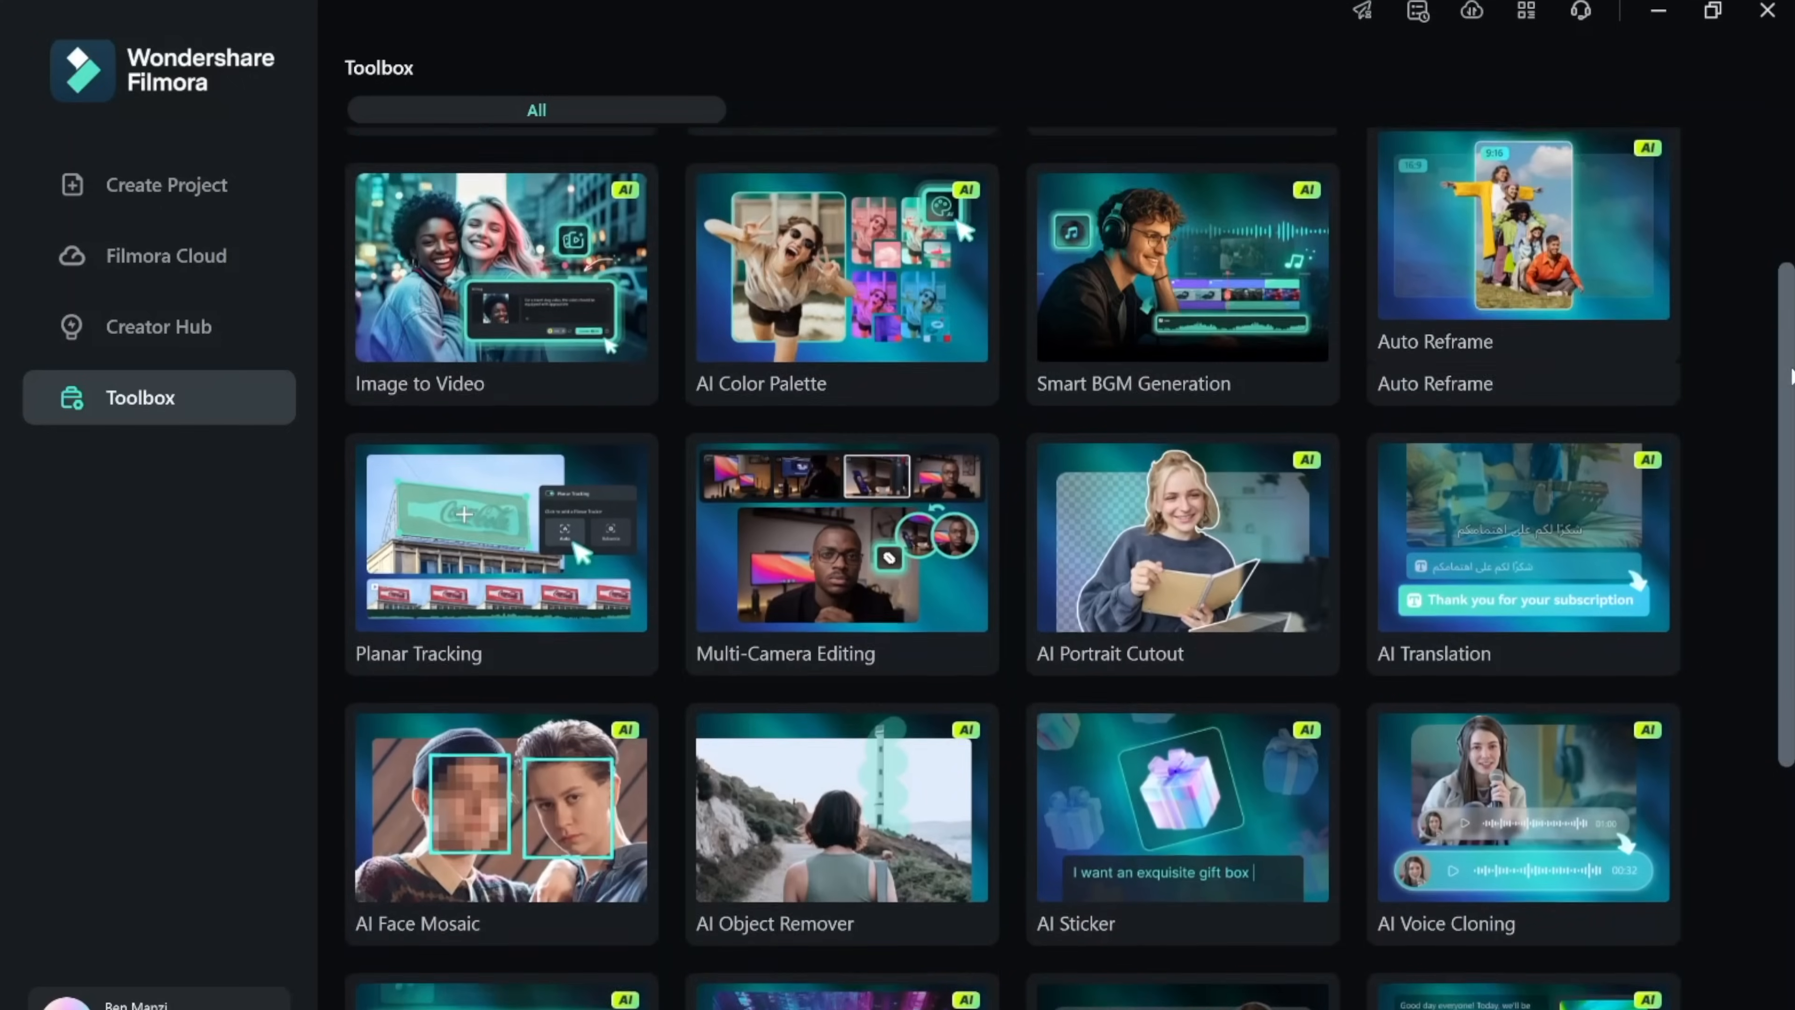
# Scroll further through the Filmora Toolbox list.
pyautogui.scroll(-3)
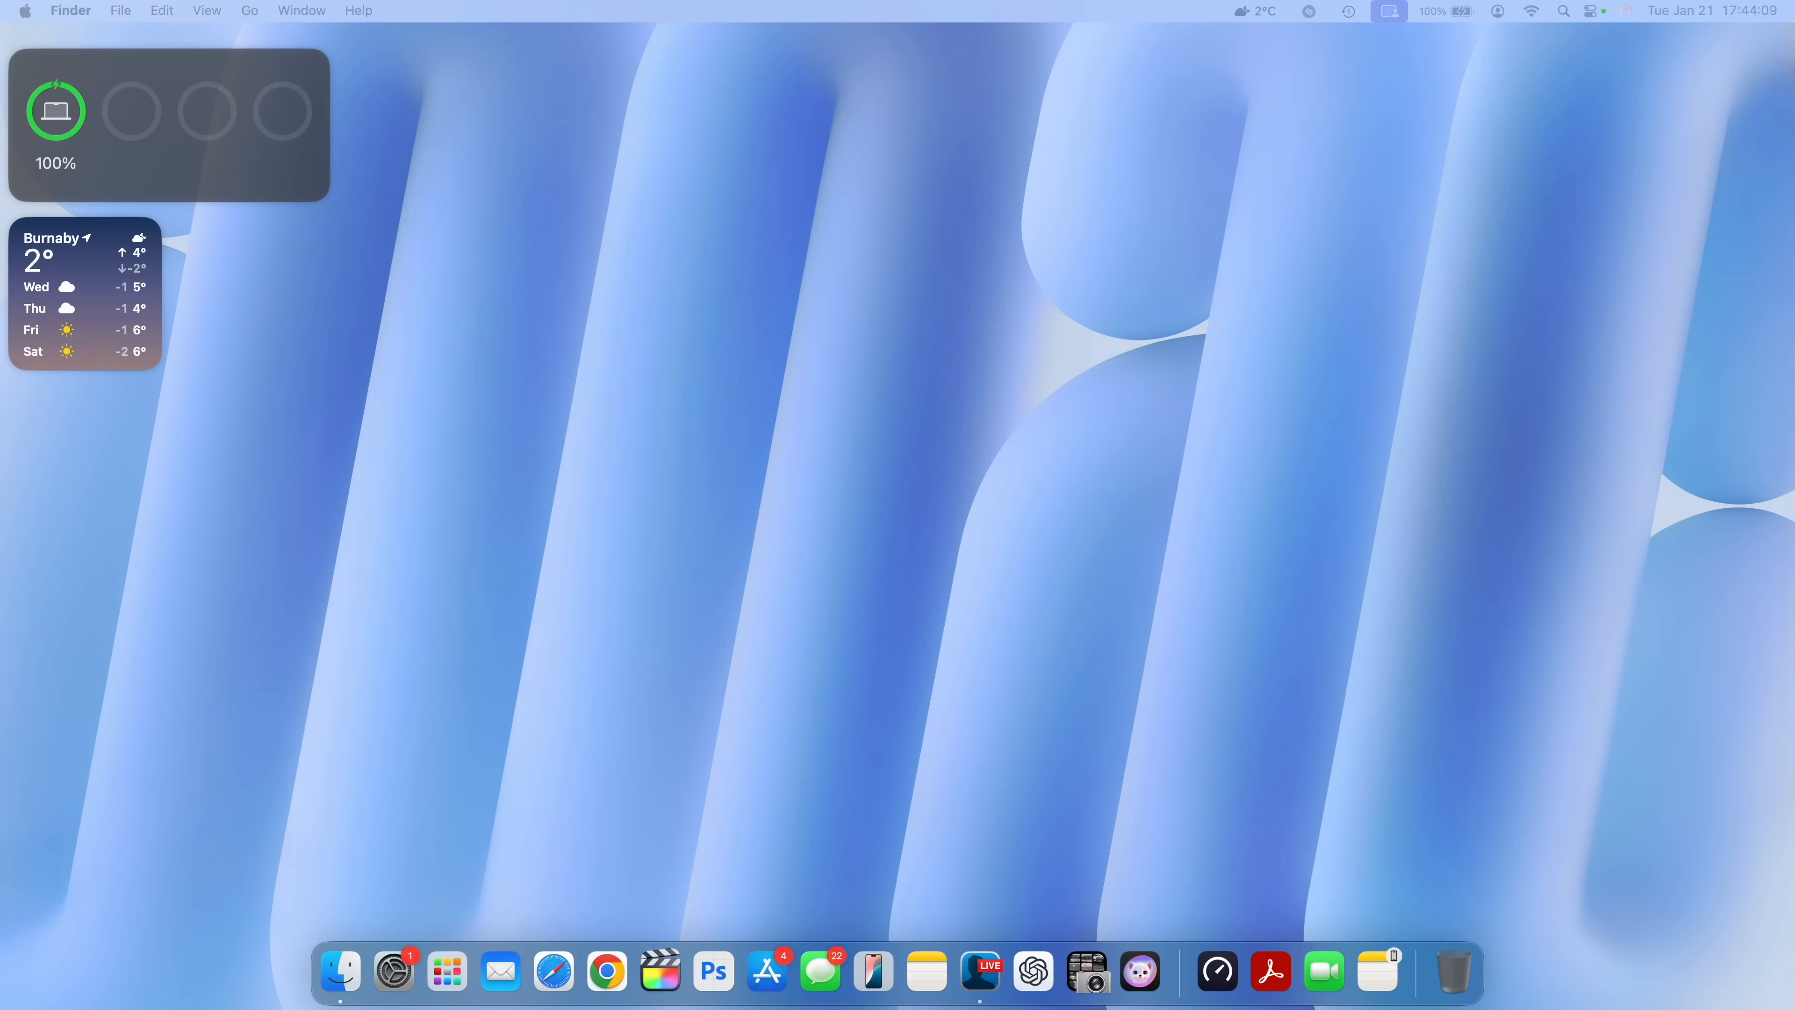
# View macOS storage details showing Version 15.3 (Build 24D60) in System Settings.
pyautogui.click(392, 971)
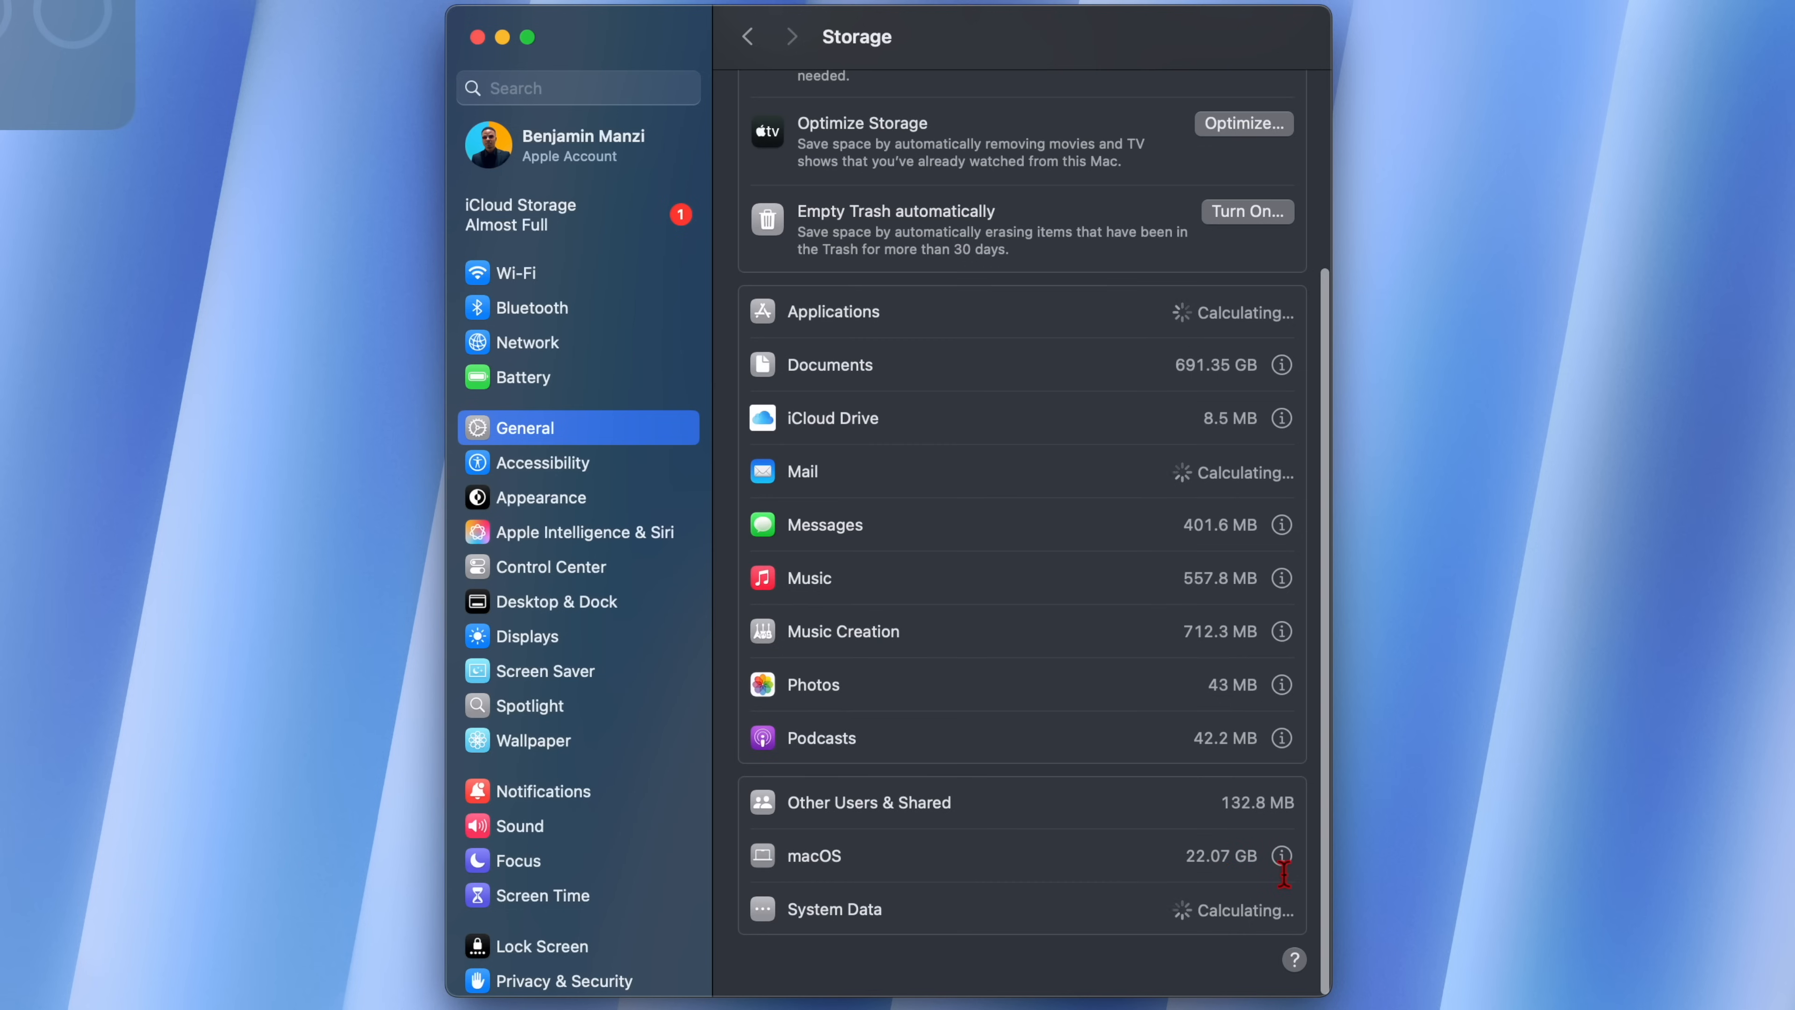
pyautogui.click(1281, 855)
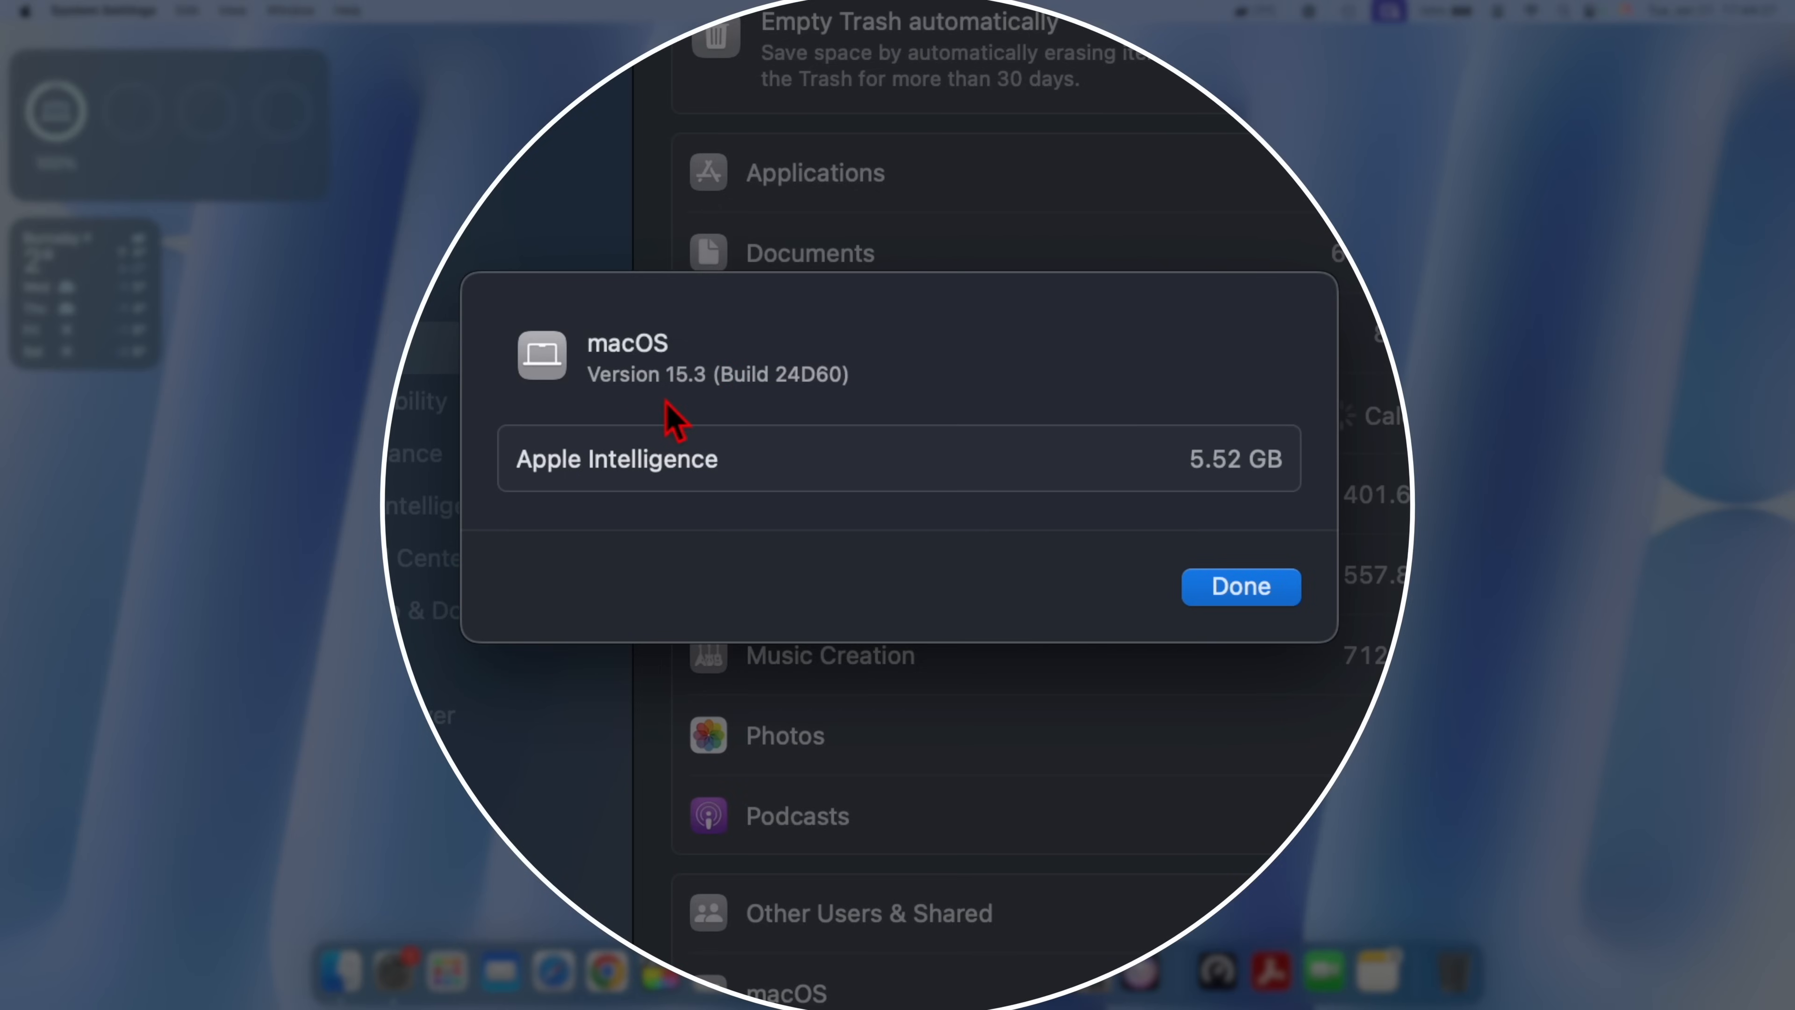
pyautogui.moveTo(812, 415)
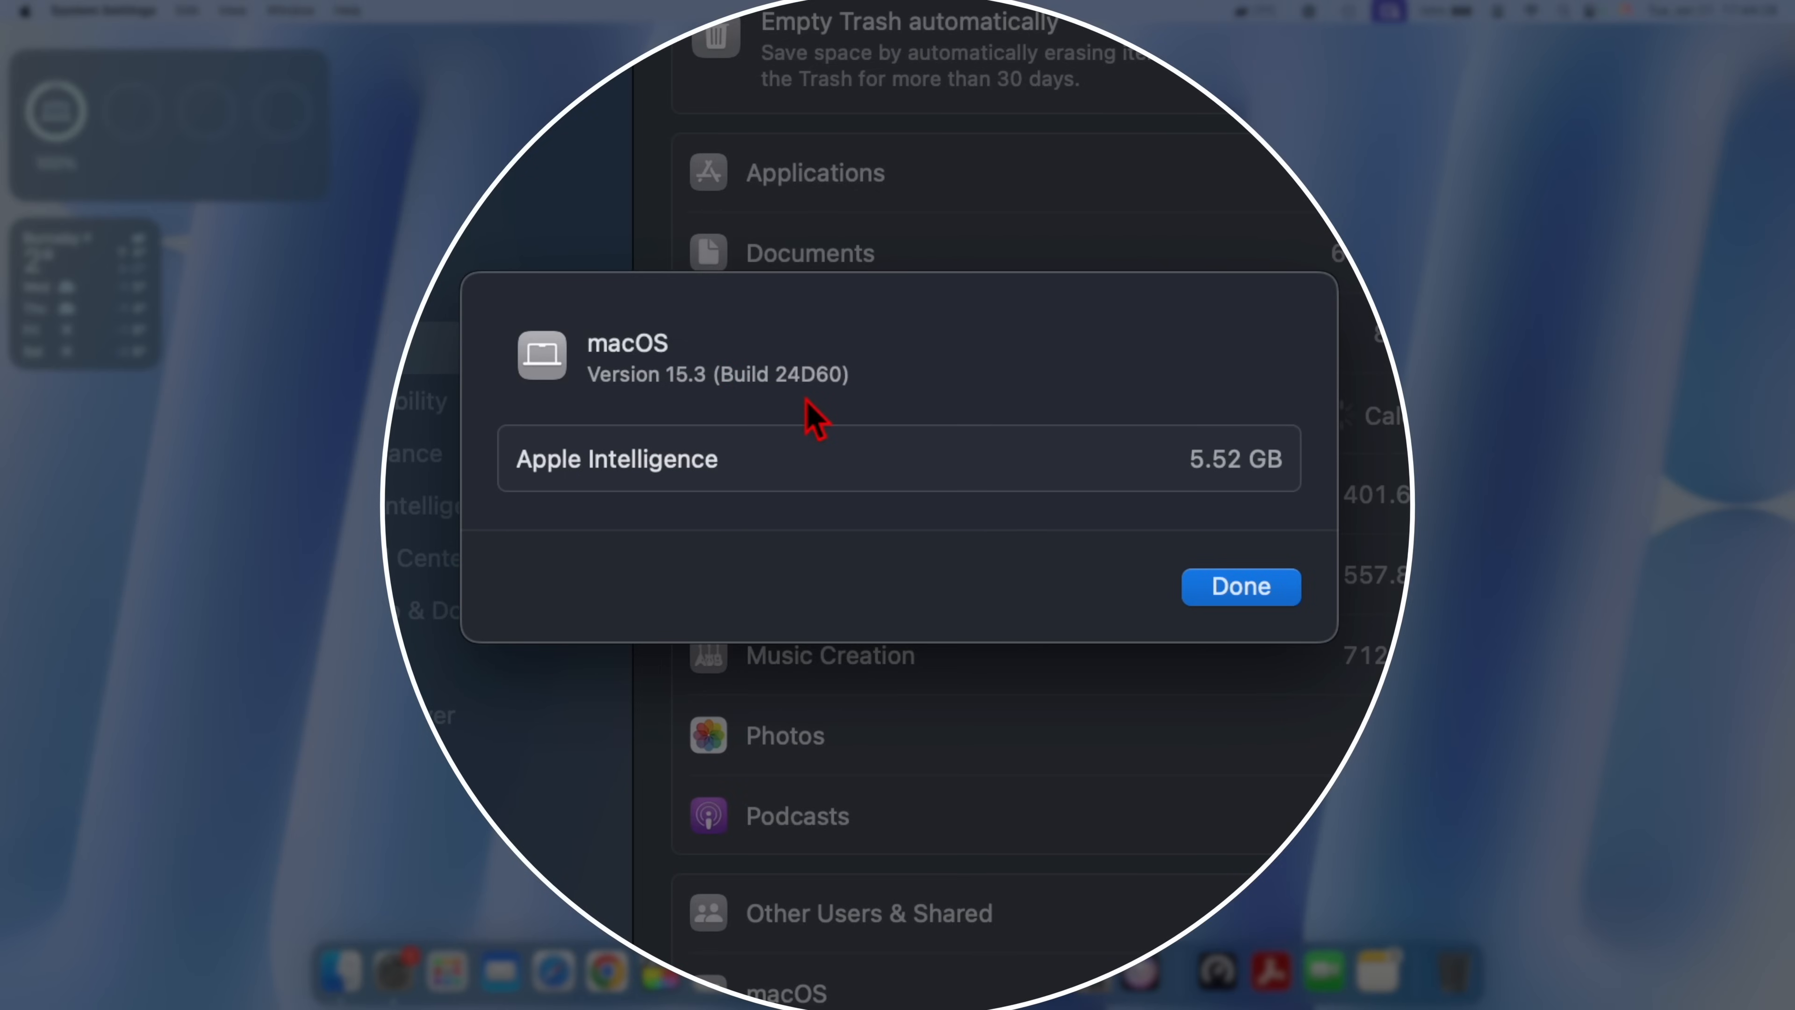
pyautogui.moveTo(853, 421)
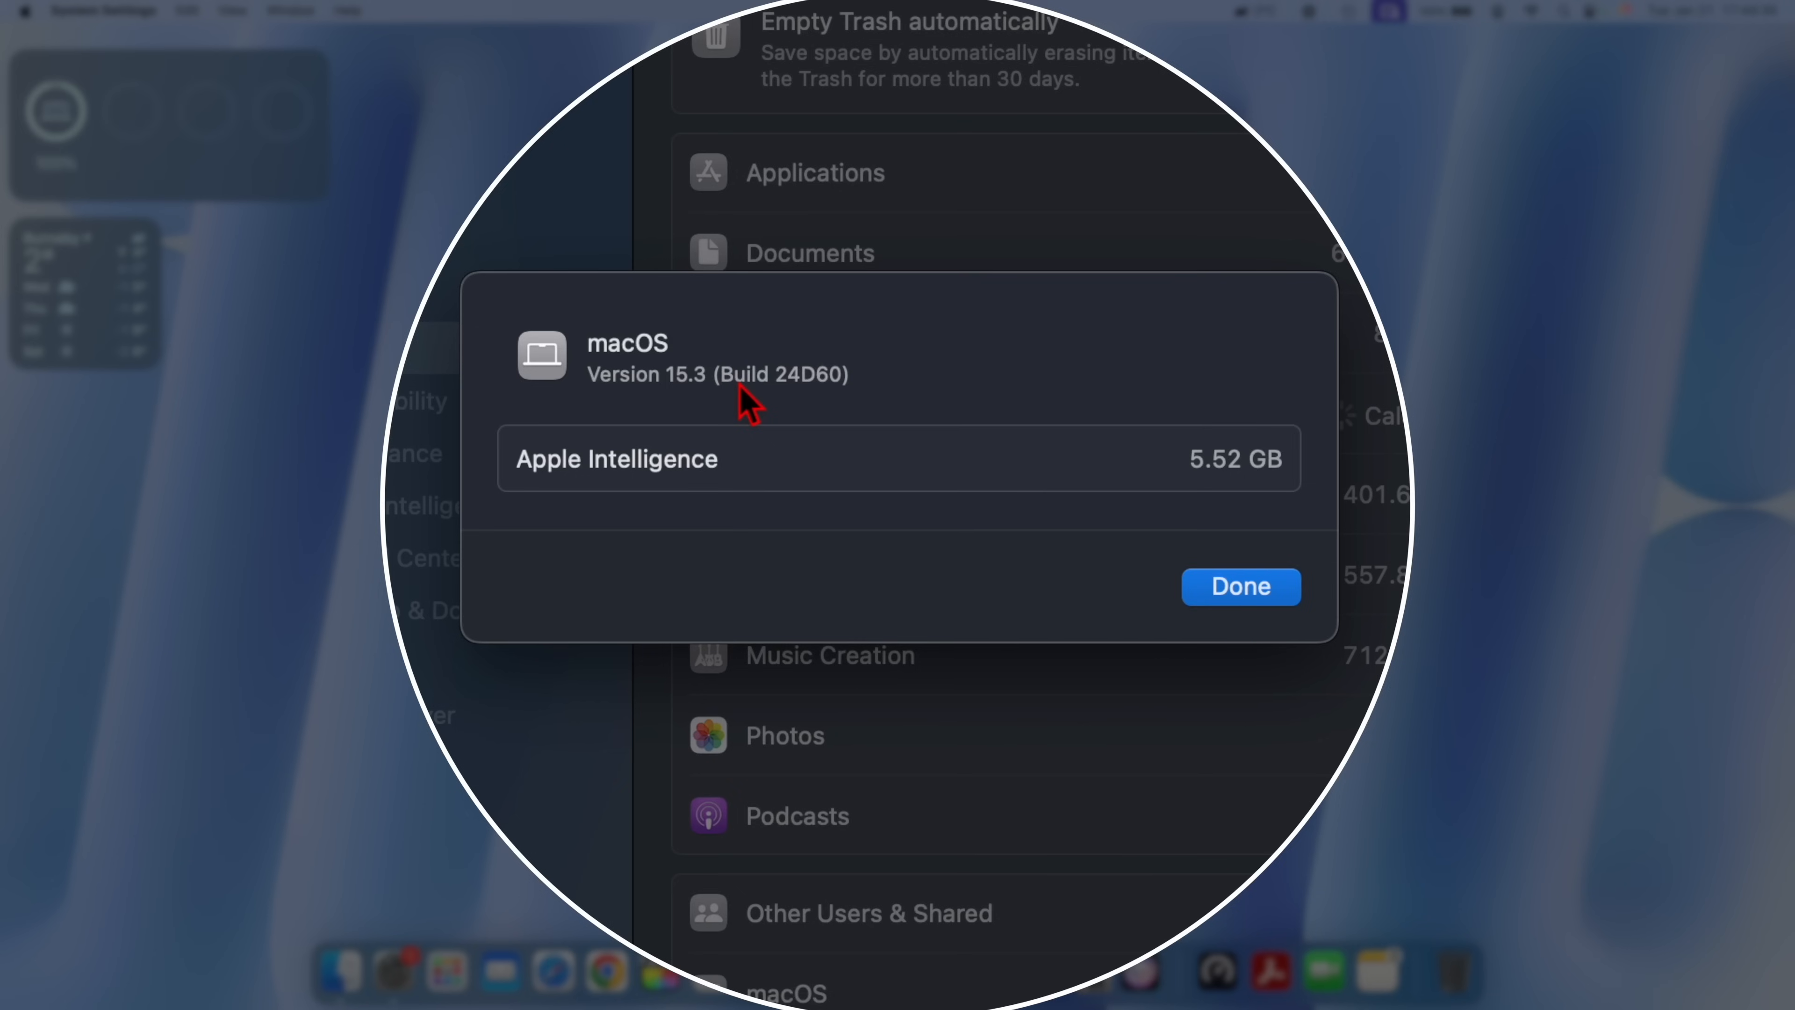
pyautogui.moveTo(802, 387)
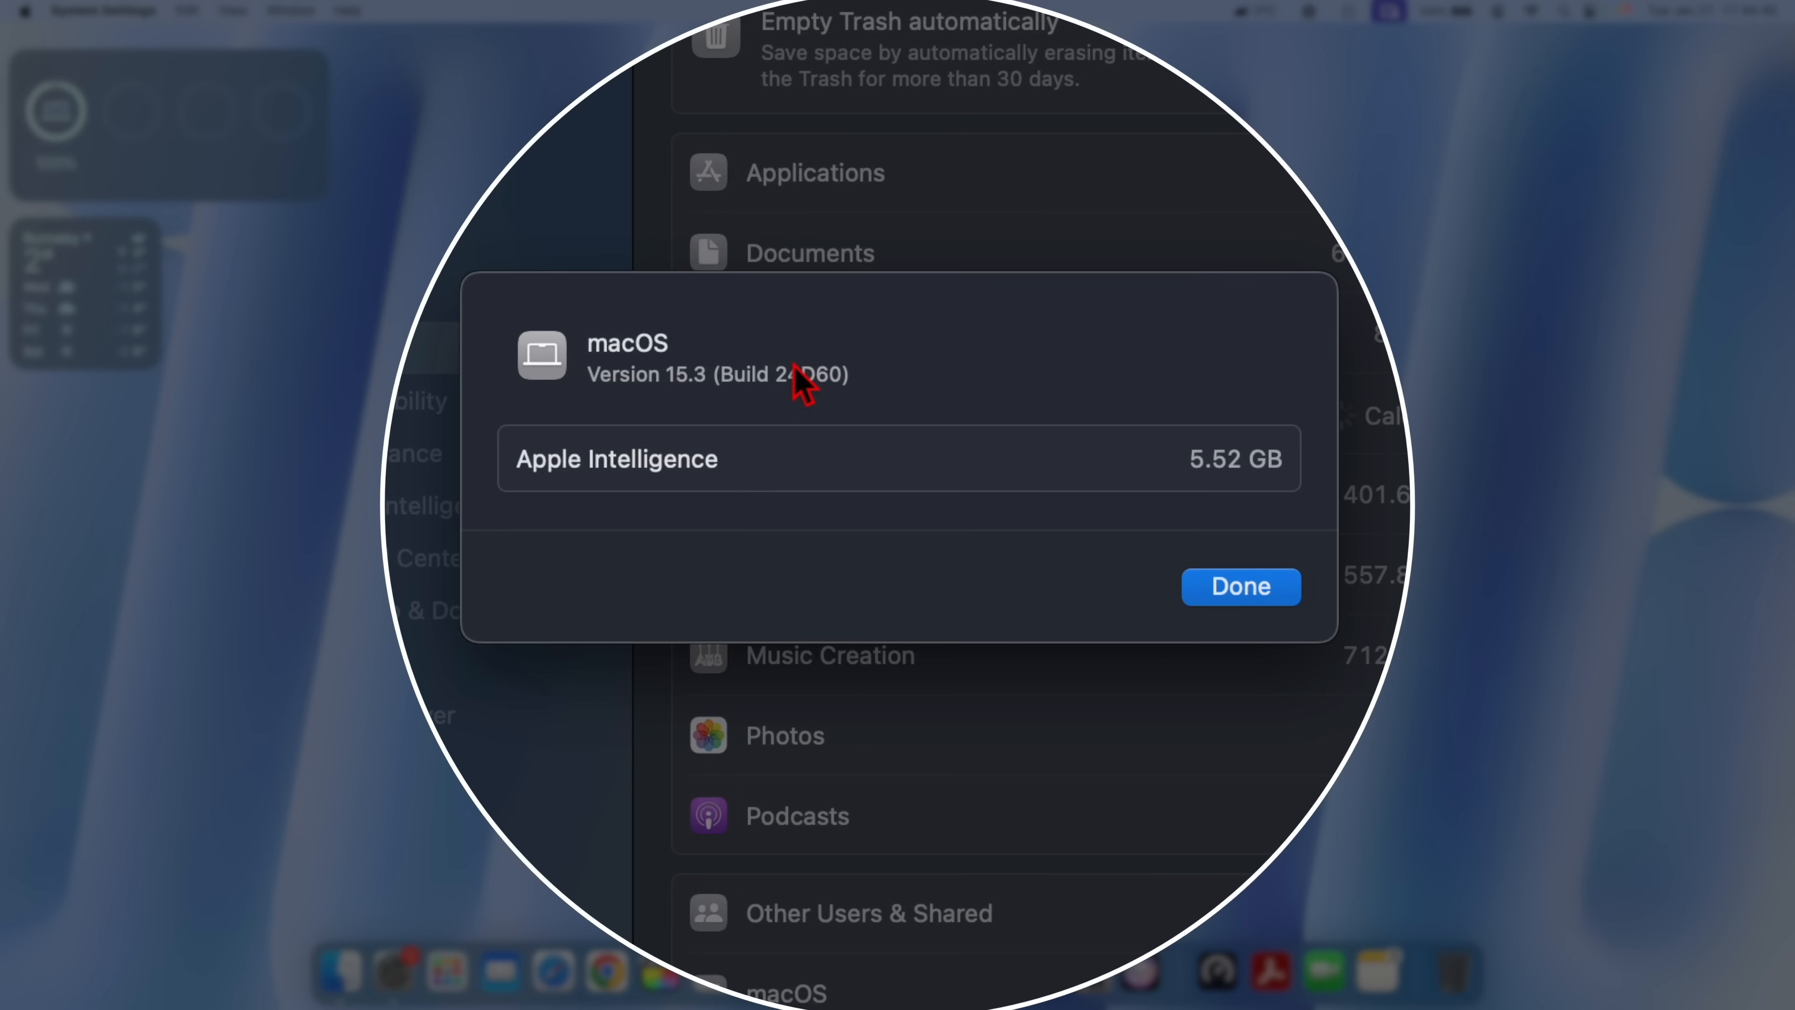
pyautogui.moveTo(852, 425)
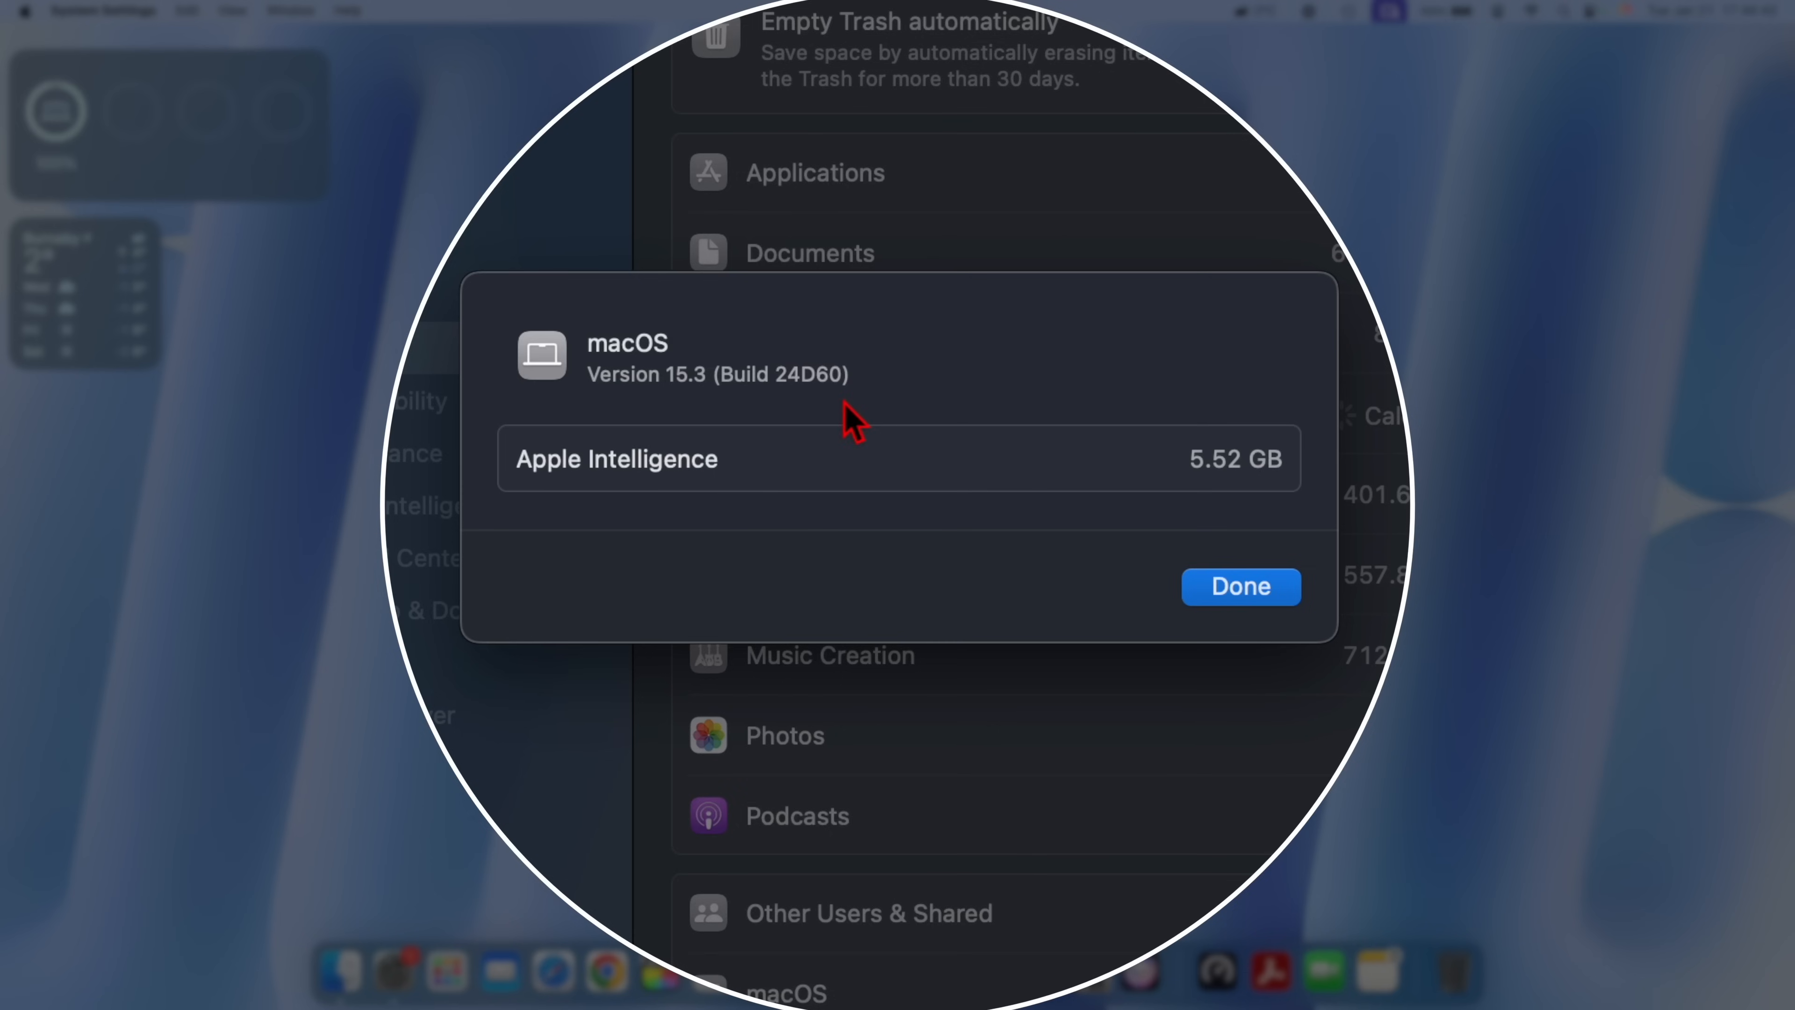
pyautogui.moveTo(1085, 525)
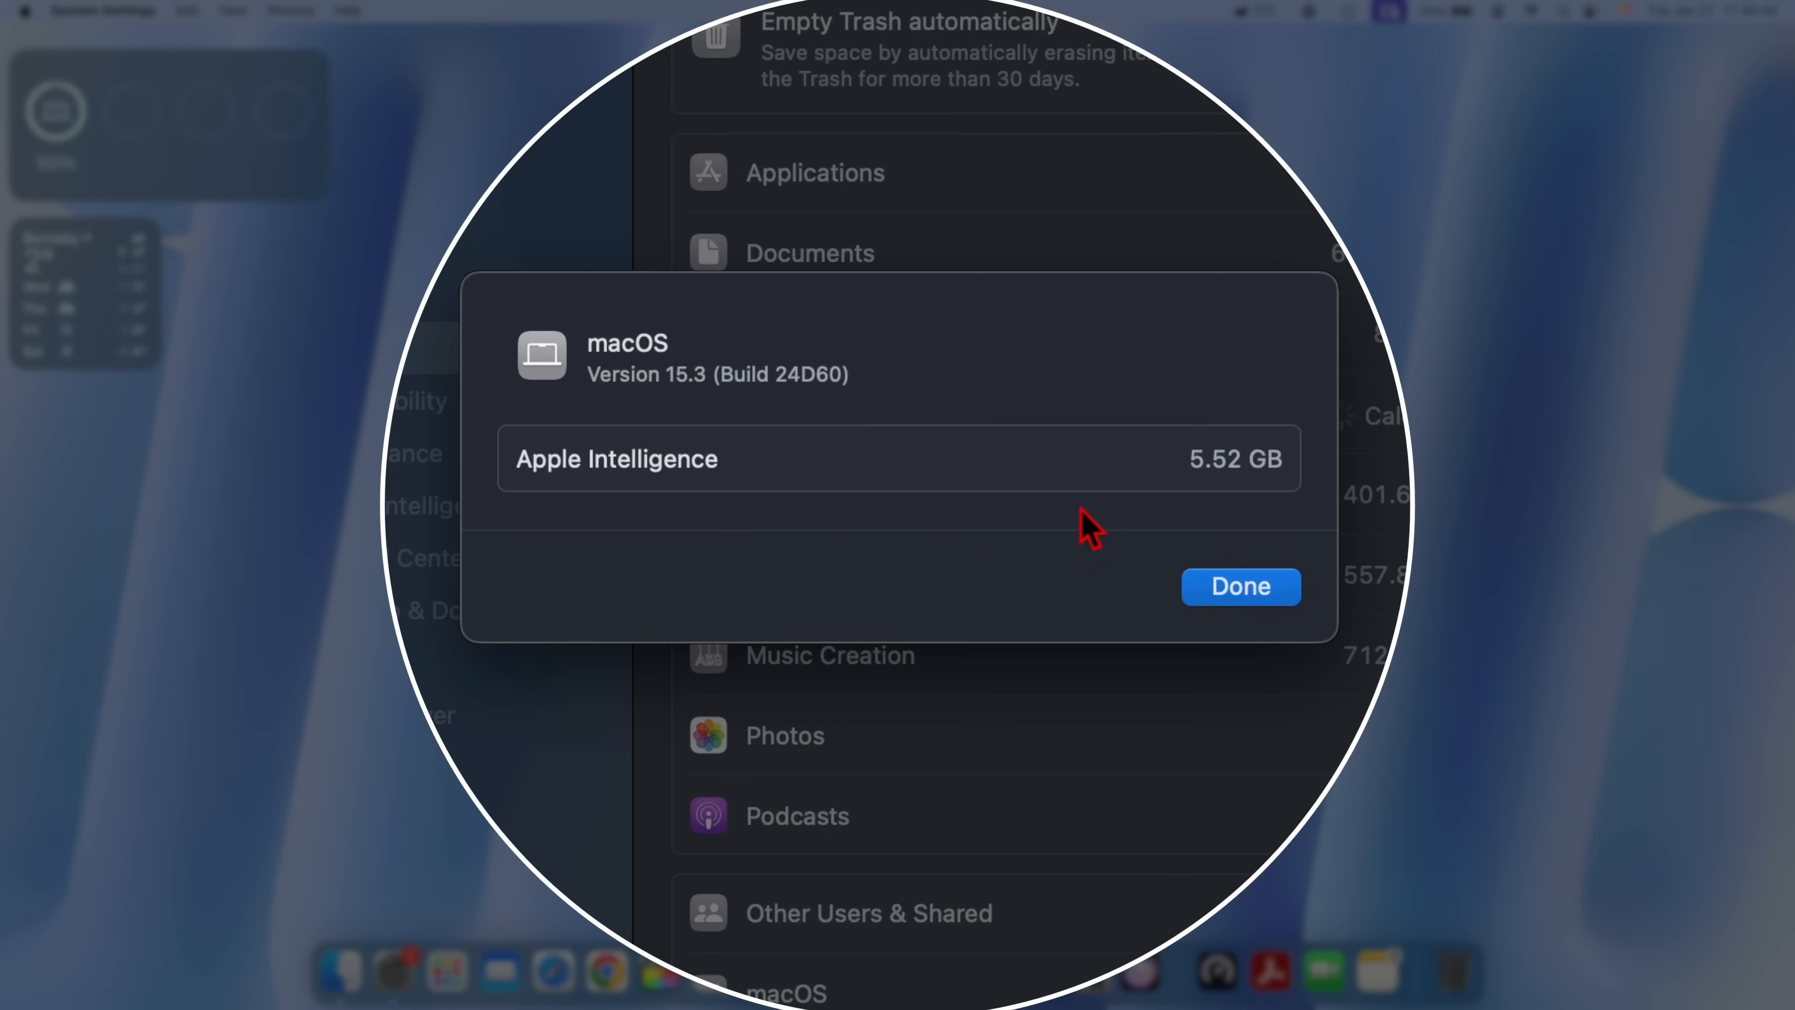
pyautogui.moveTo(1215, 517)
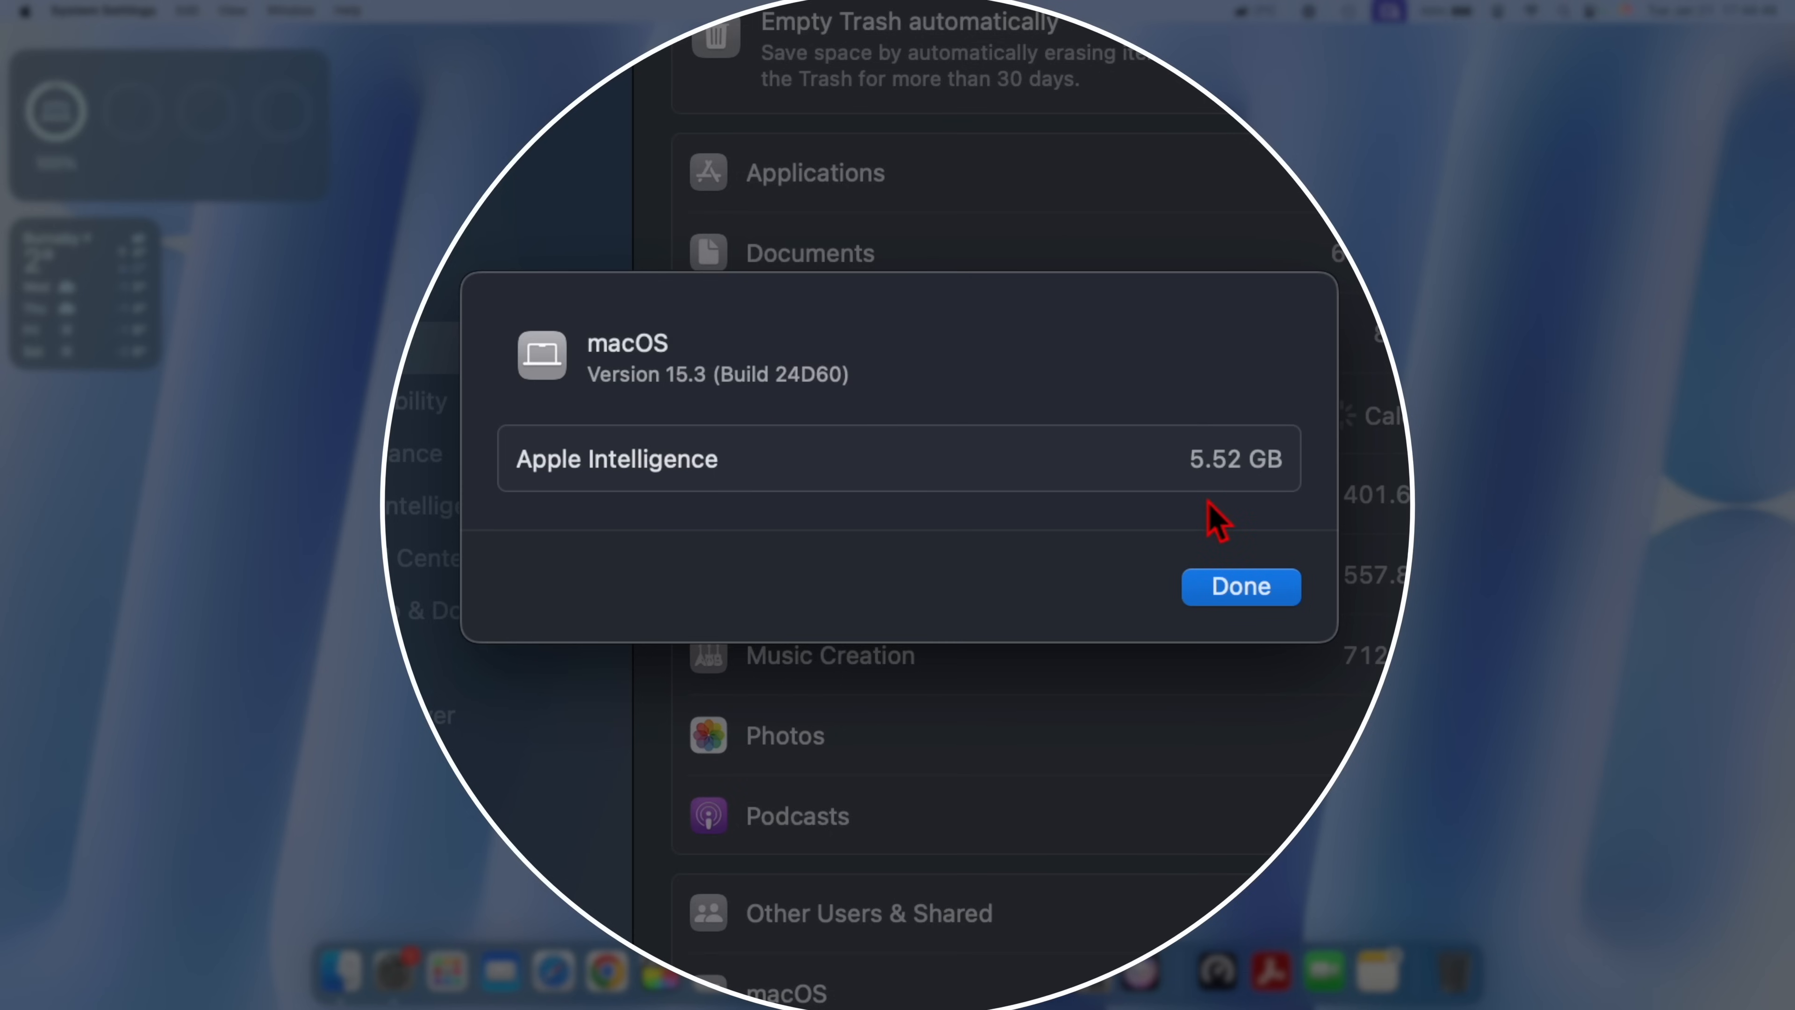
pyautogui.moveTo(1250, 501)
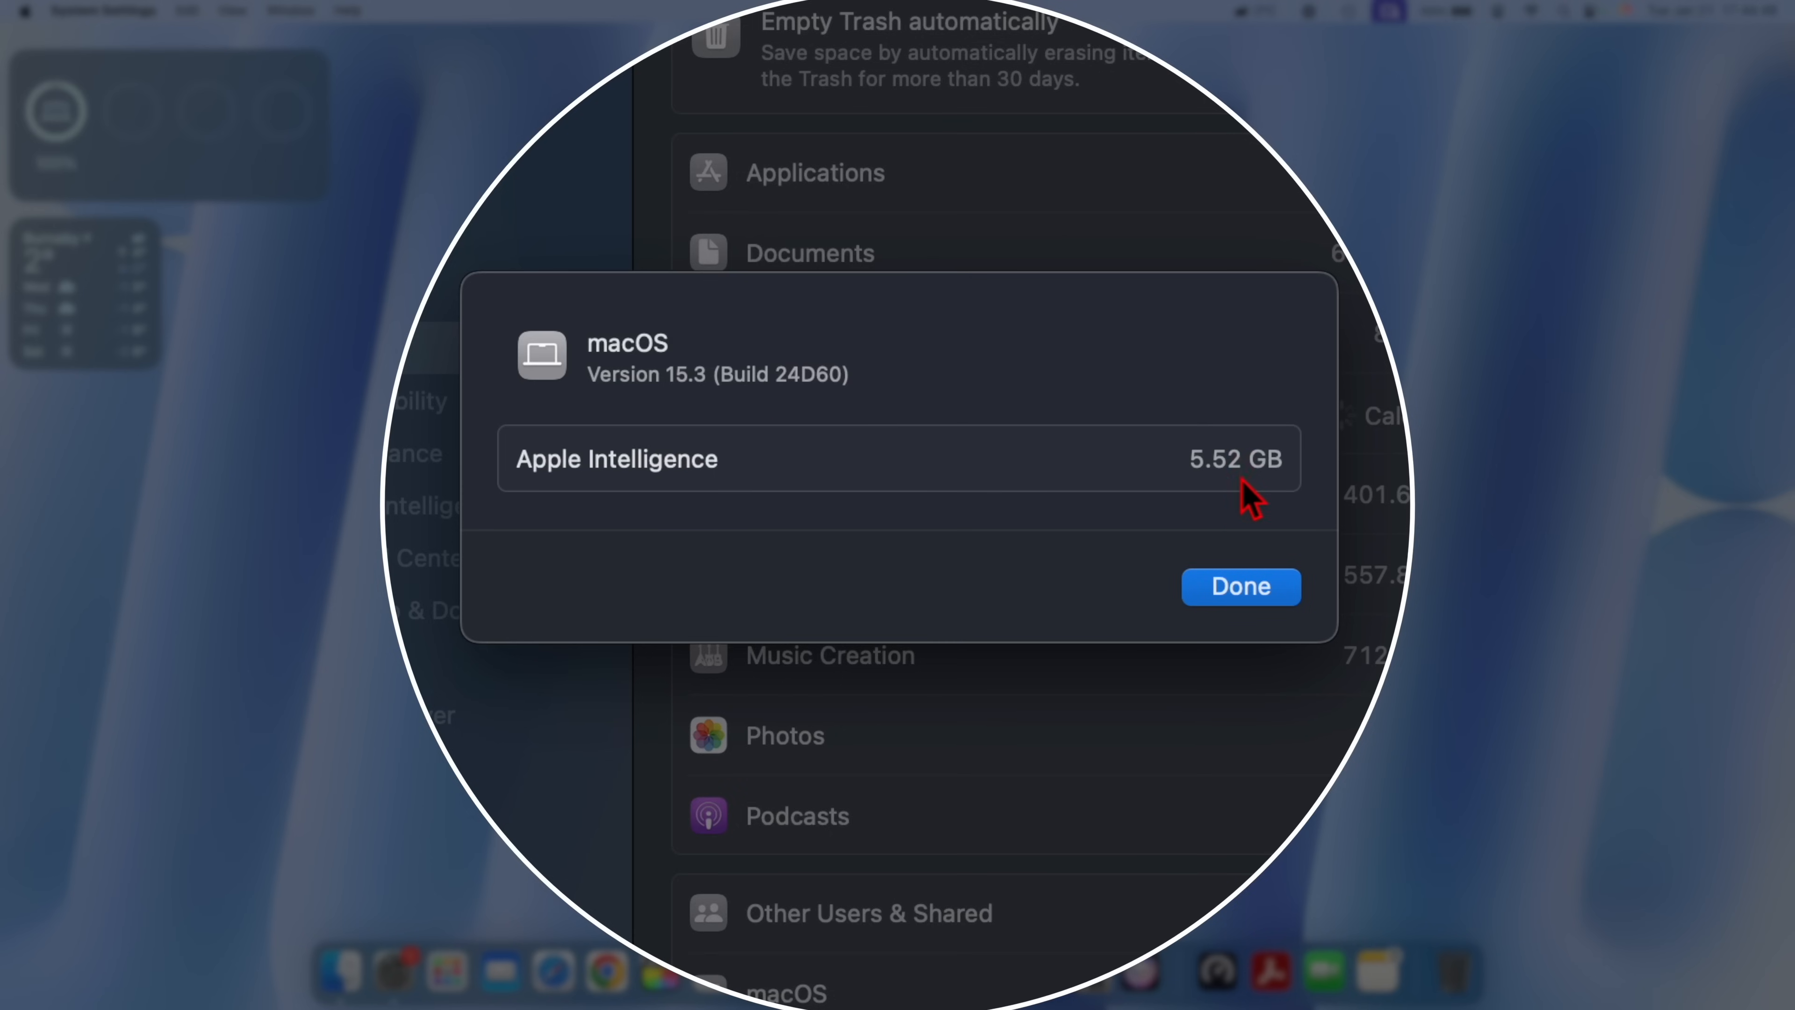
pyautogui.moveTo(1230, 509)
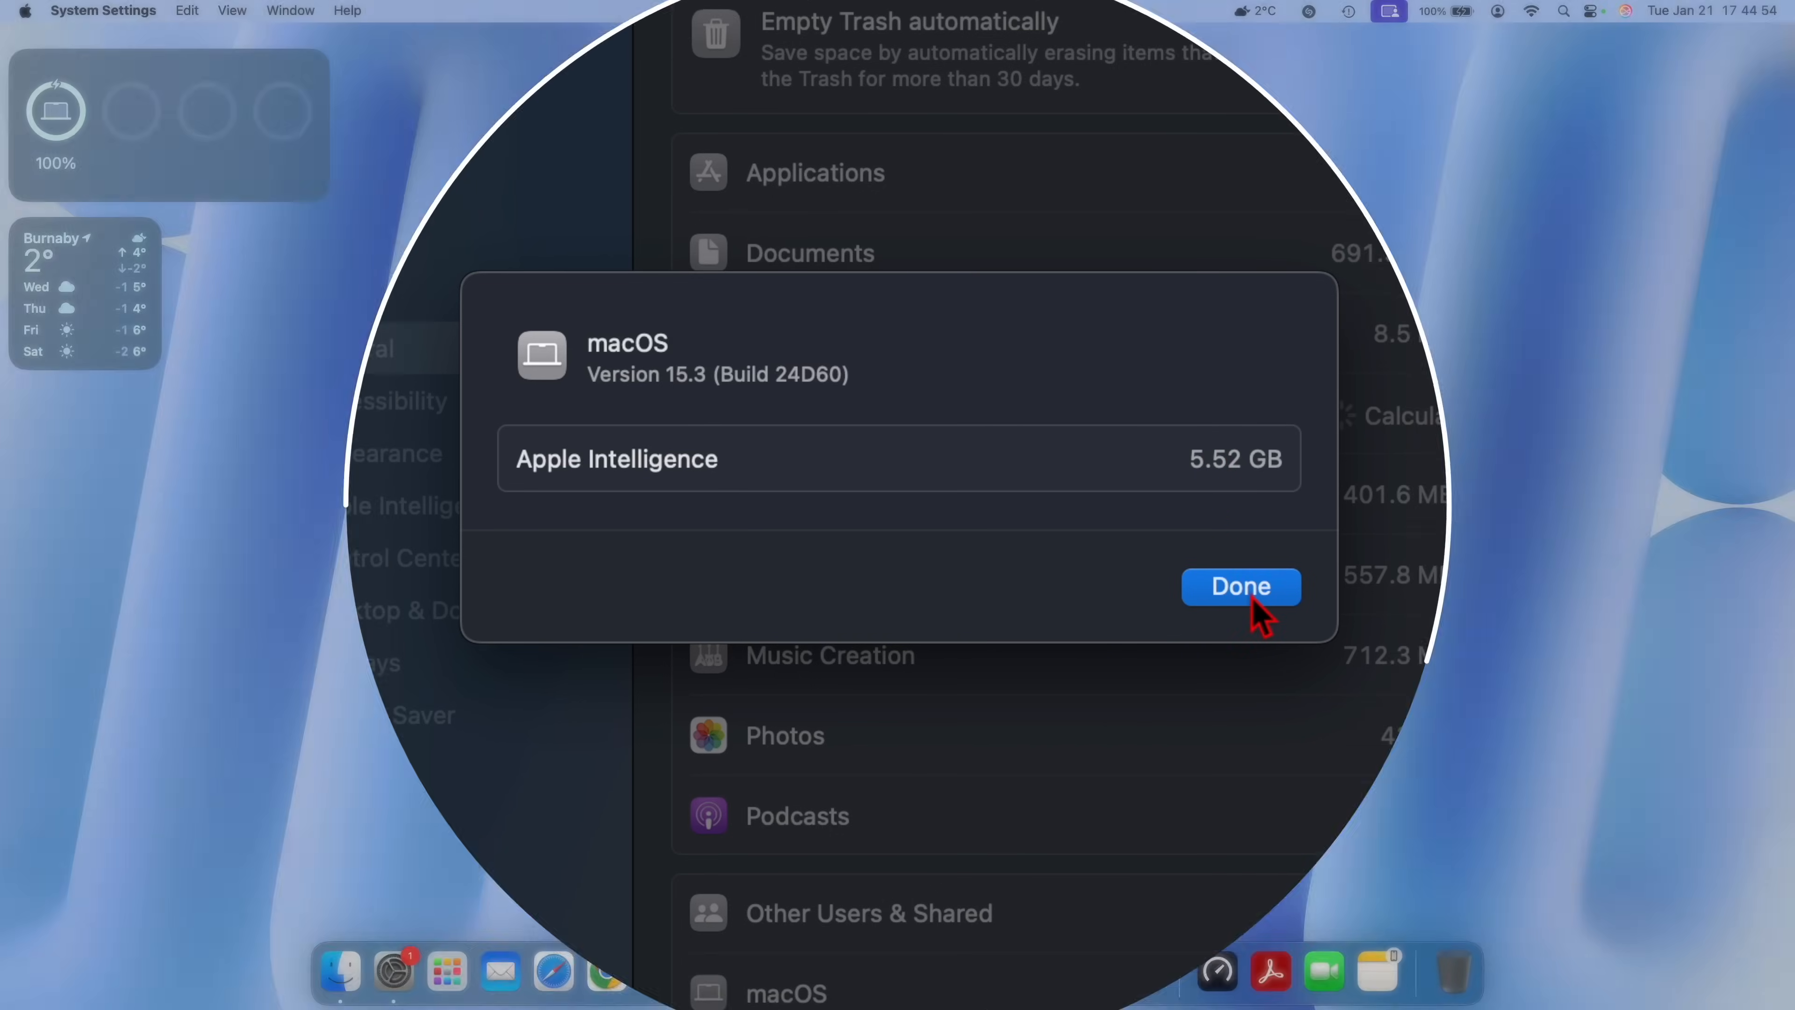
# Leave the storage details and open the Messages emoji picker via the app grid.
pyautogui.click(1239, 587)
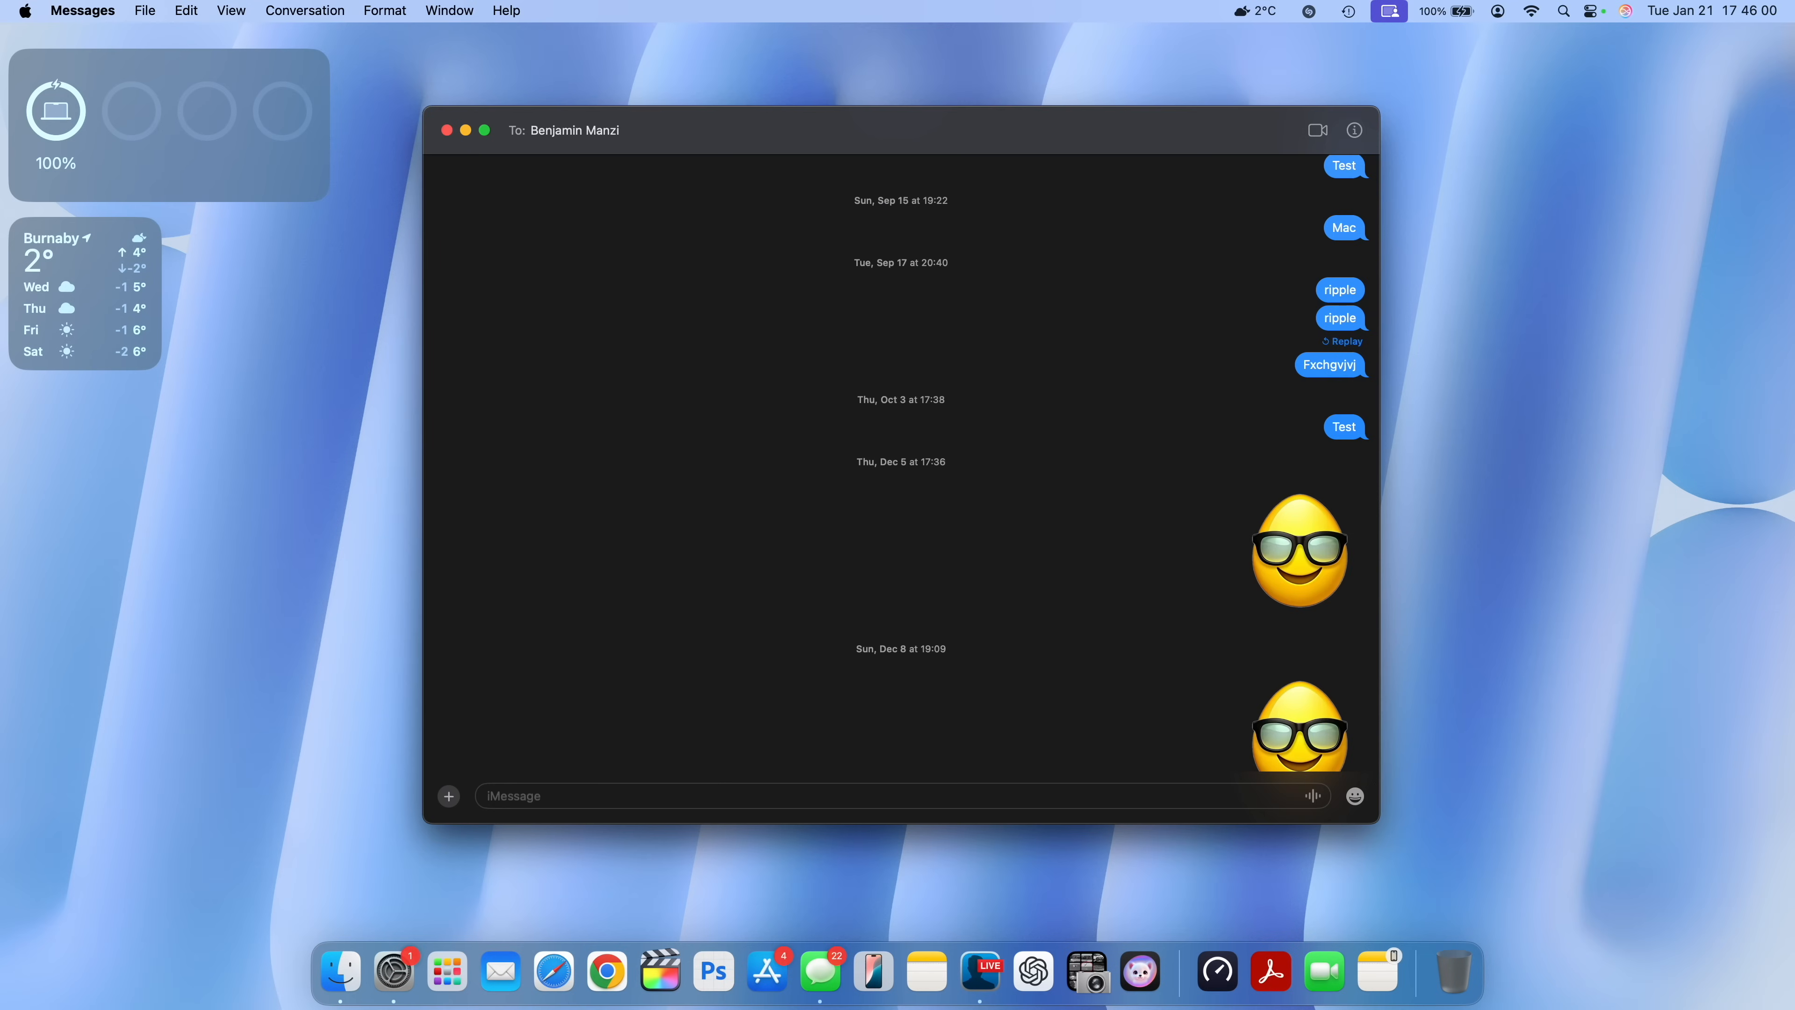
pyautogui.moveTo(1440, 592)
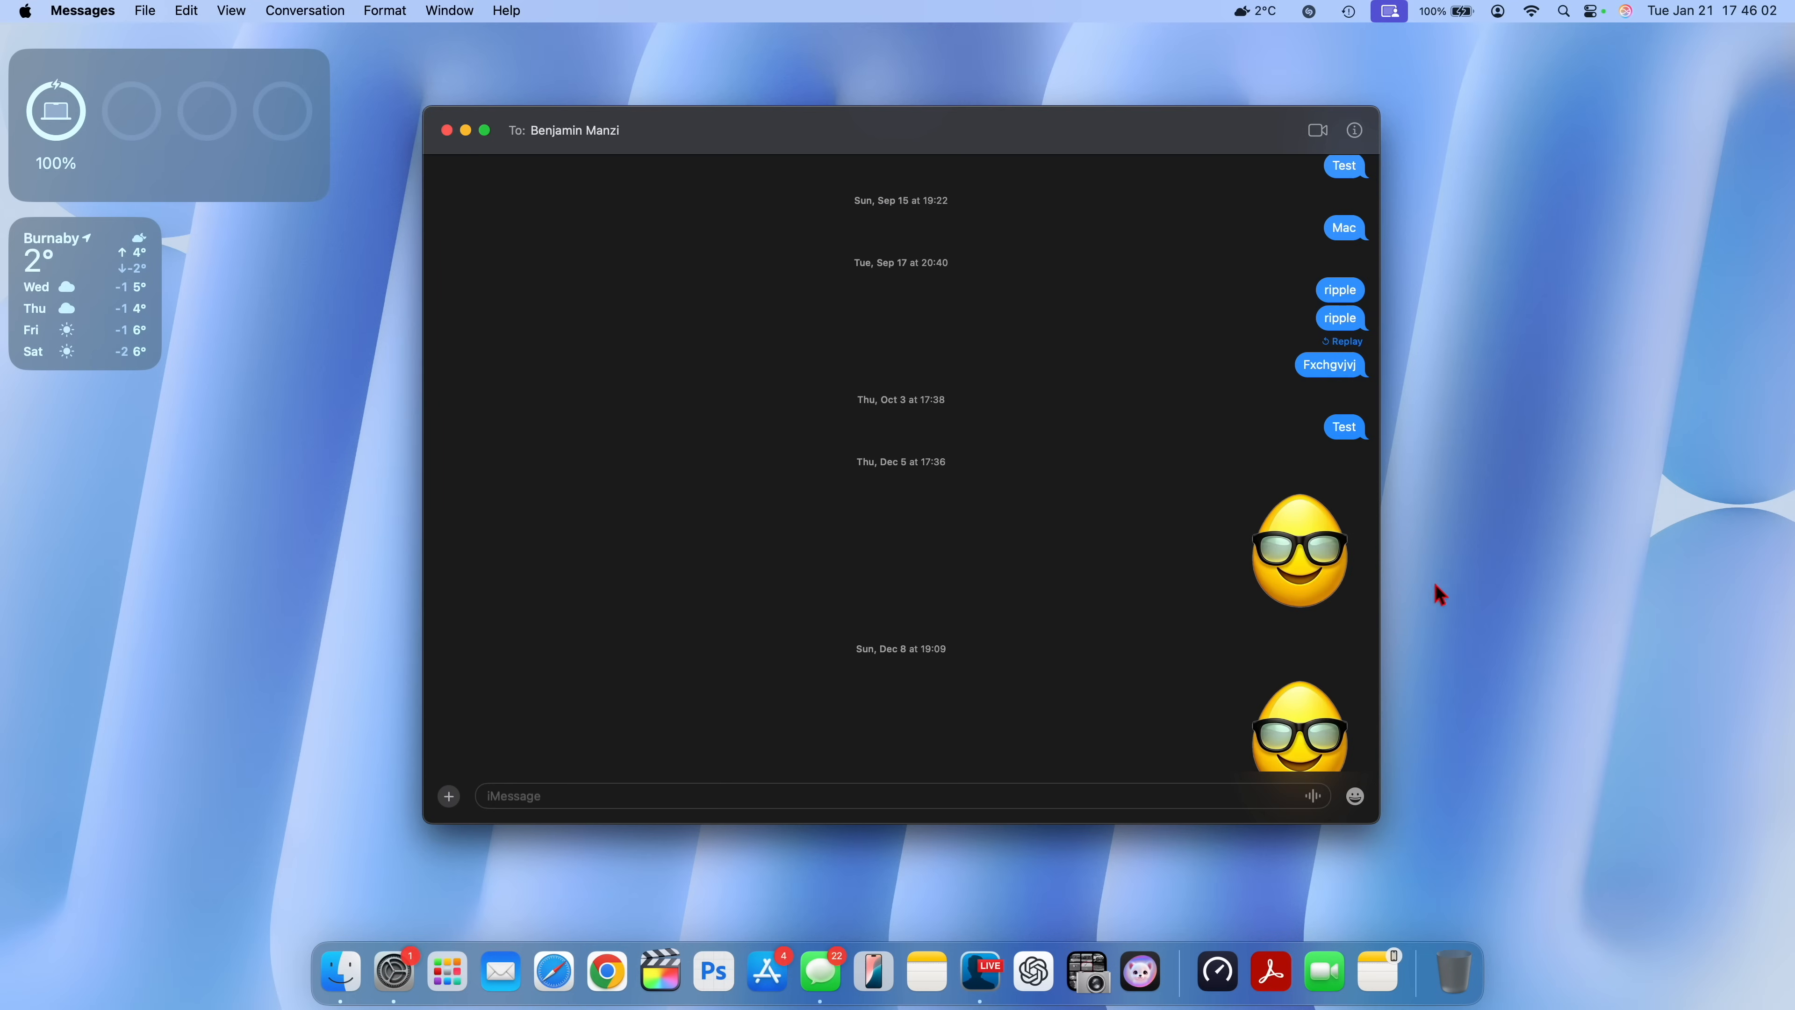
pyautogui.click(1355, 795)
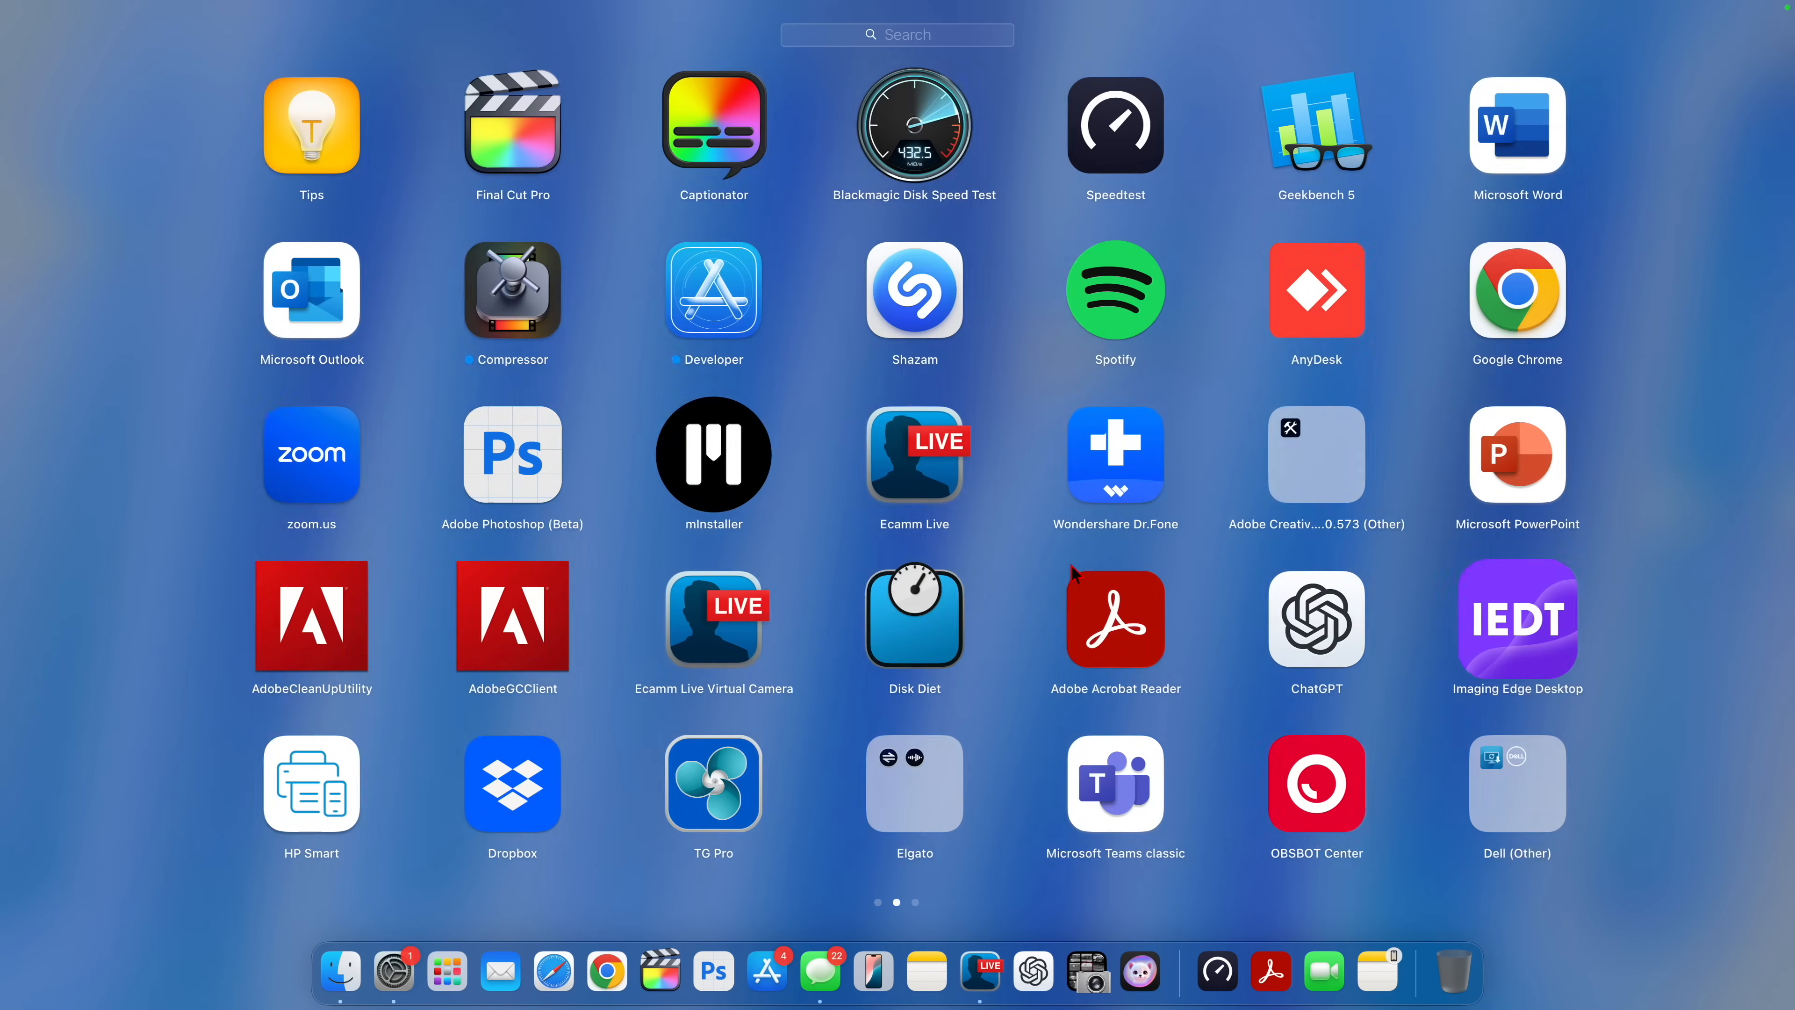
pyautogui.hscroll(3)
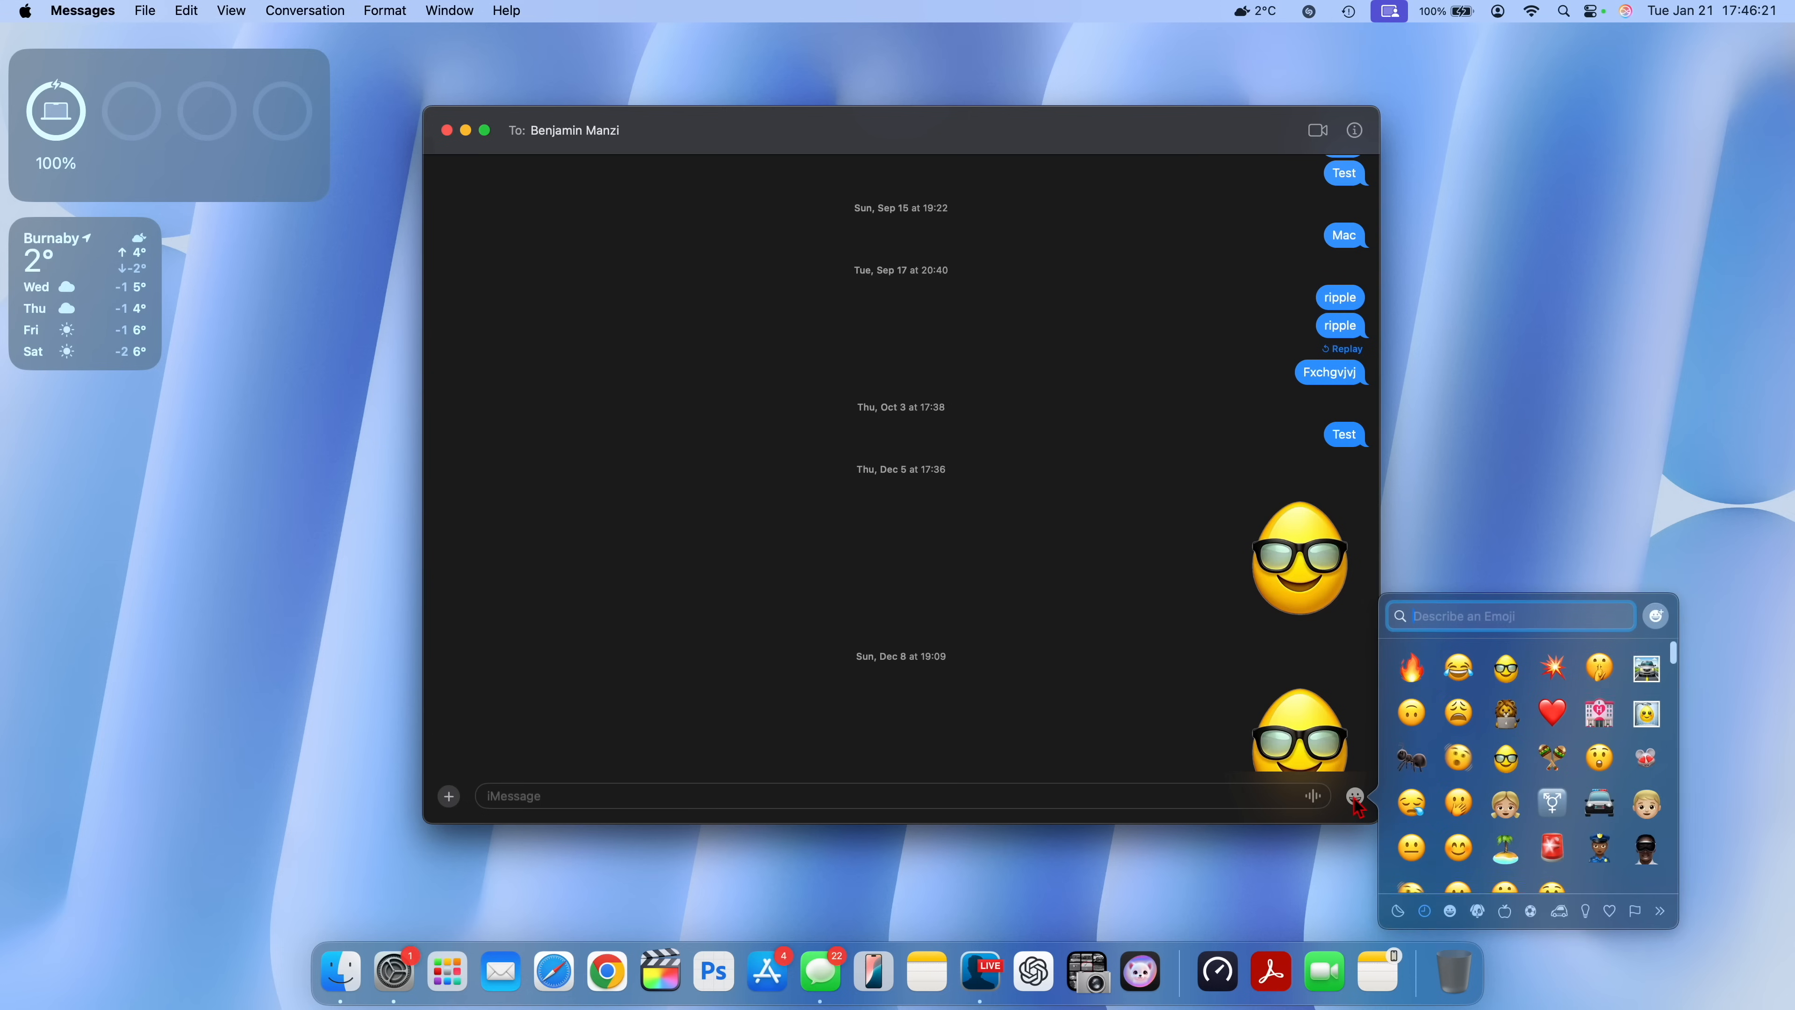
pyautogui.click(1509, 616)
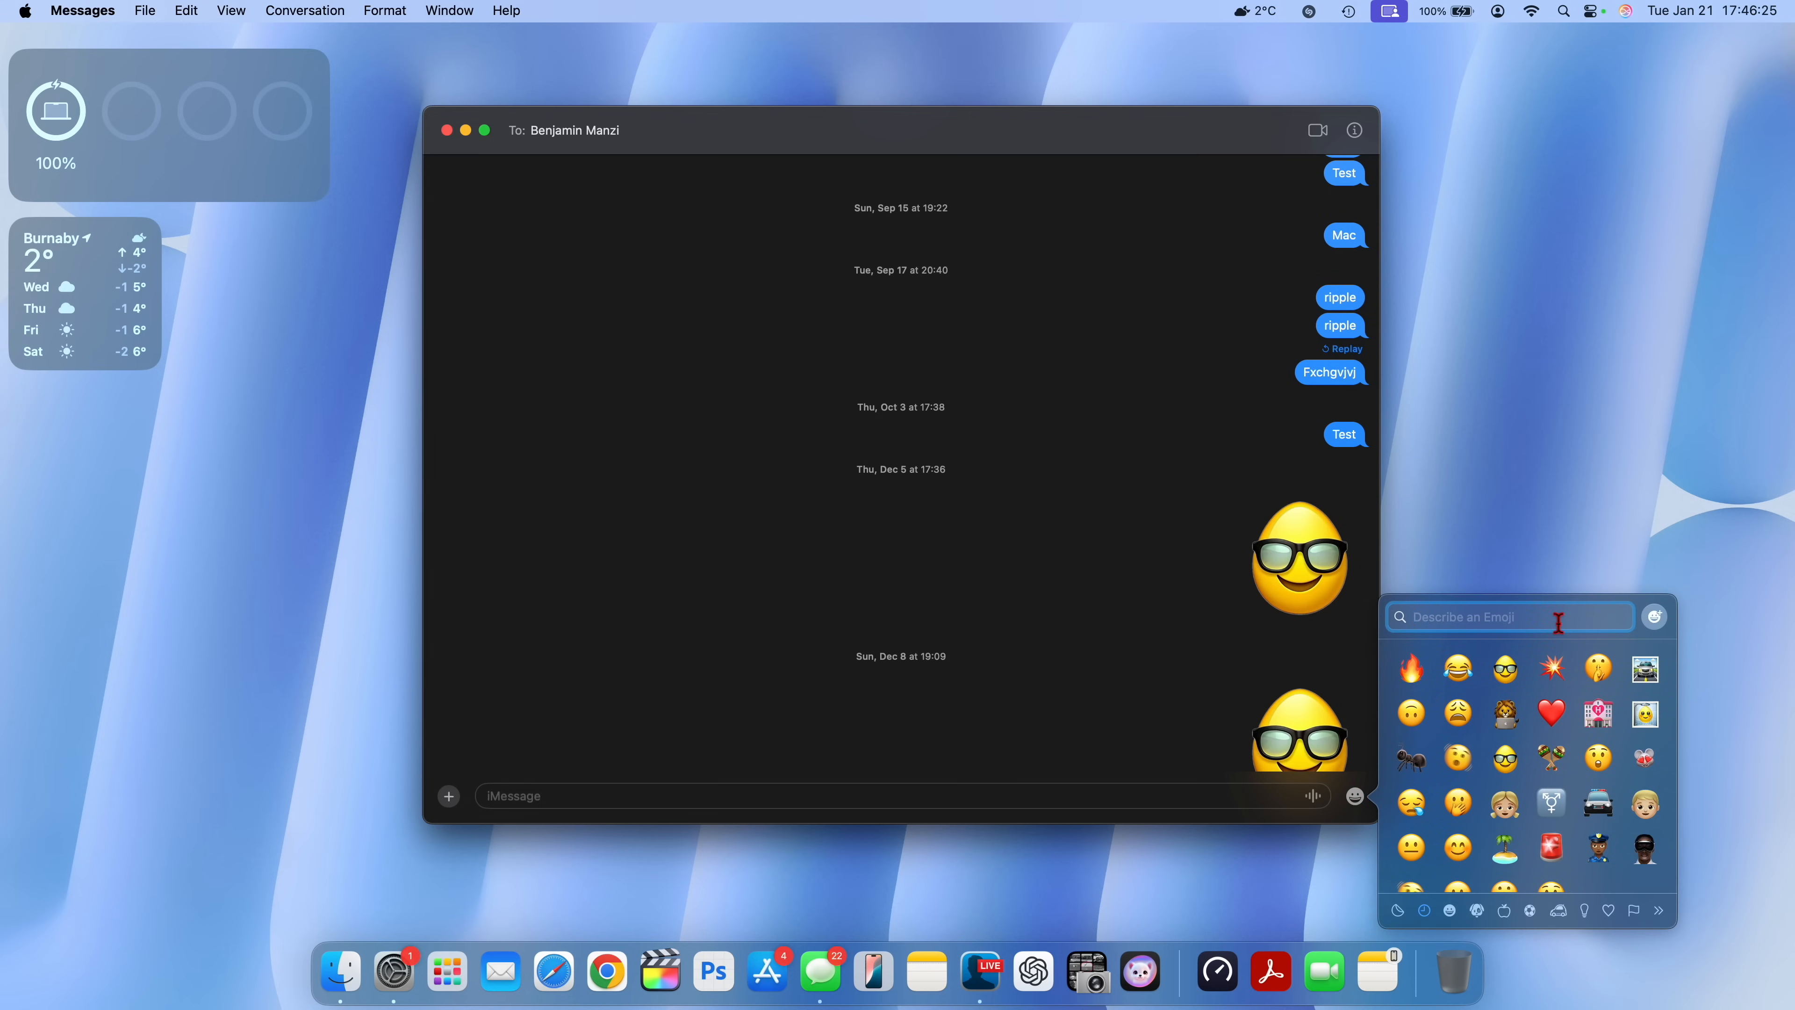
pyautogui.moveTo(1663, 622)
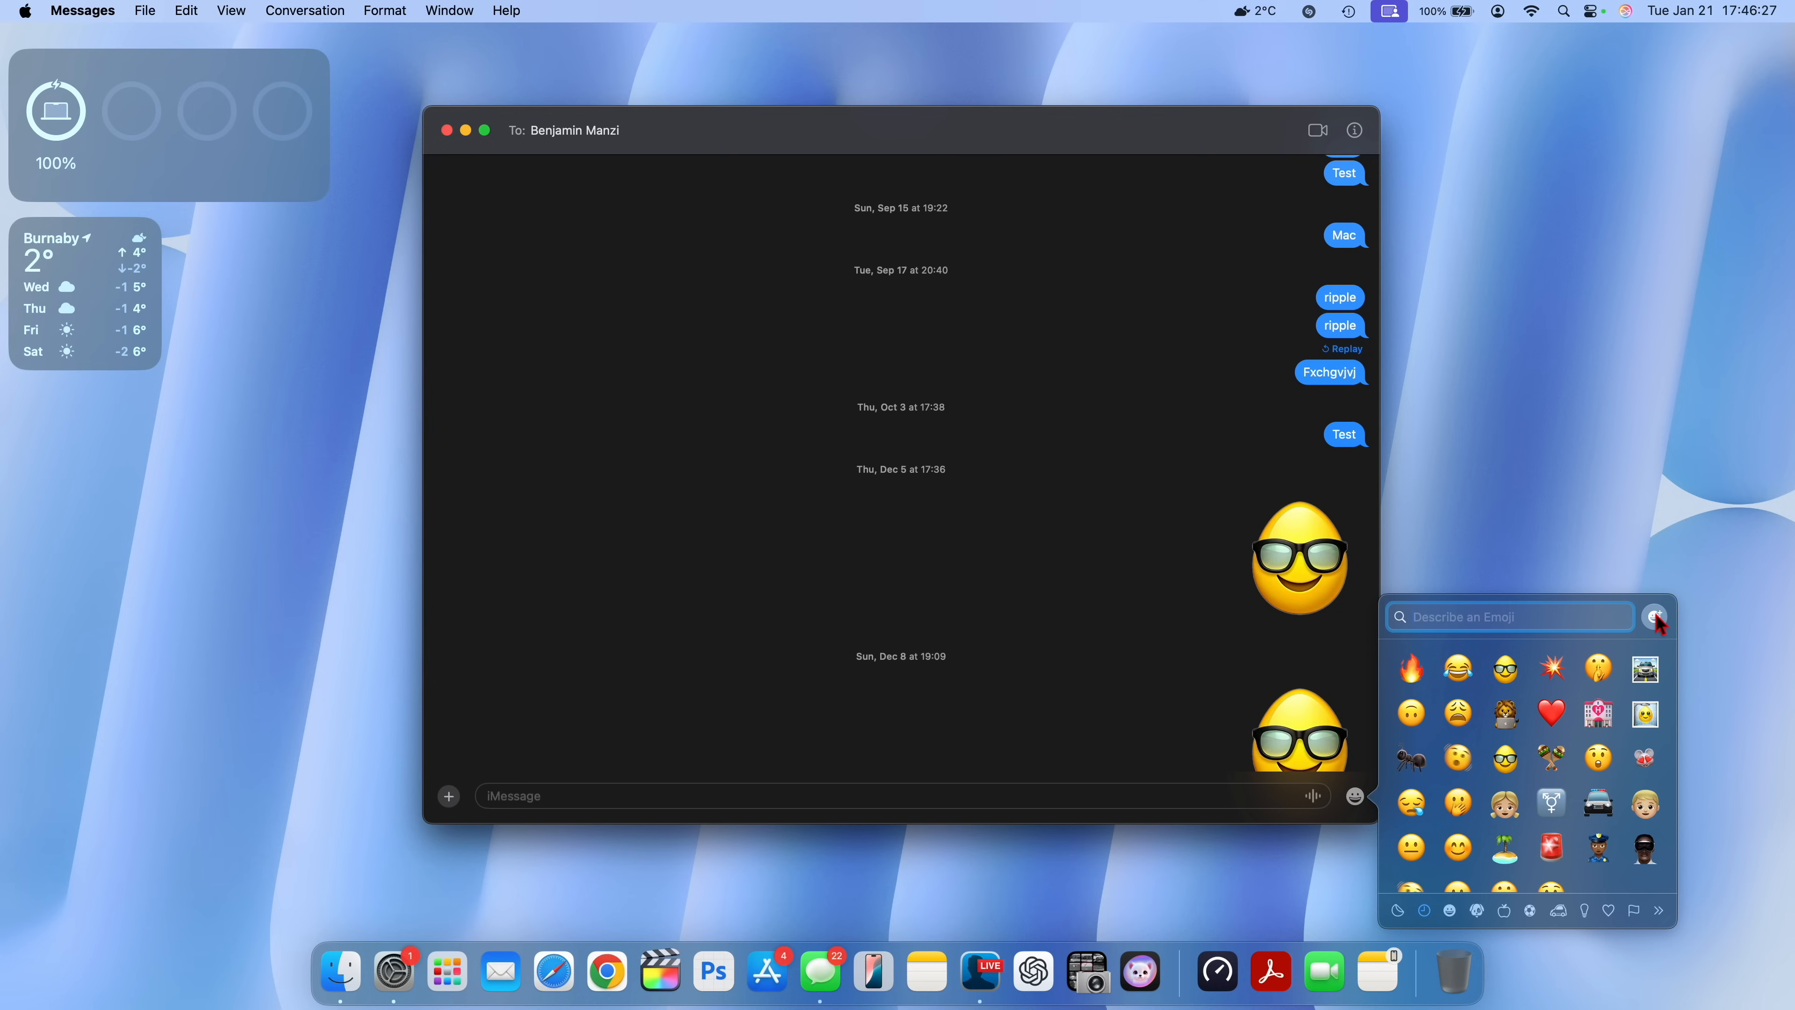
pyautogui.moveTo(1657, 629)
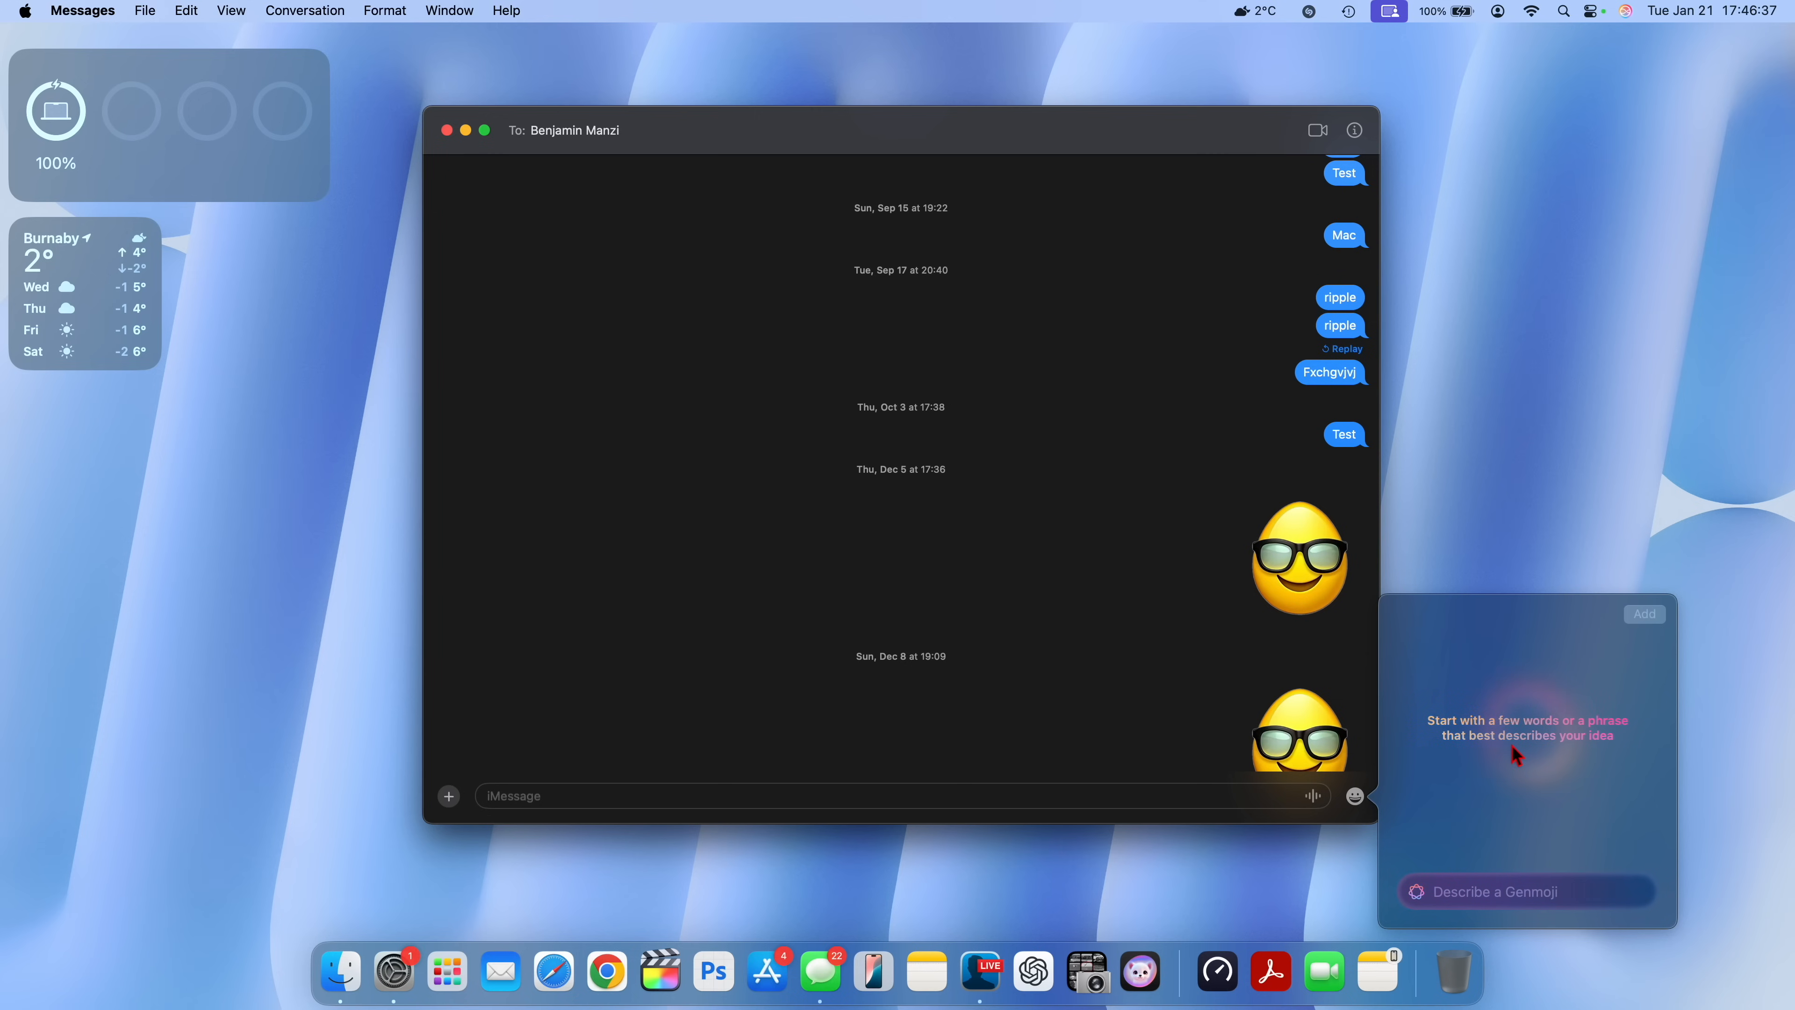
# Describe a new Genmoji as 'A red car'.
pyautogui.write('A red car')
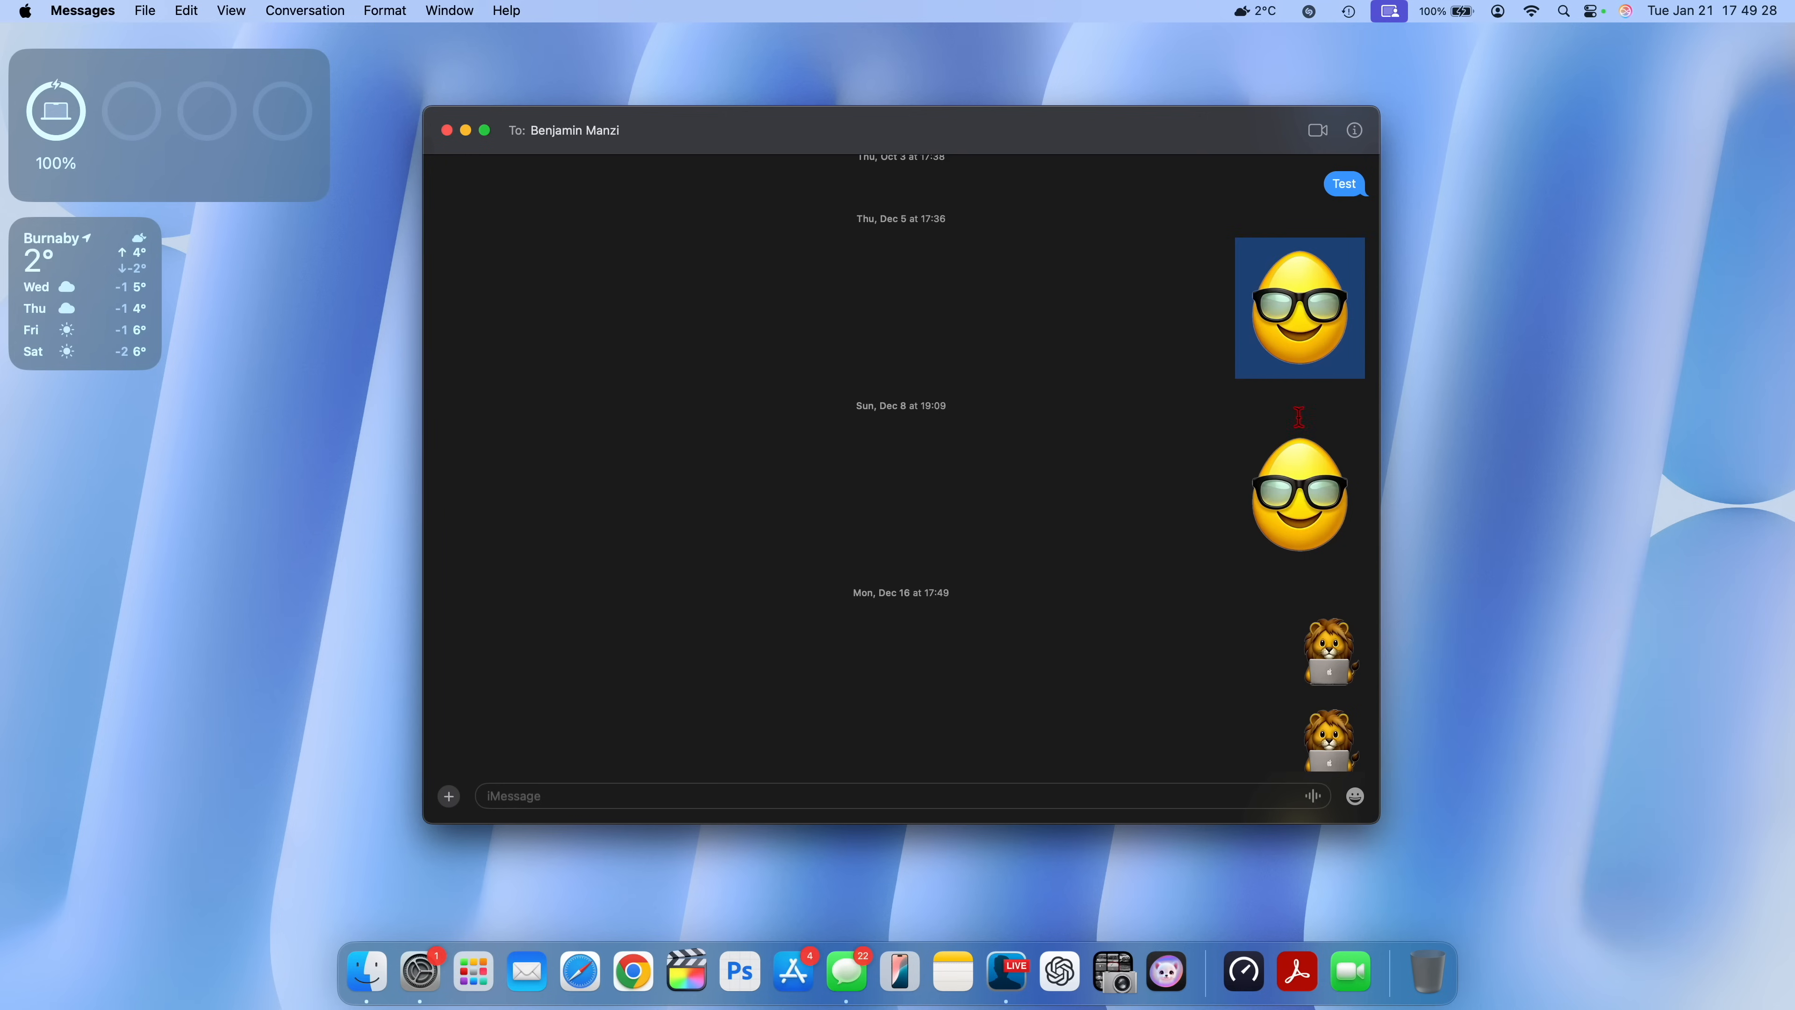
# Review the delivered car picture, revisit the emoji picker, then show the Launchpad app grid.
pyautogui.scroll(-3)
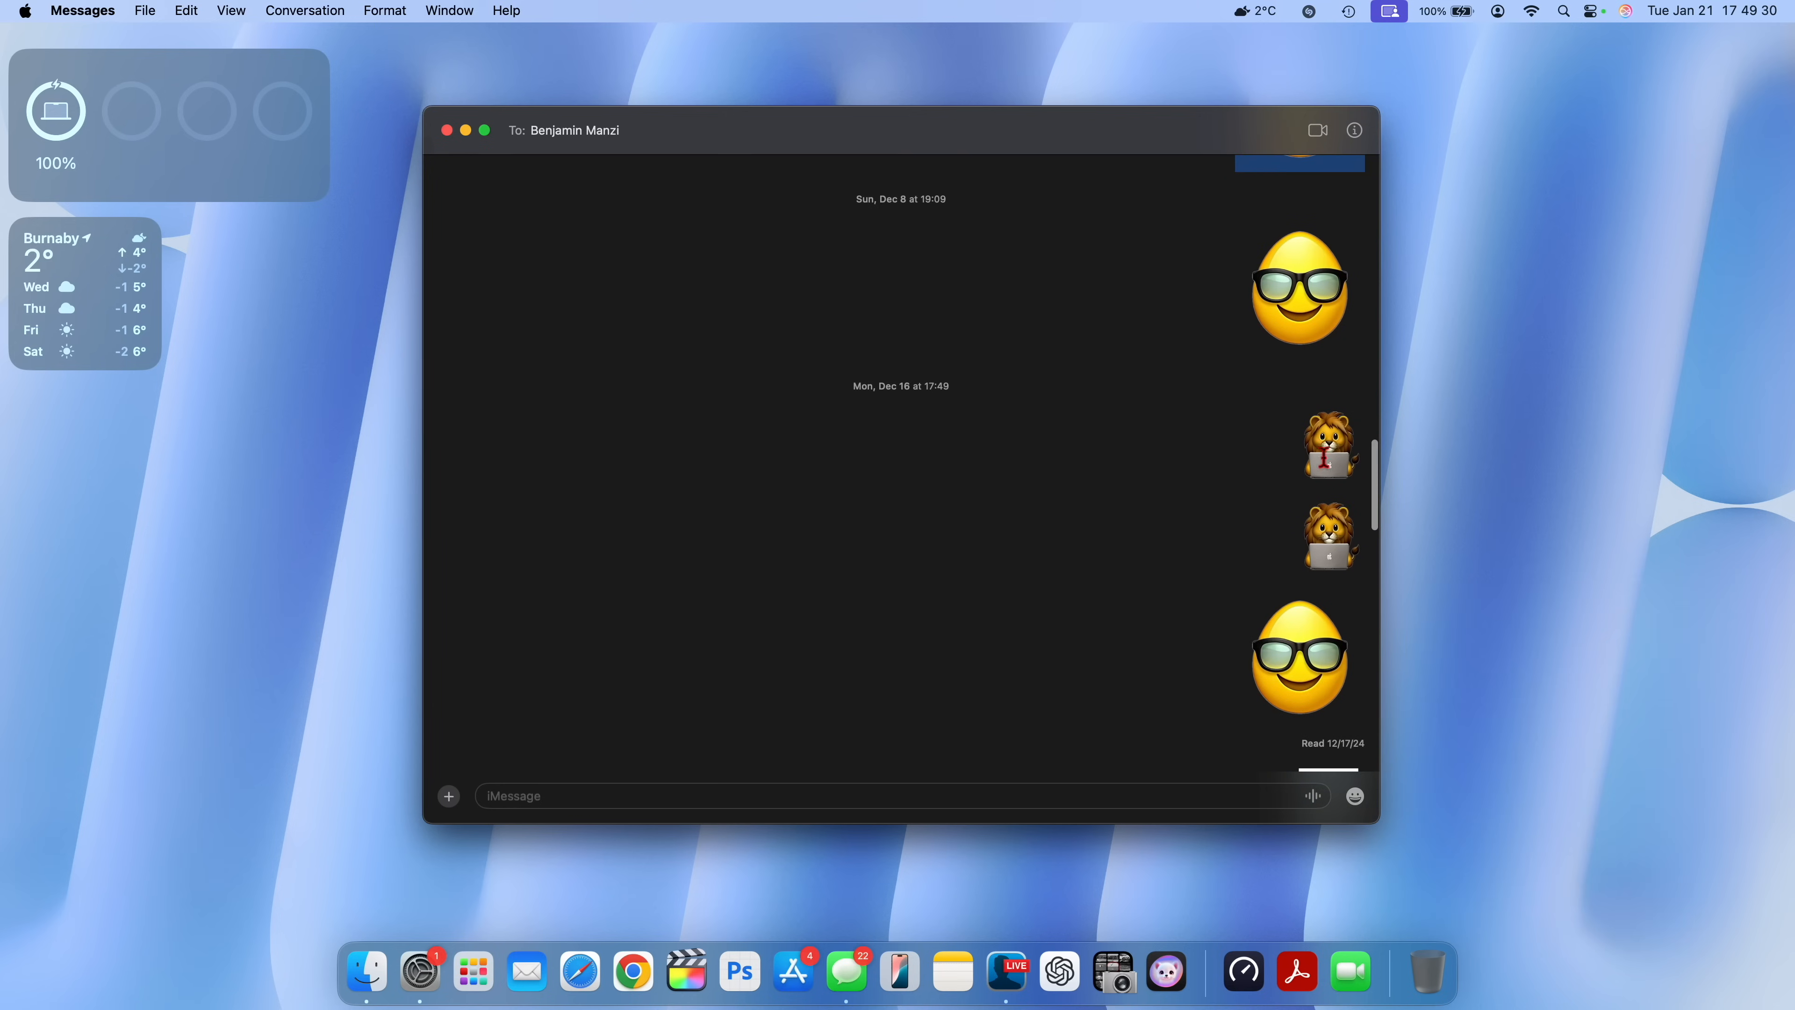
pyautogui.scroll(-3)
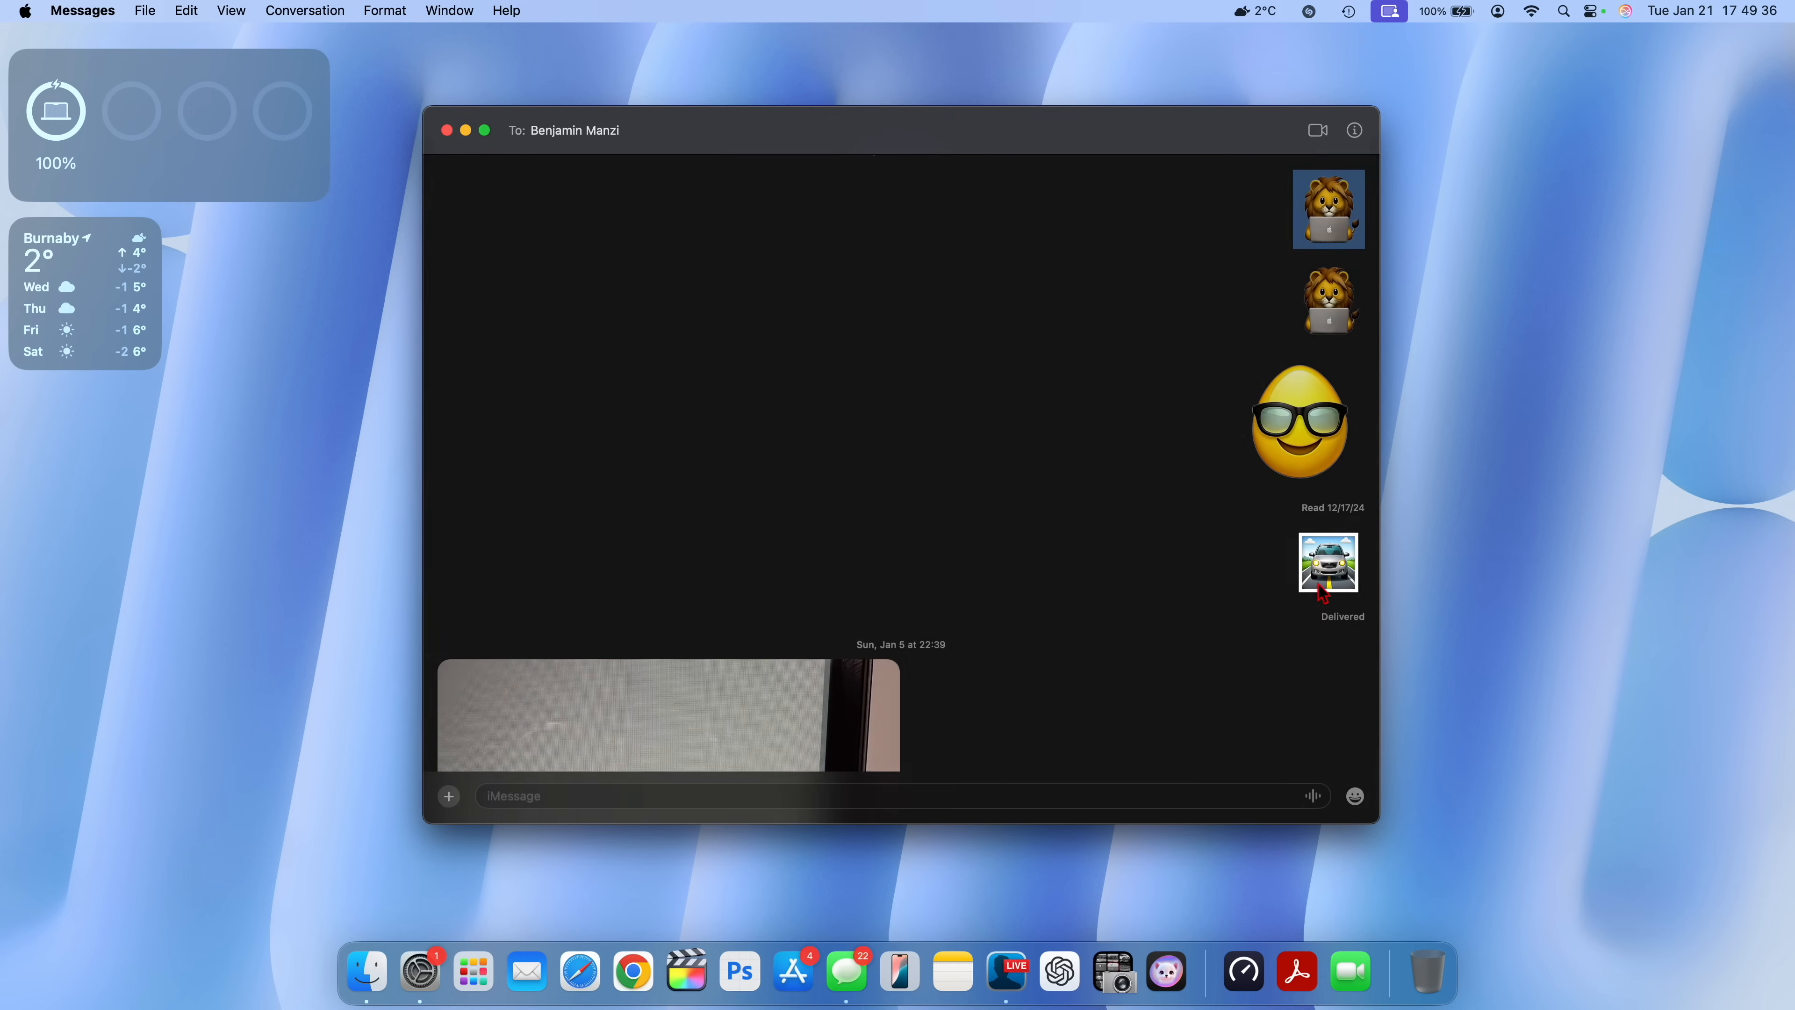
pyautogui.click(1355, 796)
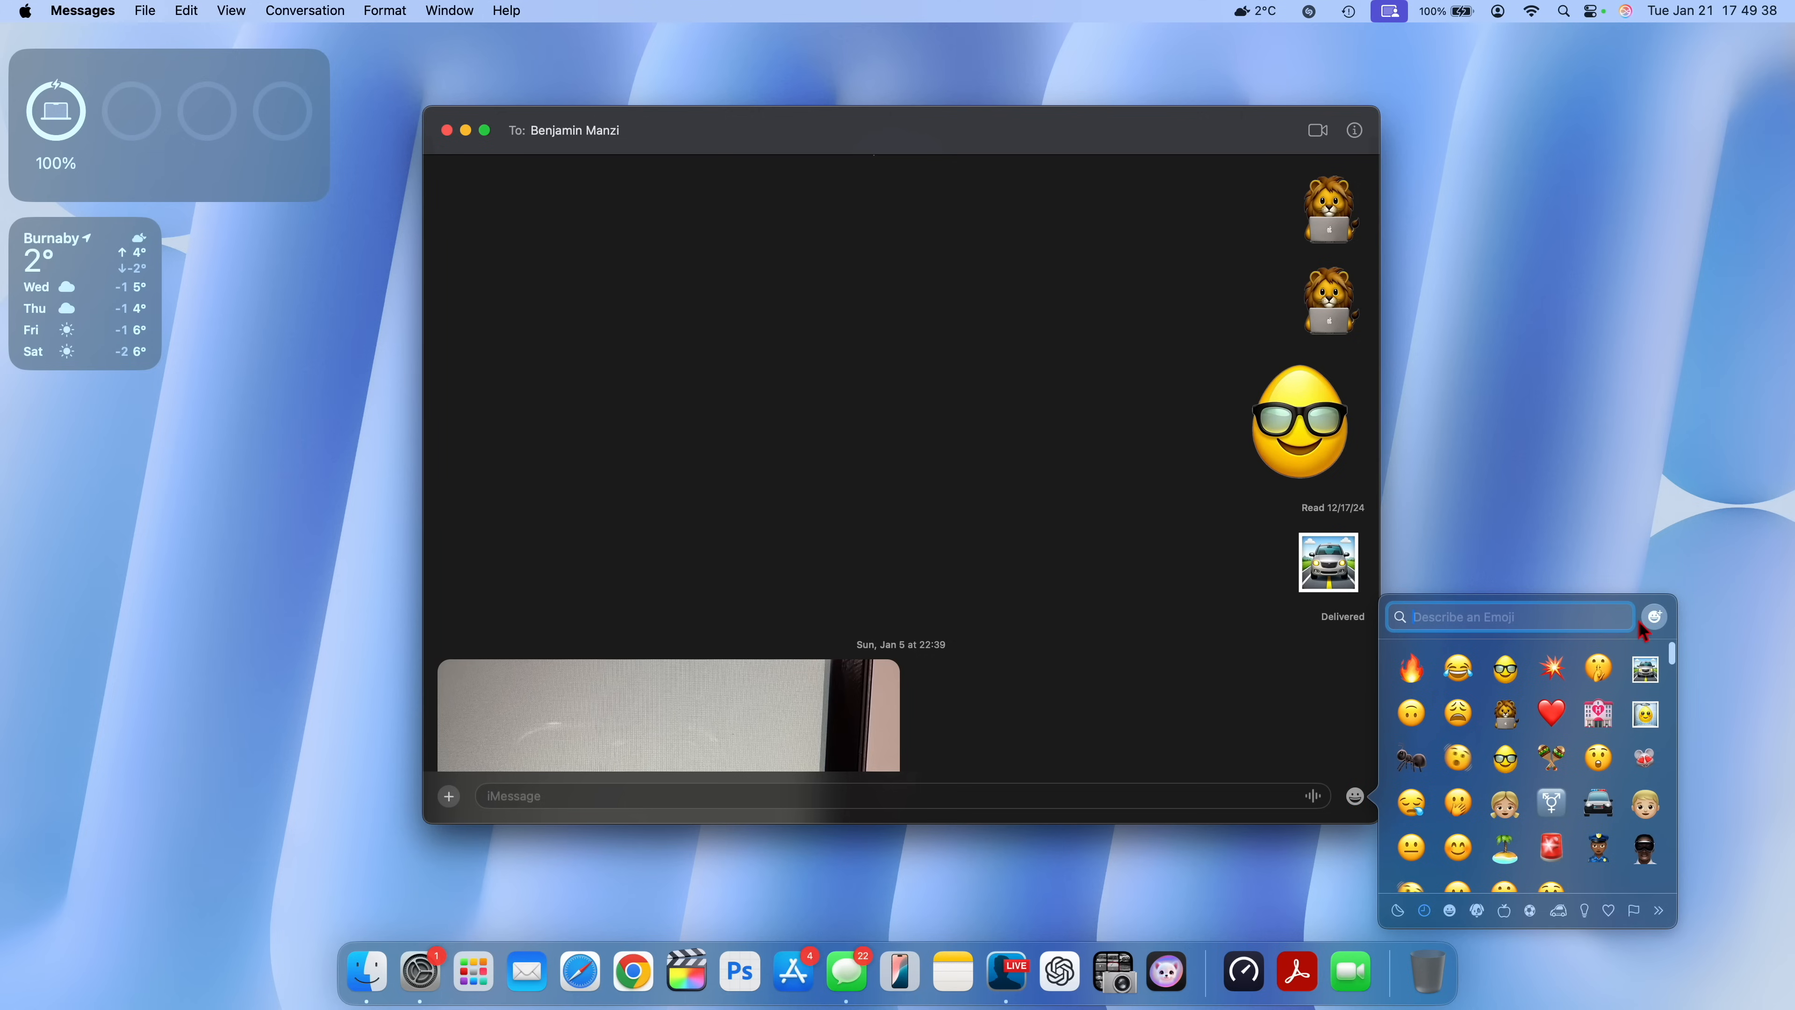
pyautogui.click(1653, 617)
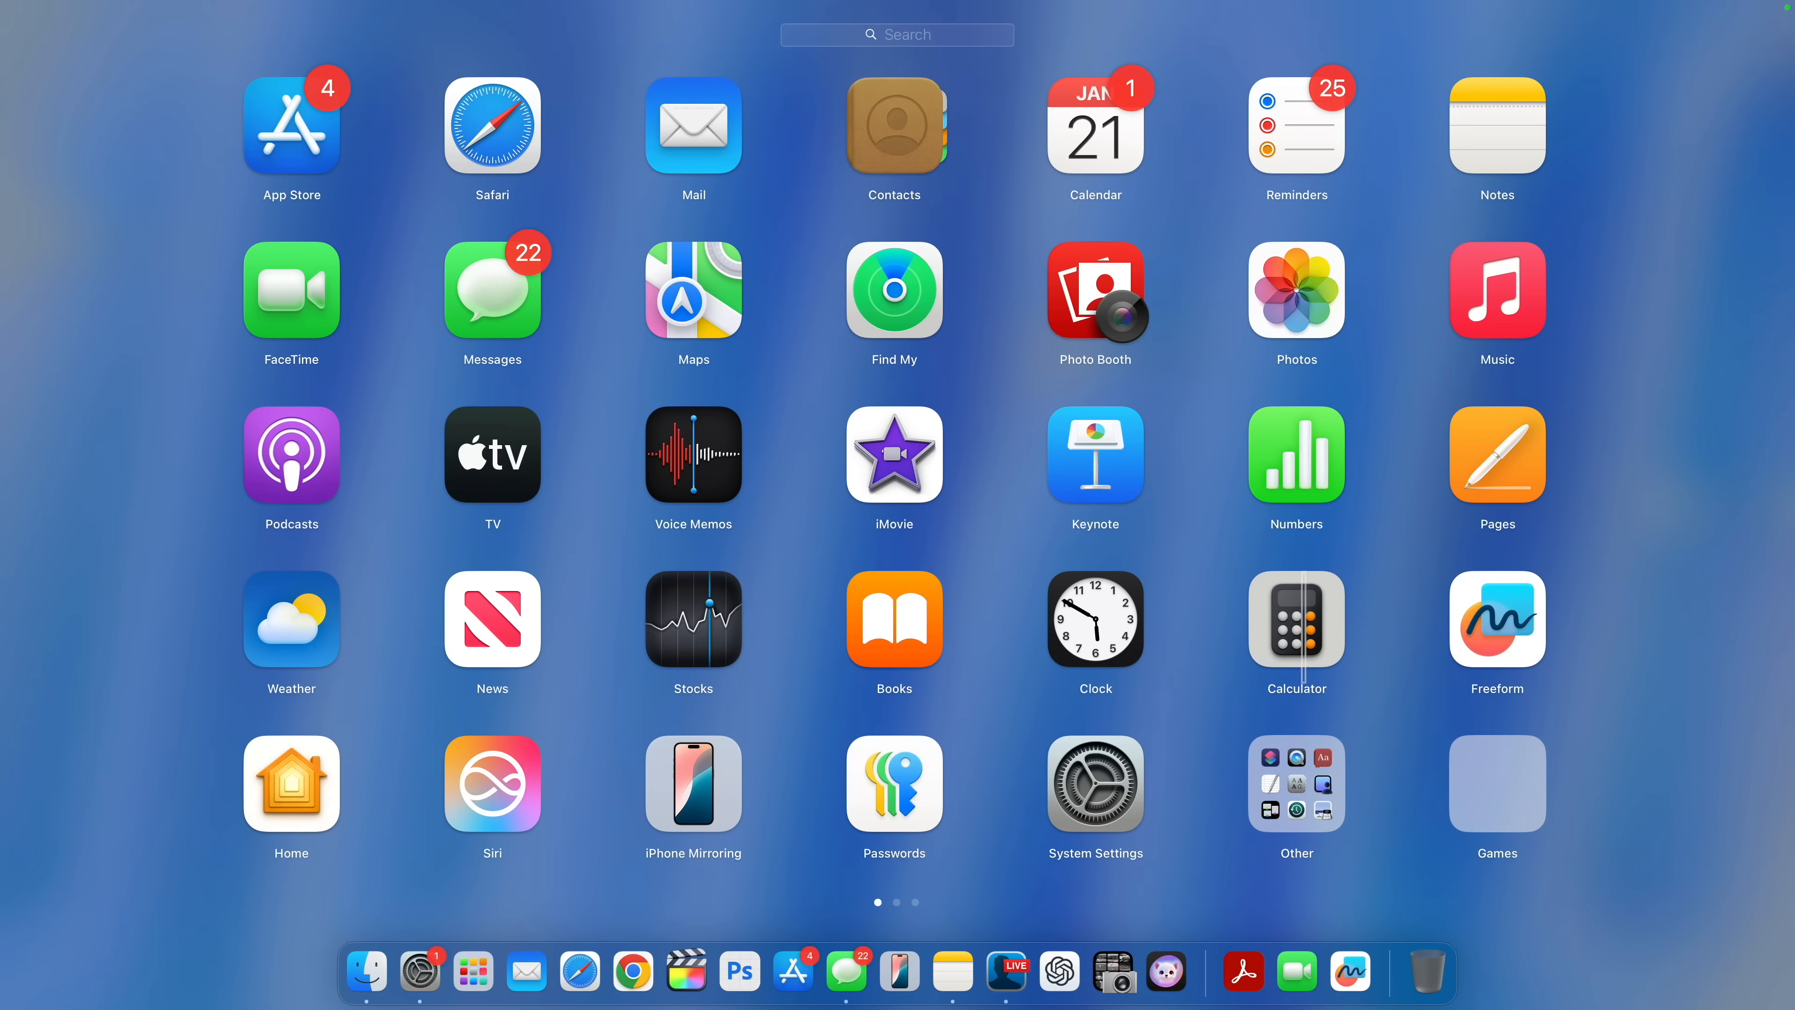
# Launch Calculator and compute 10+2 with repeated = additions of 2.
pyautogui.click(1296, 618)
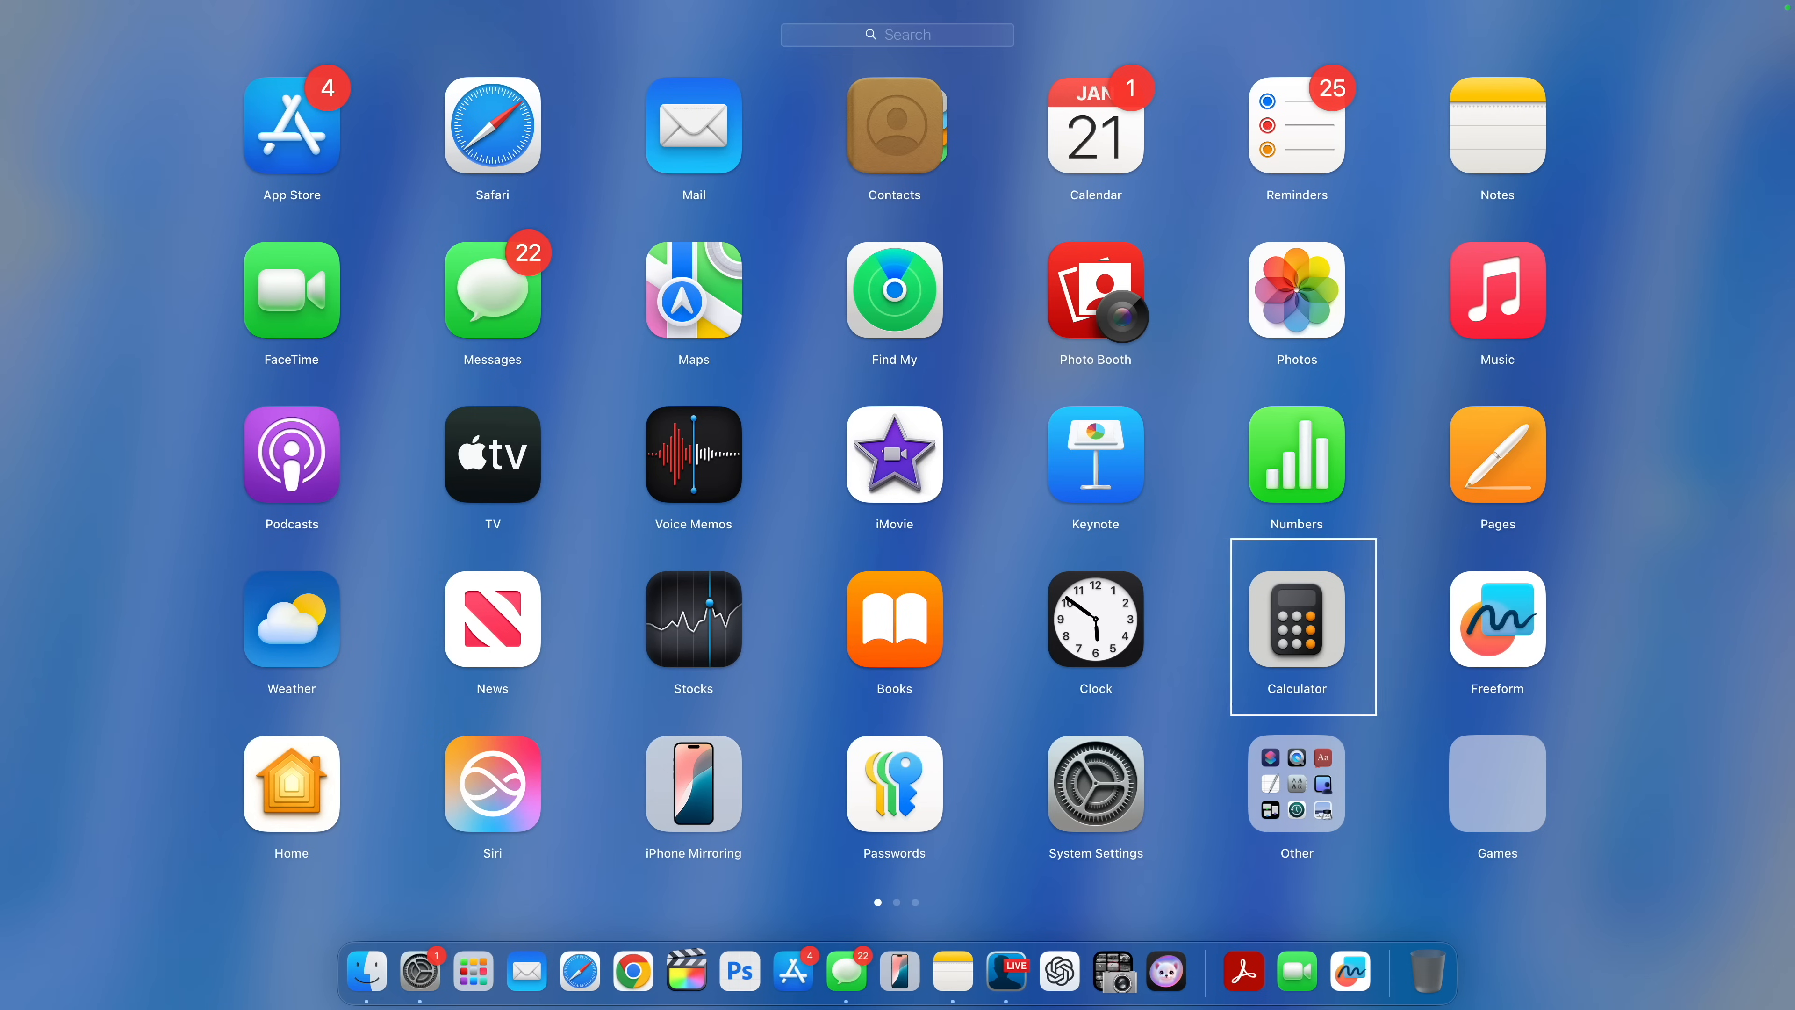
pyautogui.click(1302, 618)
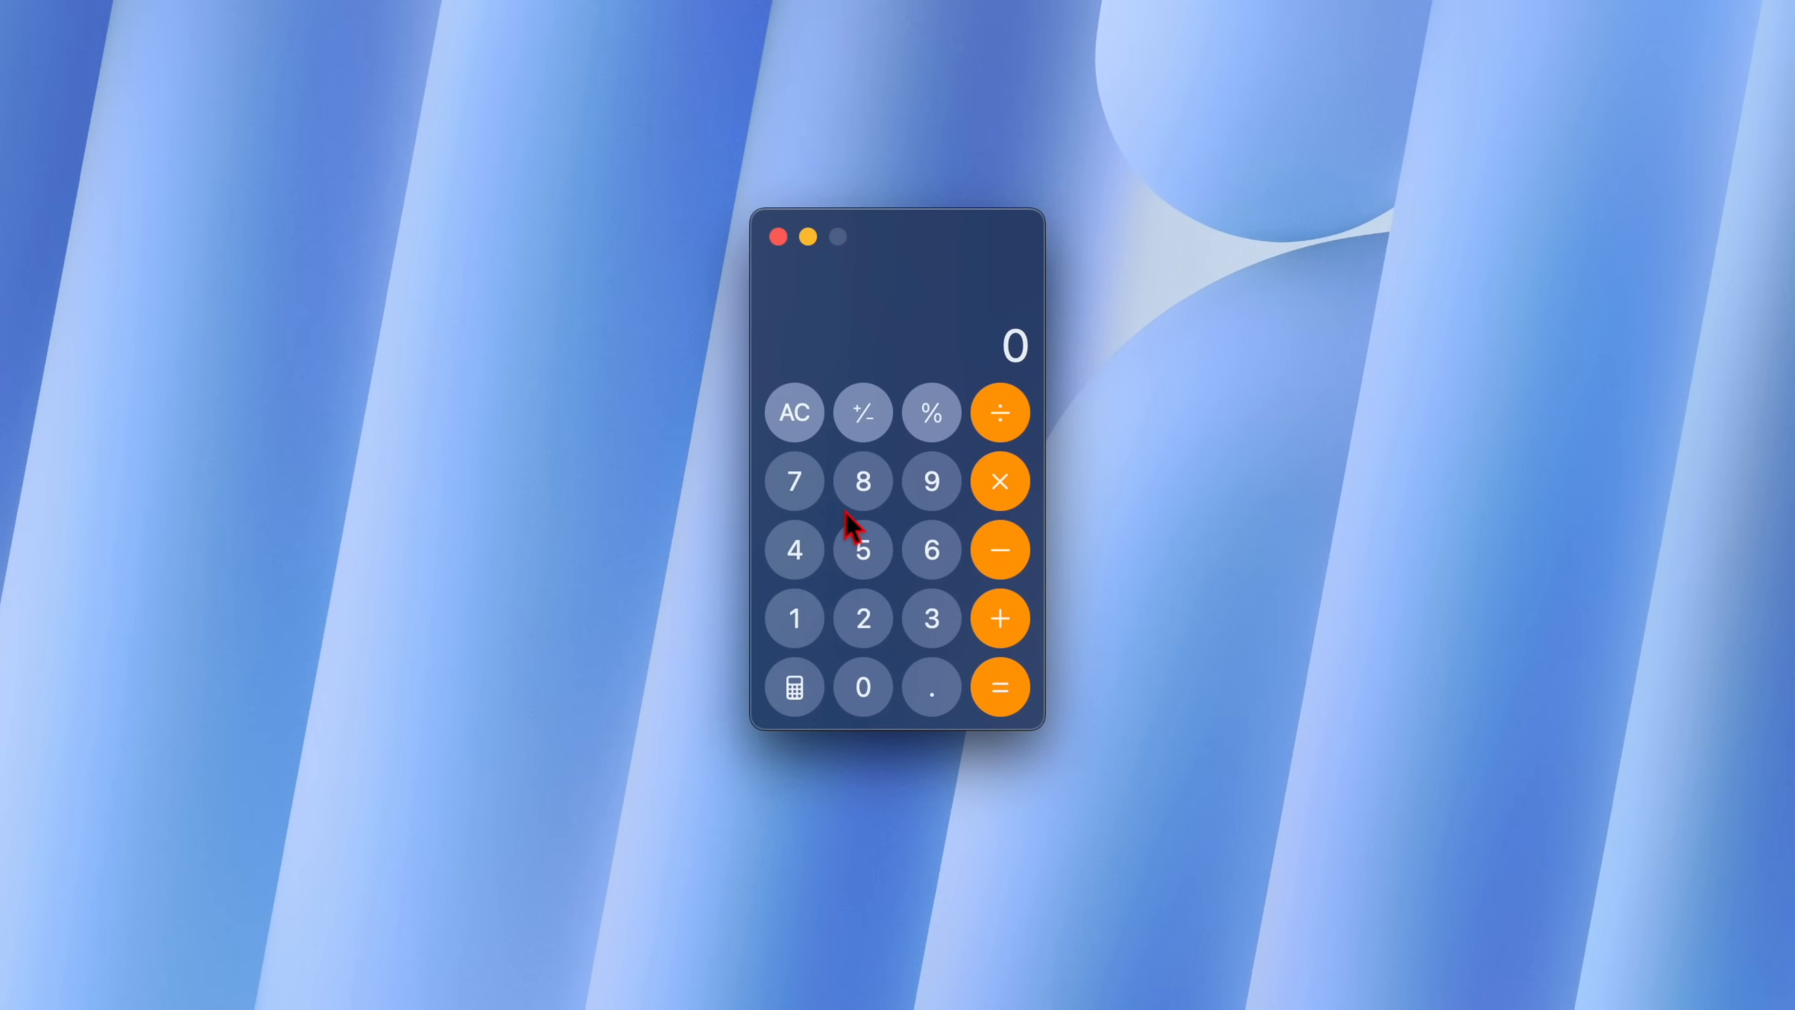
pyautogui.click(999, 618)
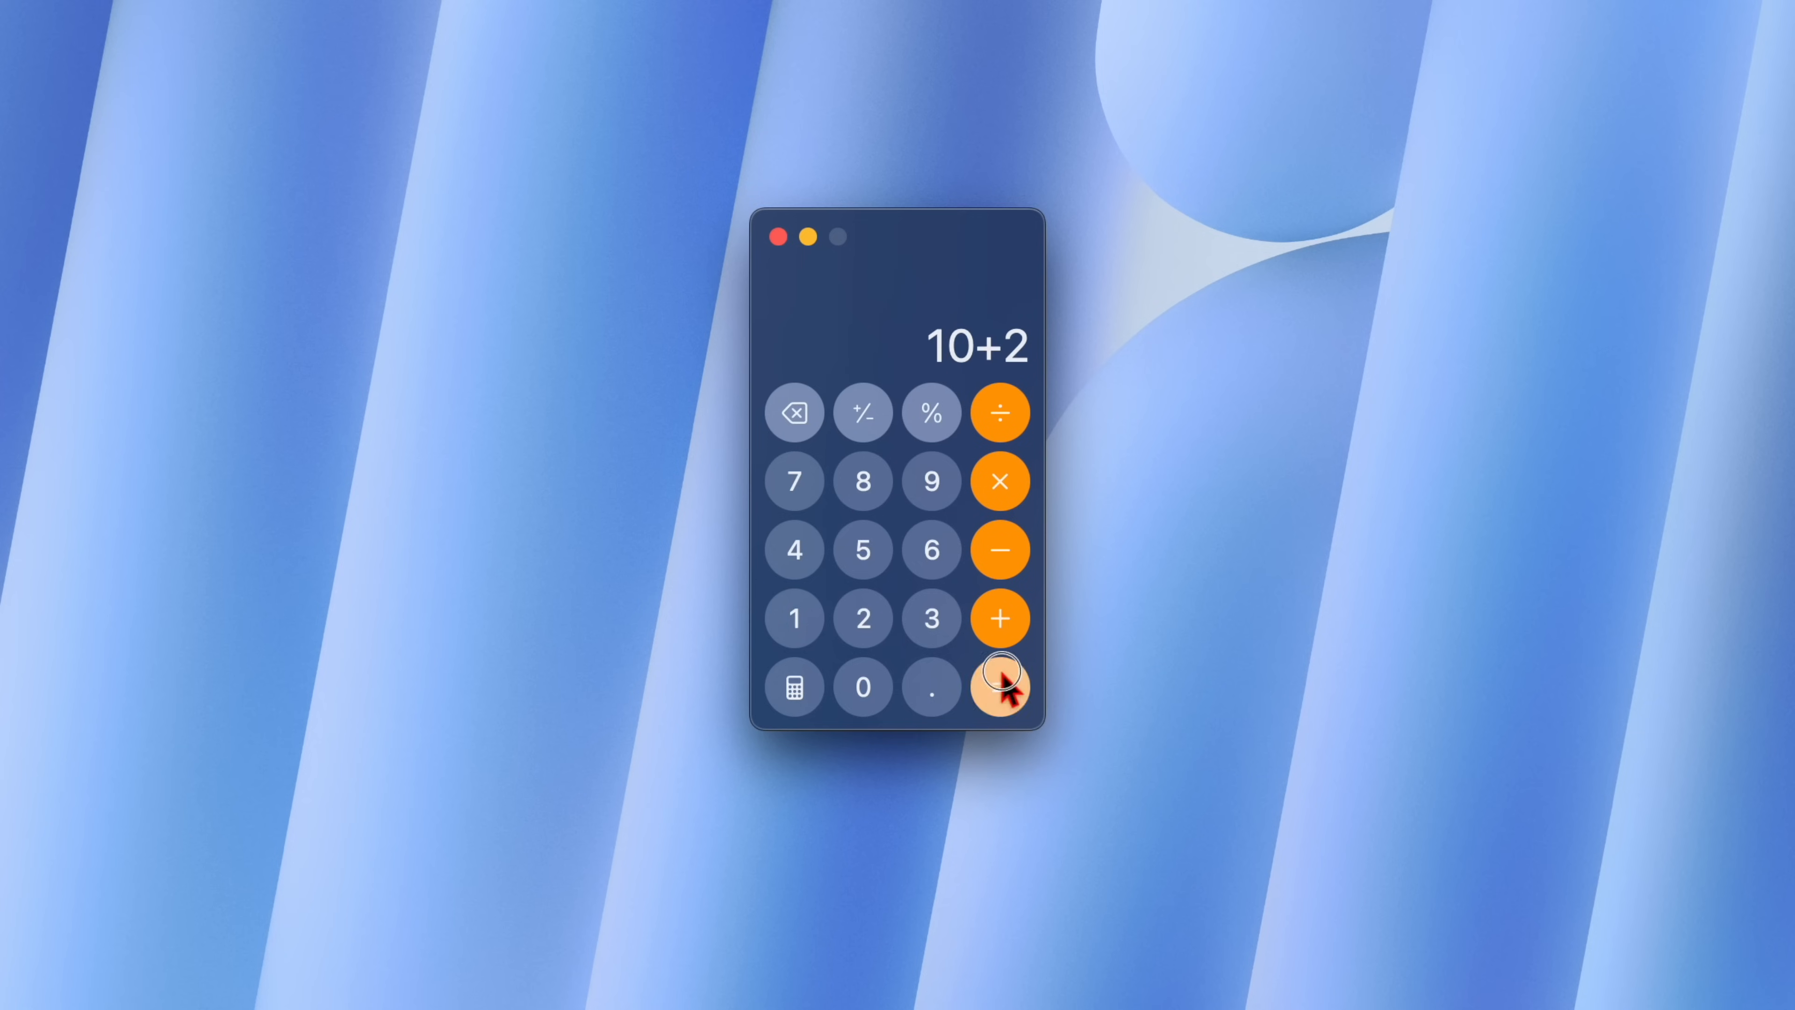
pyautogui.click(999, 687)
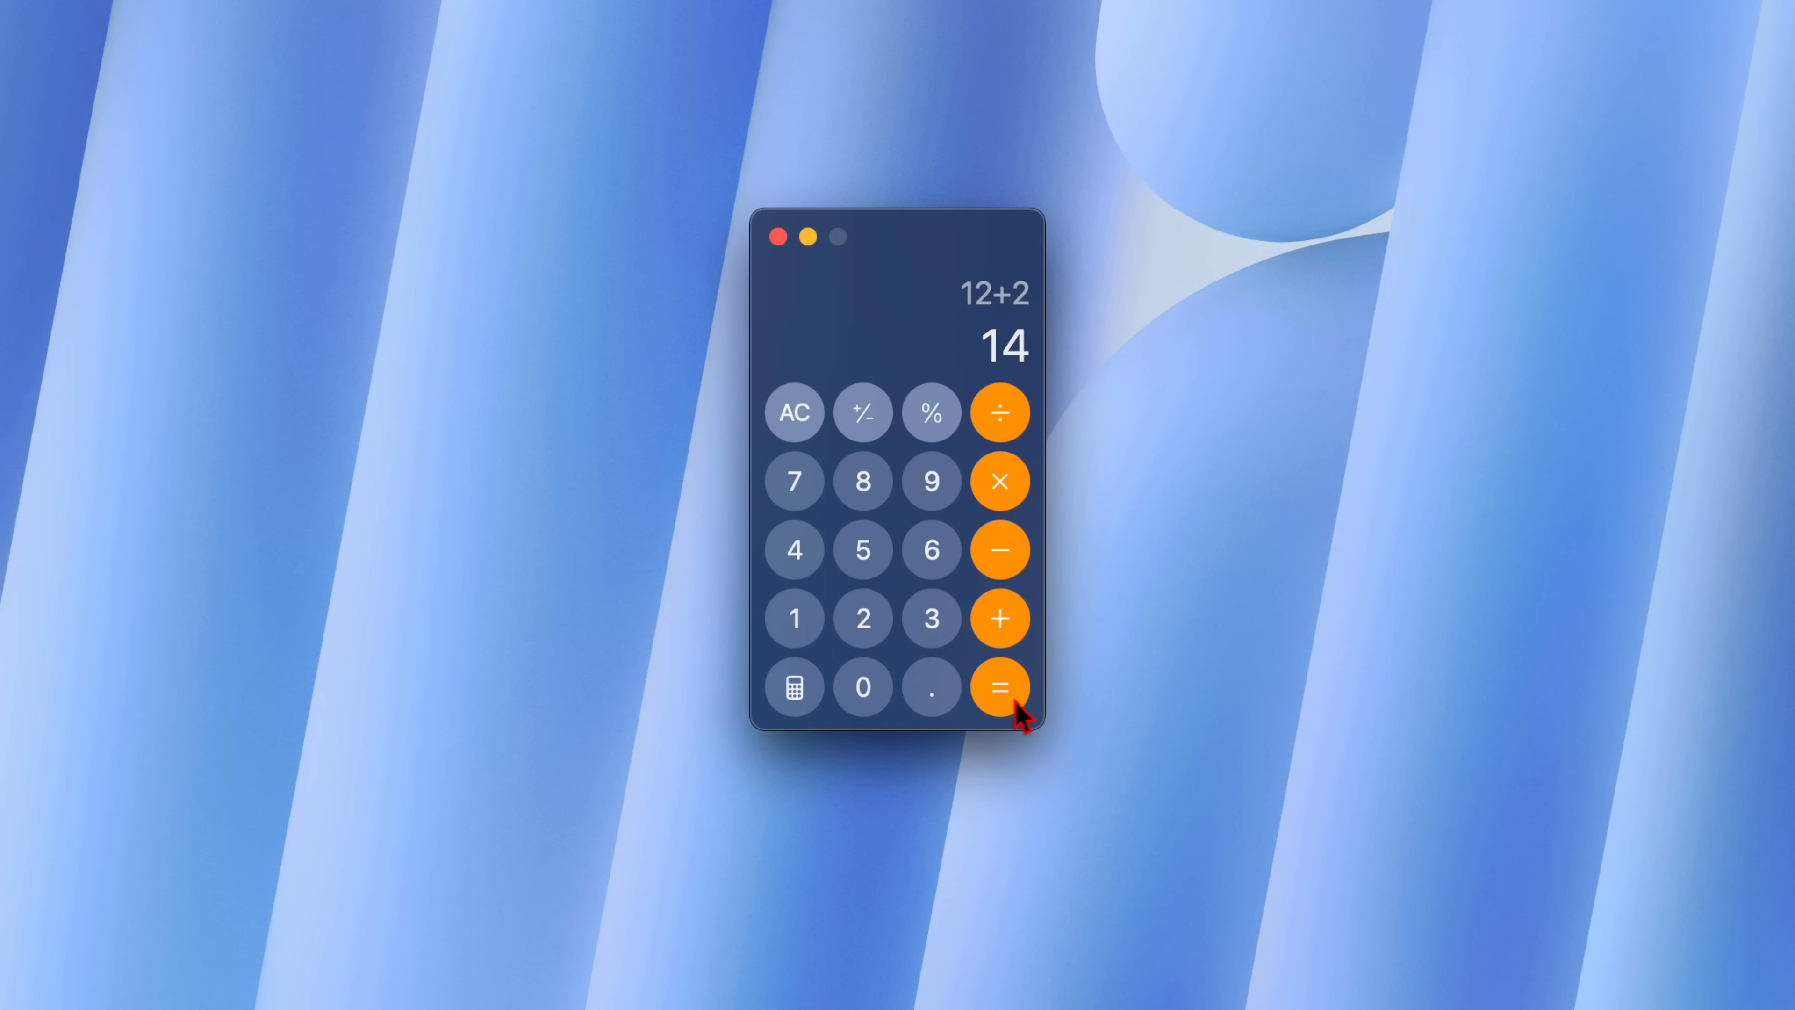
pyautogui.click(999, 687)
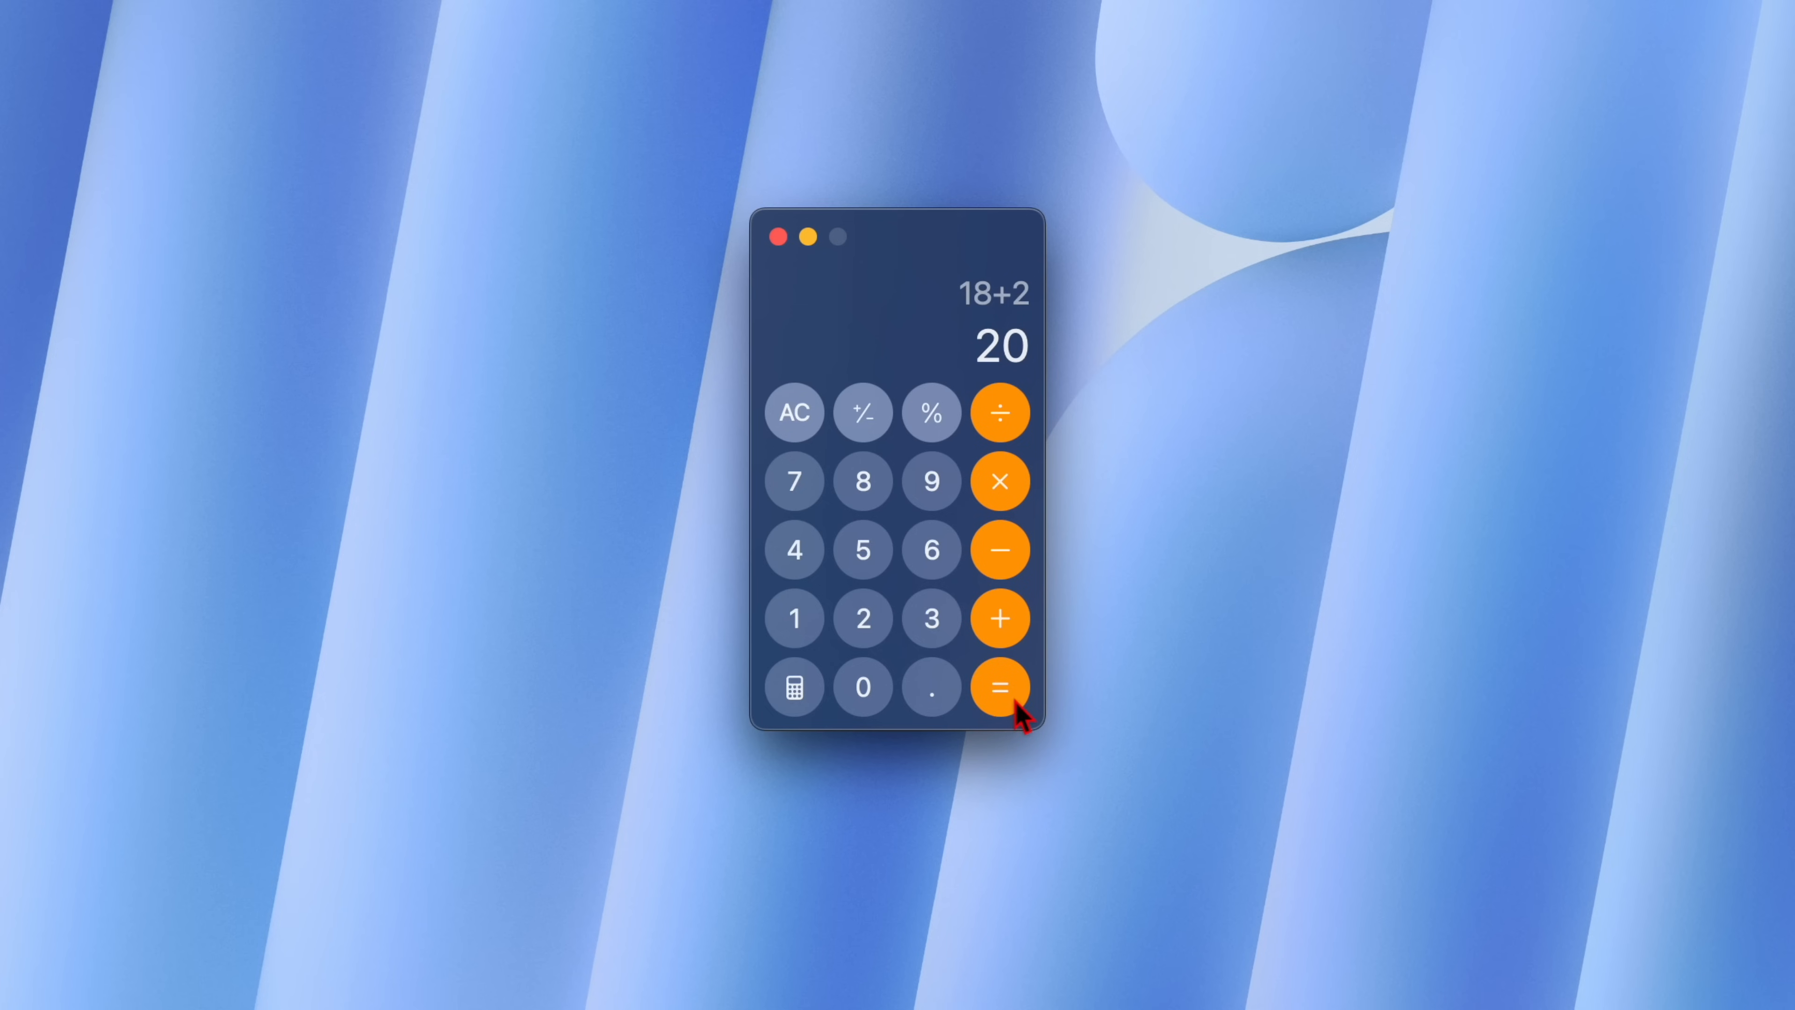
pyautogui.click(999, 687)
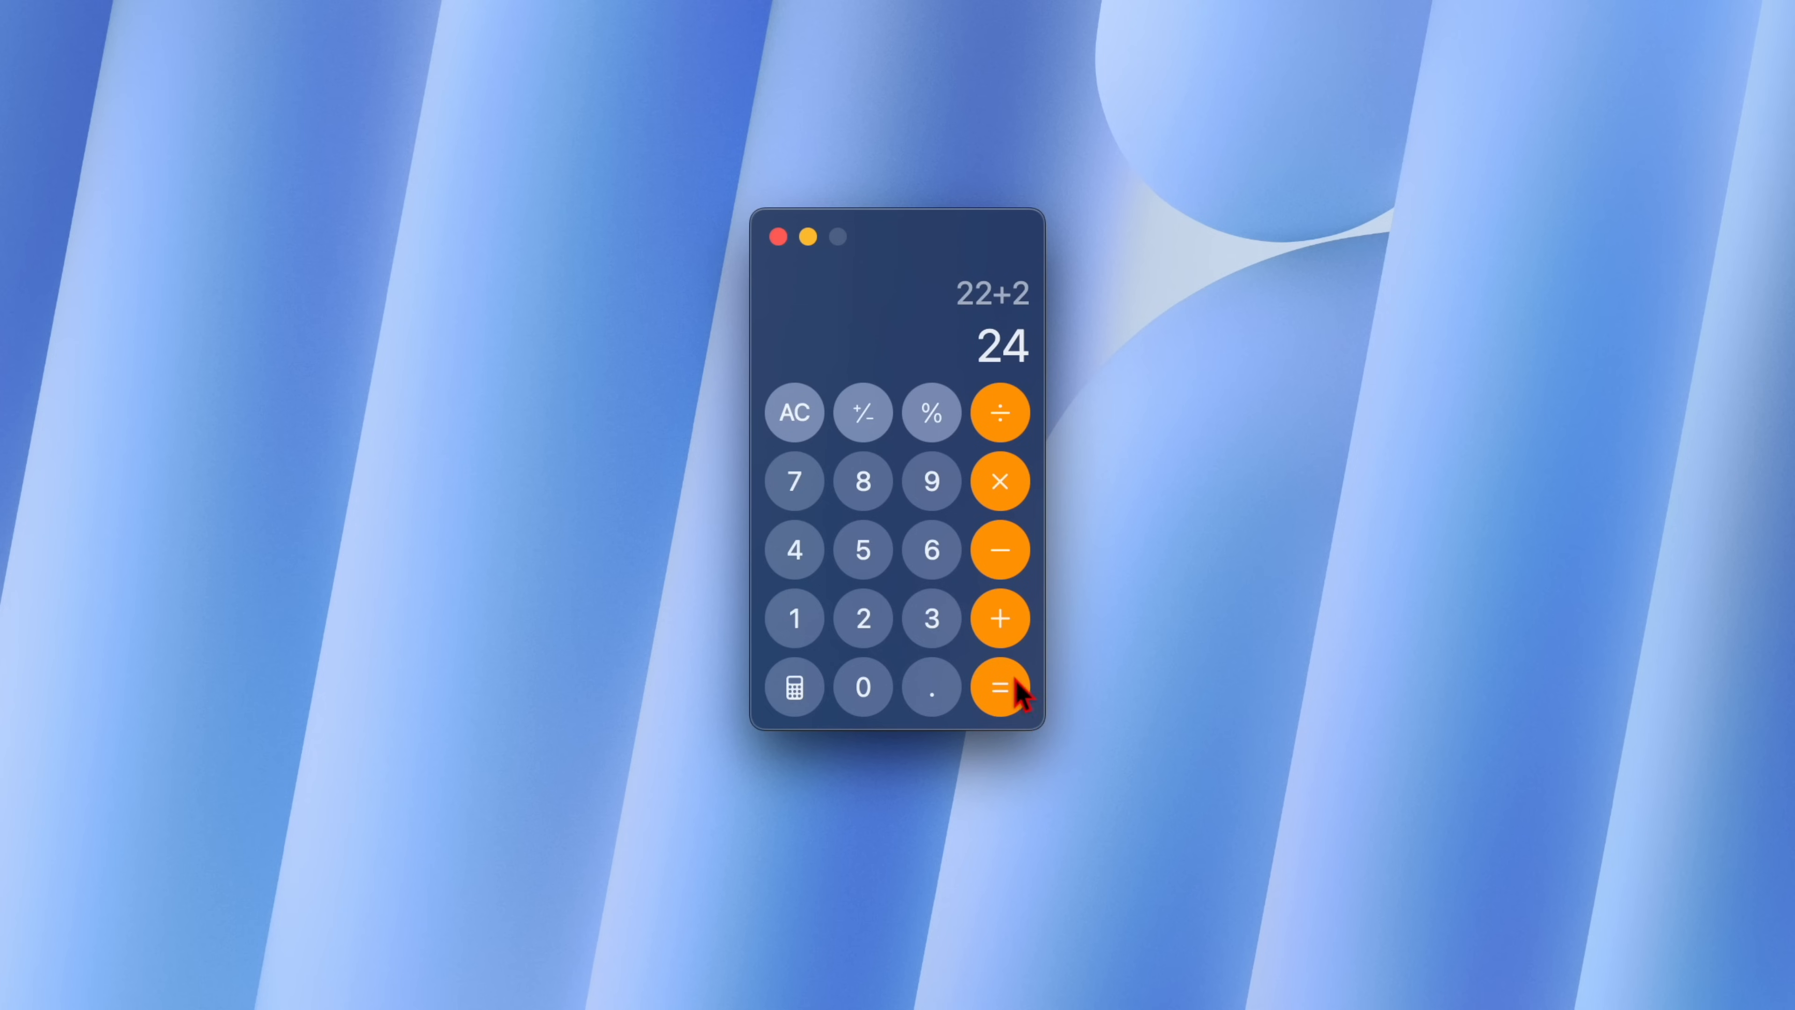
# Repeat subtraction of 6 and multiplication by 9 until reaching -708,588.
pyautogui.click(998, 550)
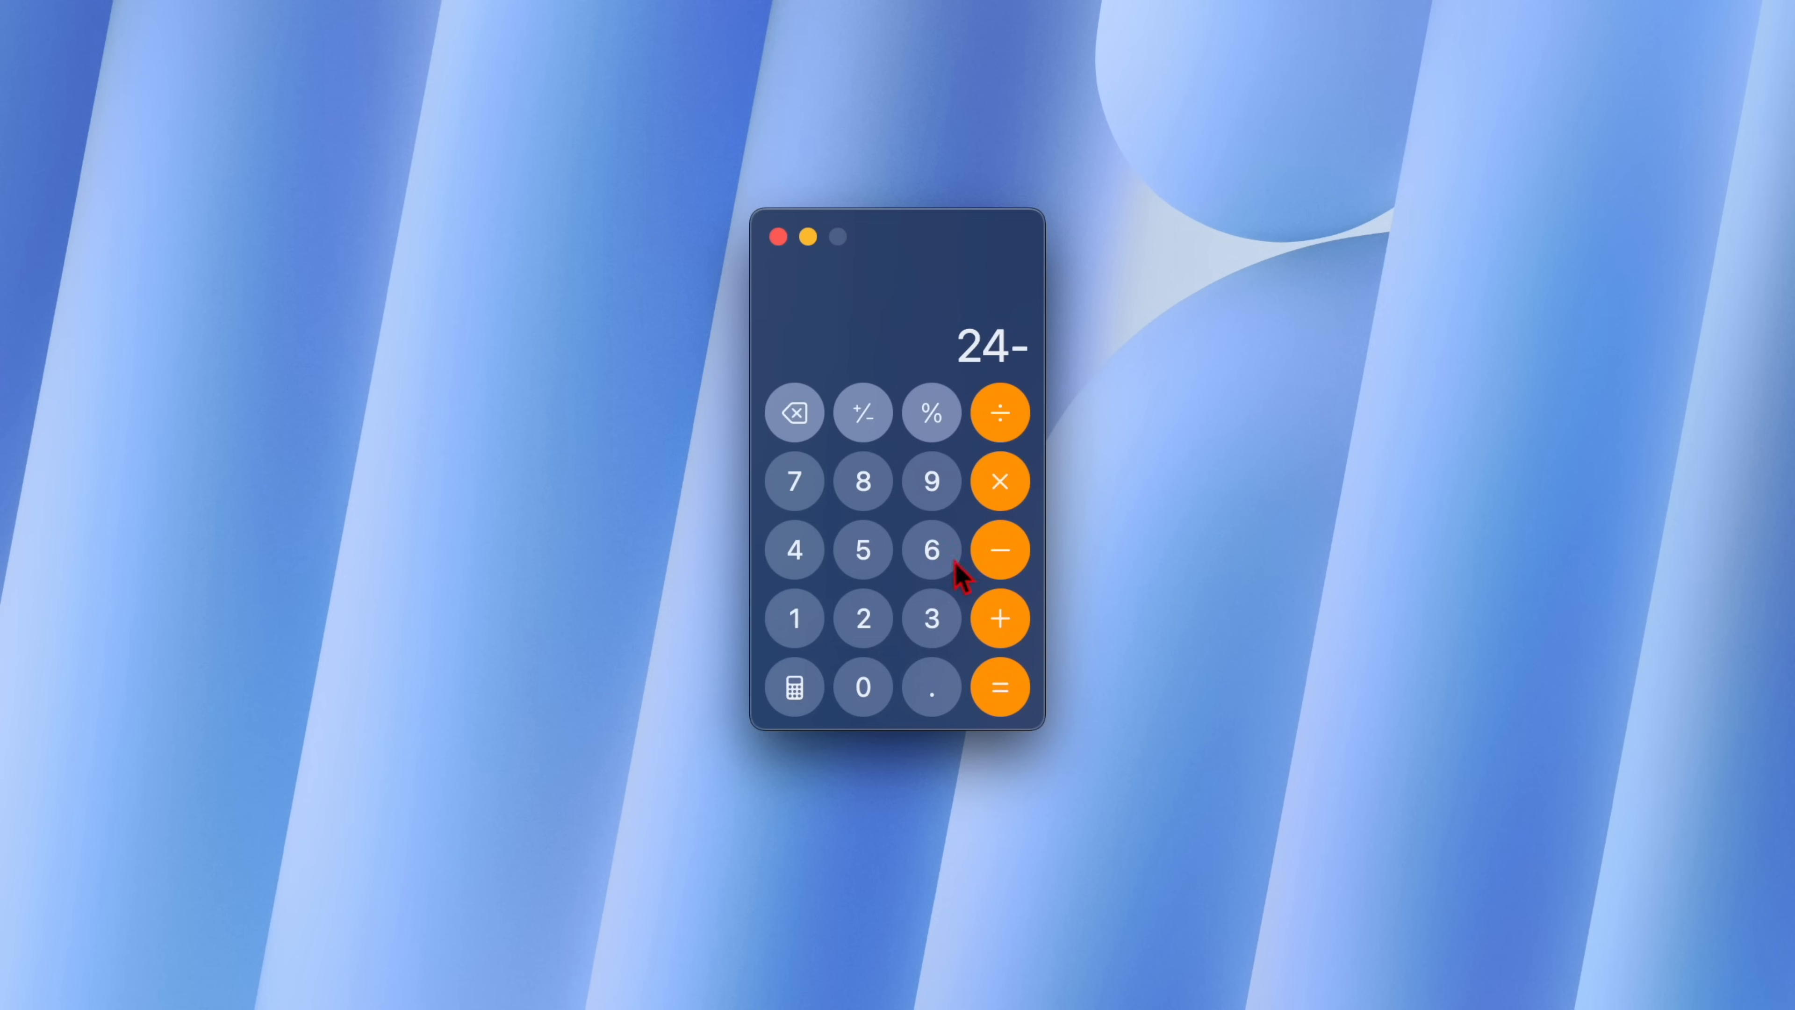
pyautogui.click(999, 687)
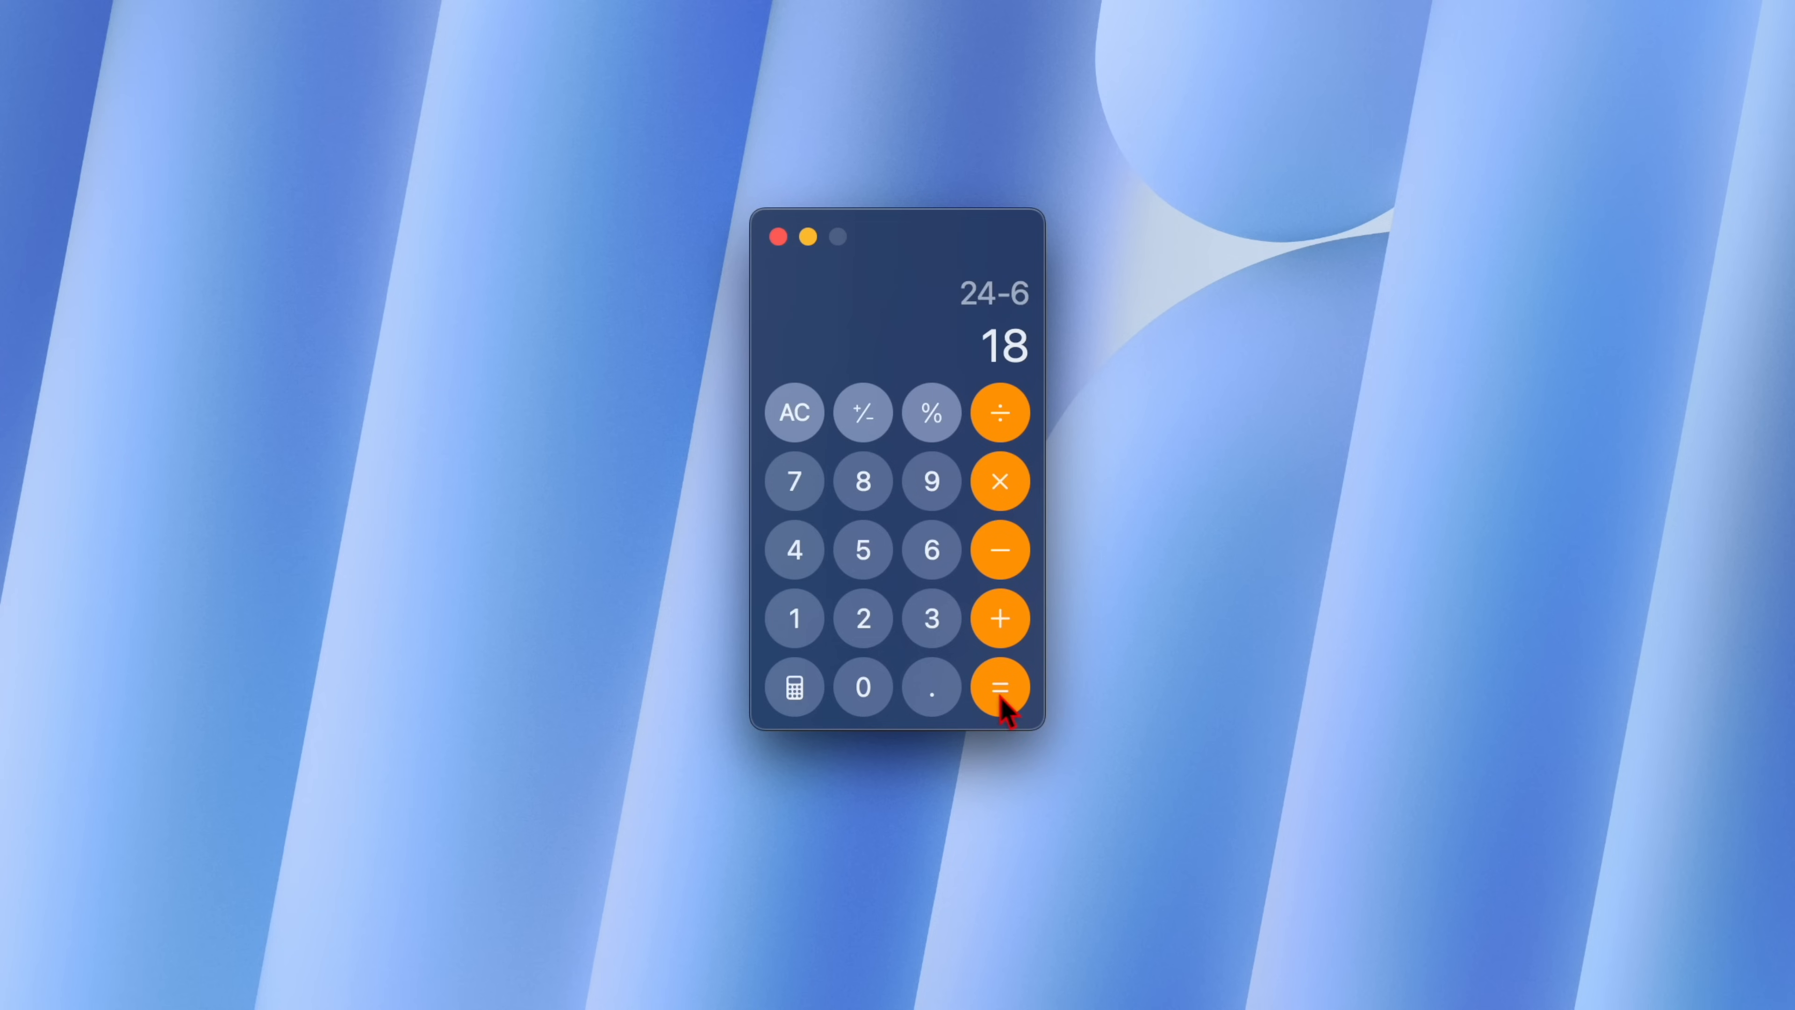
pyautogui.click(998, 687)
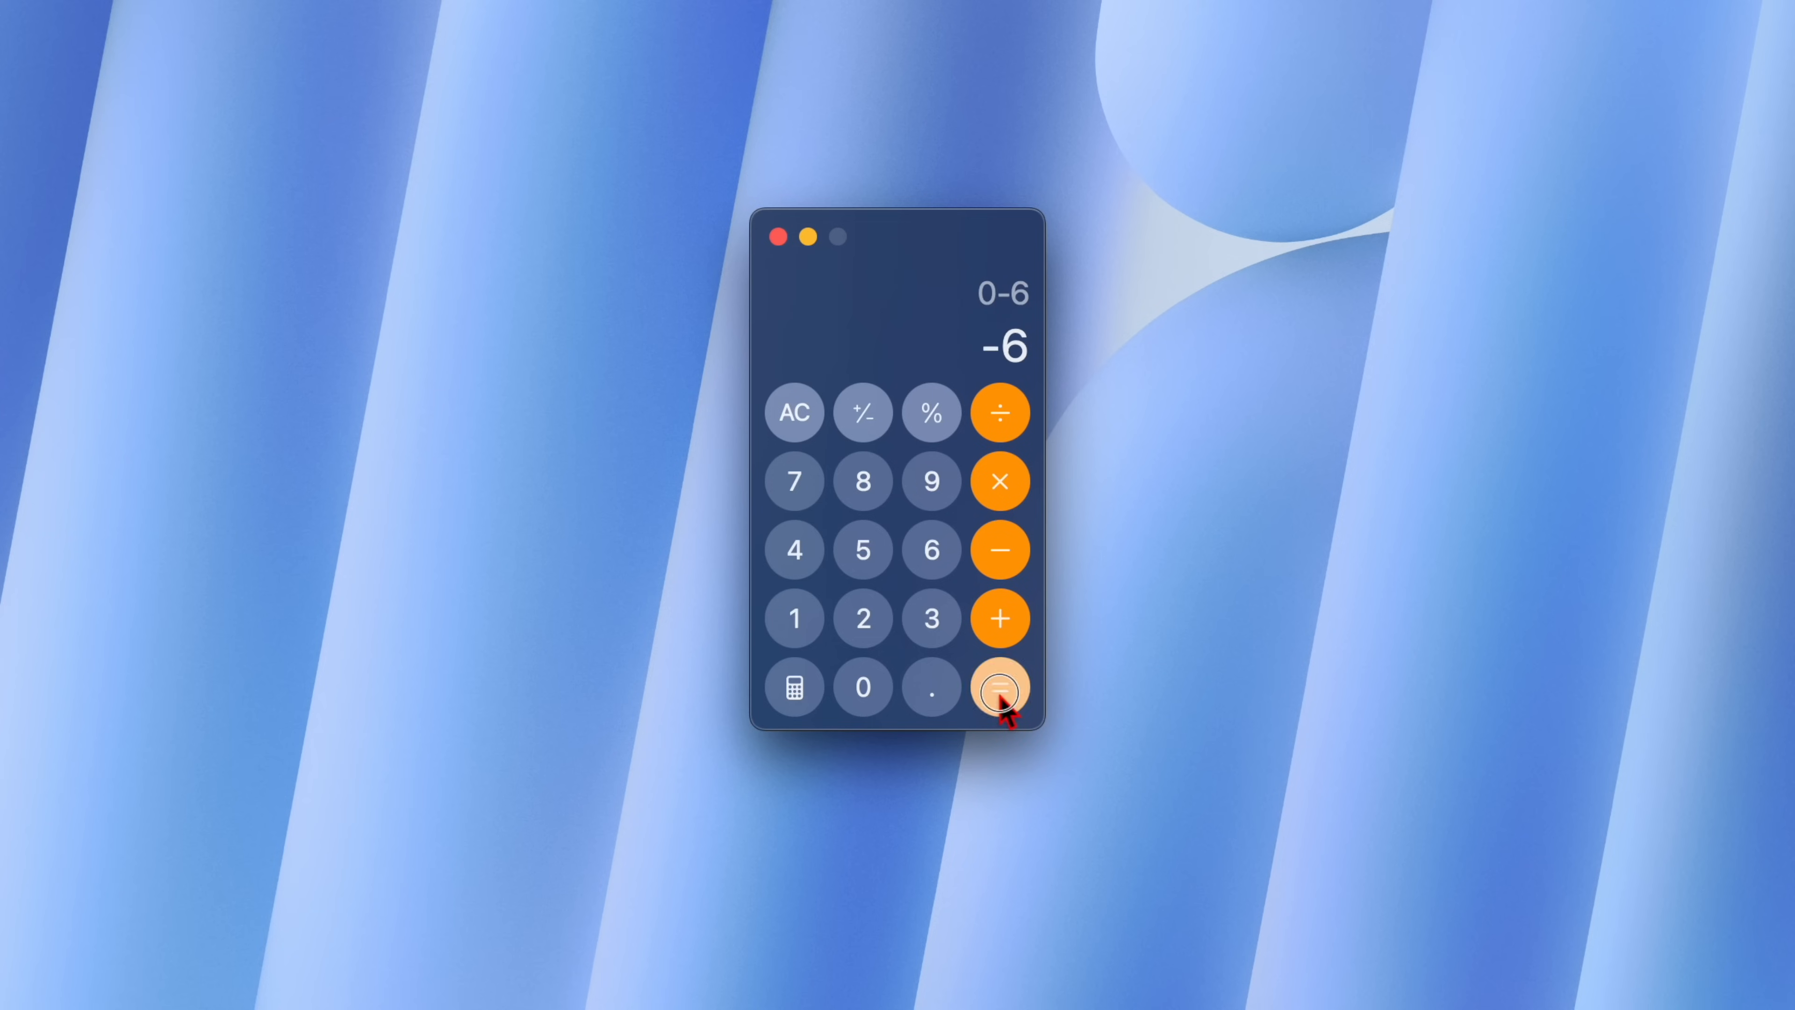
pyautogui.click(998, 687)
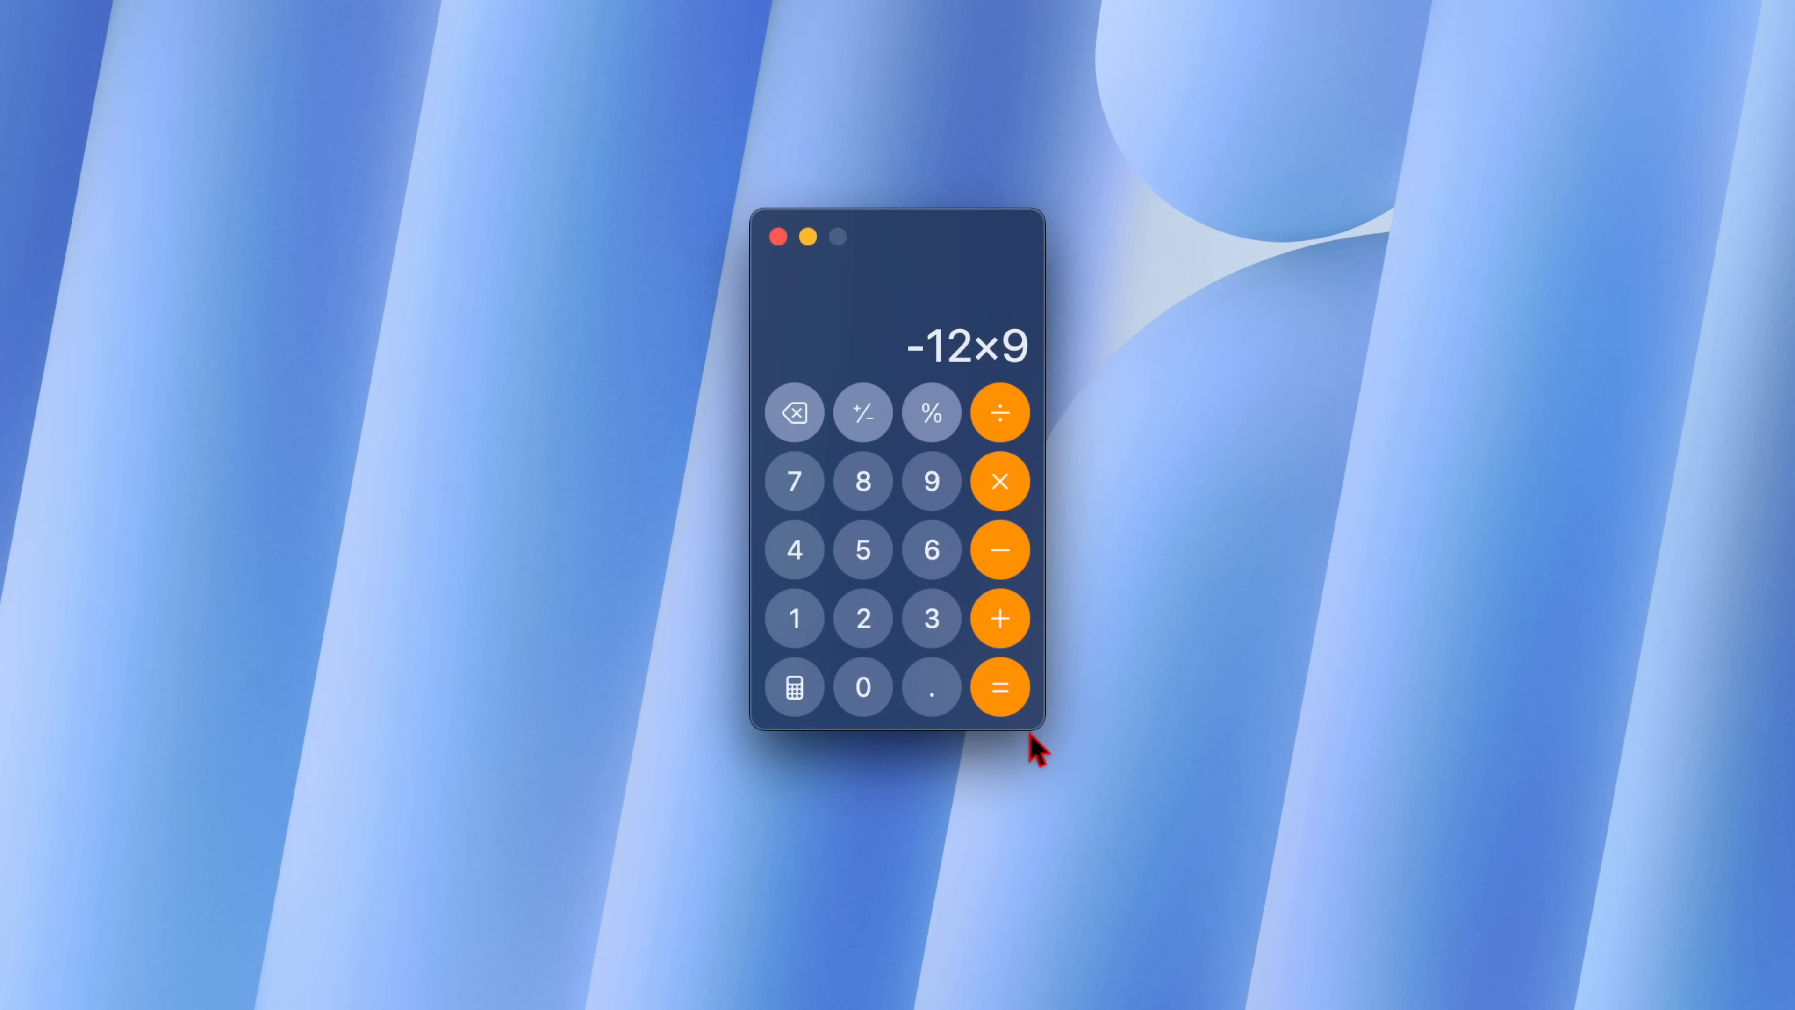
pyautogui.click(998, 687)
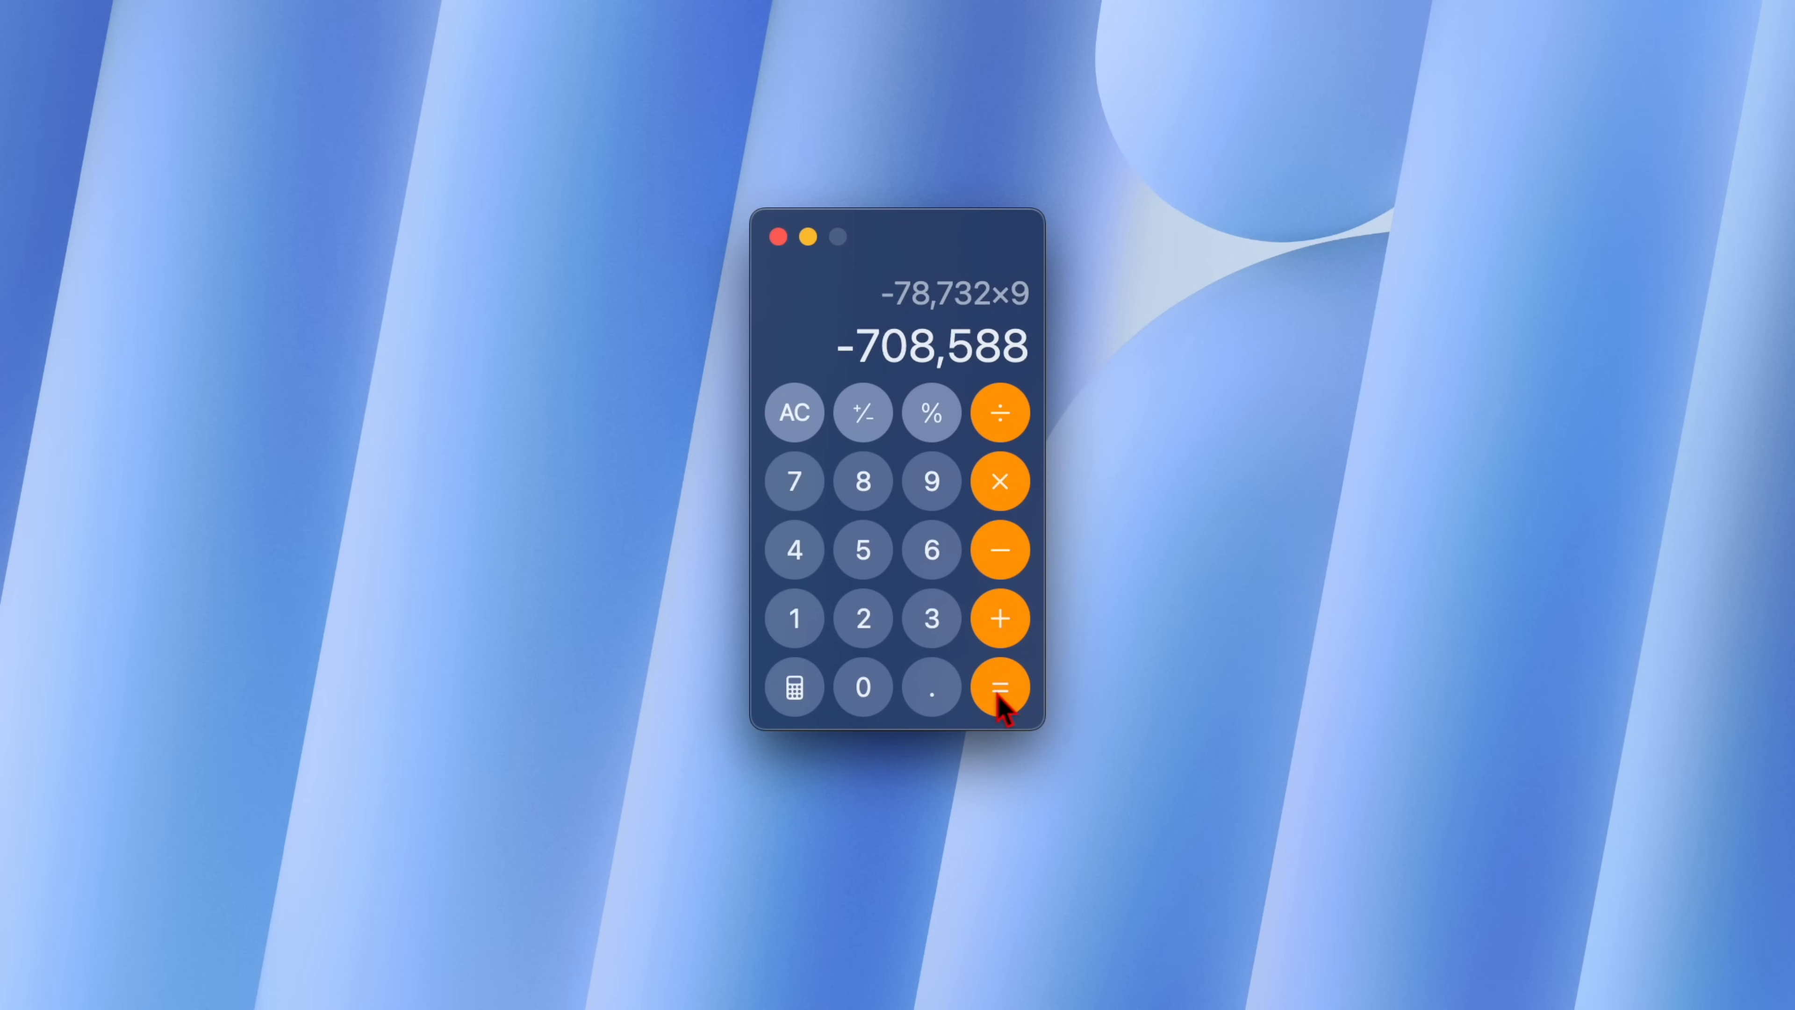
pyautogui.click(999, 687)
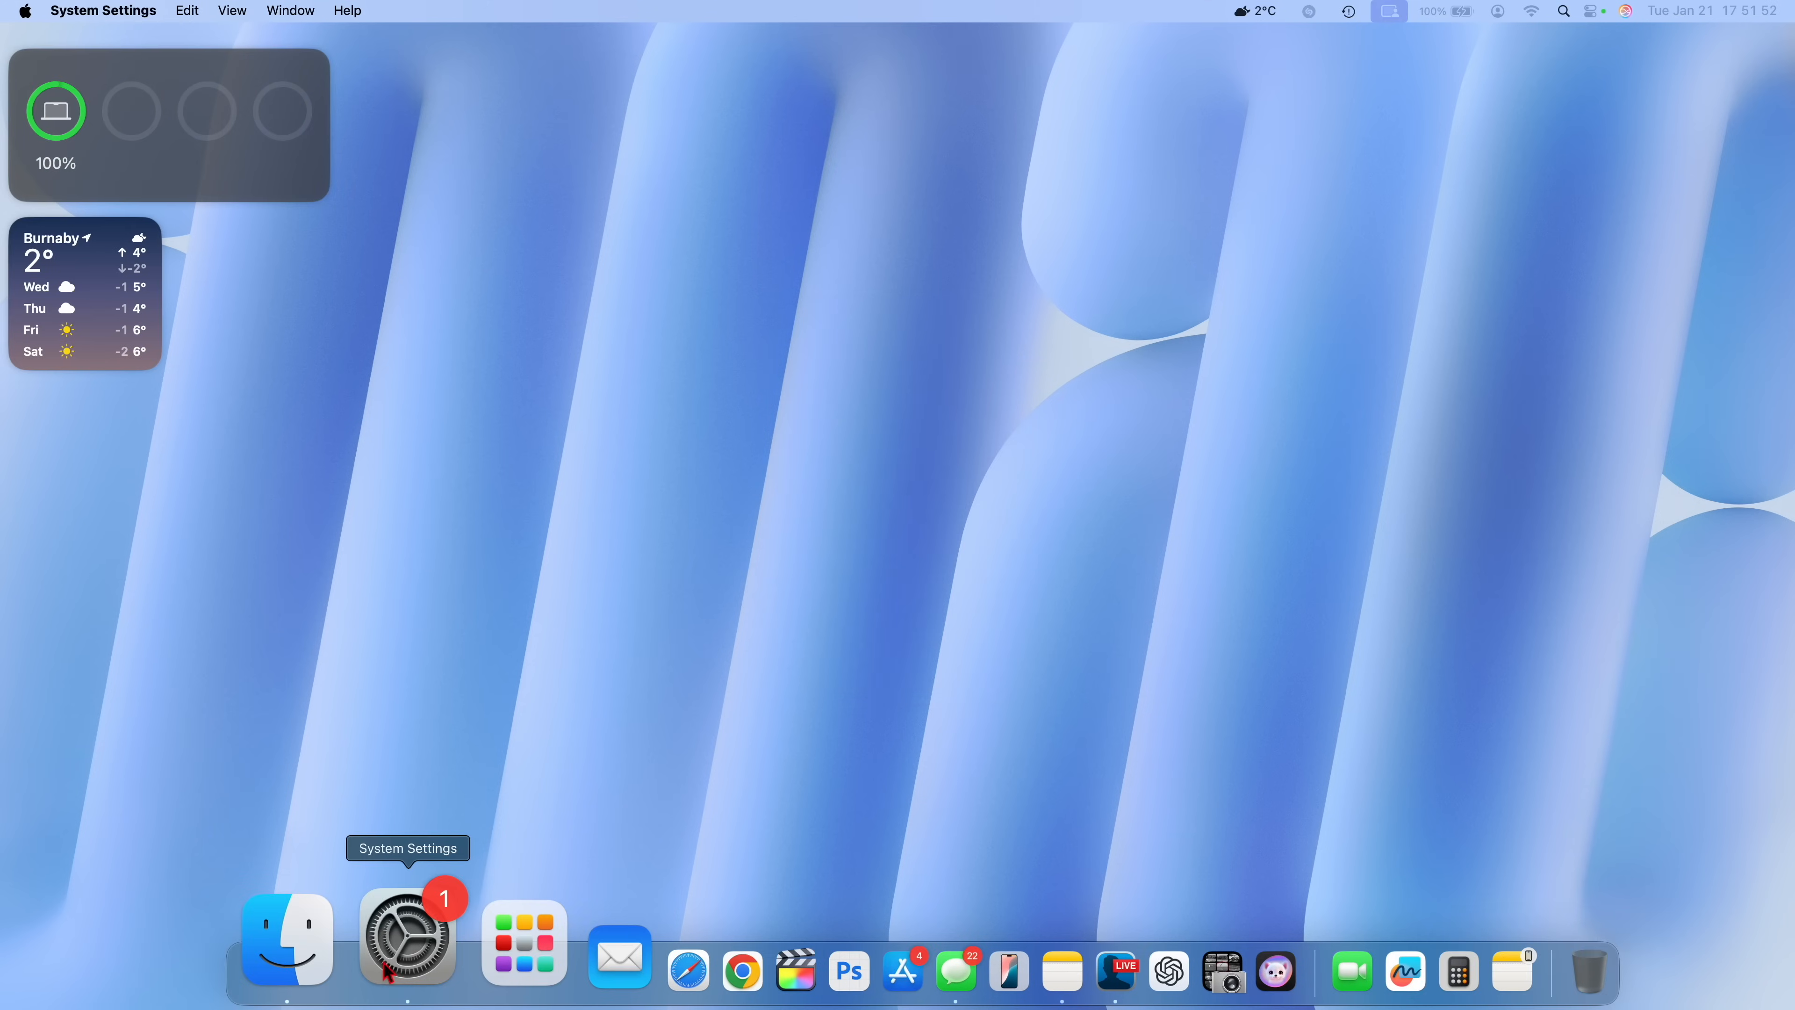
# Go to the Summarize Notifications page in System Settings.
pyautogui.click(406, 939)
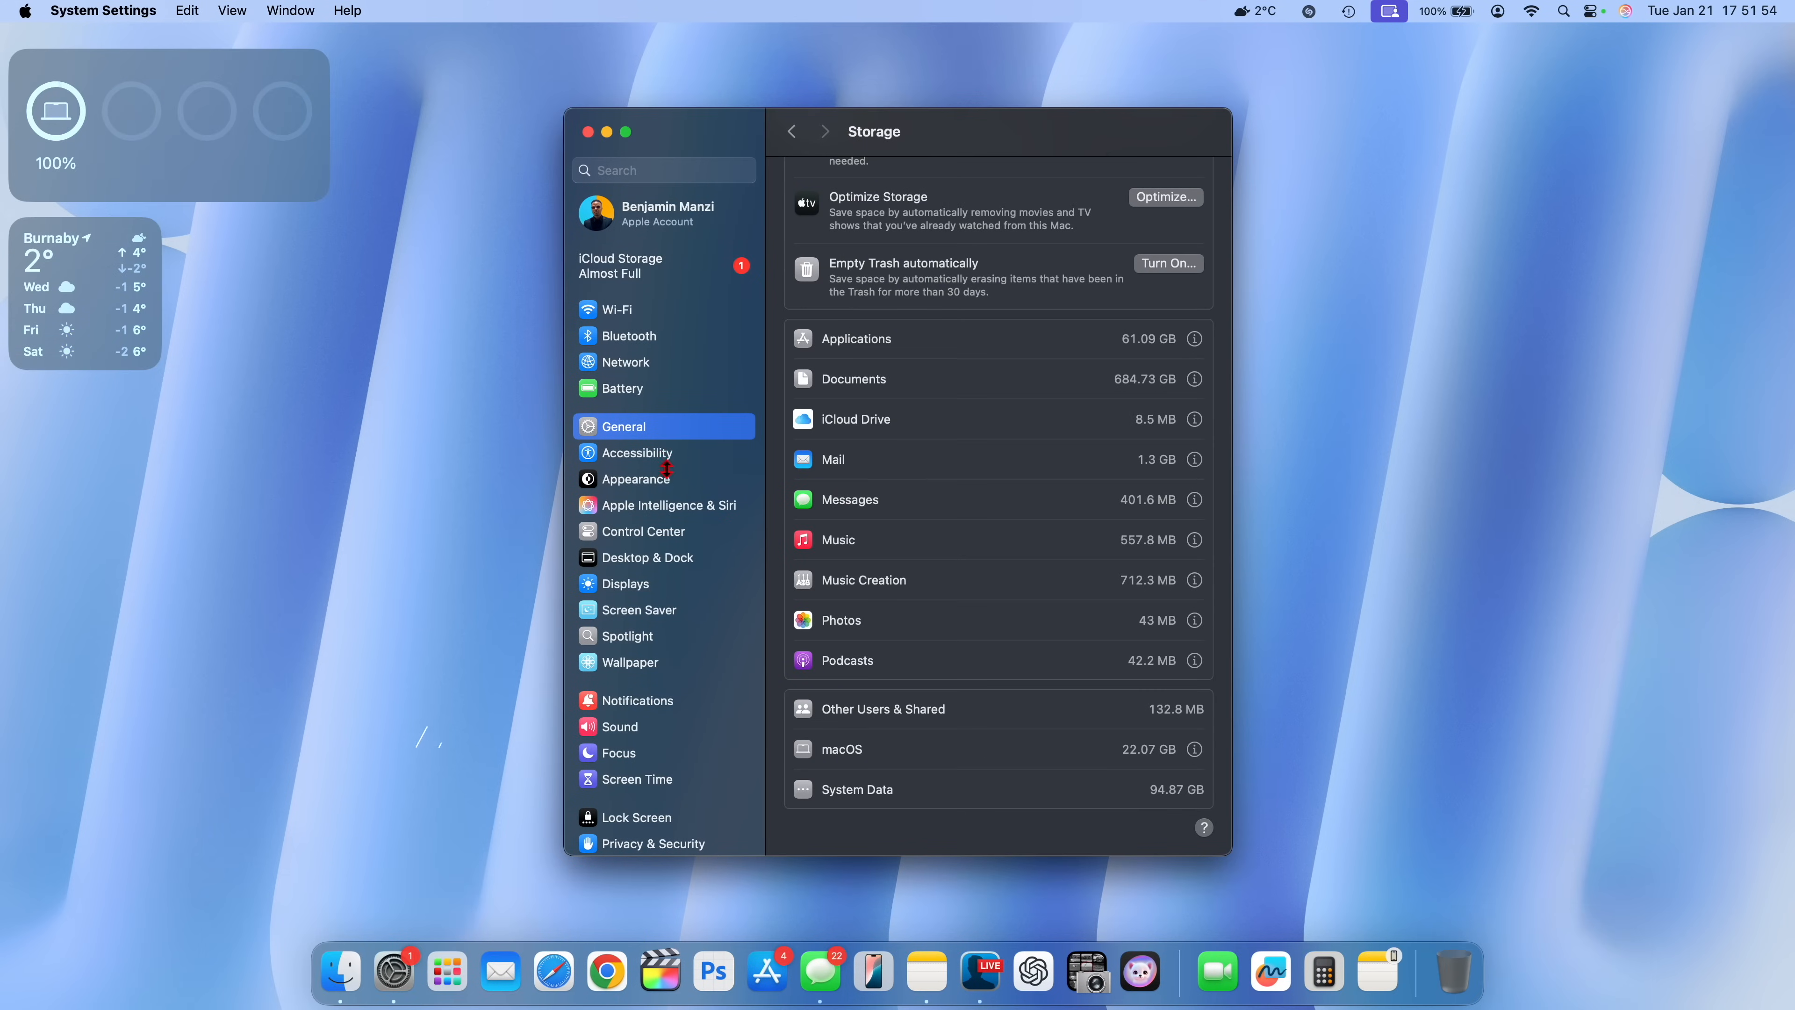
pyautogui.click(639, 699)
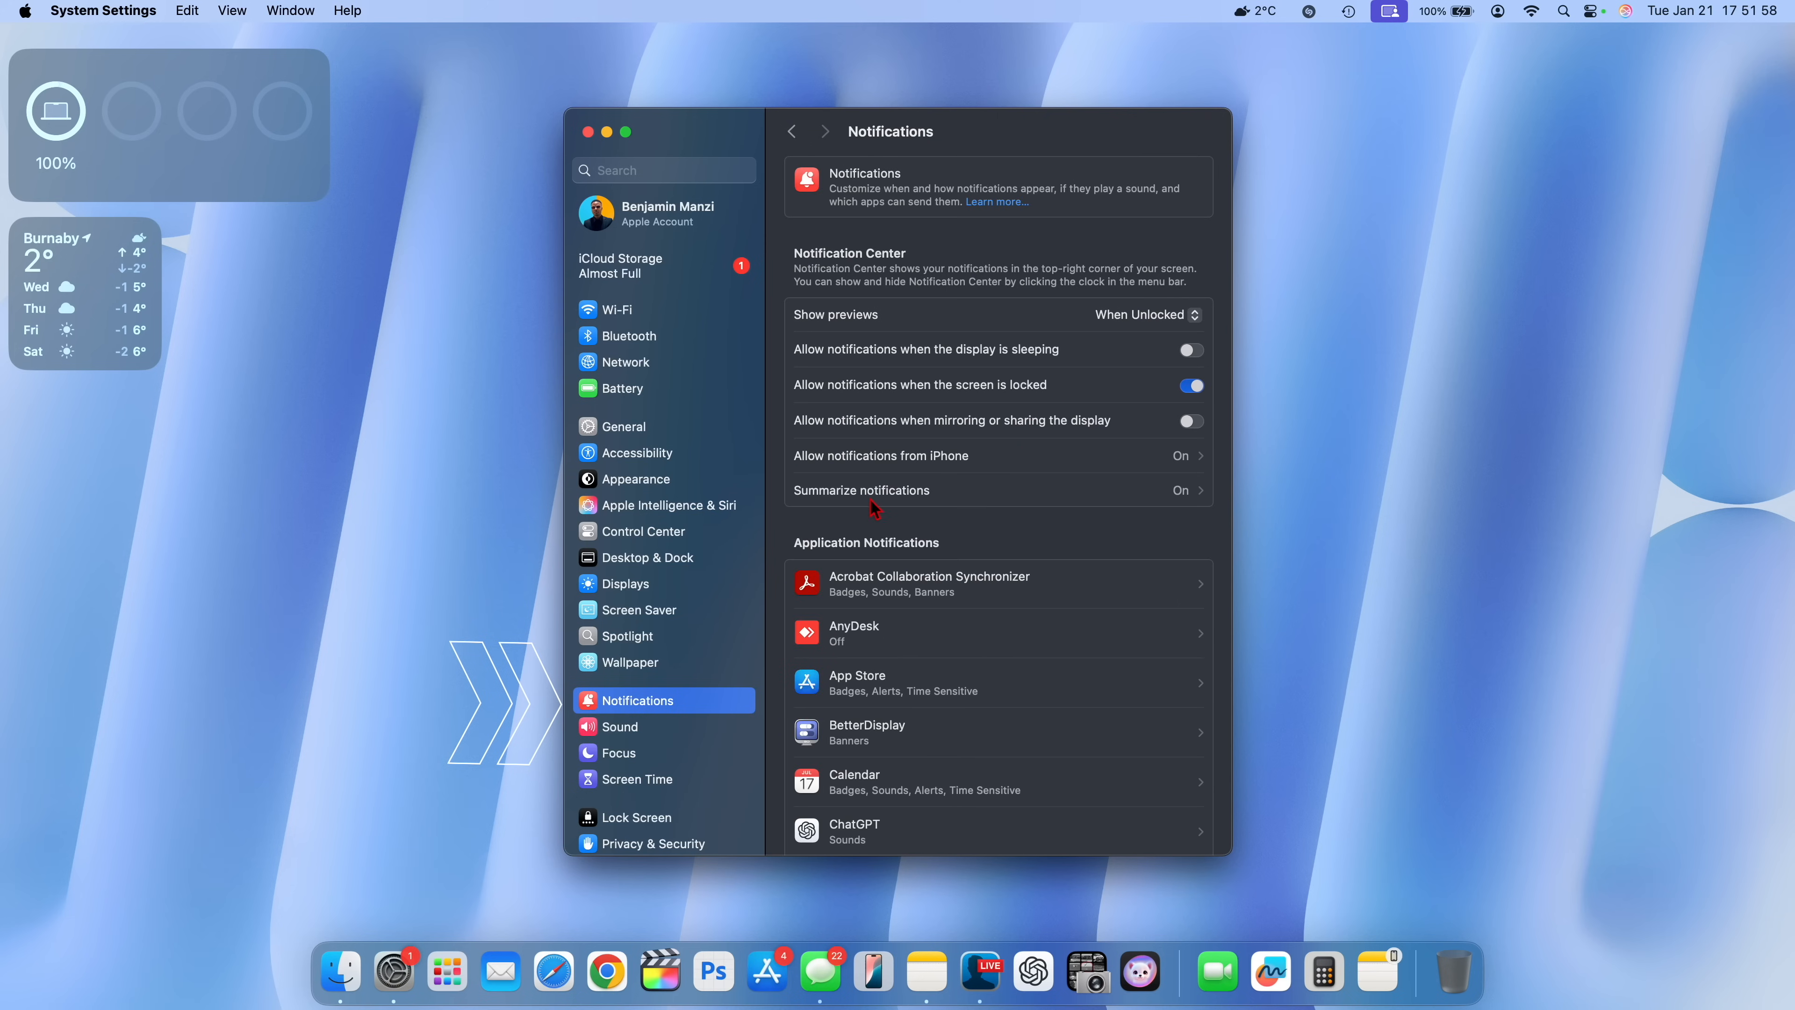
pyautogui.click(861, 490)
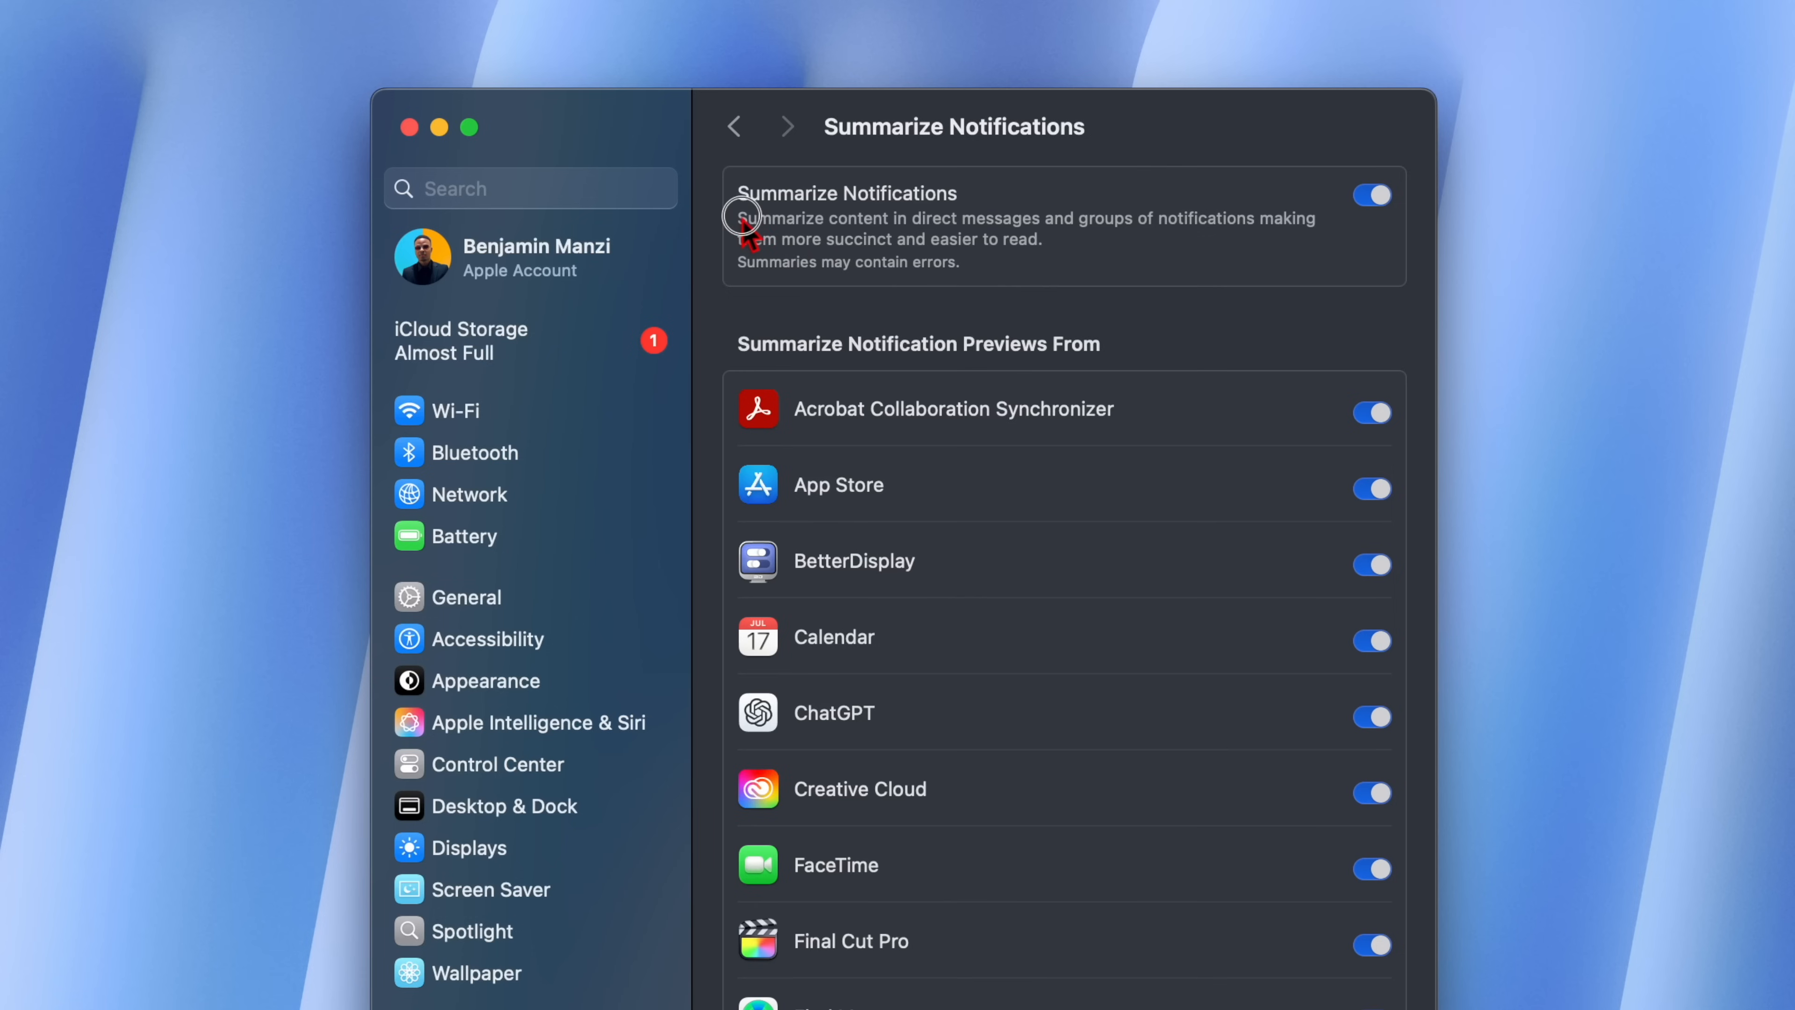
pyautogui.moveTo(950, 289)
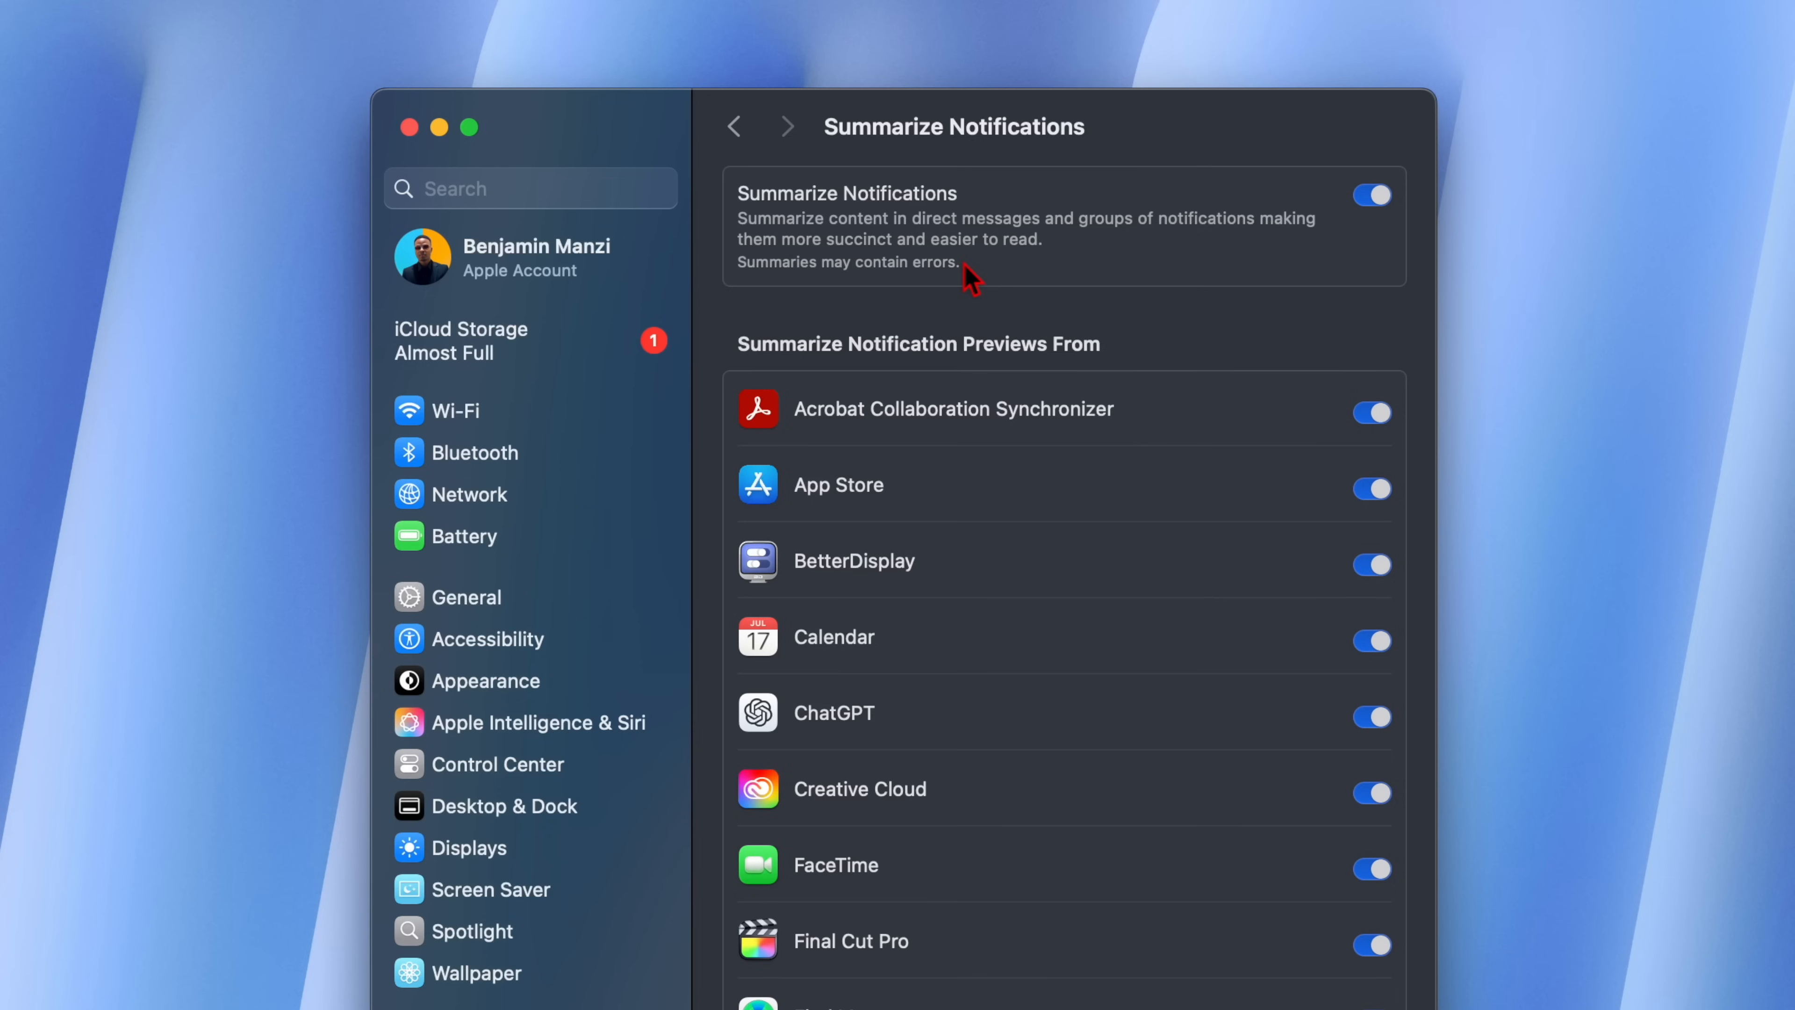
# Scroll through the app list confirming summaries are on for every app.
pyautogui.scroll(-3)
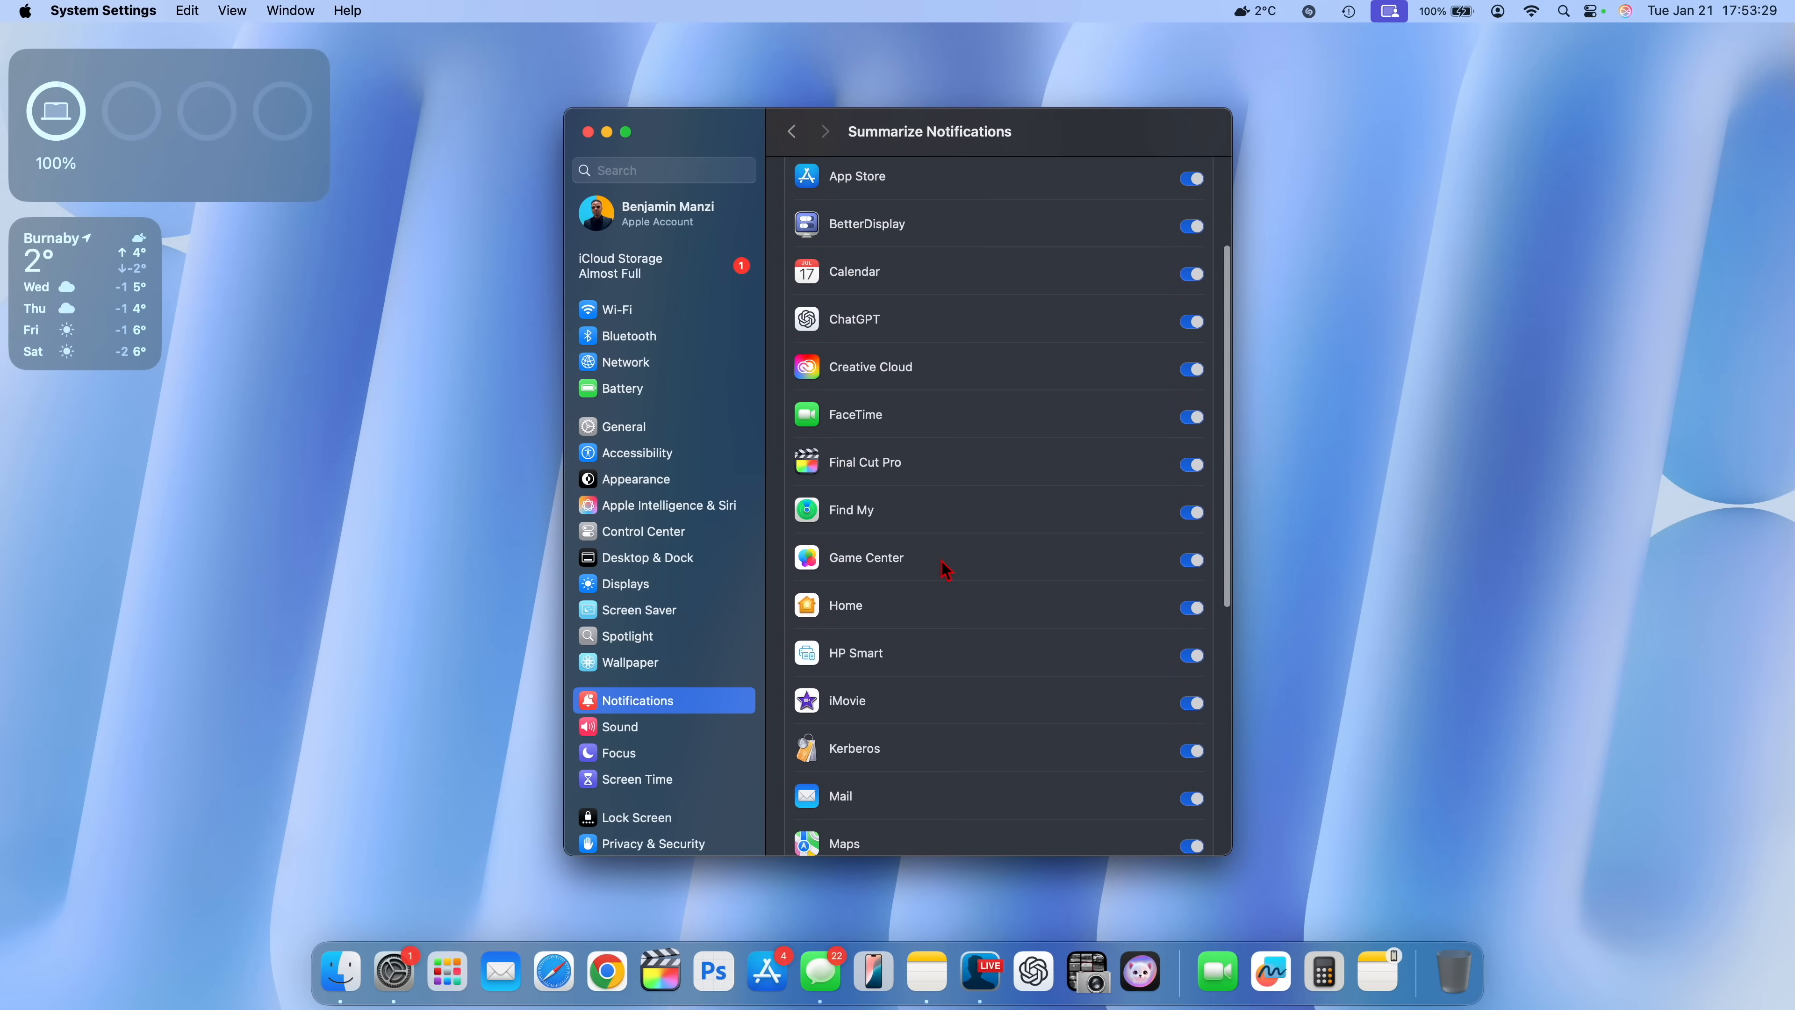
pyautogui.scroll(-3)
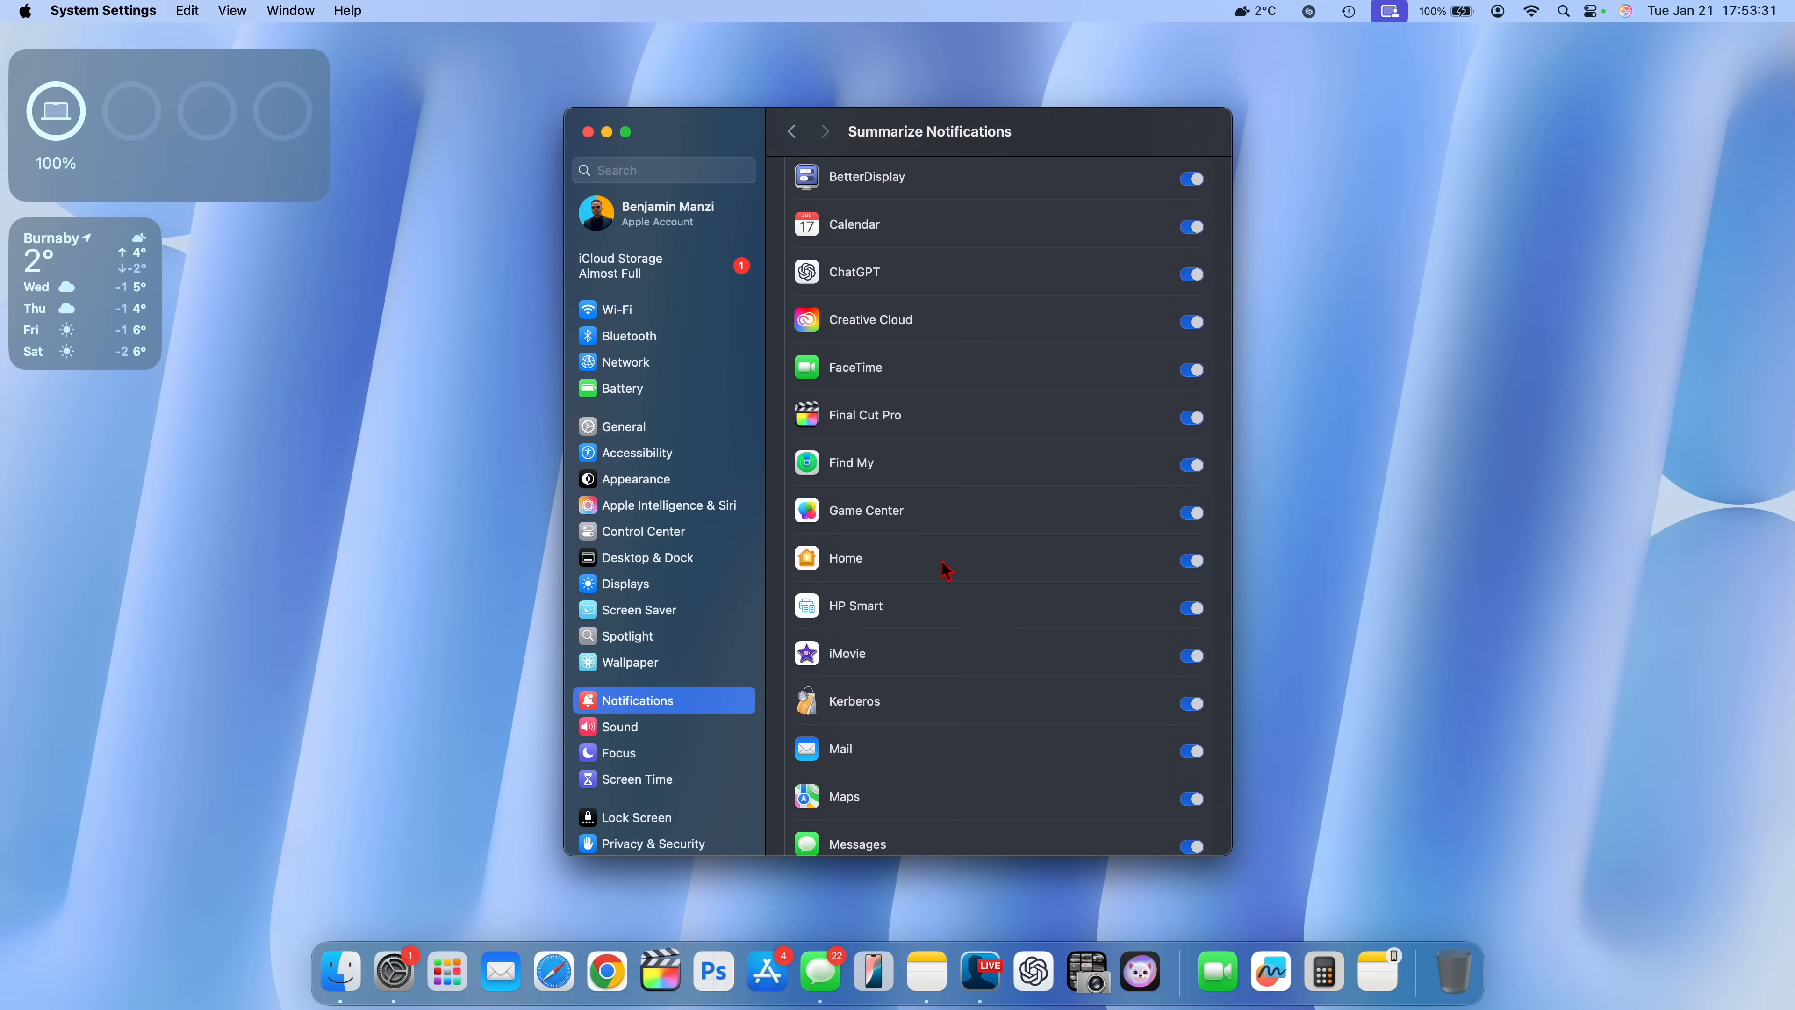
pyautogui.scroll(-3)
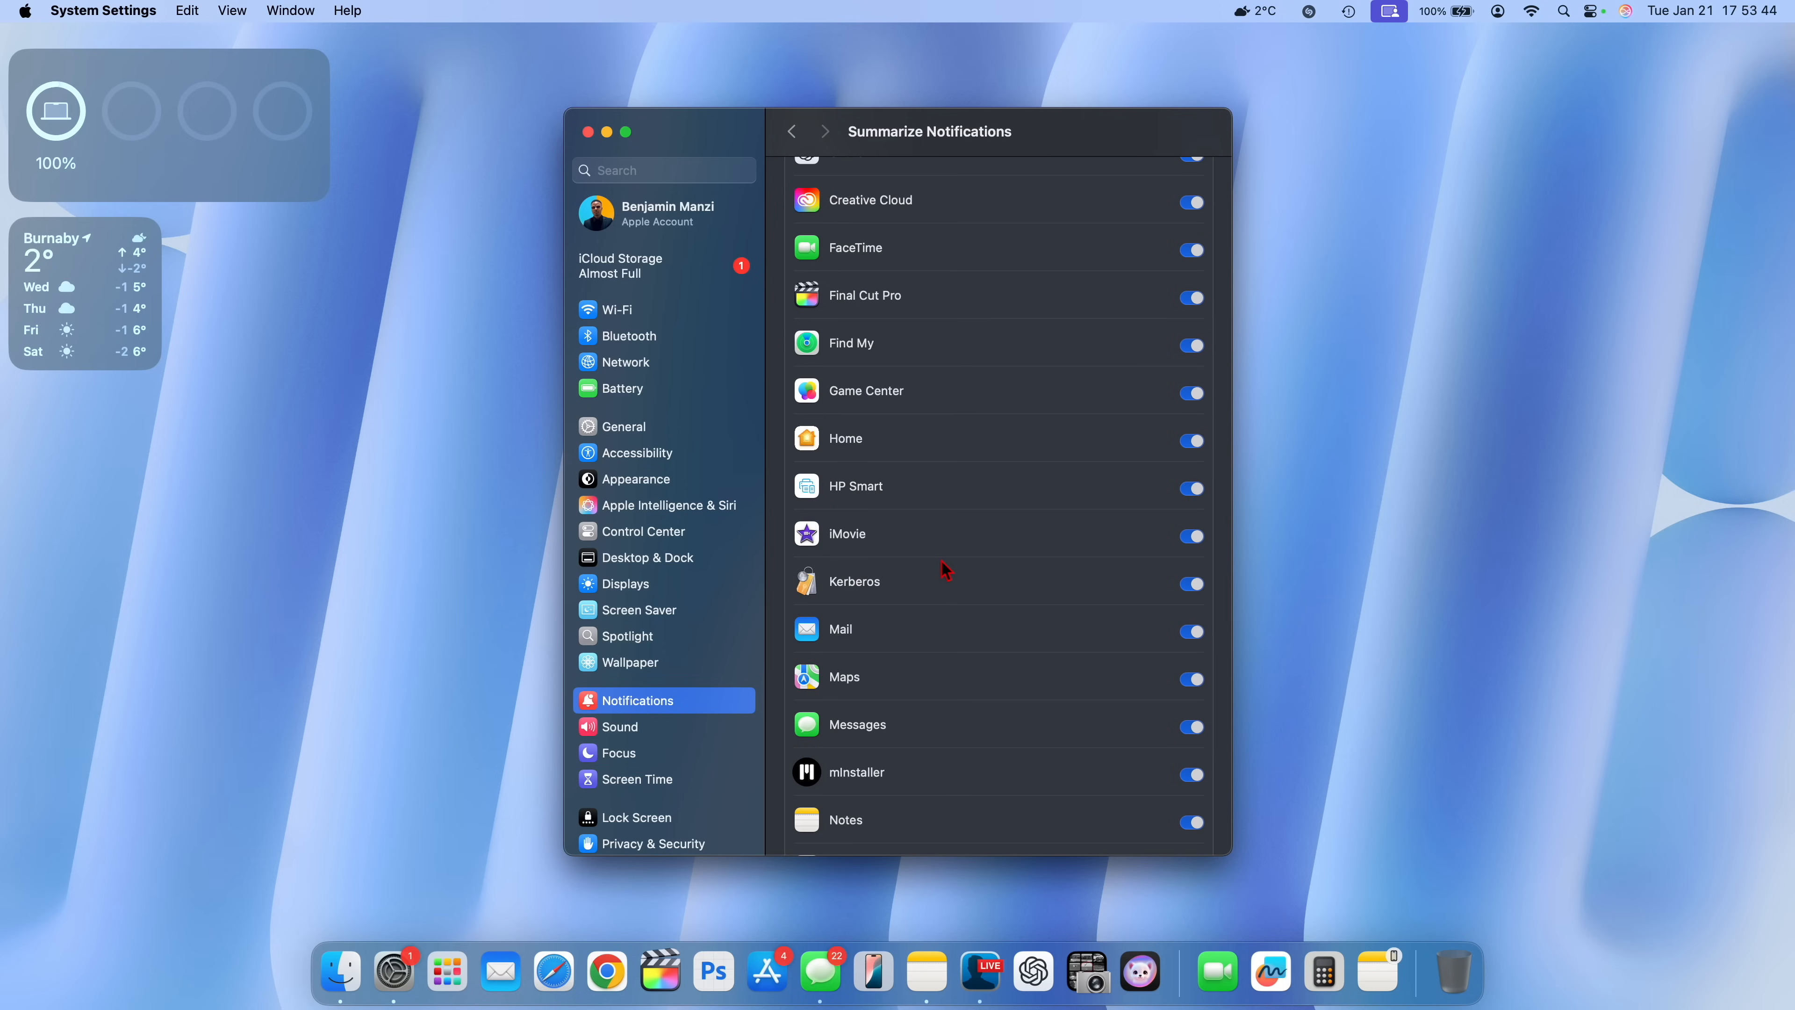
pyautogui.scroll(-3)
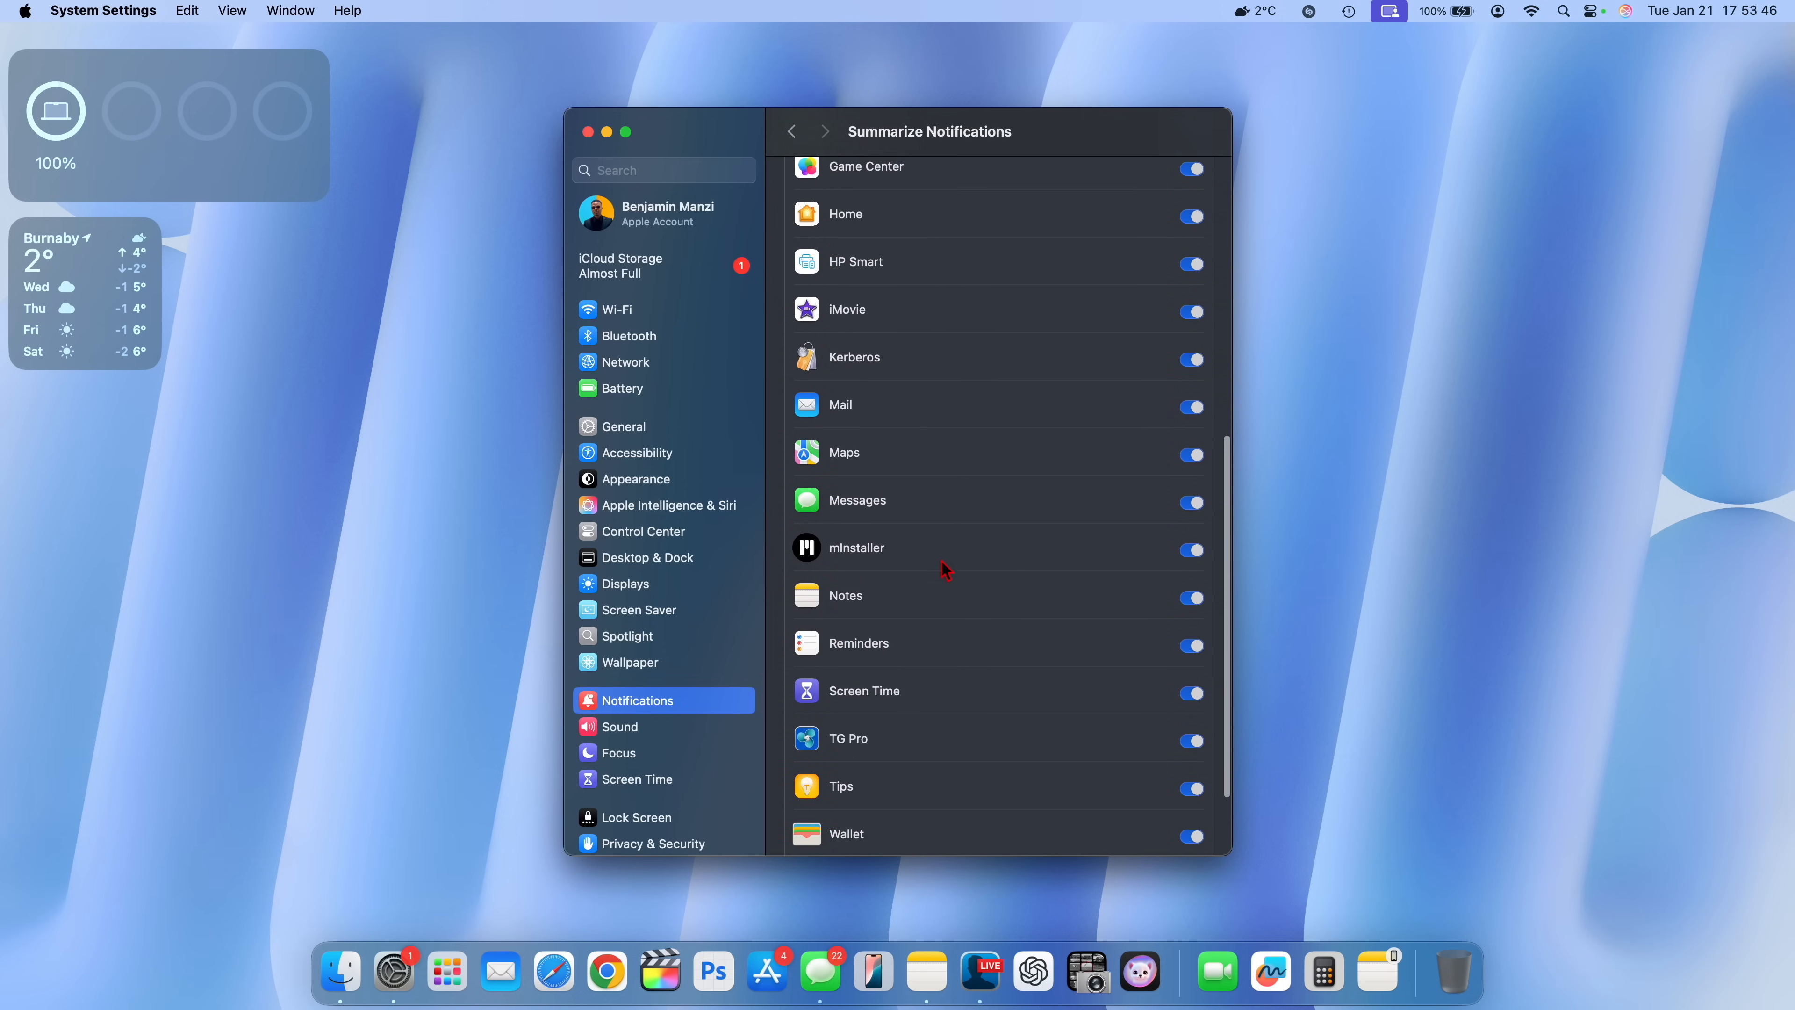
pyautogui.scroll(3)
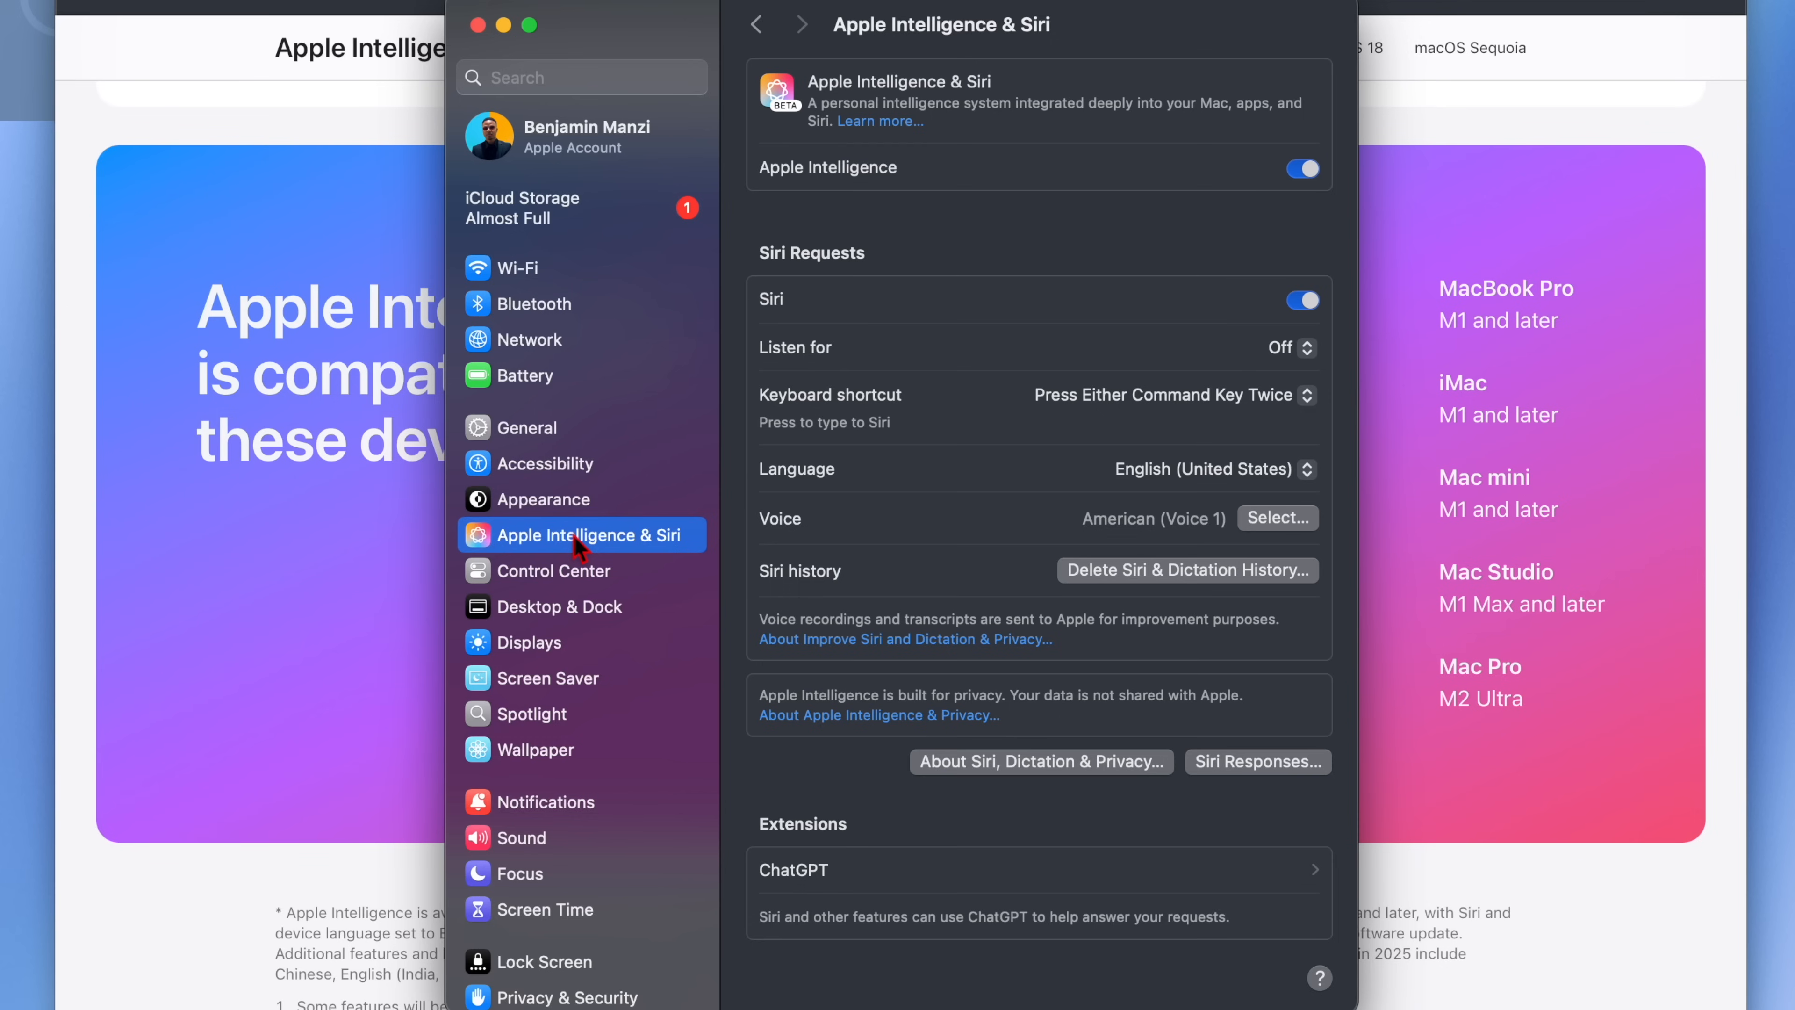
pyautogui.moveTo(667, 397)
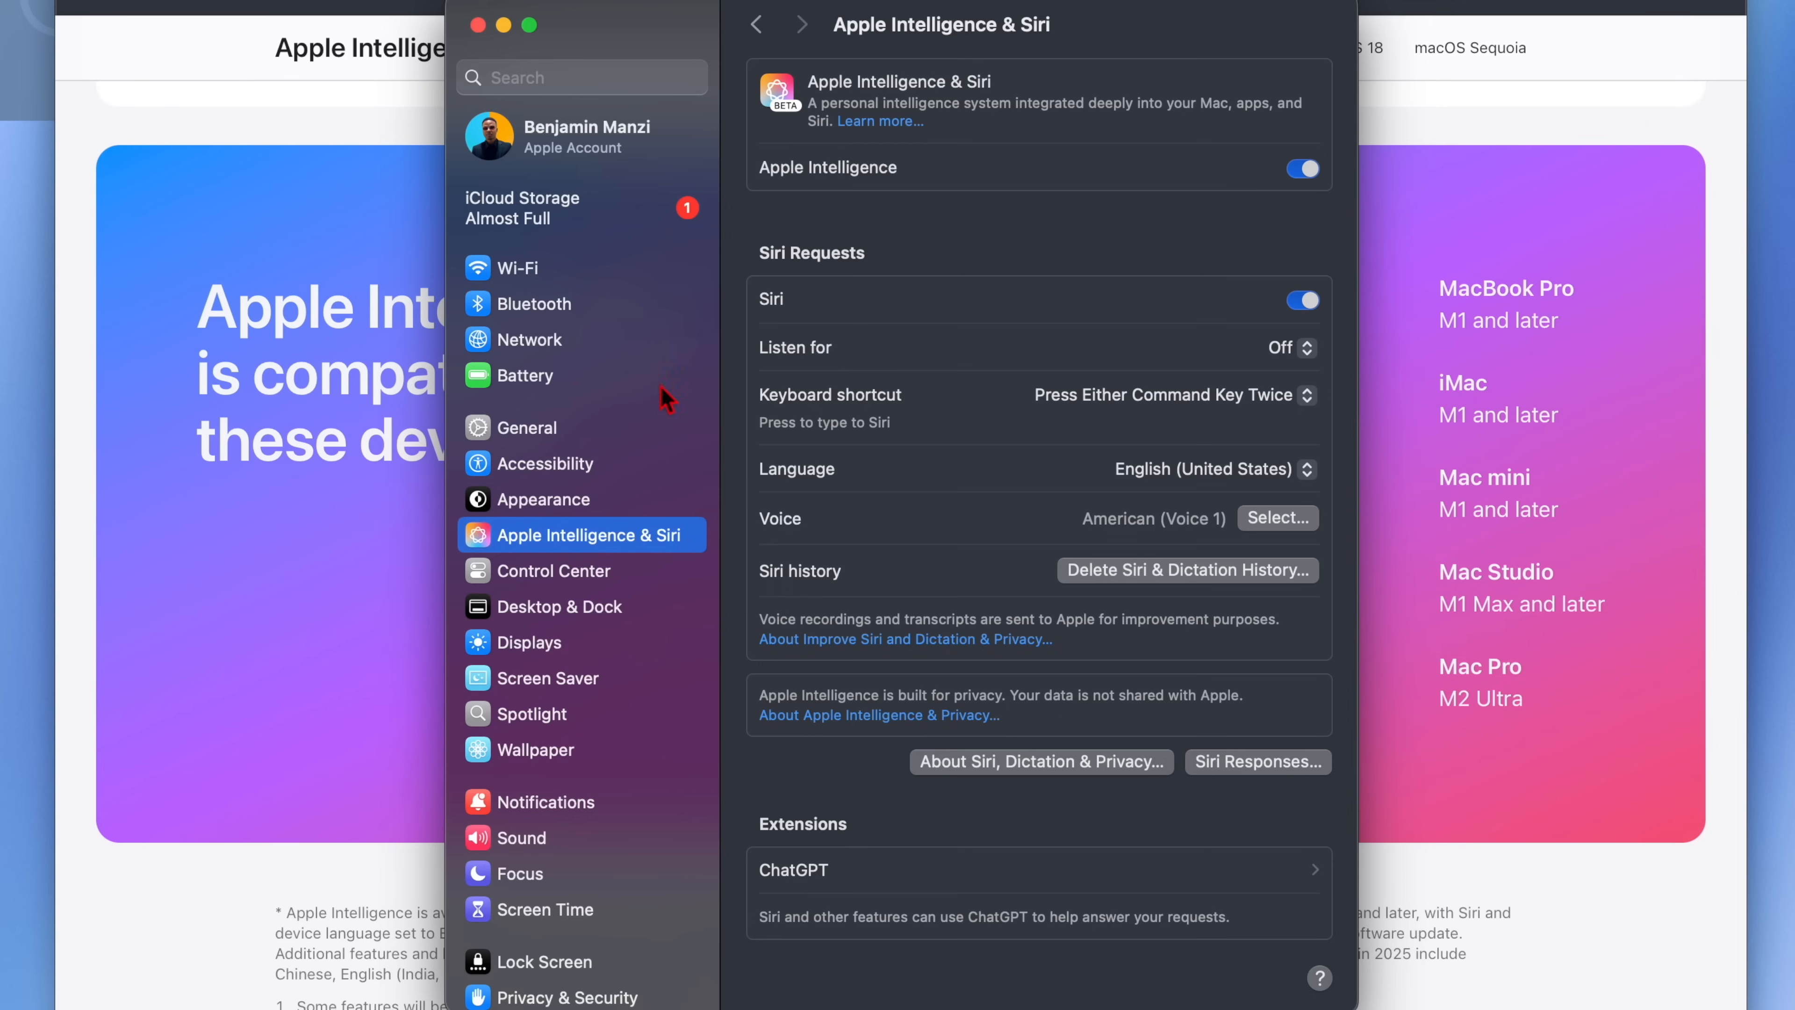
pyautogui.moveTo(1016, 183)
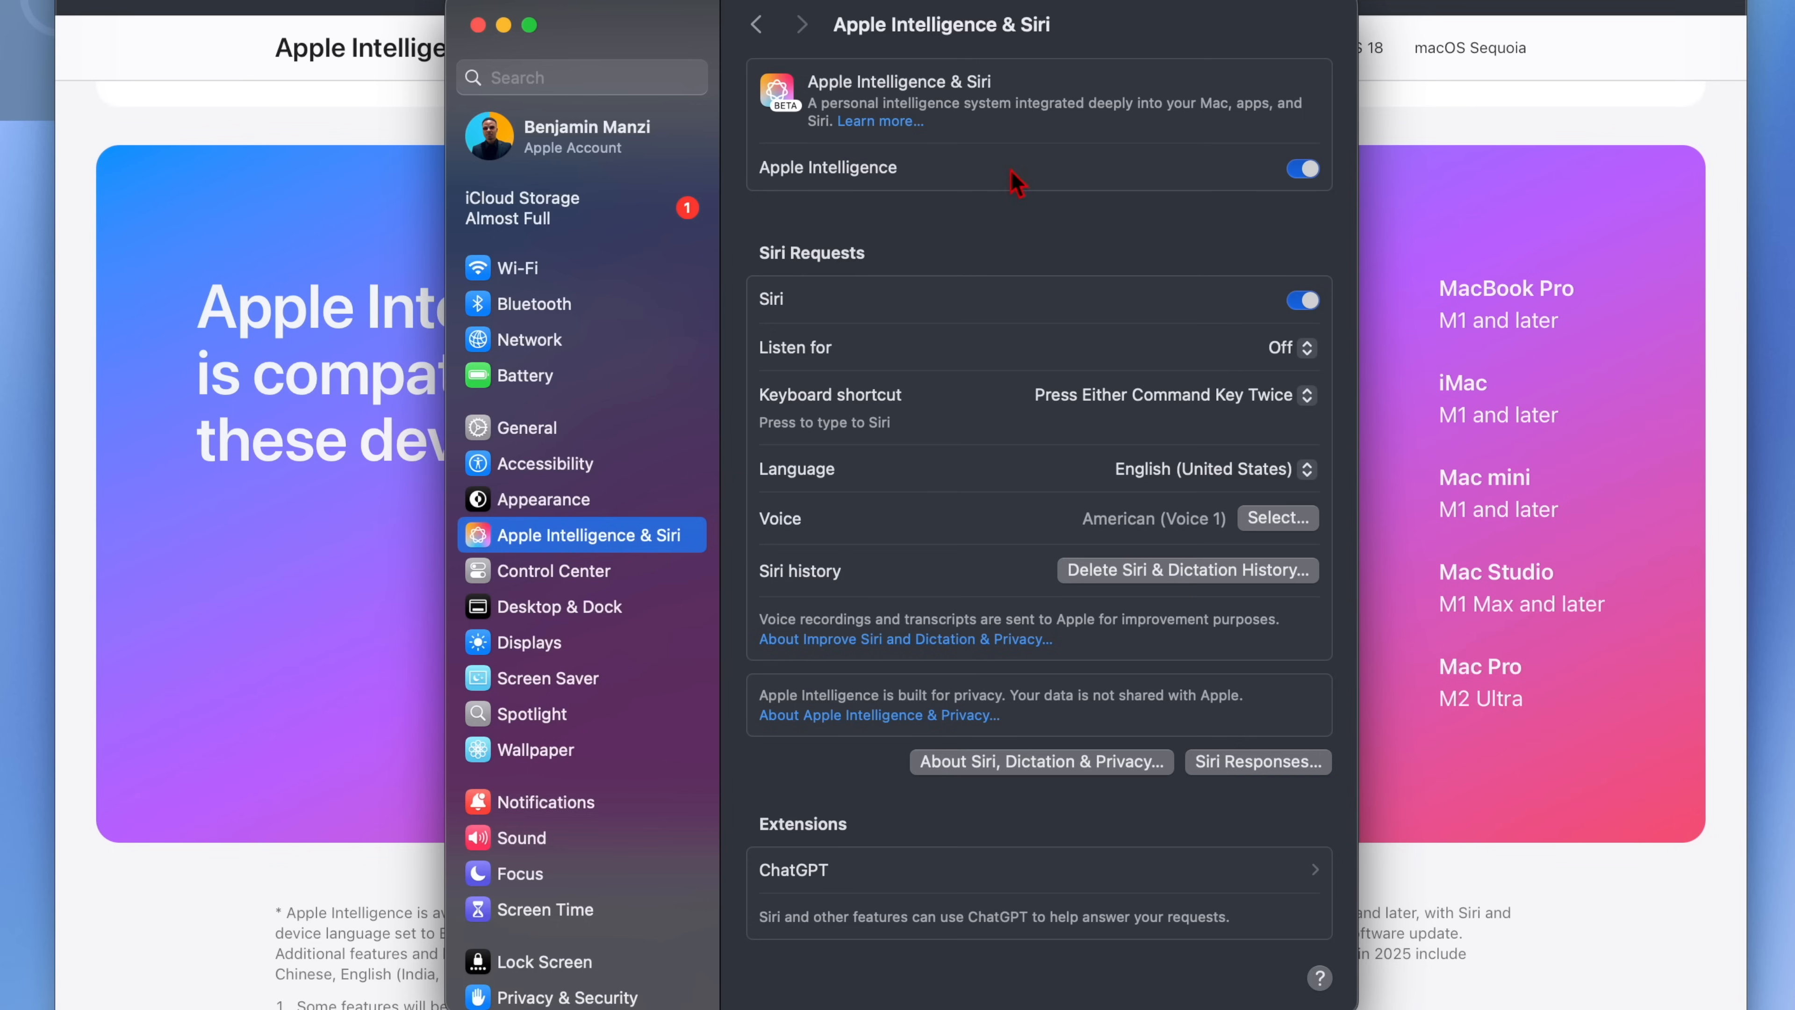
pyautogui.moveTo(1324, 174)
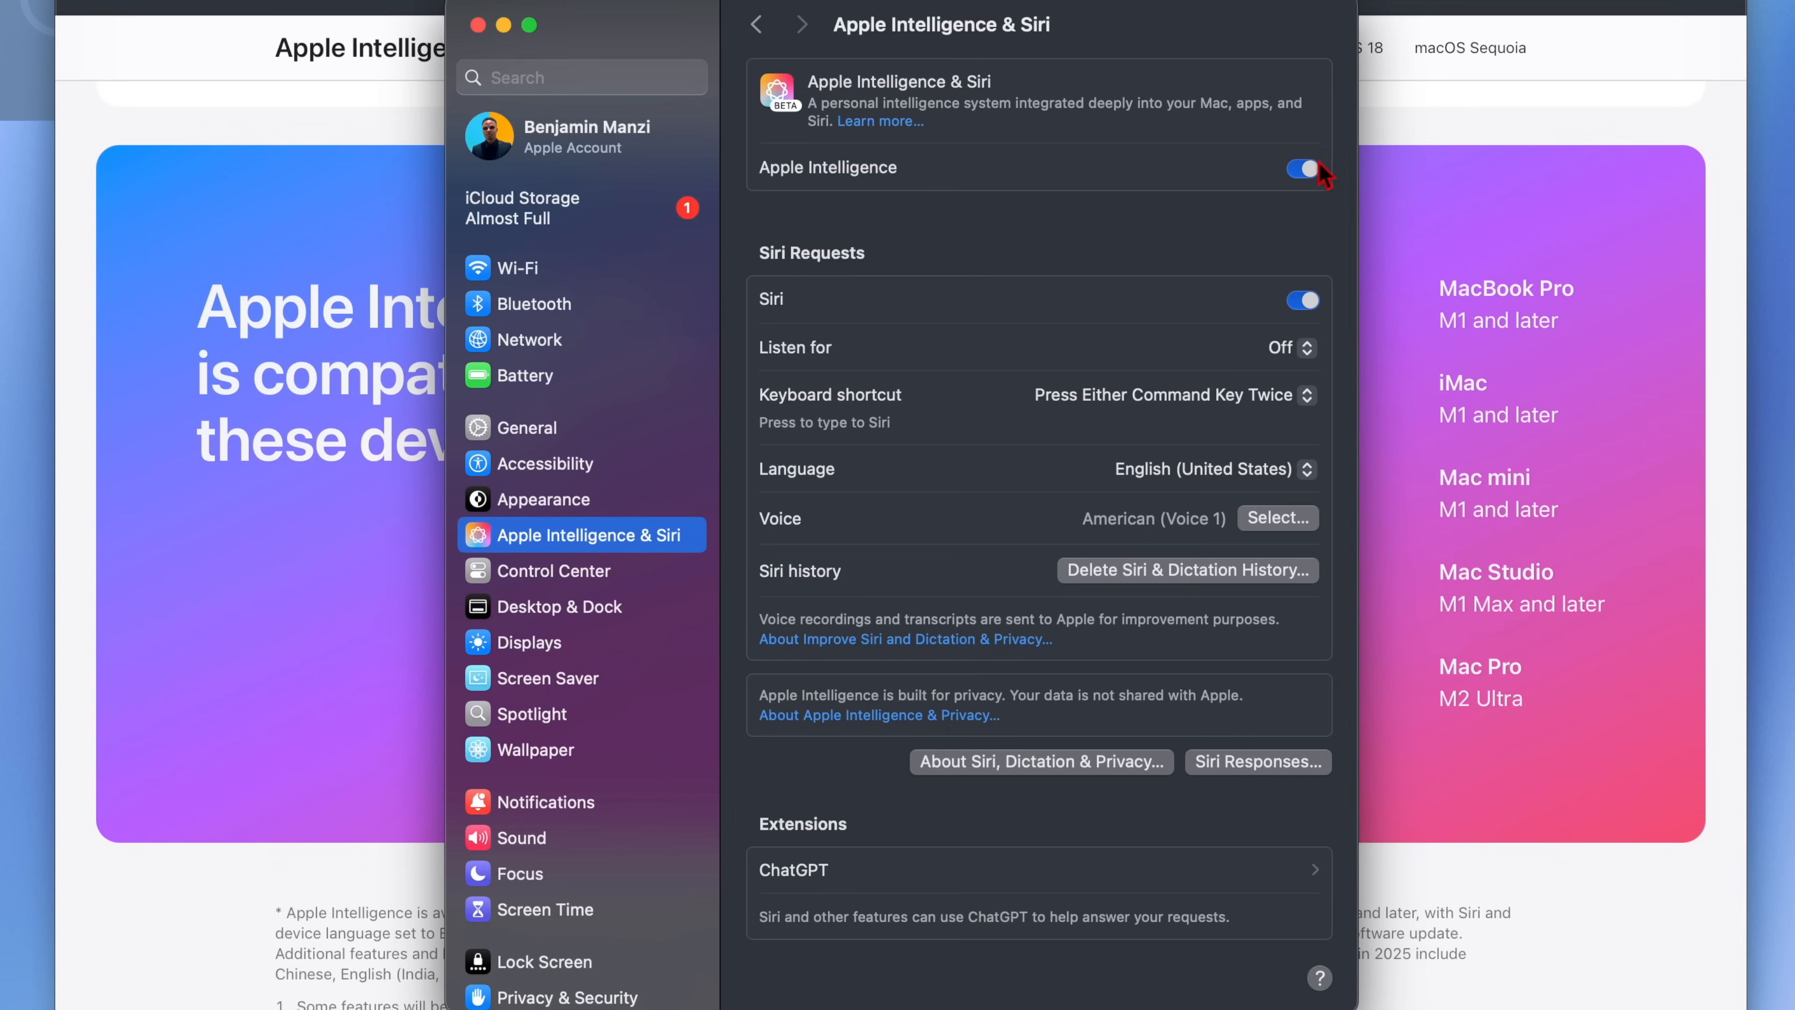
pyautogui.moveTo(1311, 185)
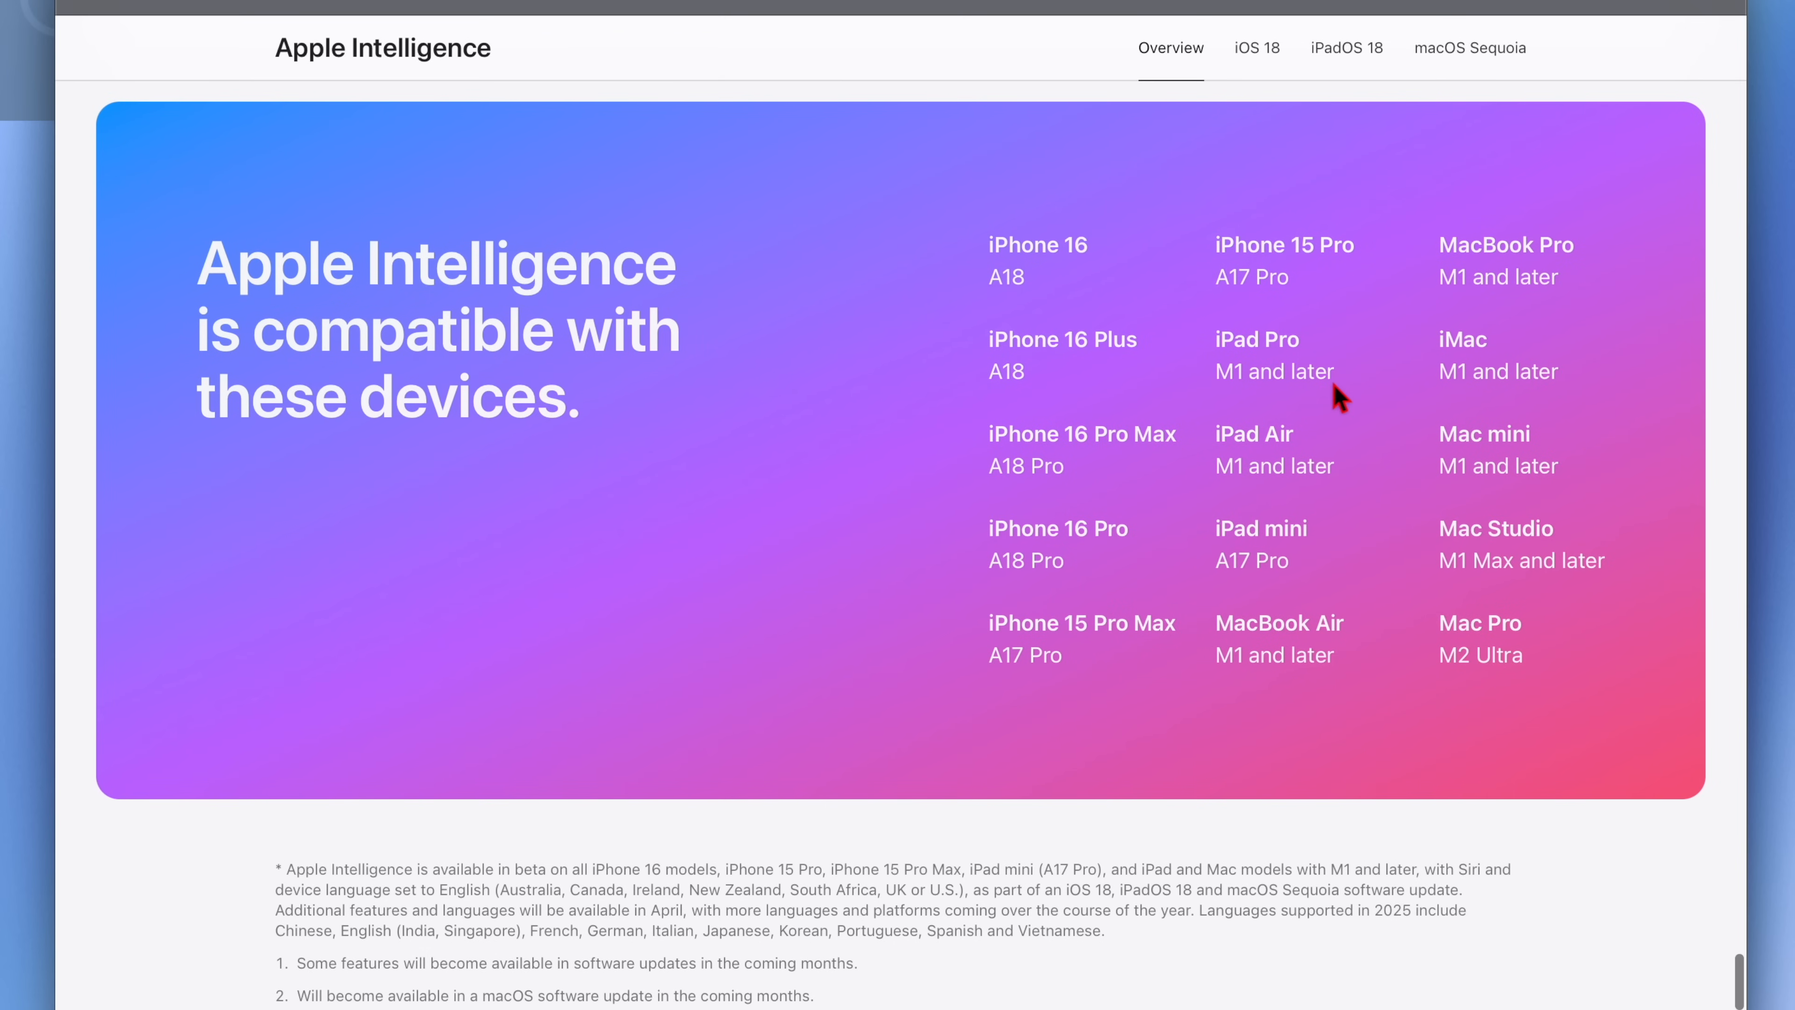
# Review the Apple Intelligence compatibility footnotes and highlight the supported-languages text.
pyautogui.scroll(-3)
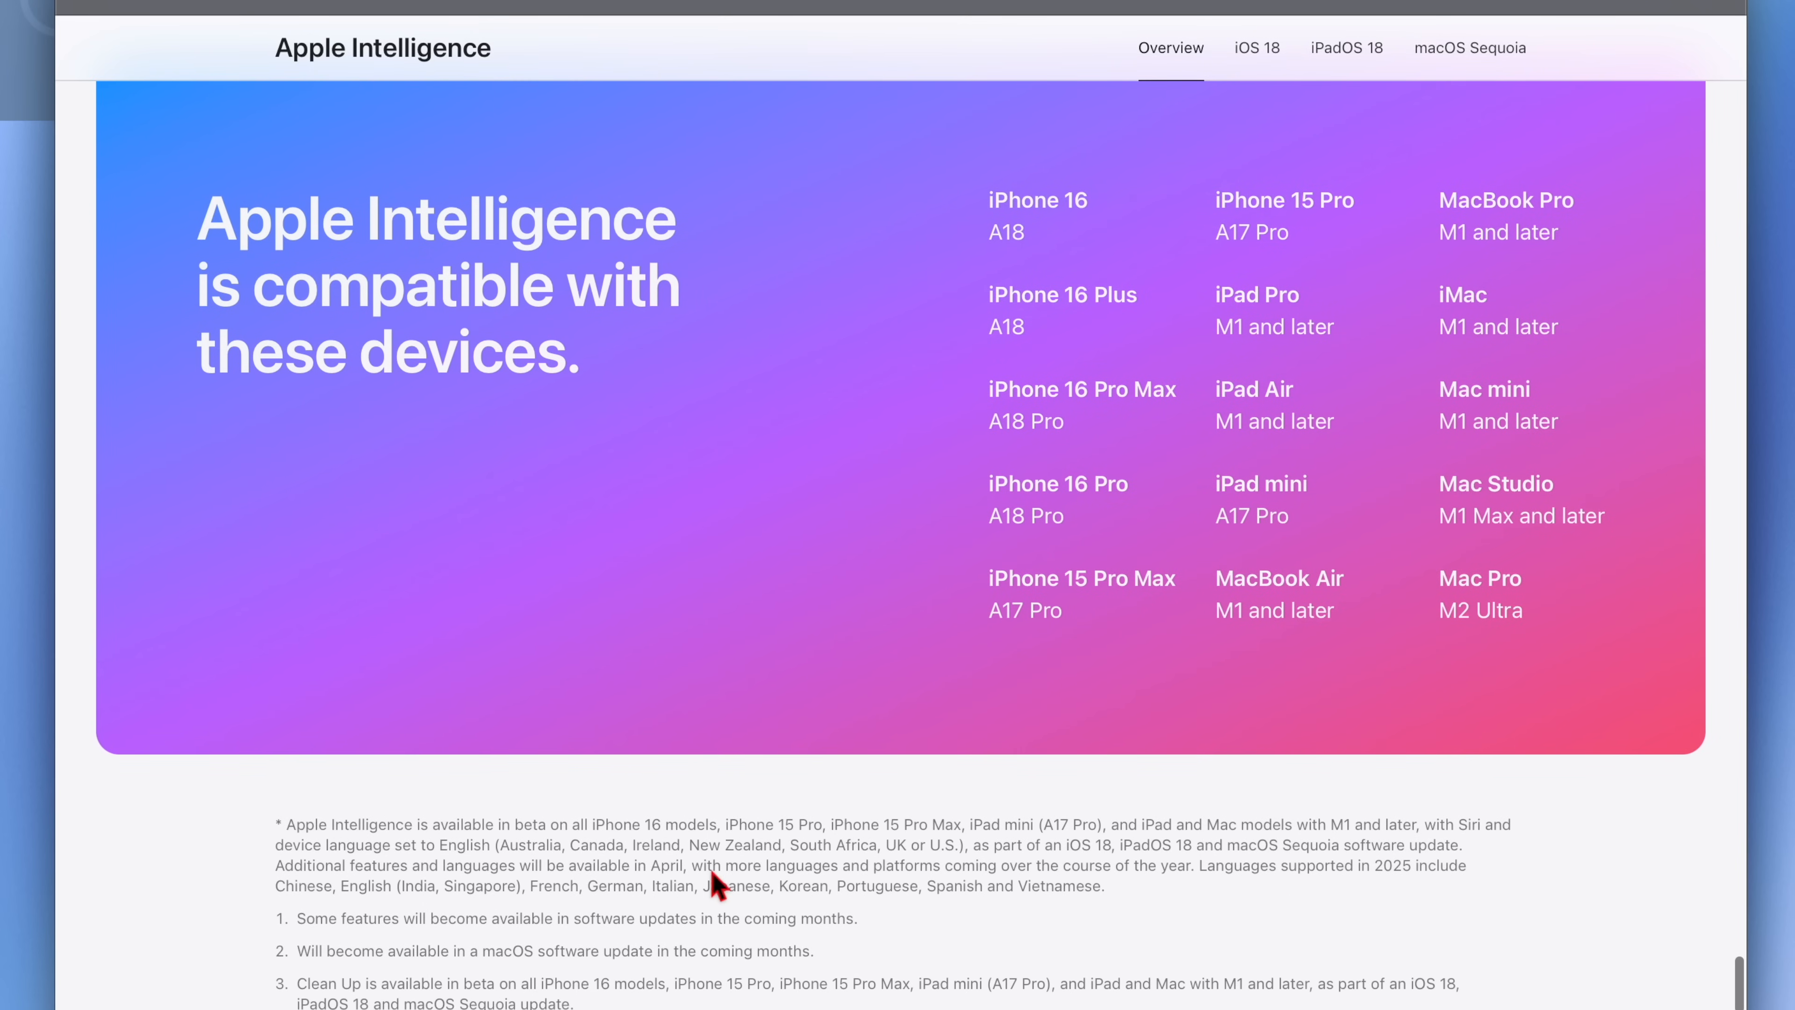
pyautogui.doubleClick(1386, 865)
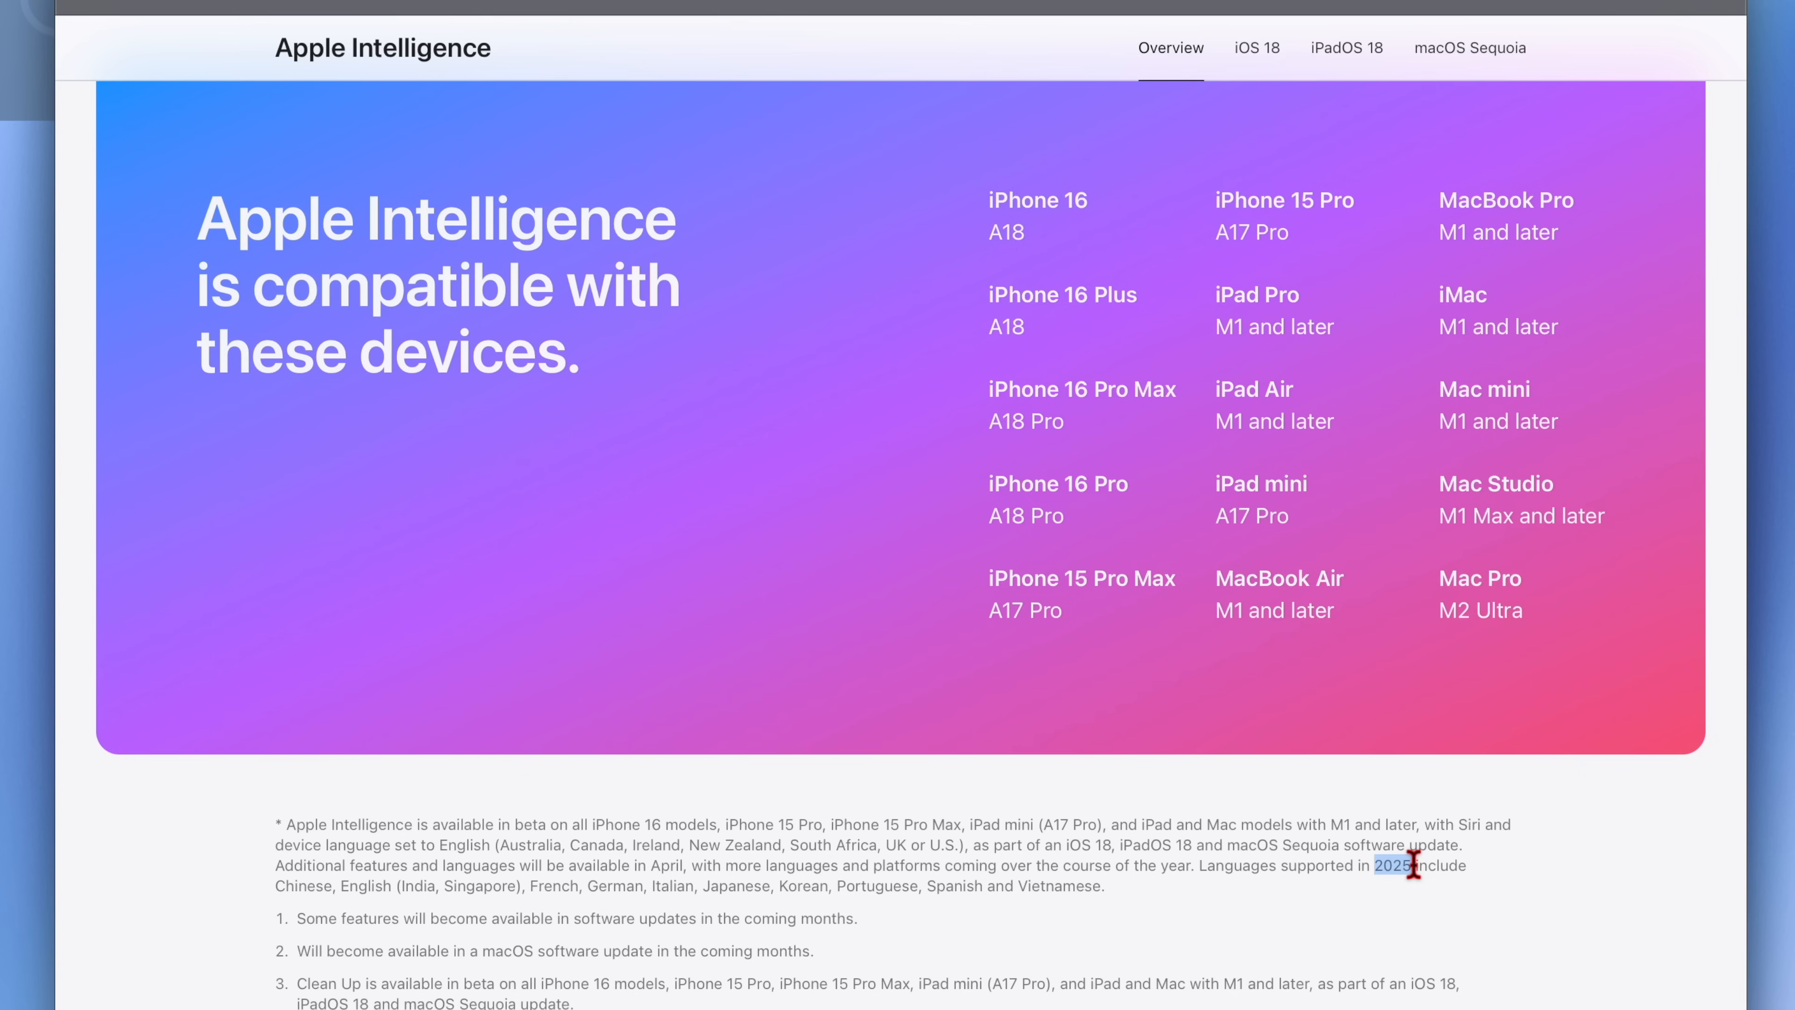
pyautogui.moveTo(1351, 904)
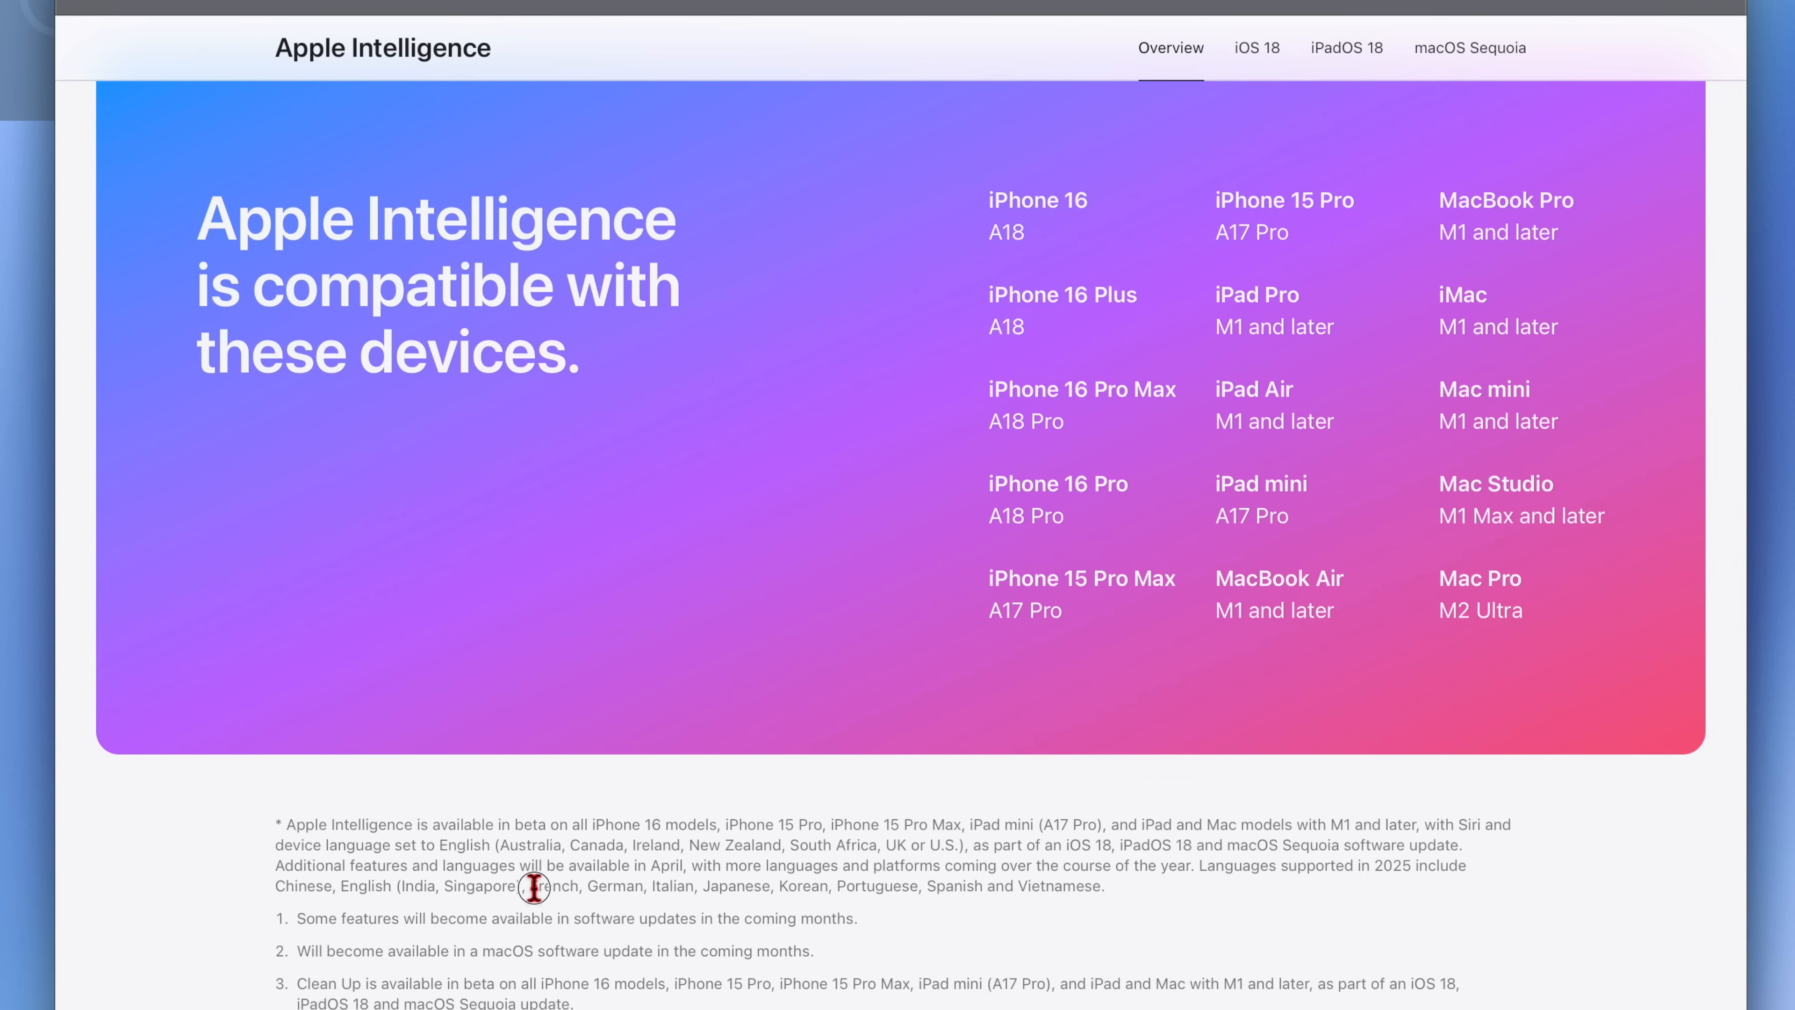
pyautogui.moveTo(526, 885); pyautogui.dragTo(794, 885)
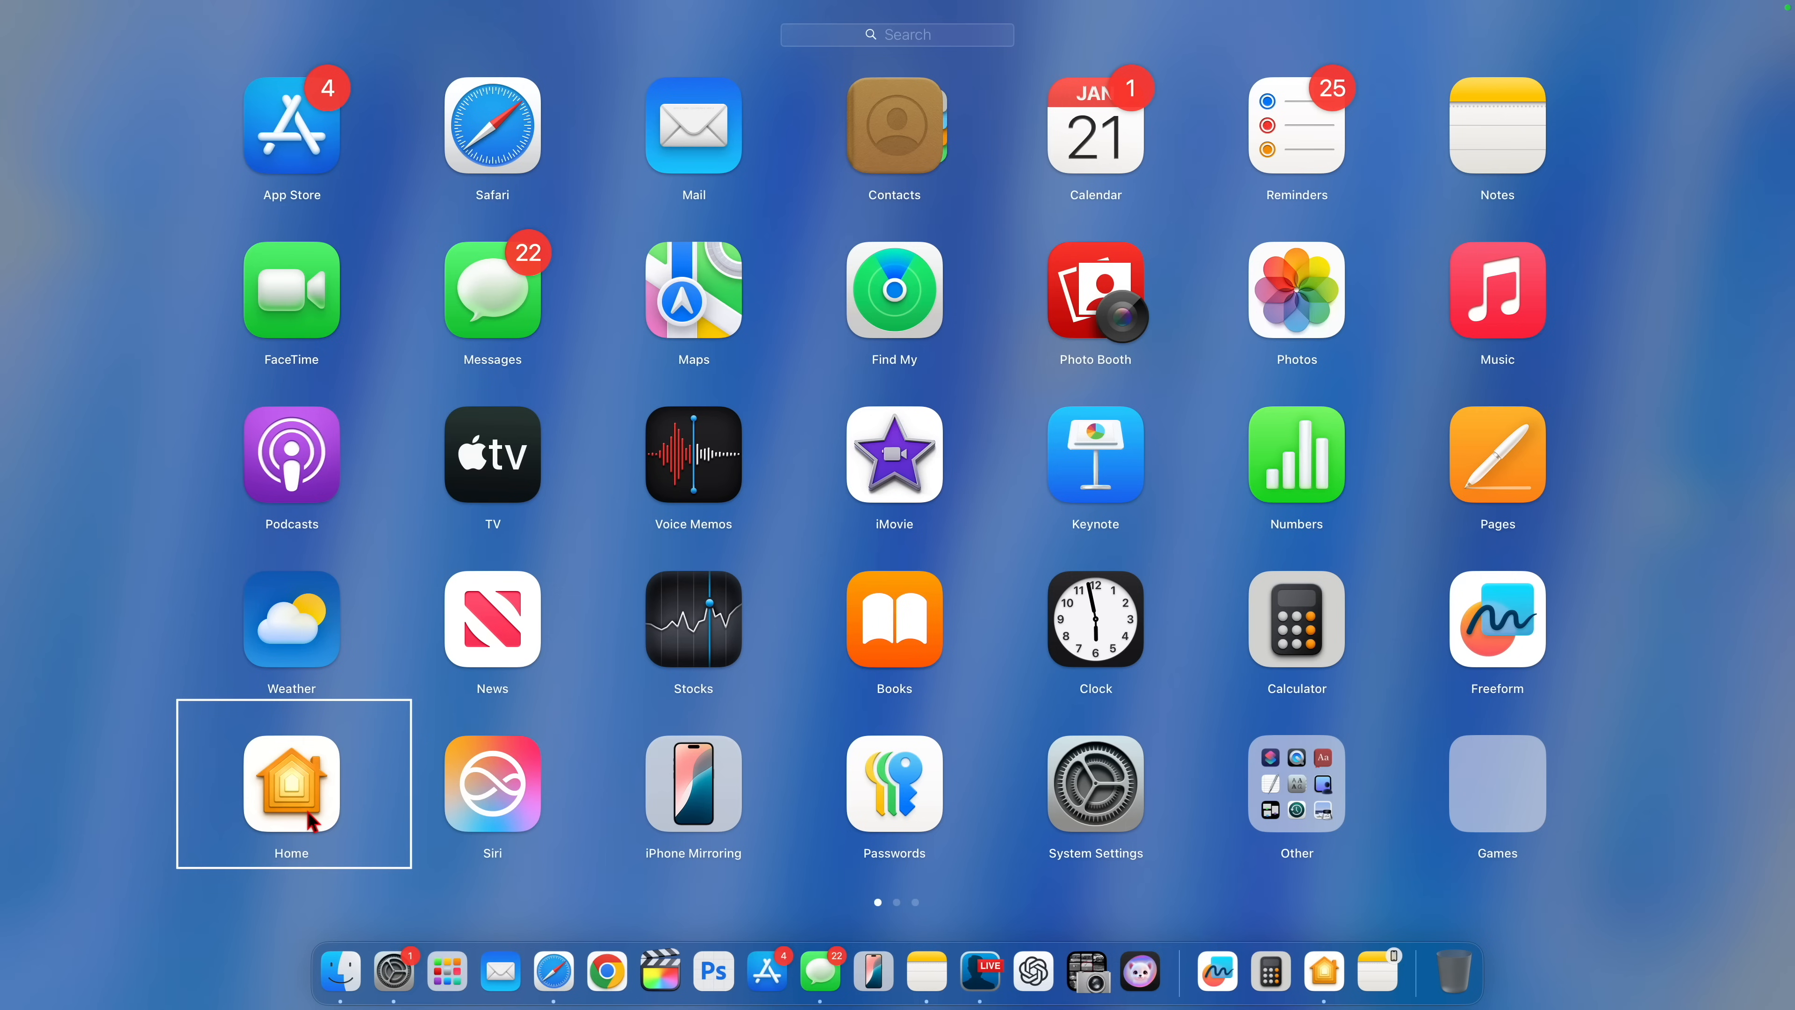
# Launch the Home app from Launchpad and scroll through its Audio & Home feature collage.
pyautogui.click(290, 781)
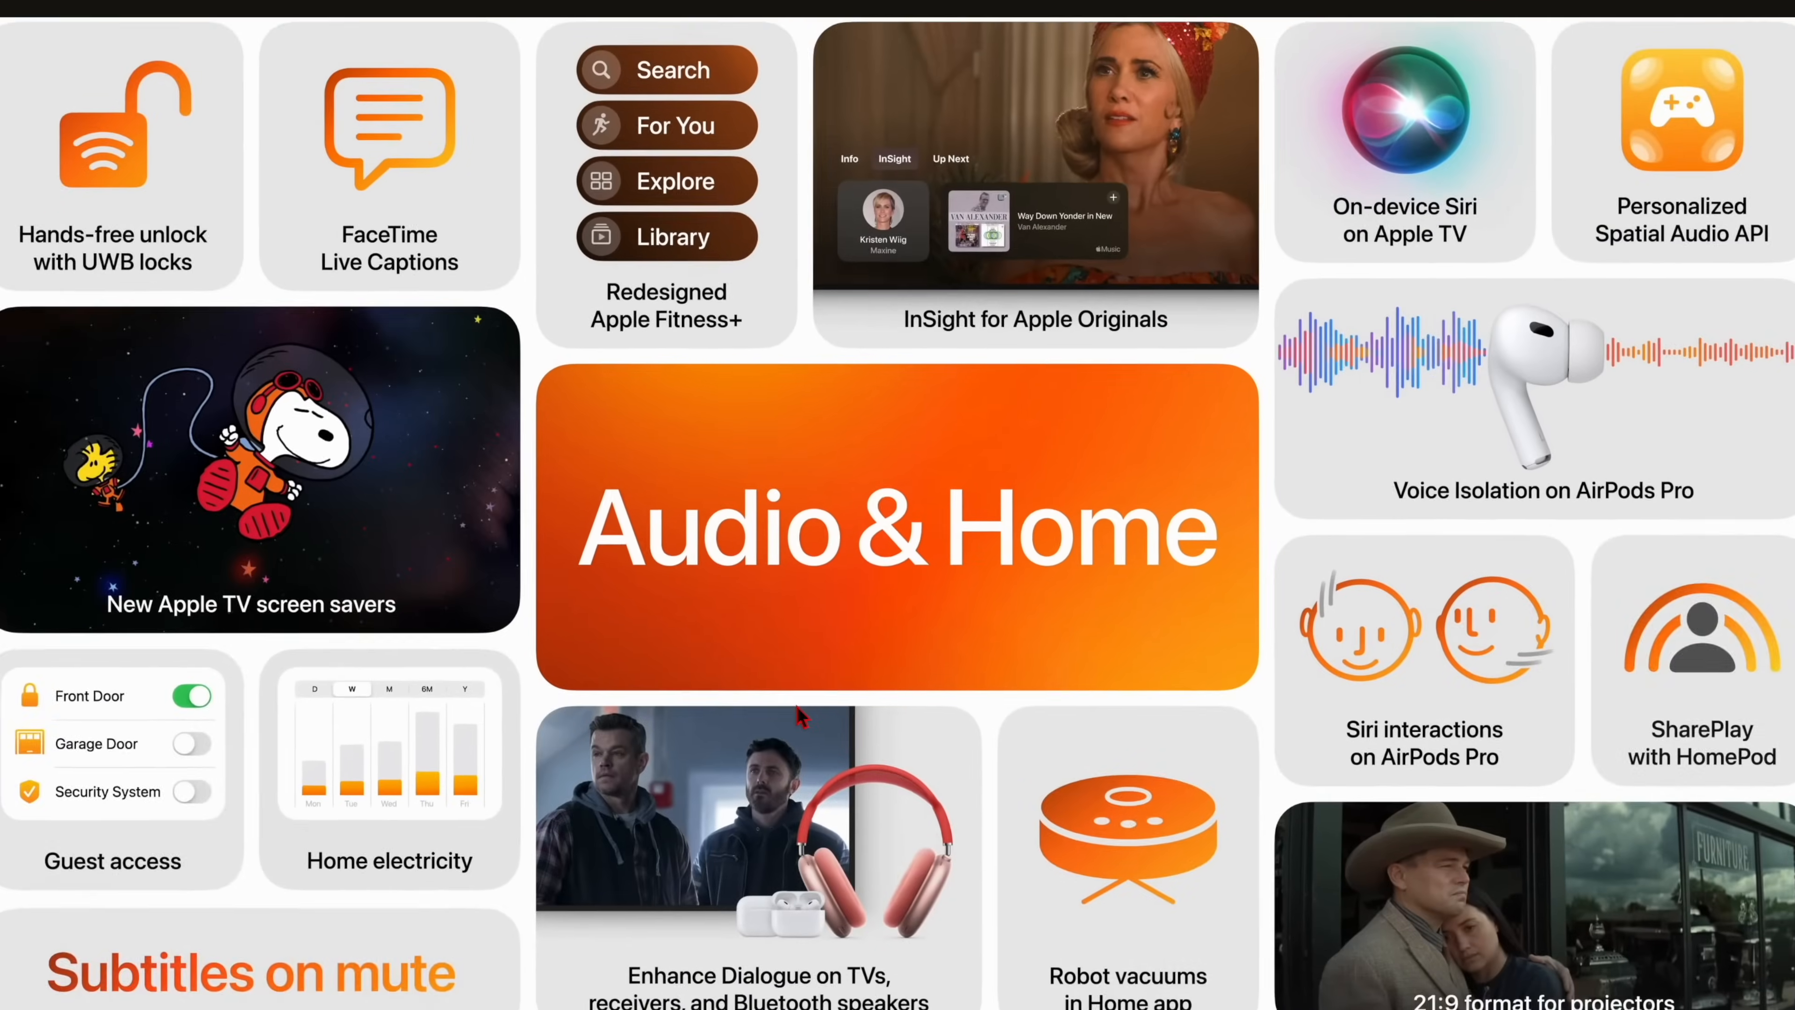
pyautogui.scroll(-3)
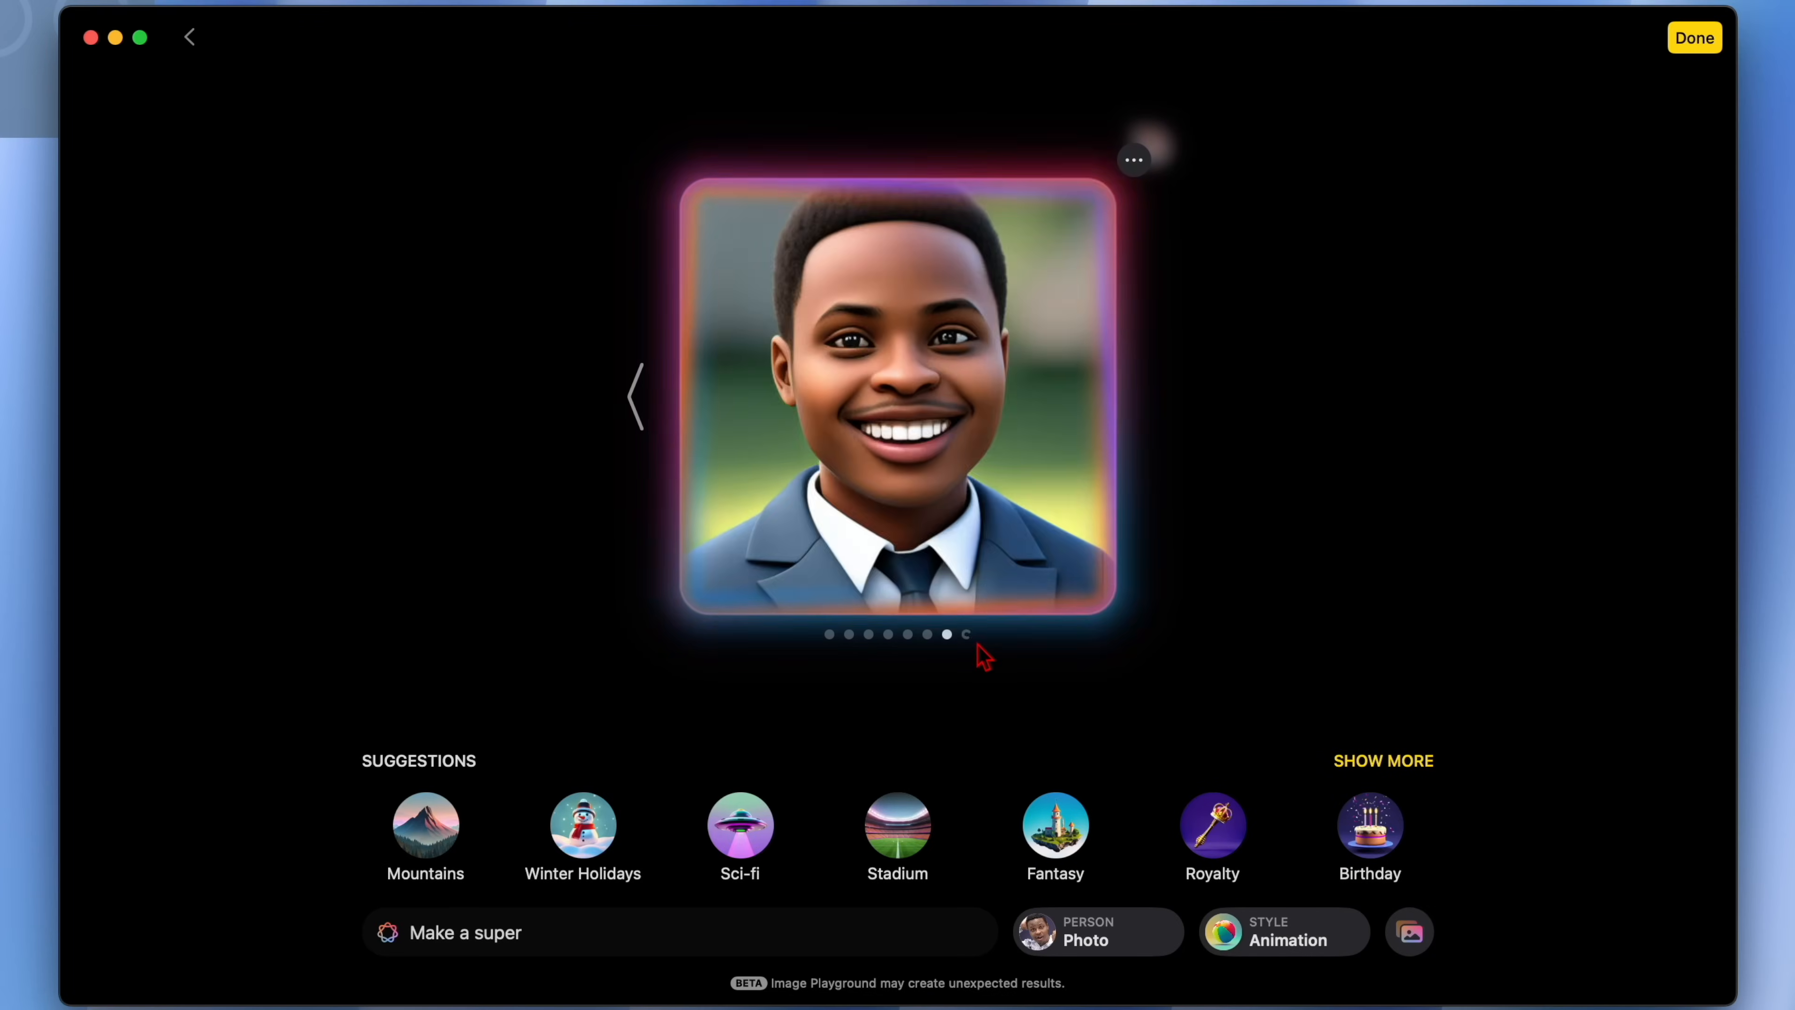
# Switch to another generated animation-style portrait in Image Playground.
pyautogui.click(680, 933)
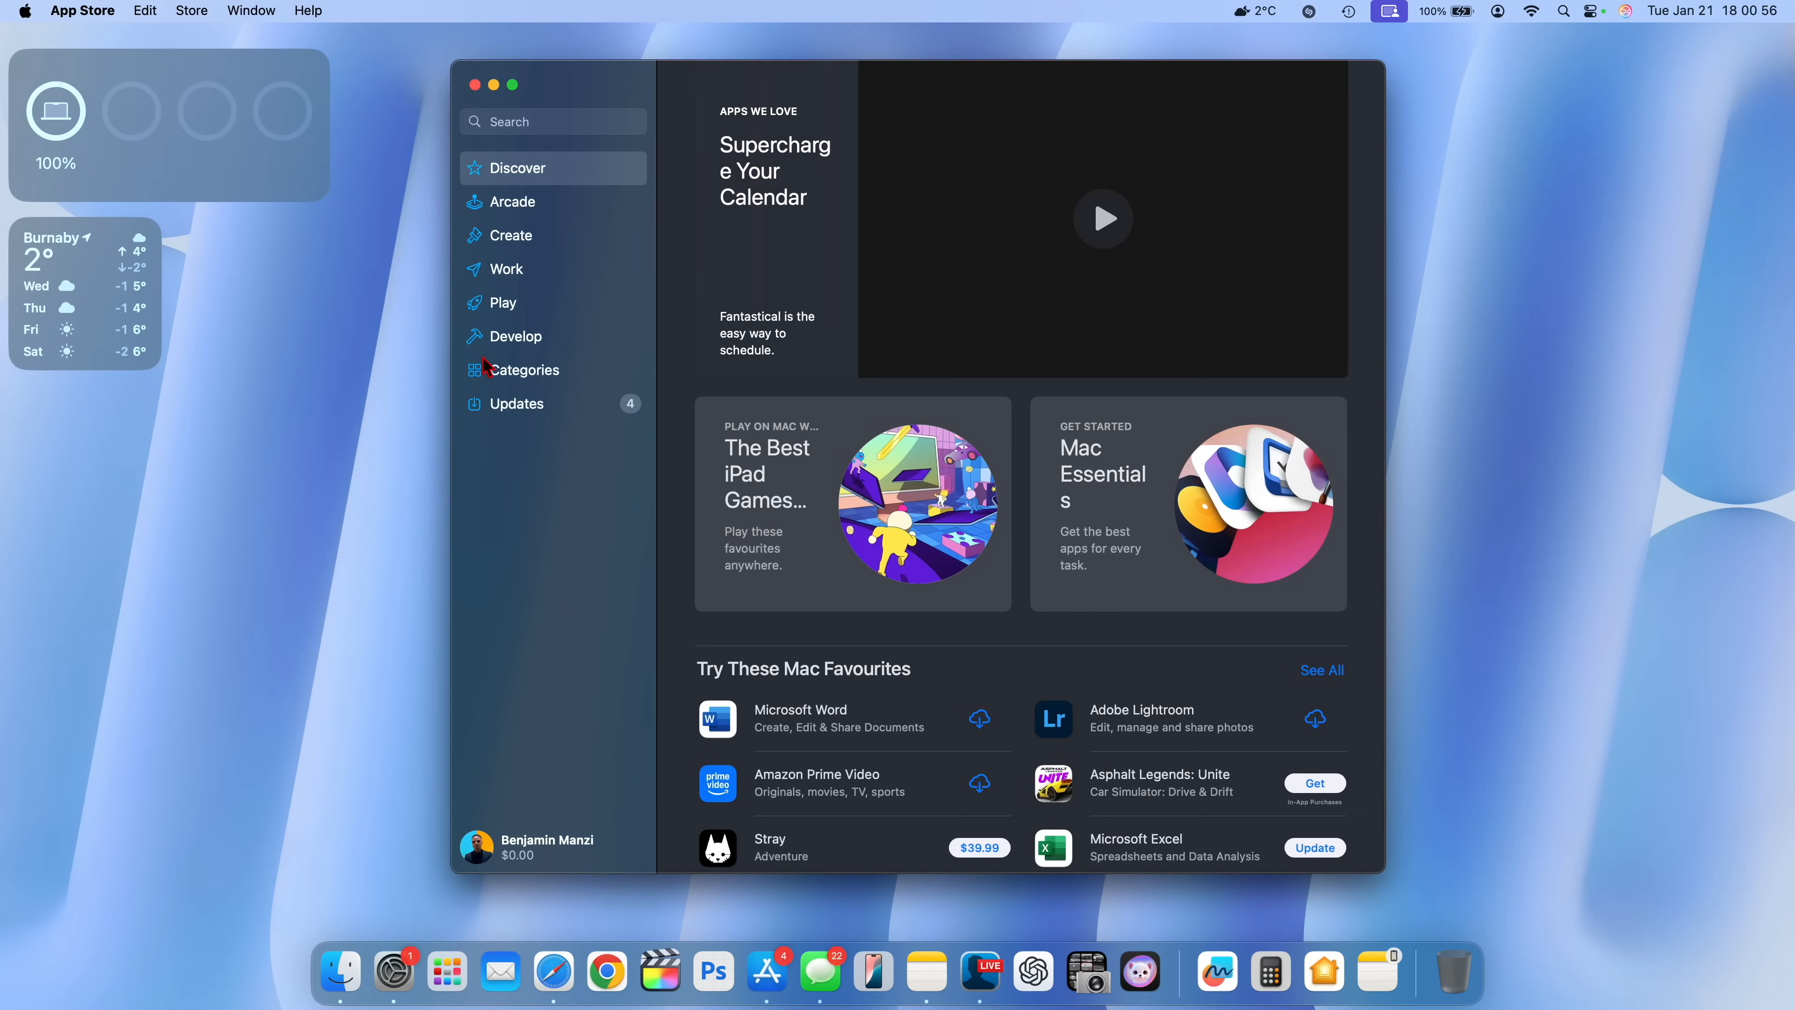
# Show the App Store Updates page listing DaVinci Resolve, TestFlight, Captionator and Excel.
pyautogui.click(514, 403)
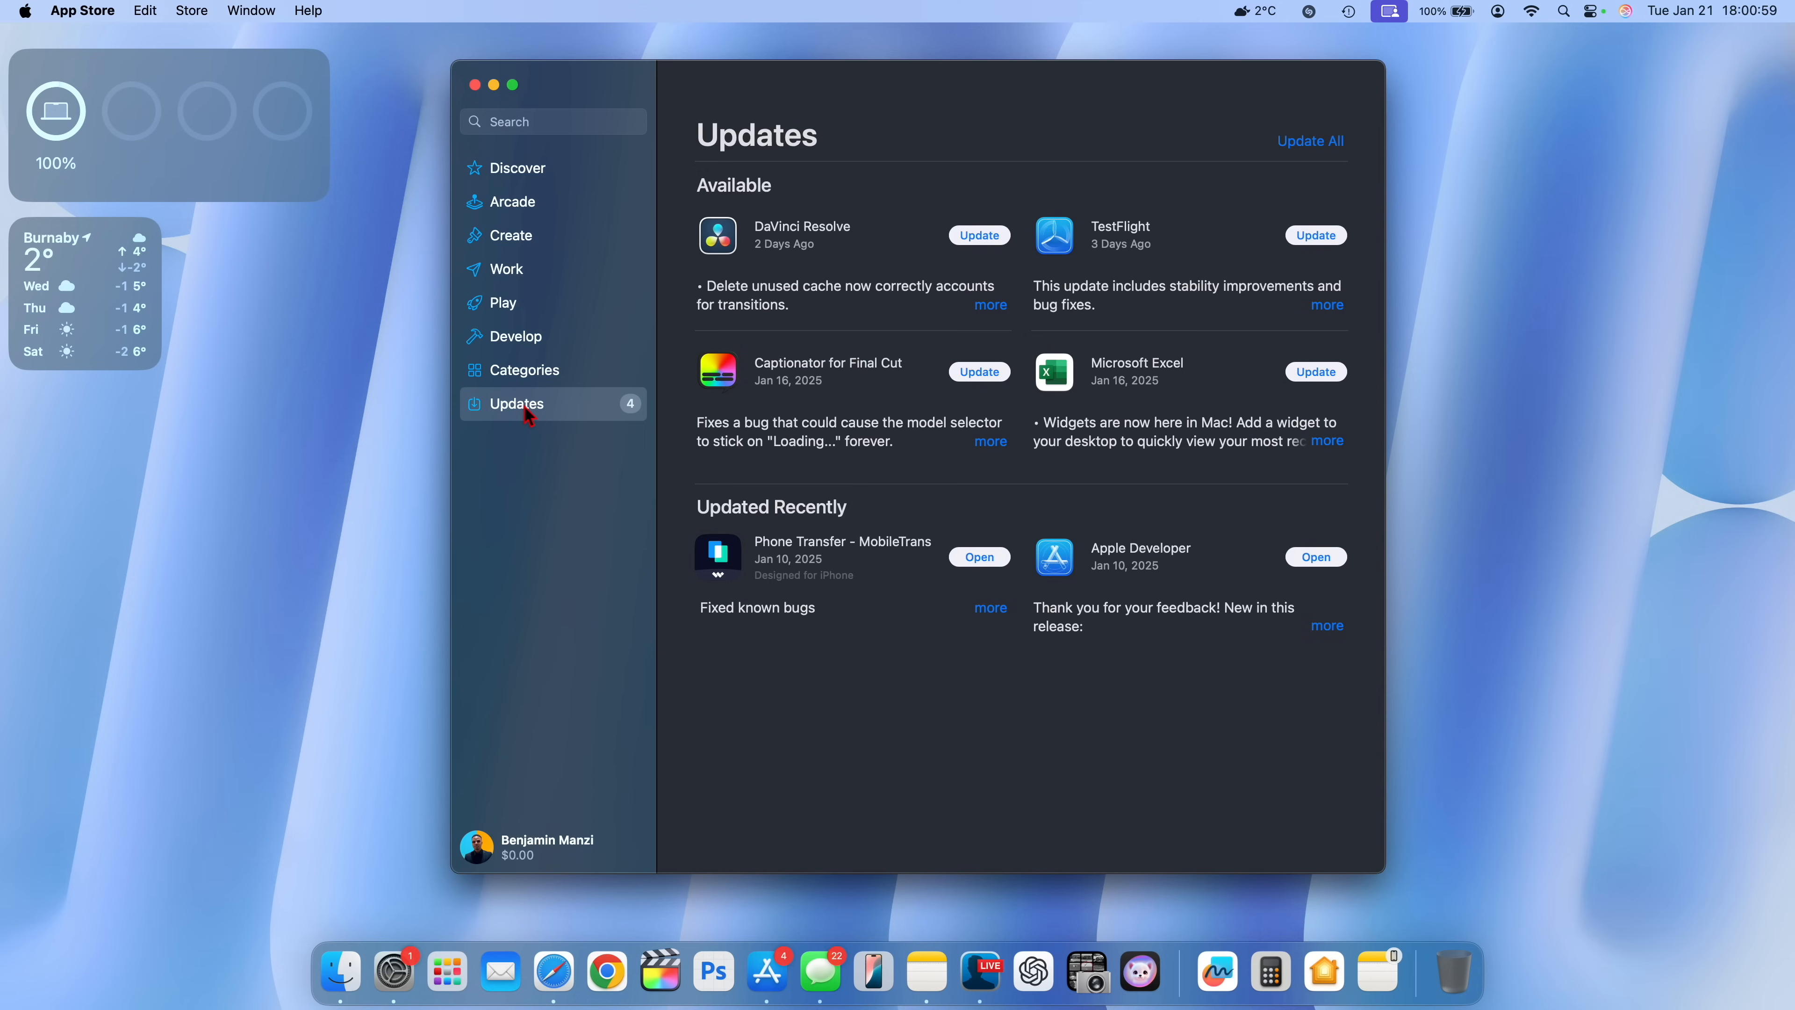
pyautogui.moveTo(1011, 285)
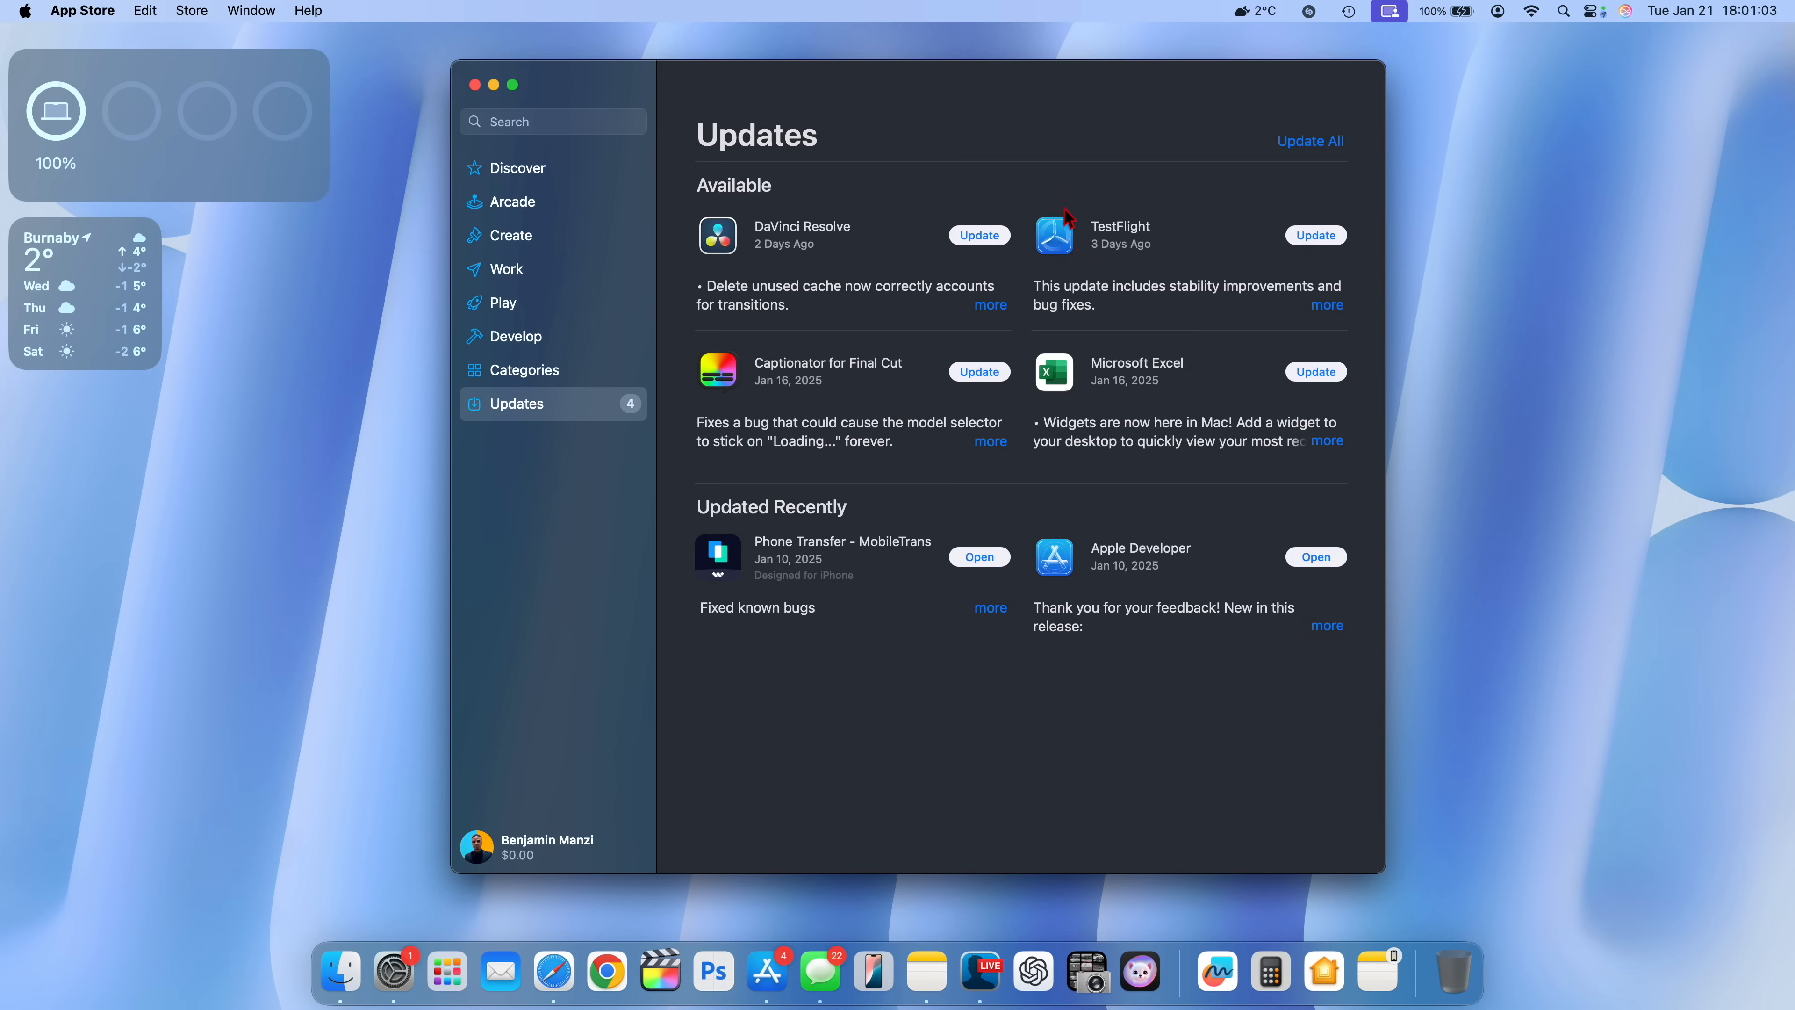
pyautogui.moveTo(971, 284)
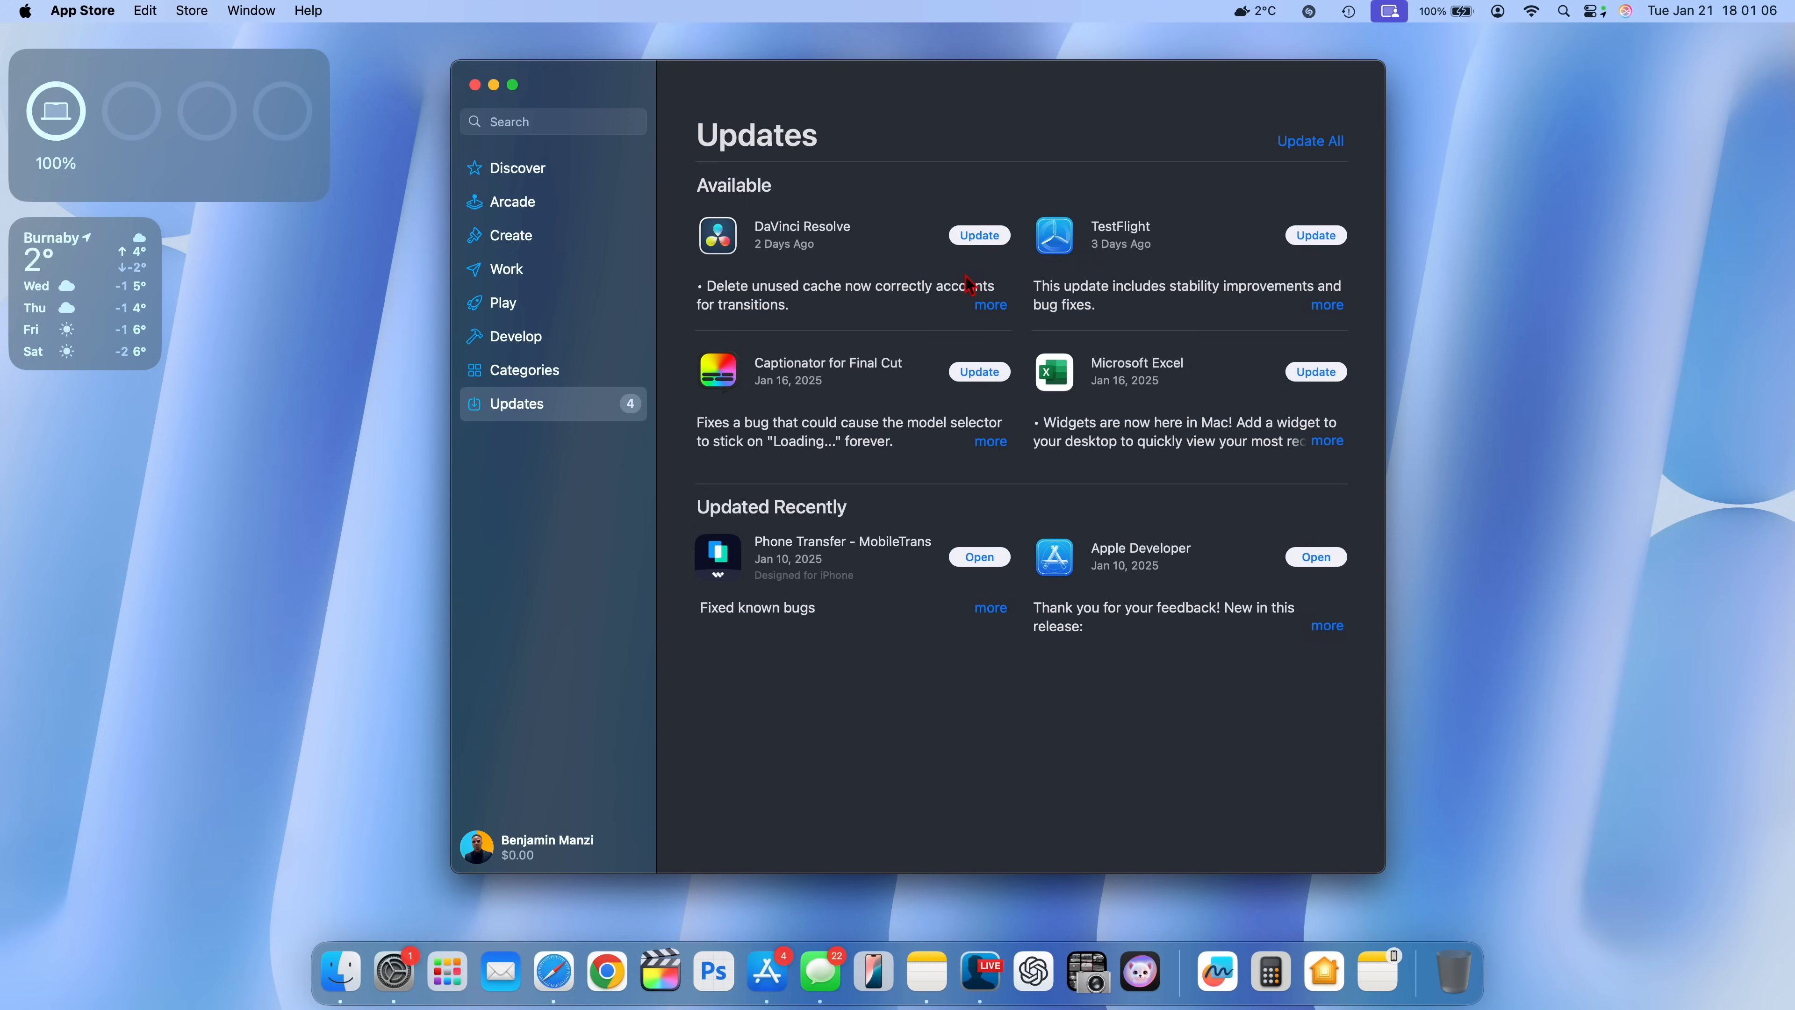
# Go to the Apple Arcade section and scroll through the top and must-play games.
pyautogui.click(512, 202)
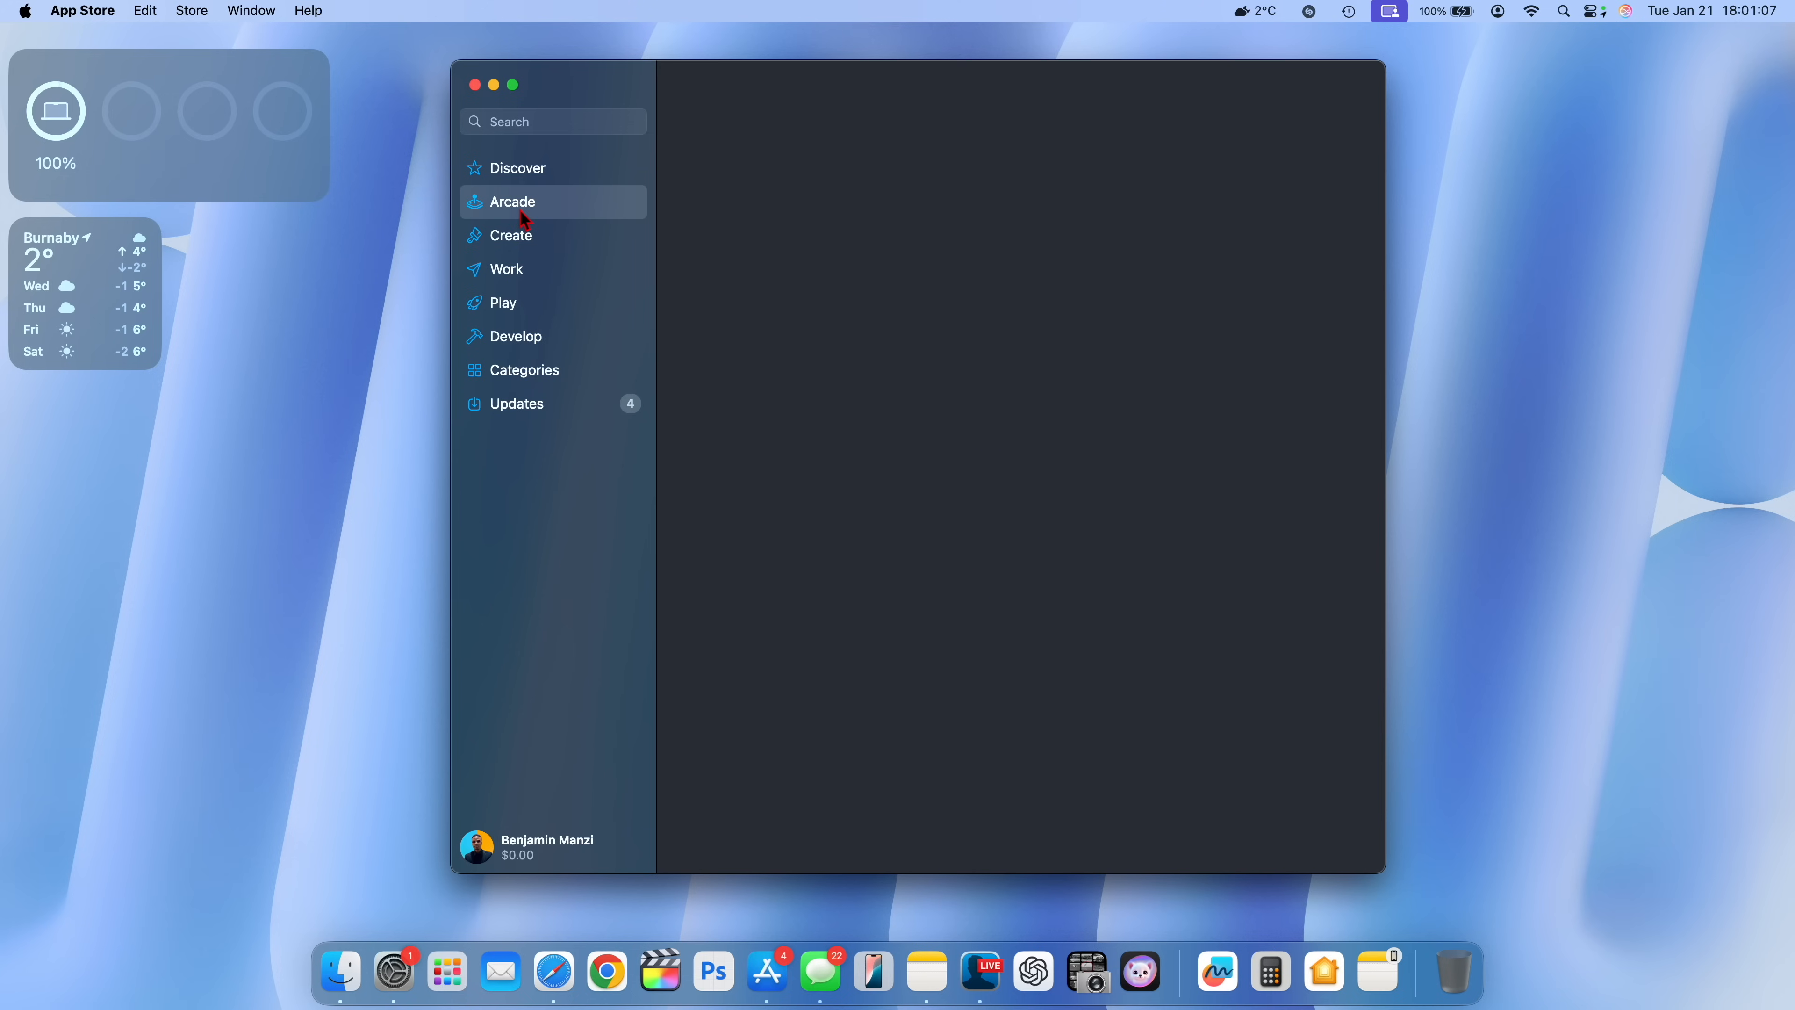
pyautogui.click(511, 202)
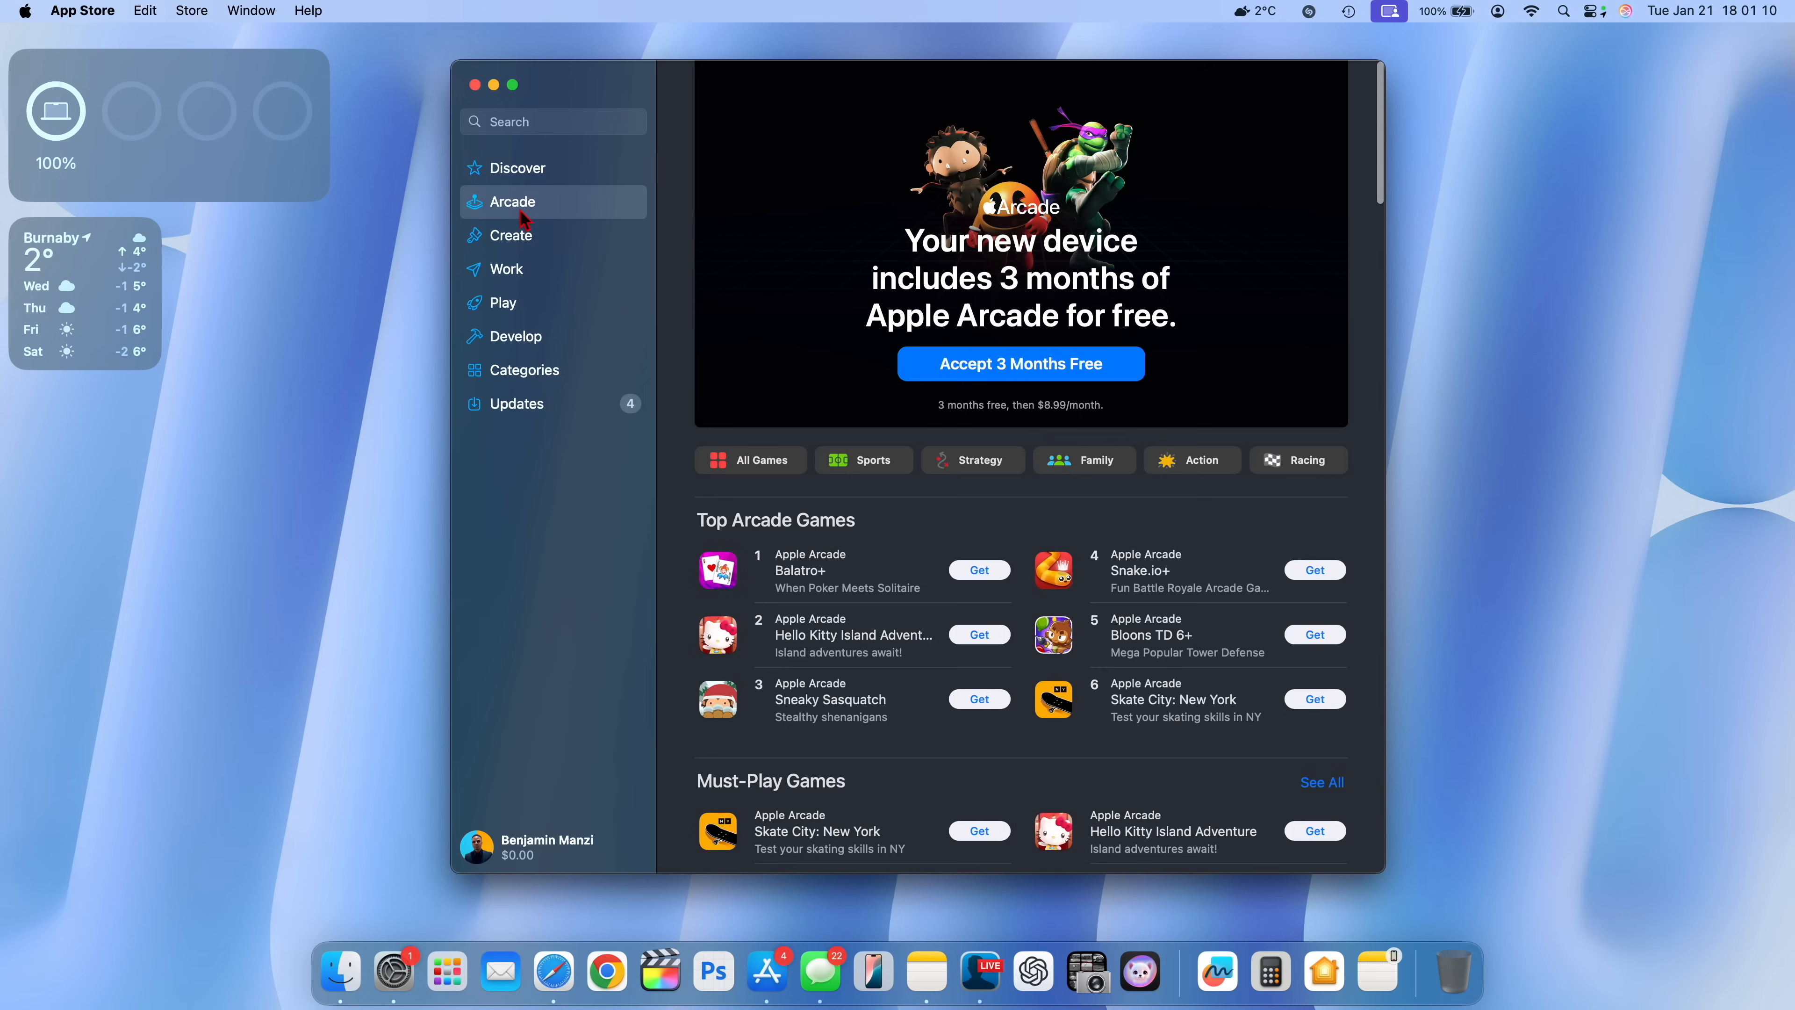
pyautogui.scroll(-3)
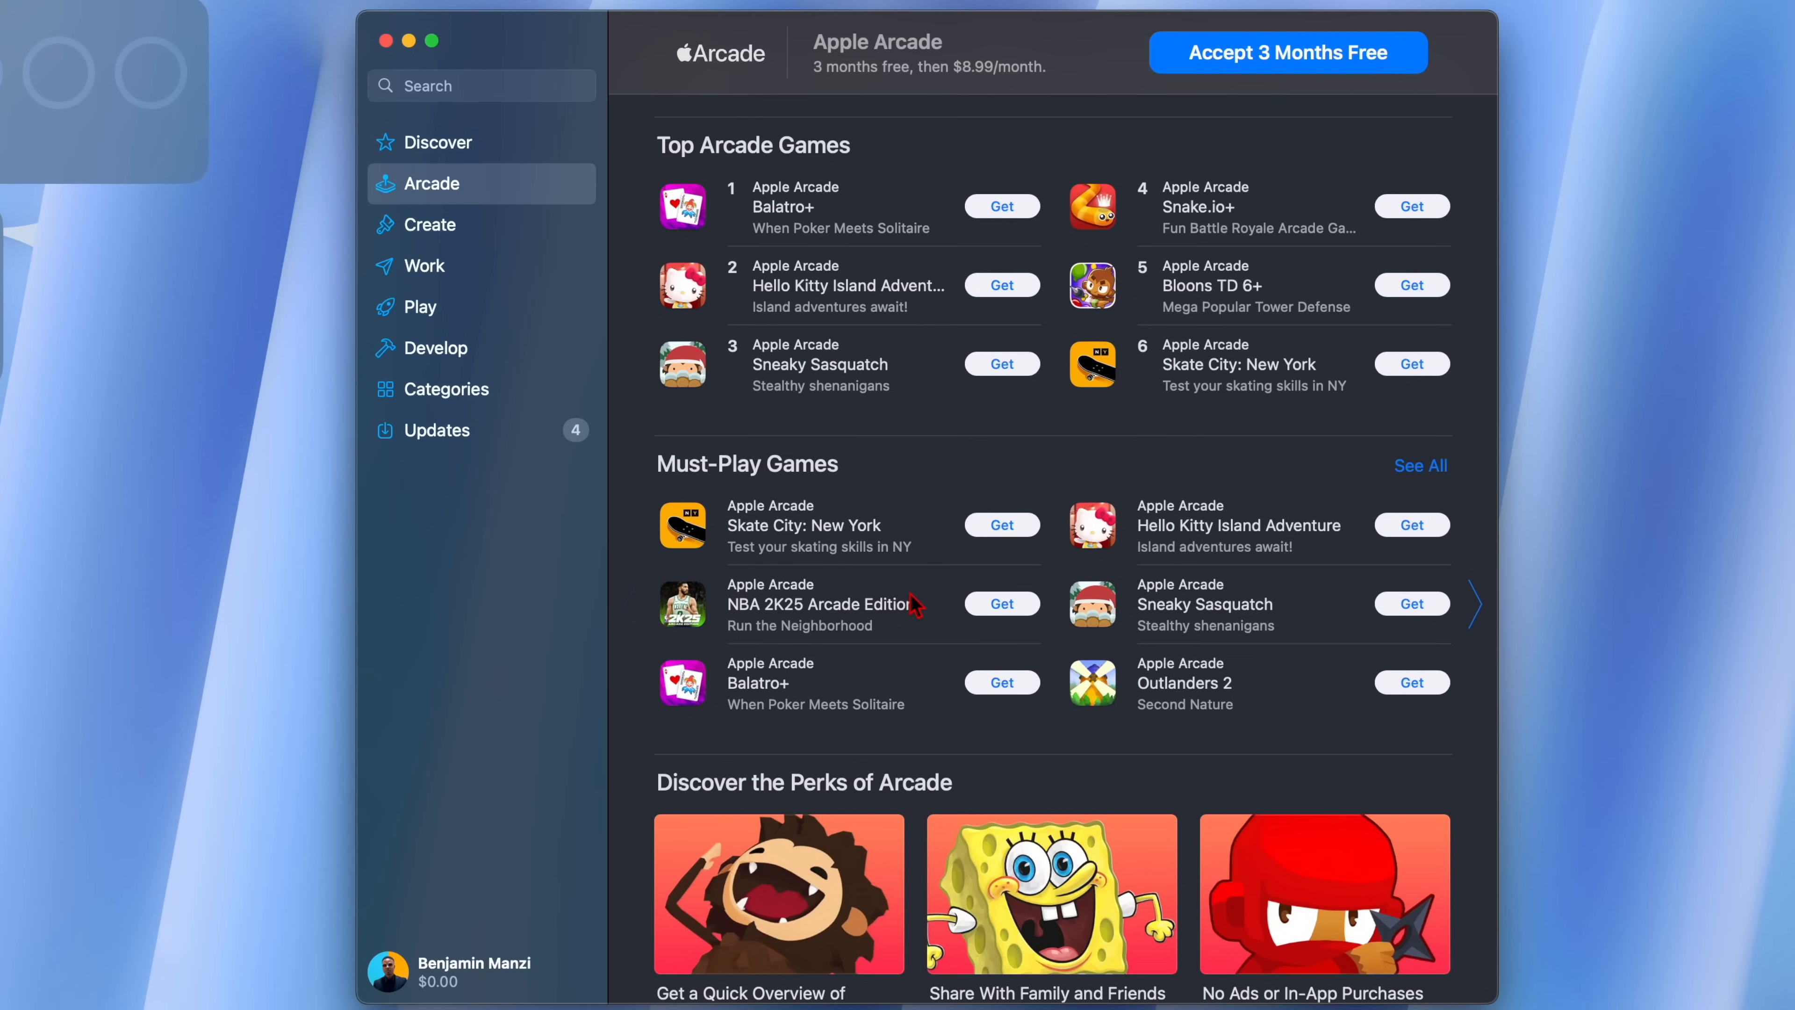
pyautogui.scroll(-3)
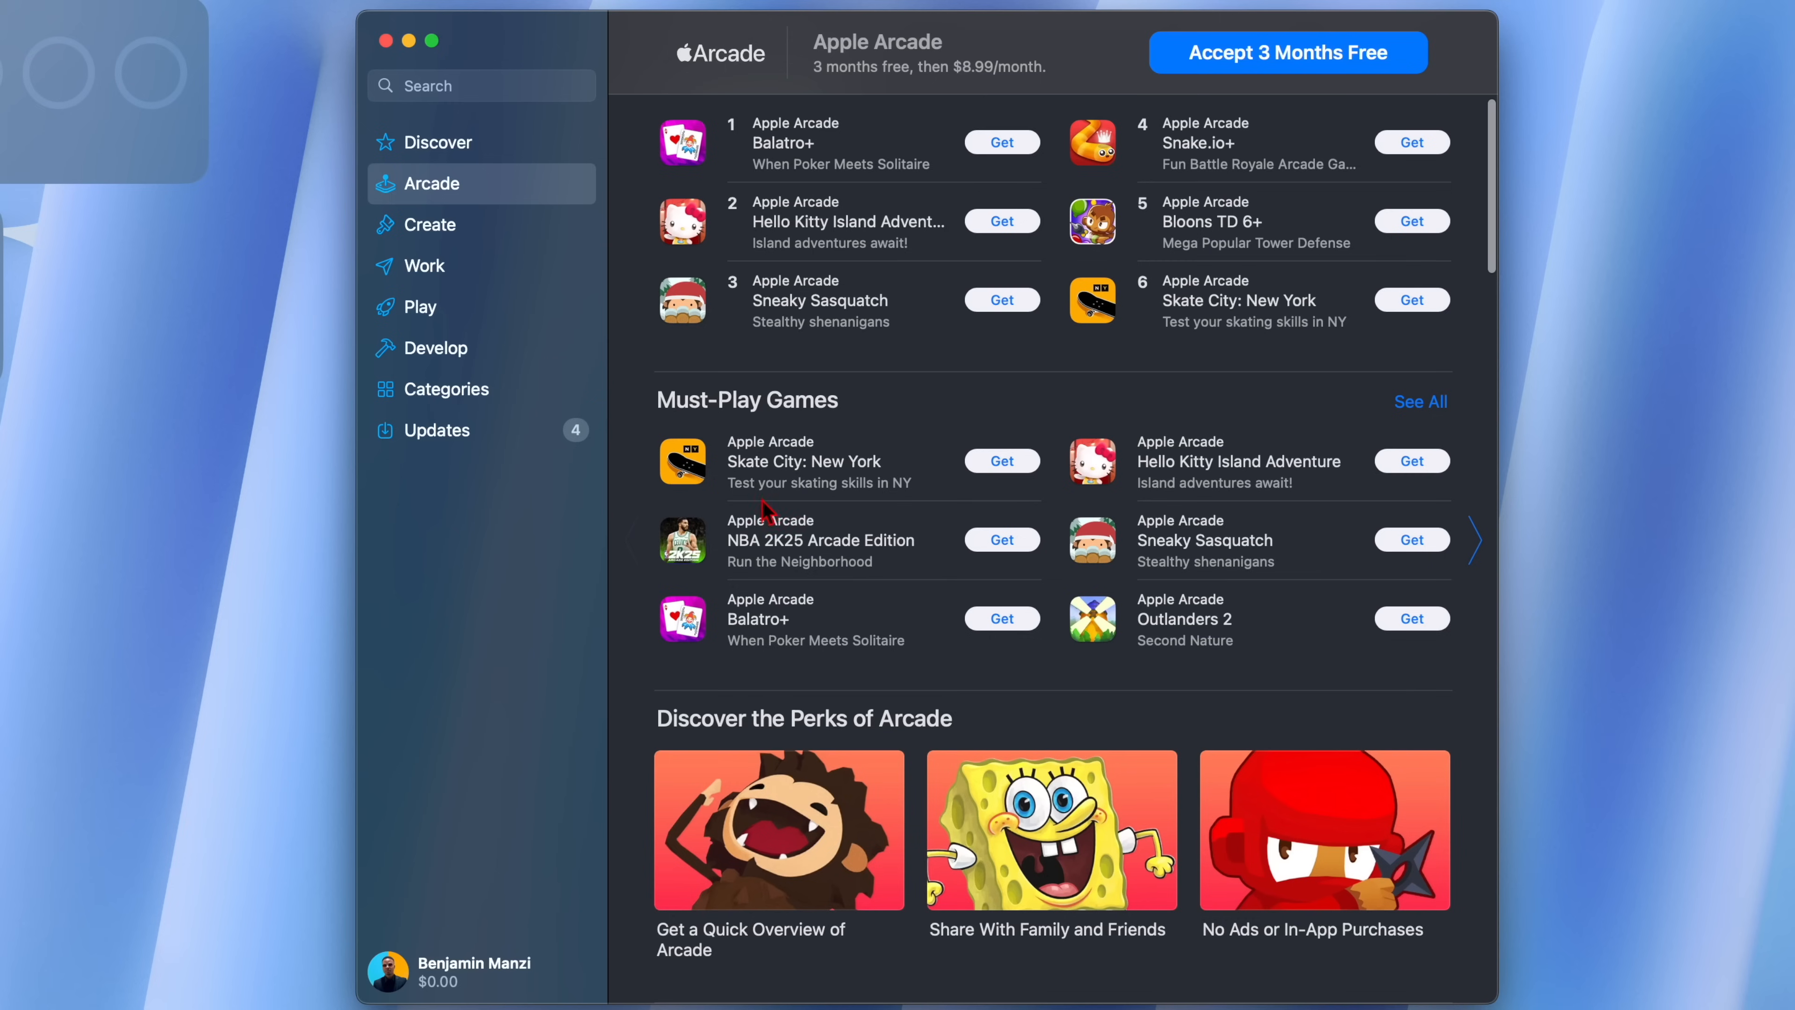
pyautogui.scroll(-3)
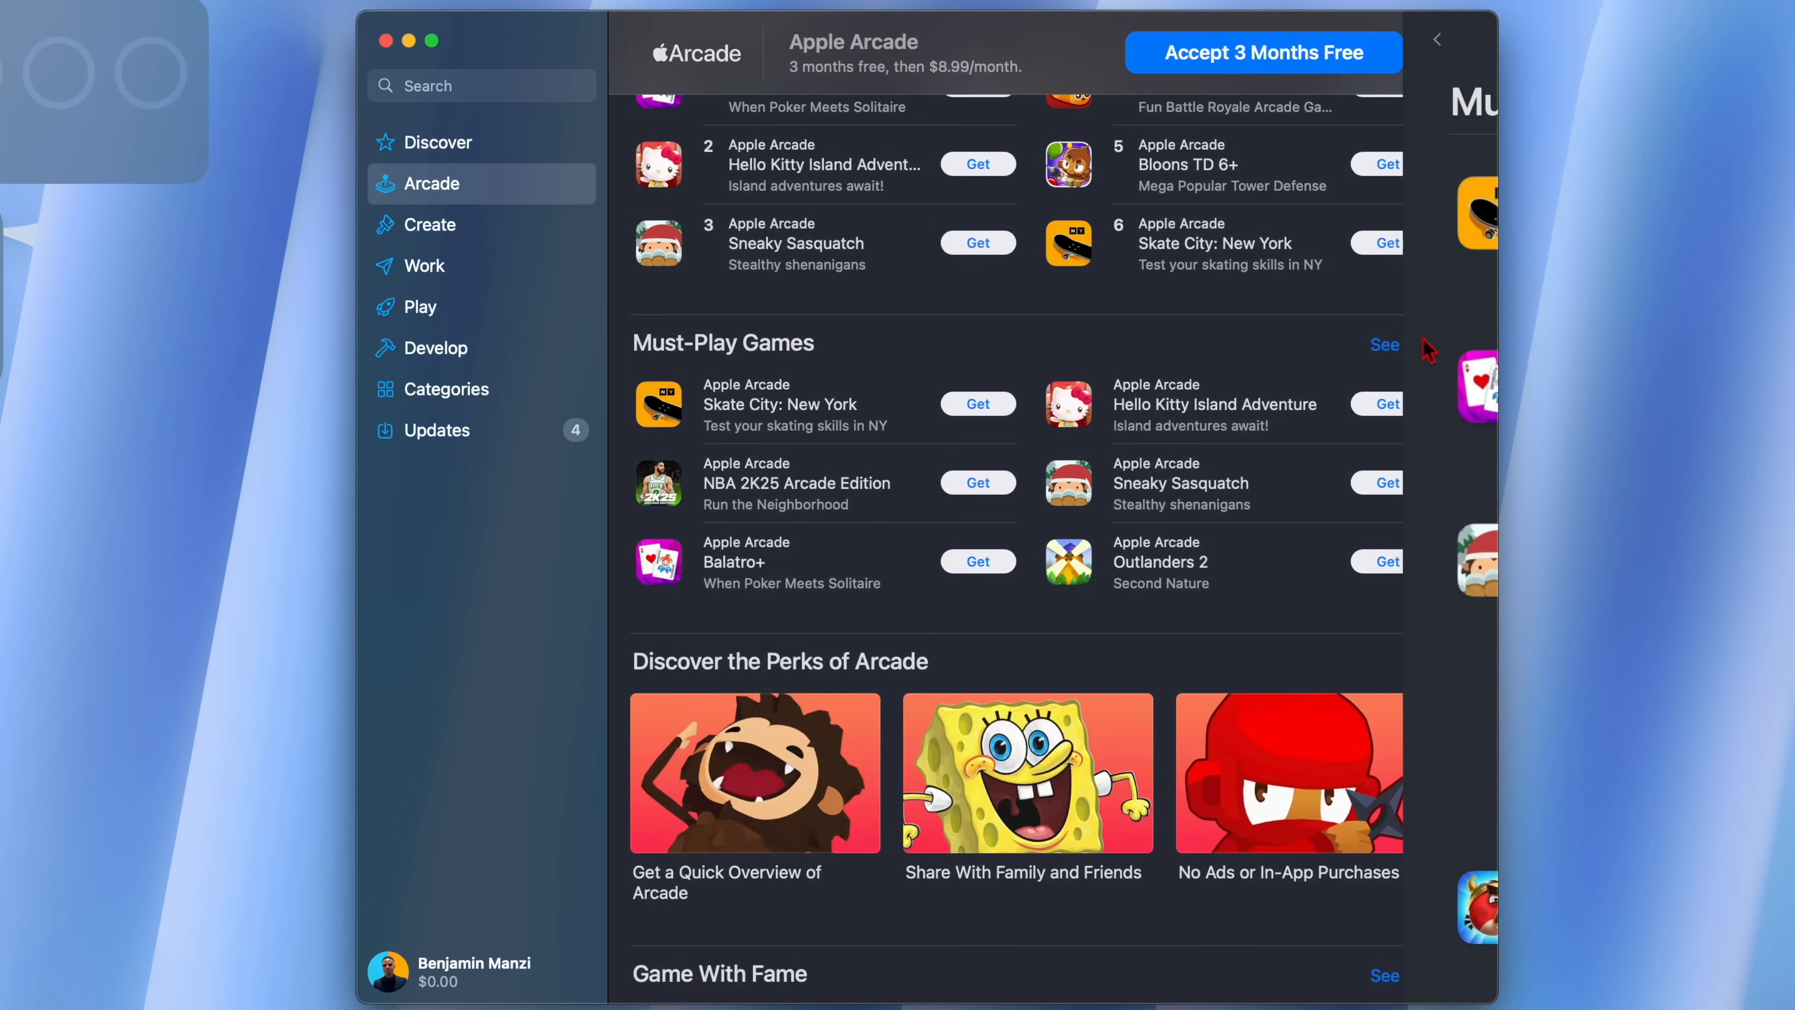
# Return from the Must-Play Games list and browse the famous and new Arcade games.
pyautogui.click(1384, 345)
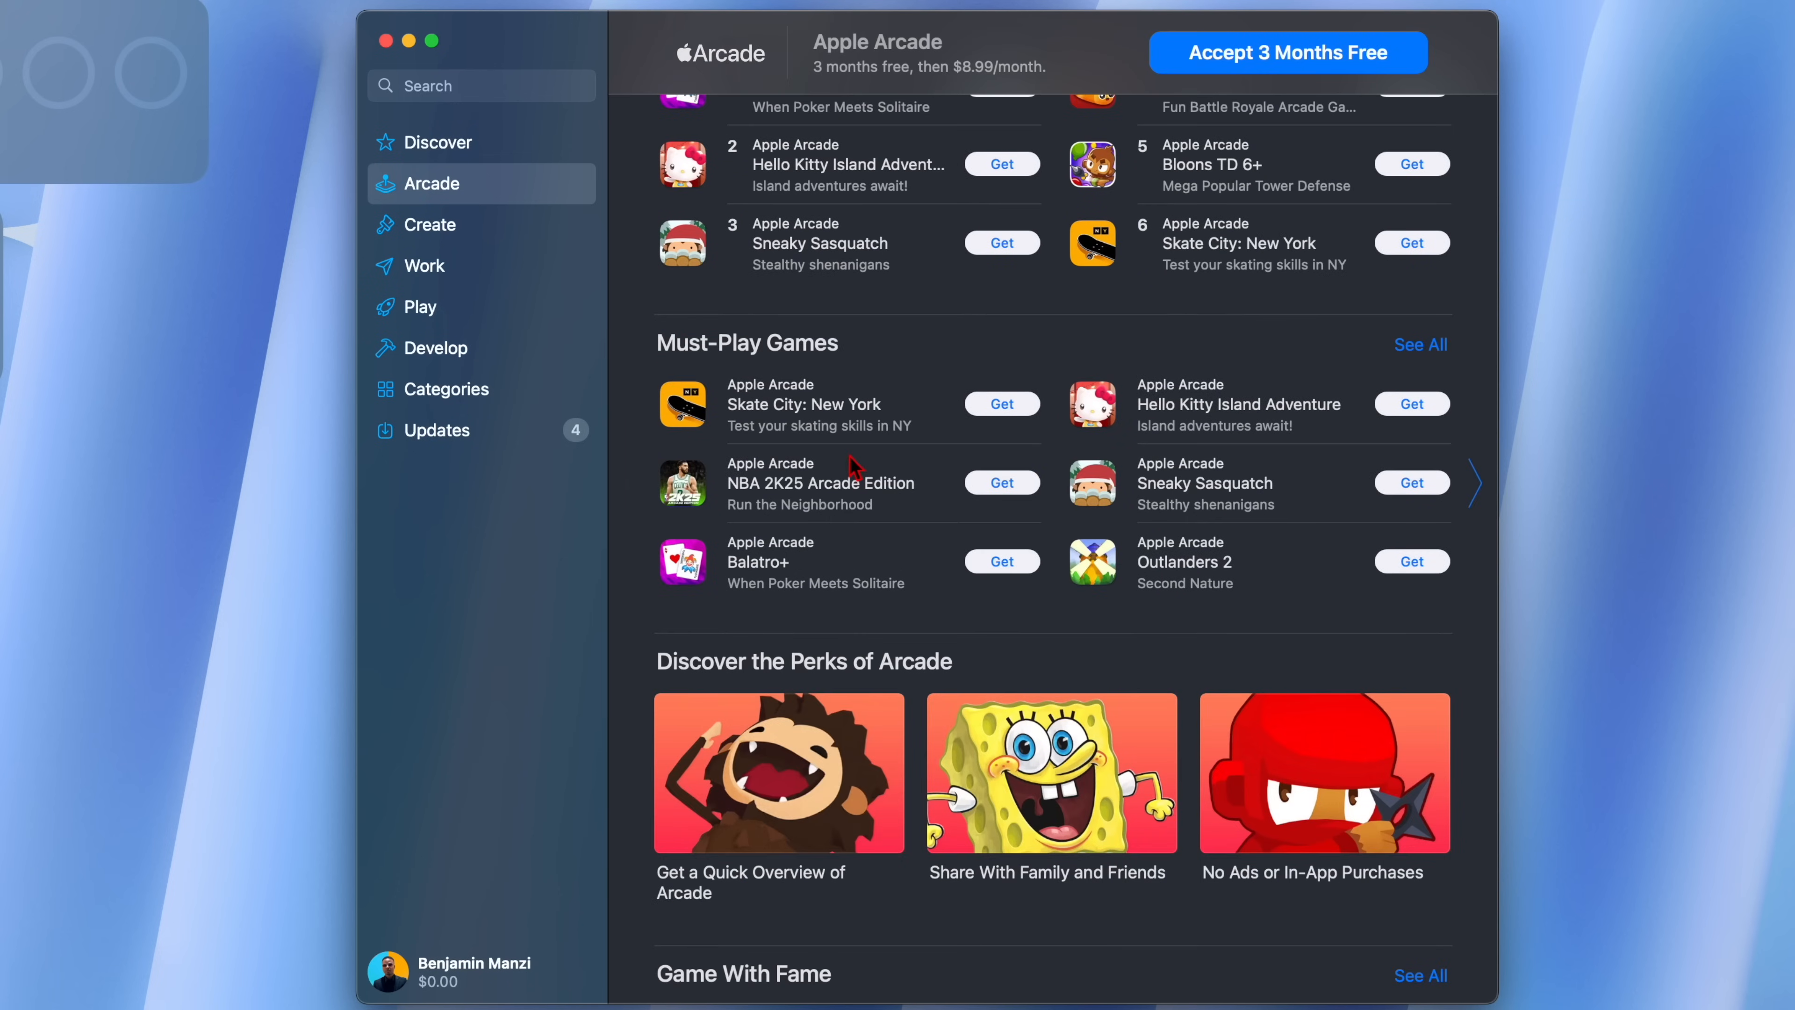
pyautogui.scroll(-3)
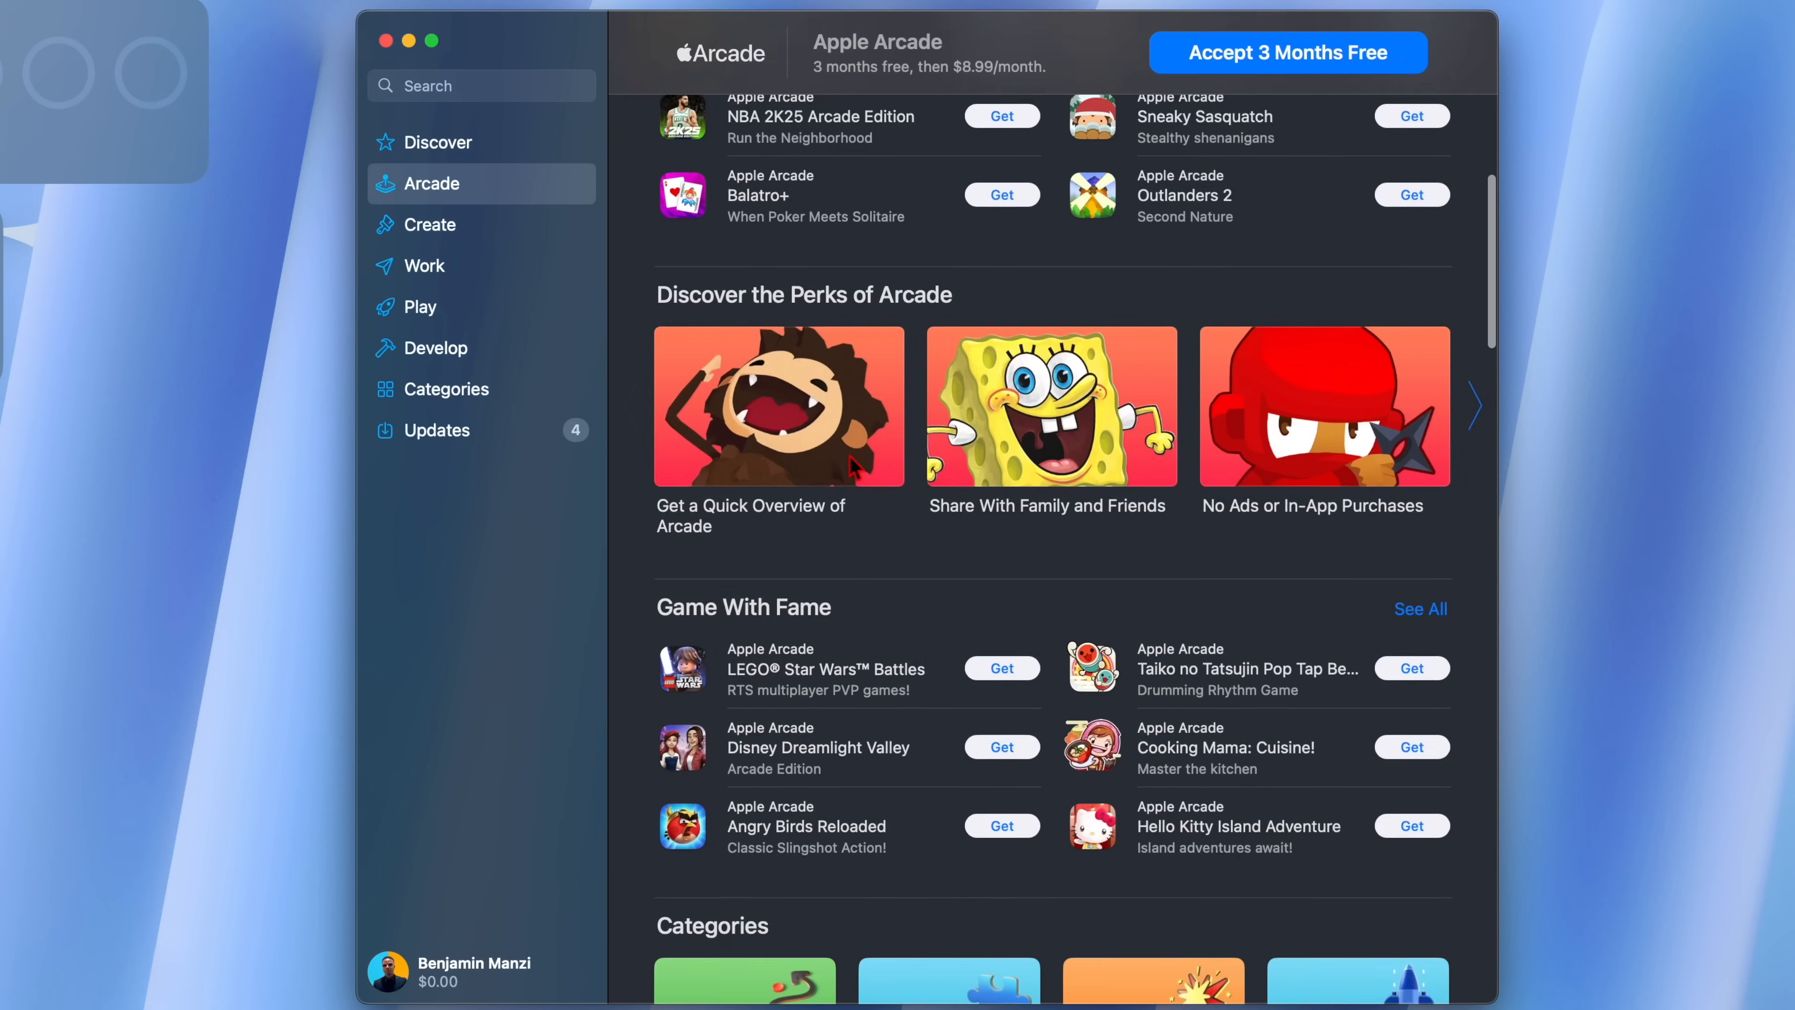
pyautogui.scroll(-3)
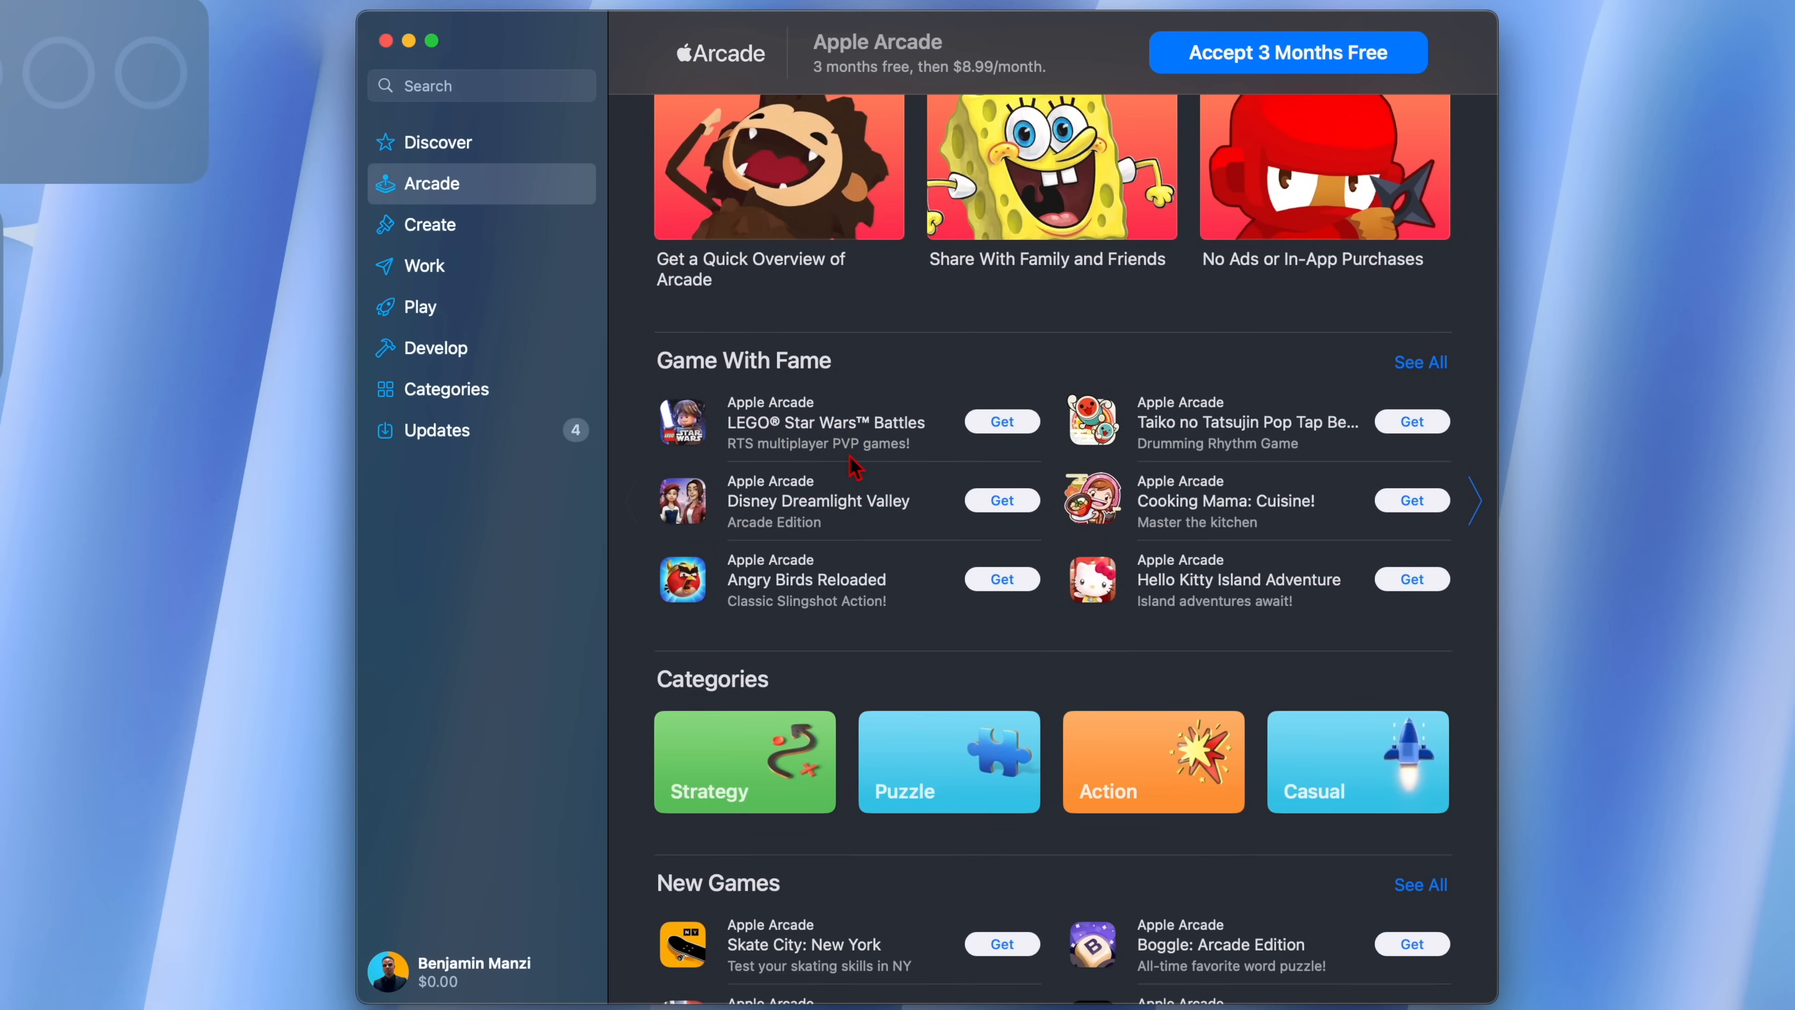
pyautogui.scroll(-3)
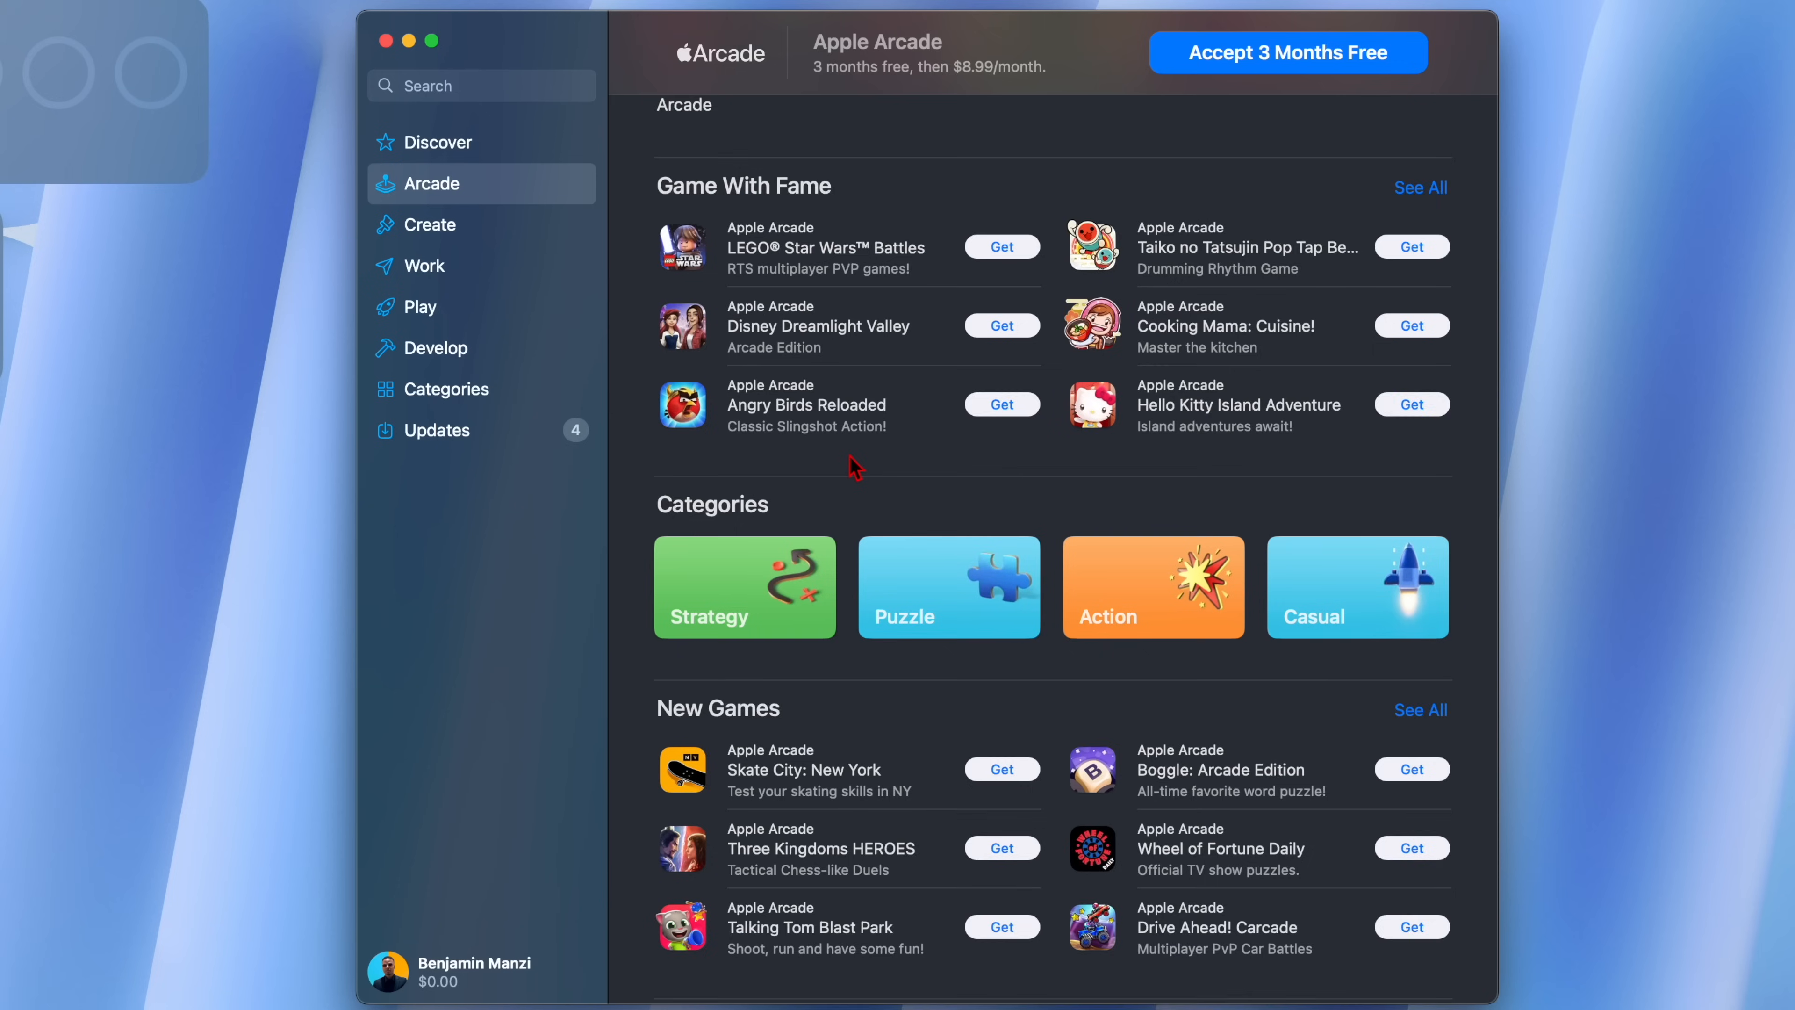
pyautogui.scroll(-3)
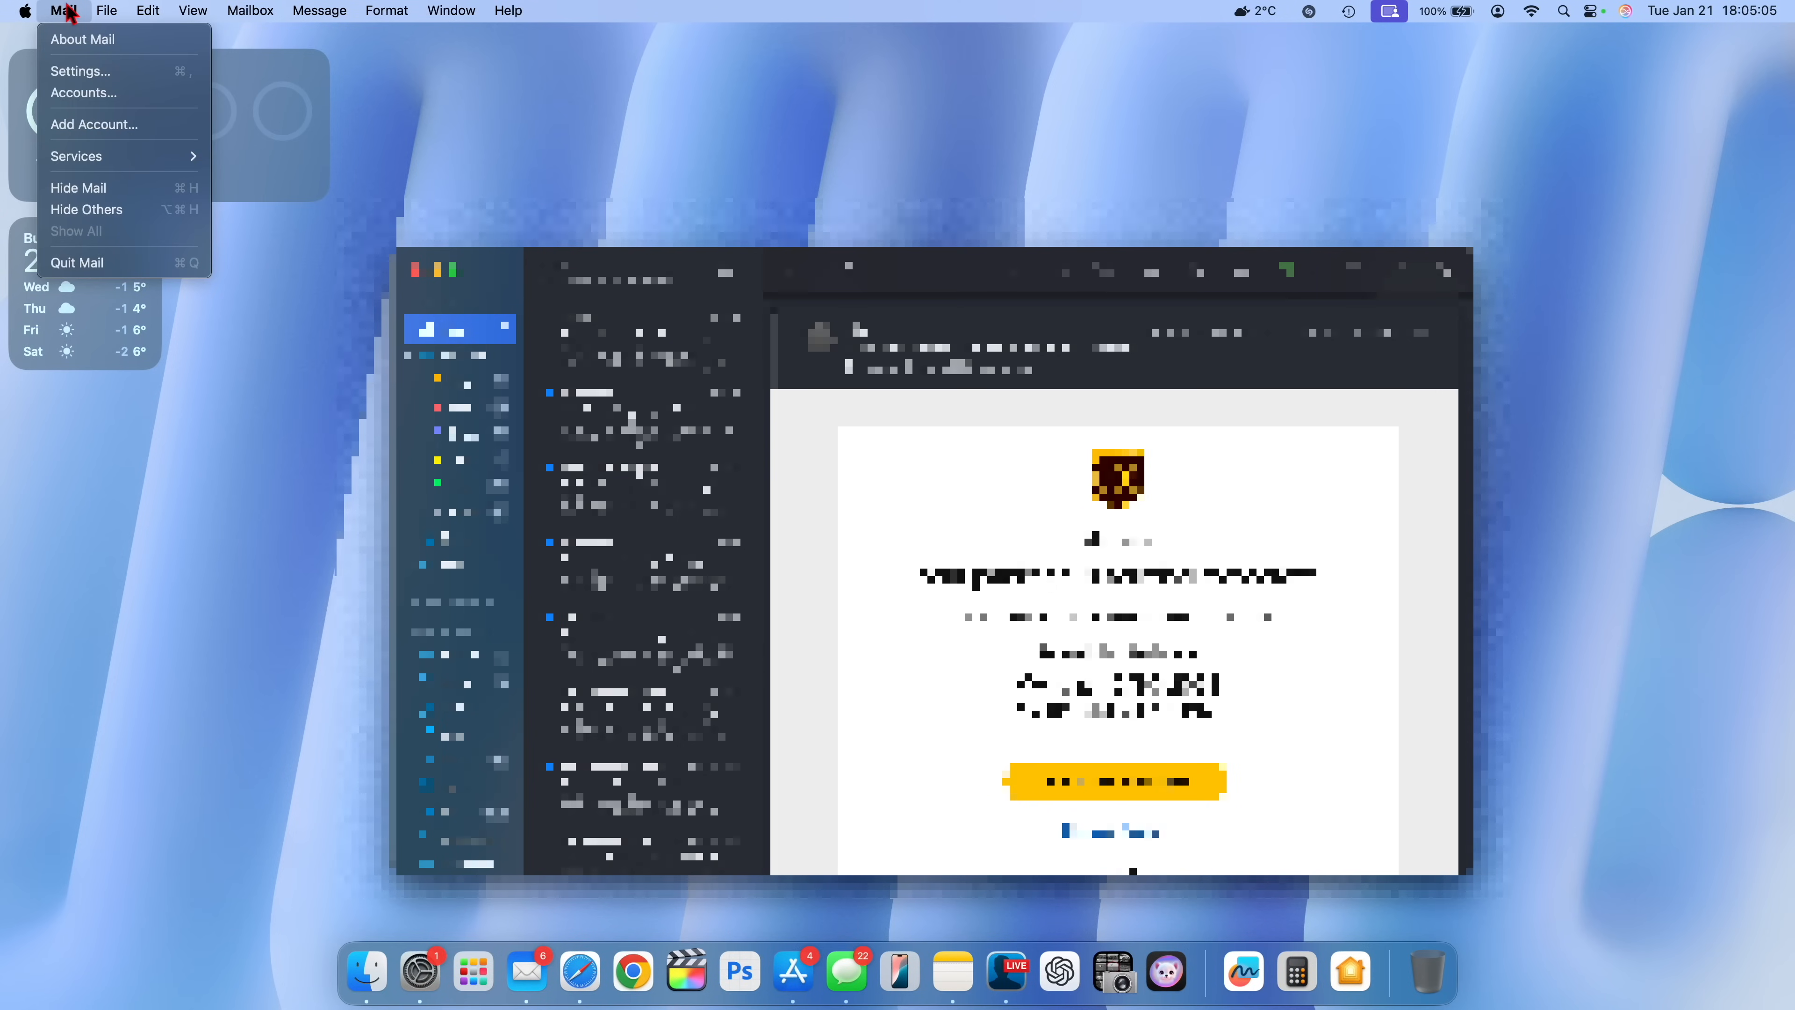
pyautogui.moveTo(91, 155)
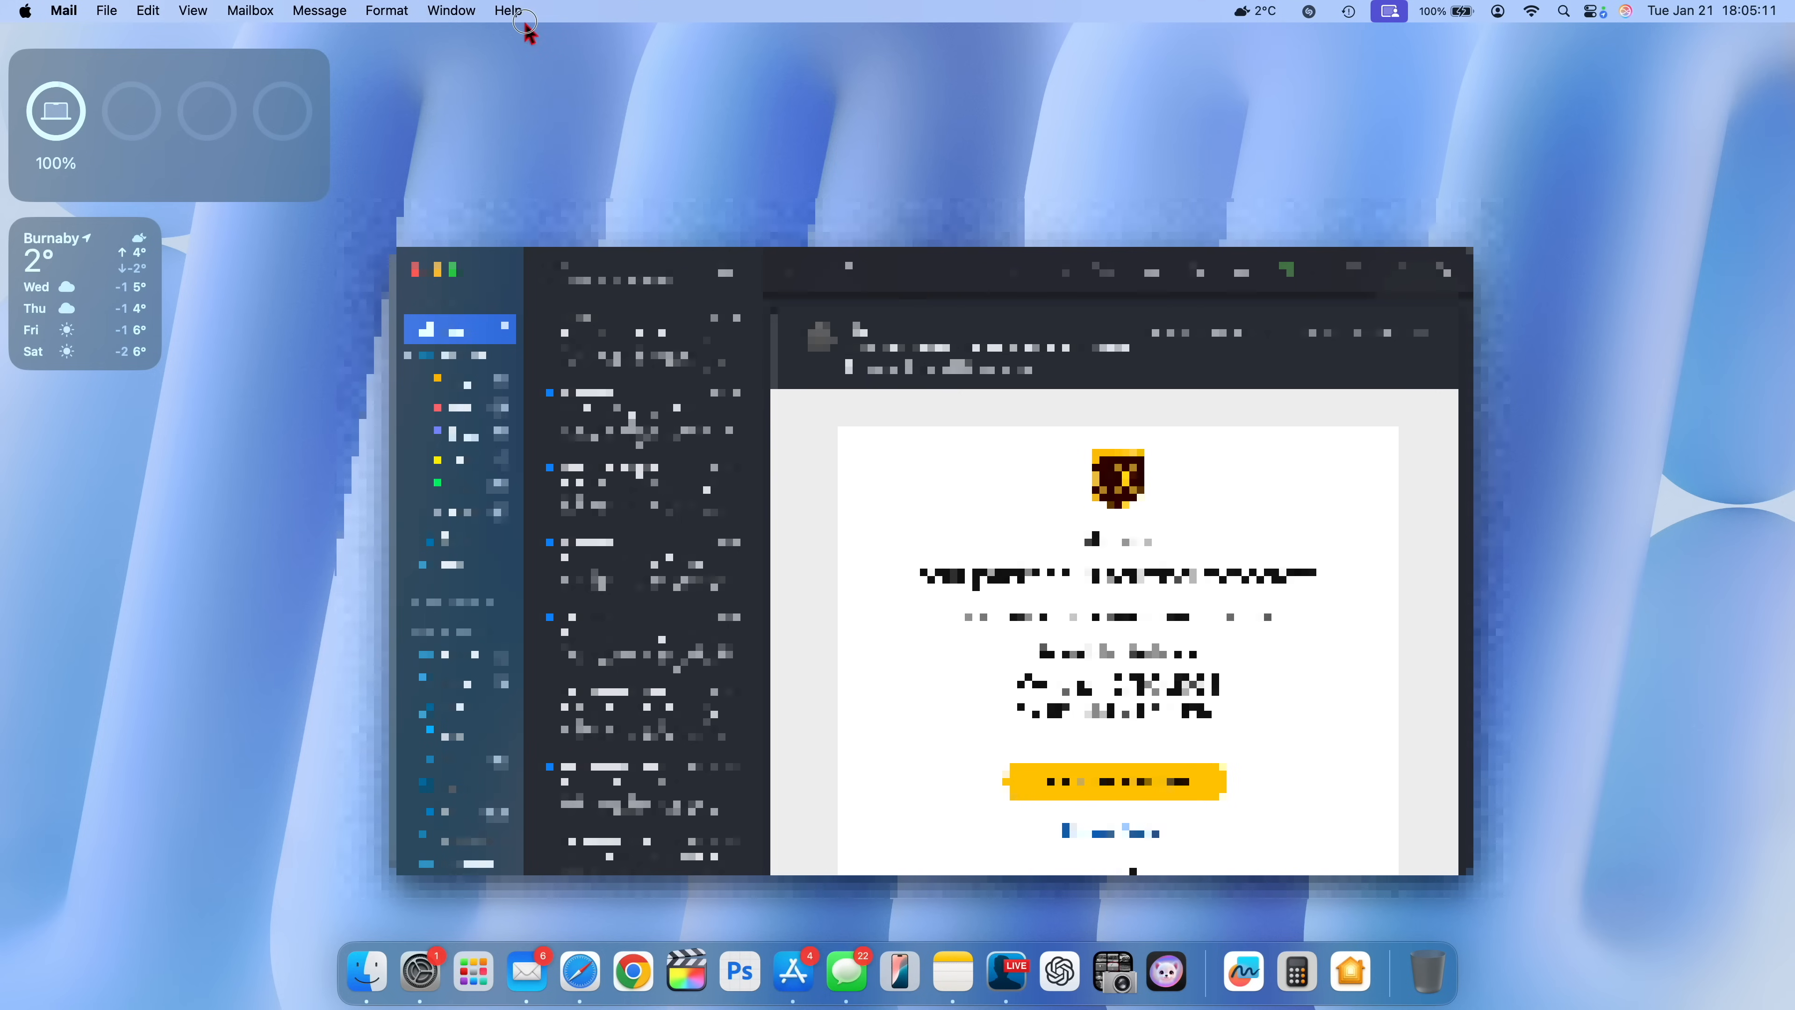
# Show Mail's Help menu and search it for 'cat'.
pyautogui.click(509, 11)
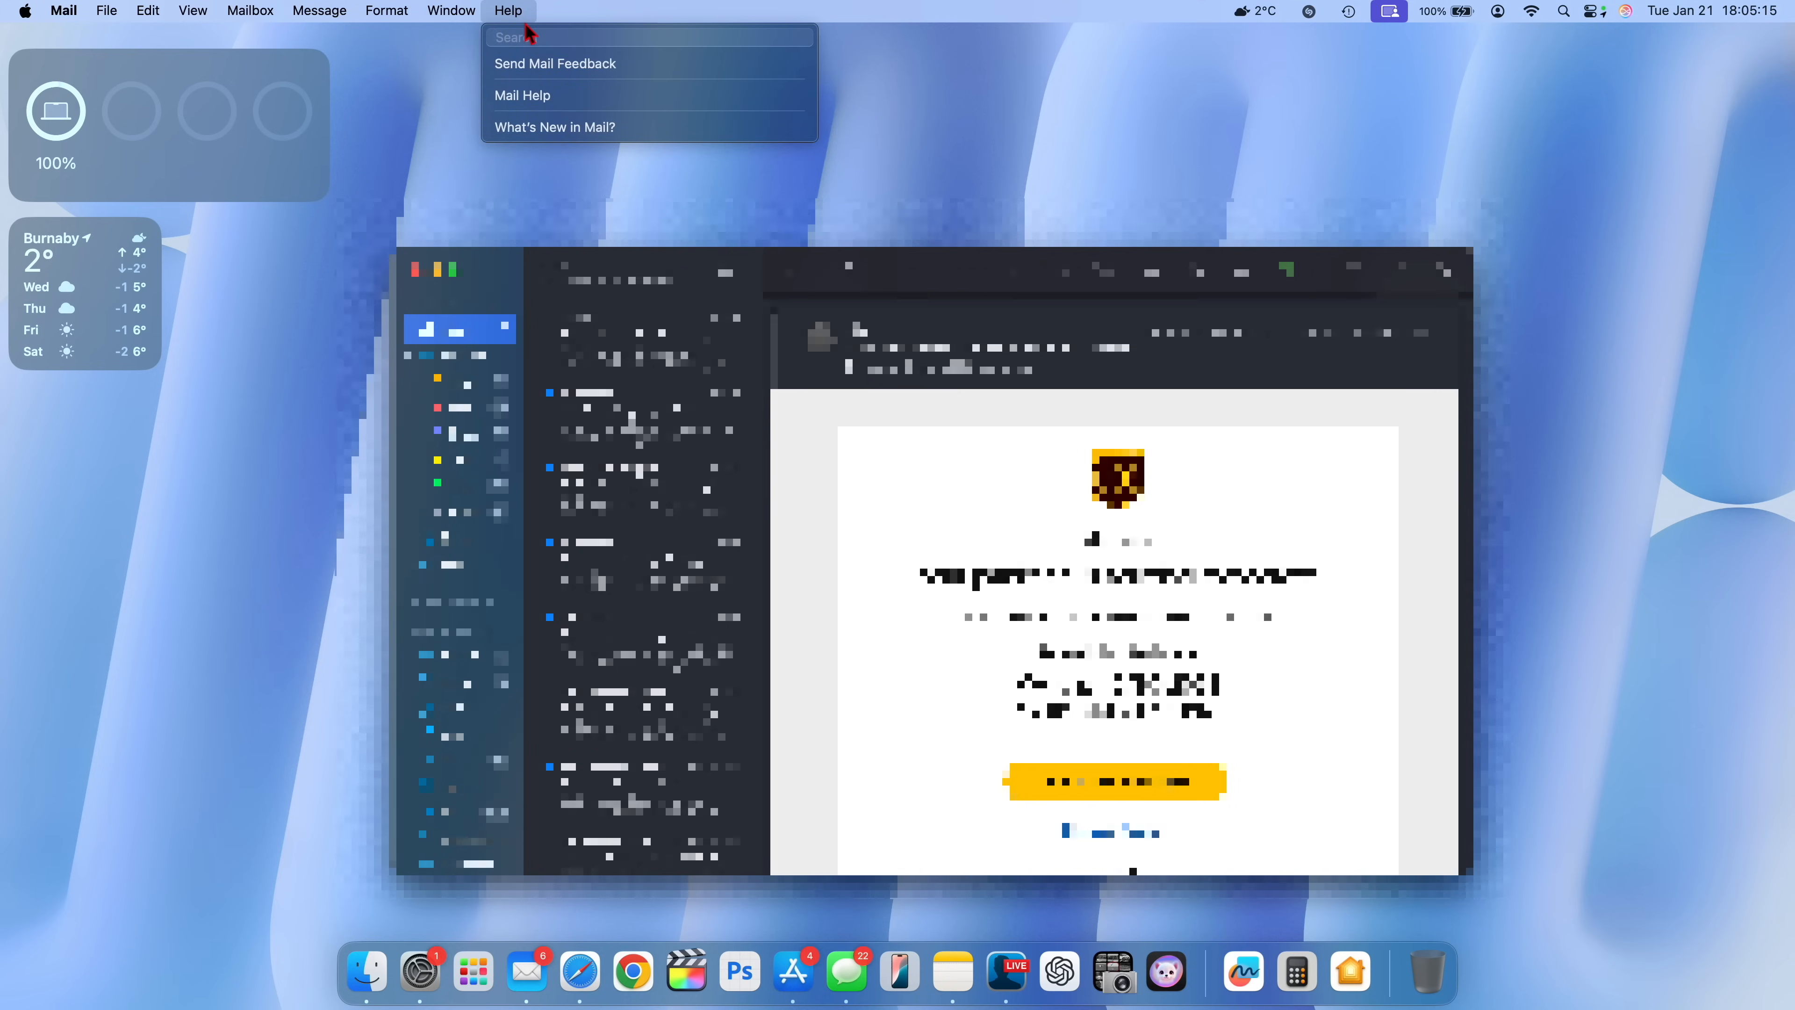
pyautogui.write('cat')
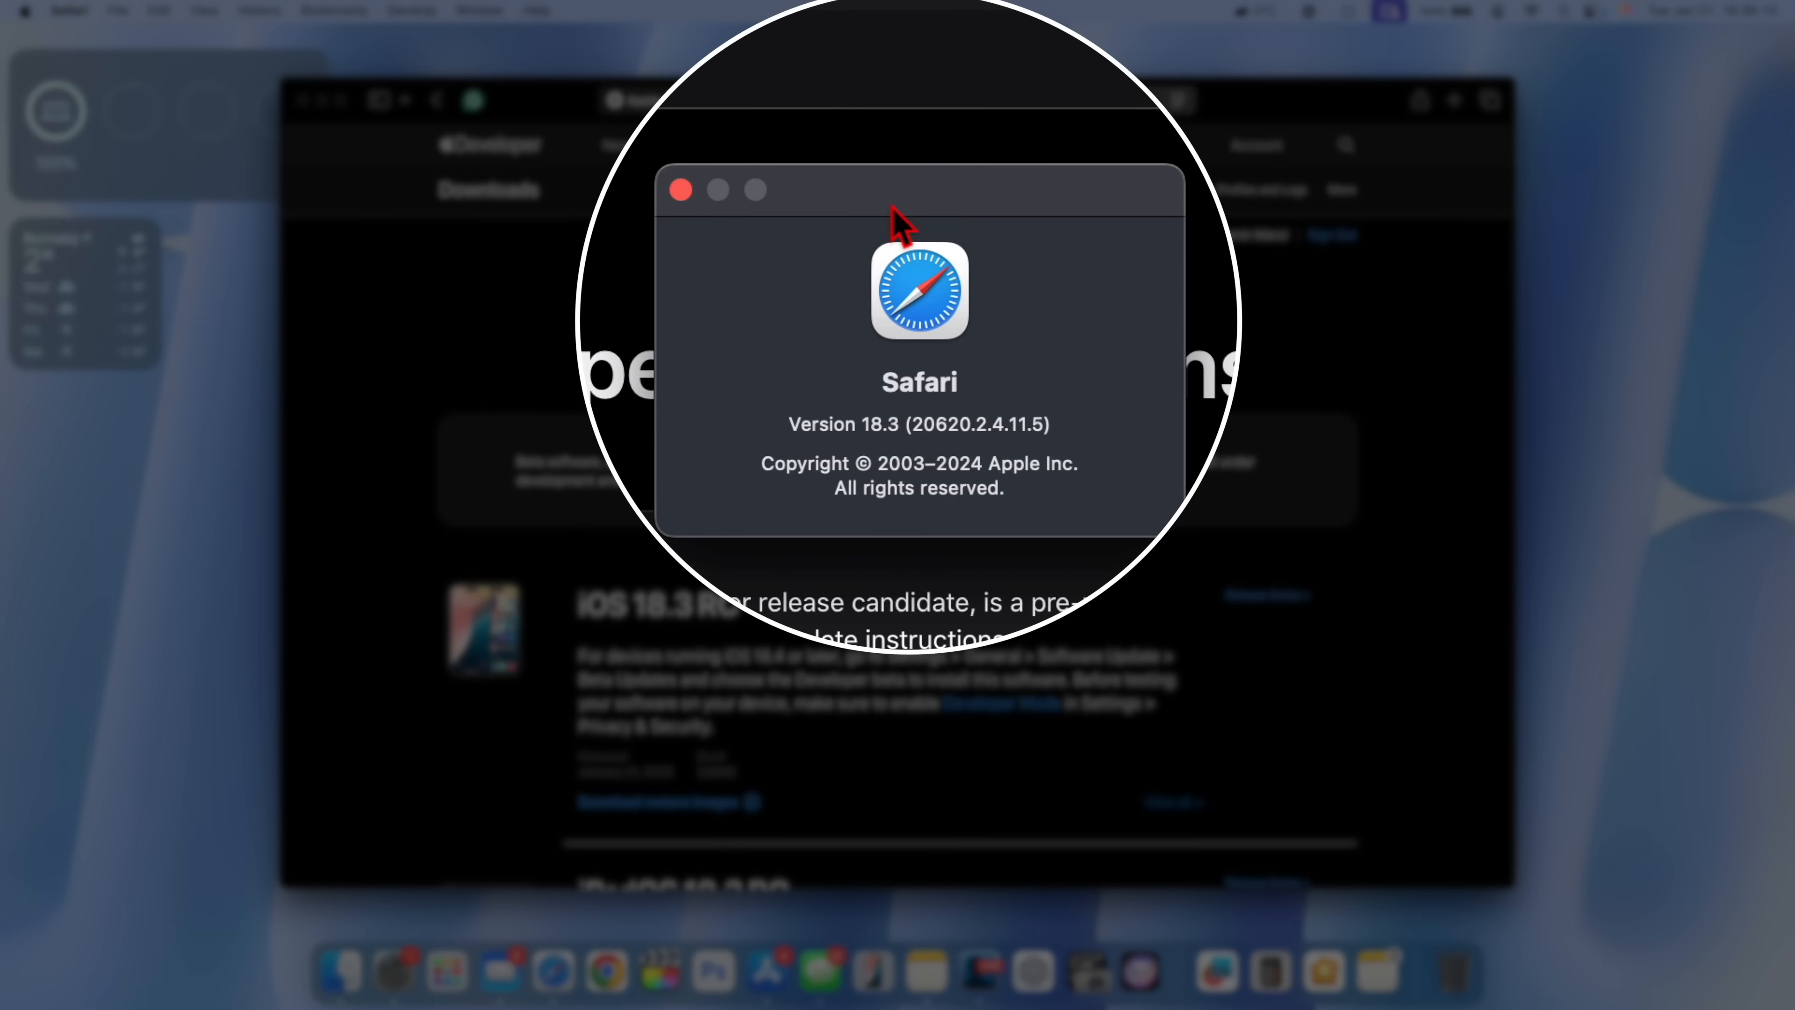
pyautogui.moveTo(857, 460)
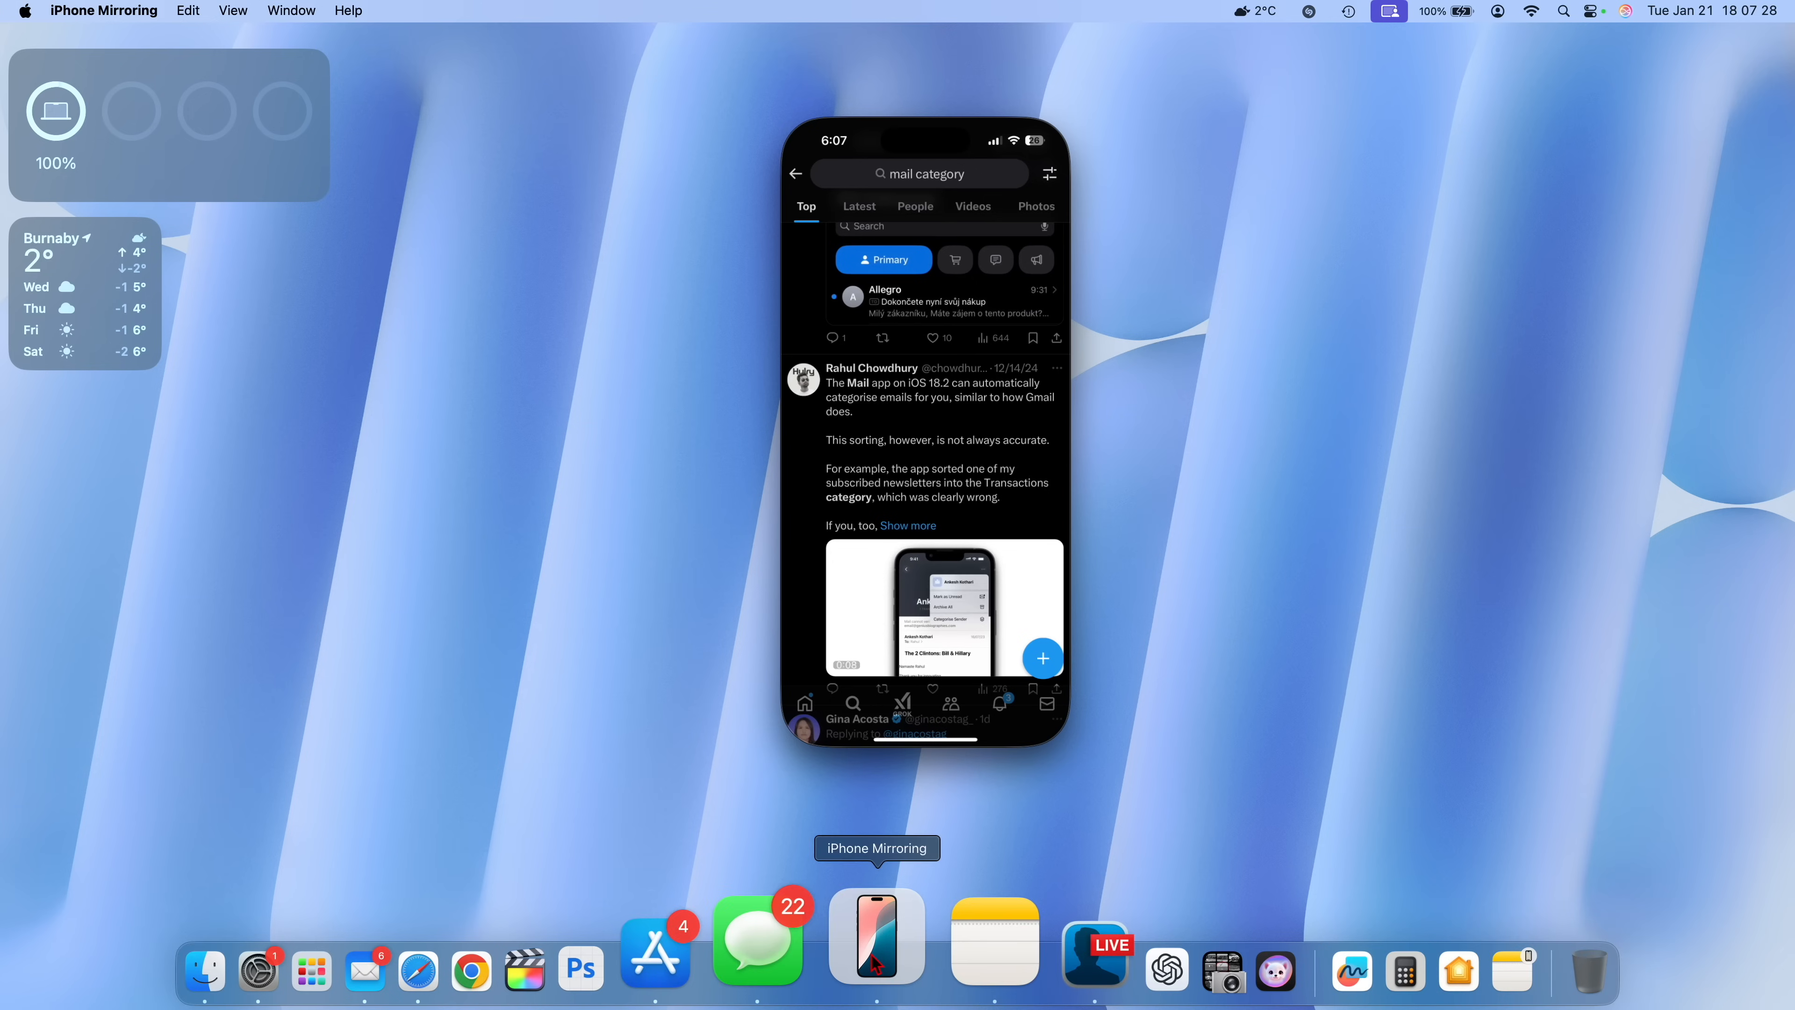
# Bring up the Dock options for the iPhone Mirroring app.
pyautogui.rightClick(876, 937)
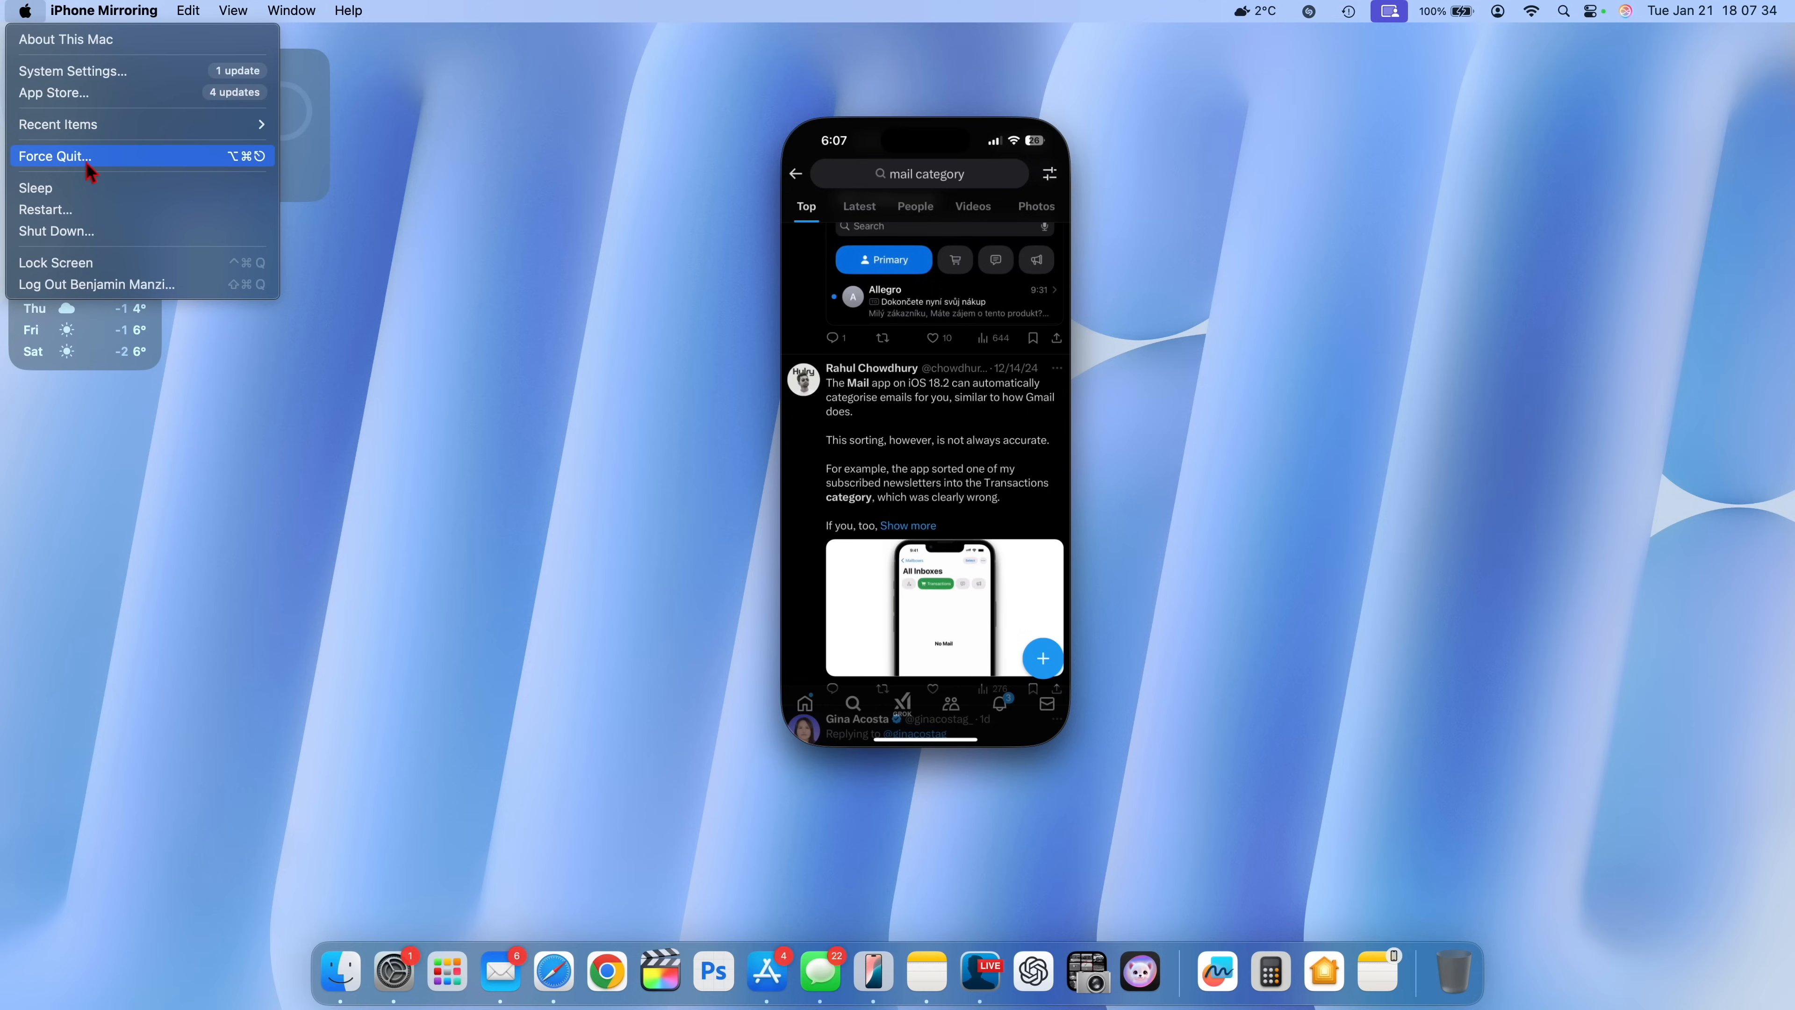
pyautogui.moveTo(517, 212)
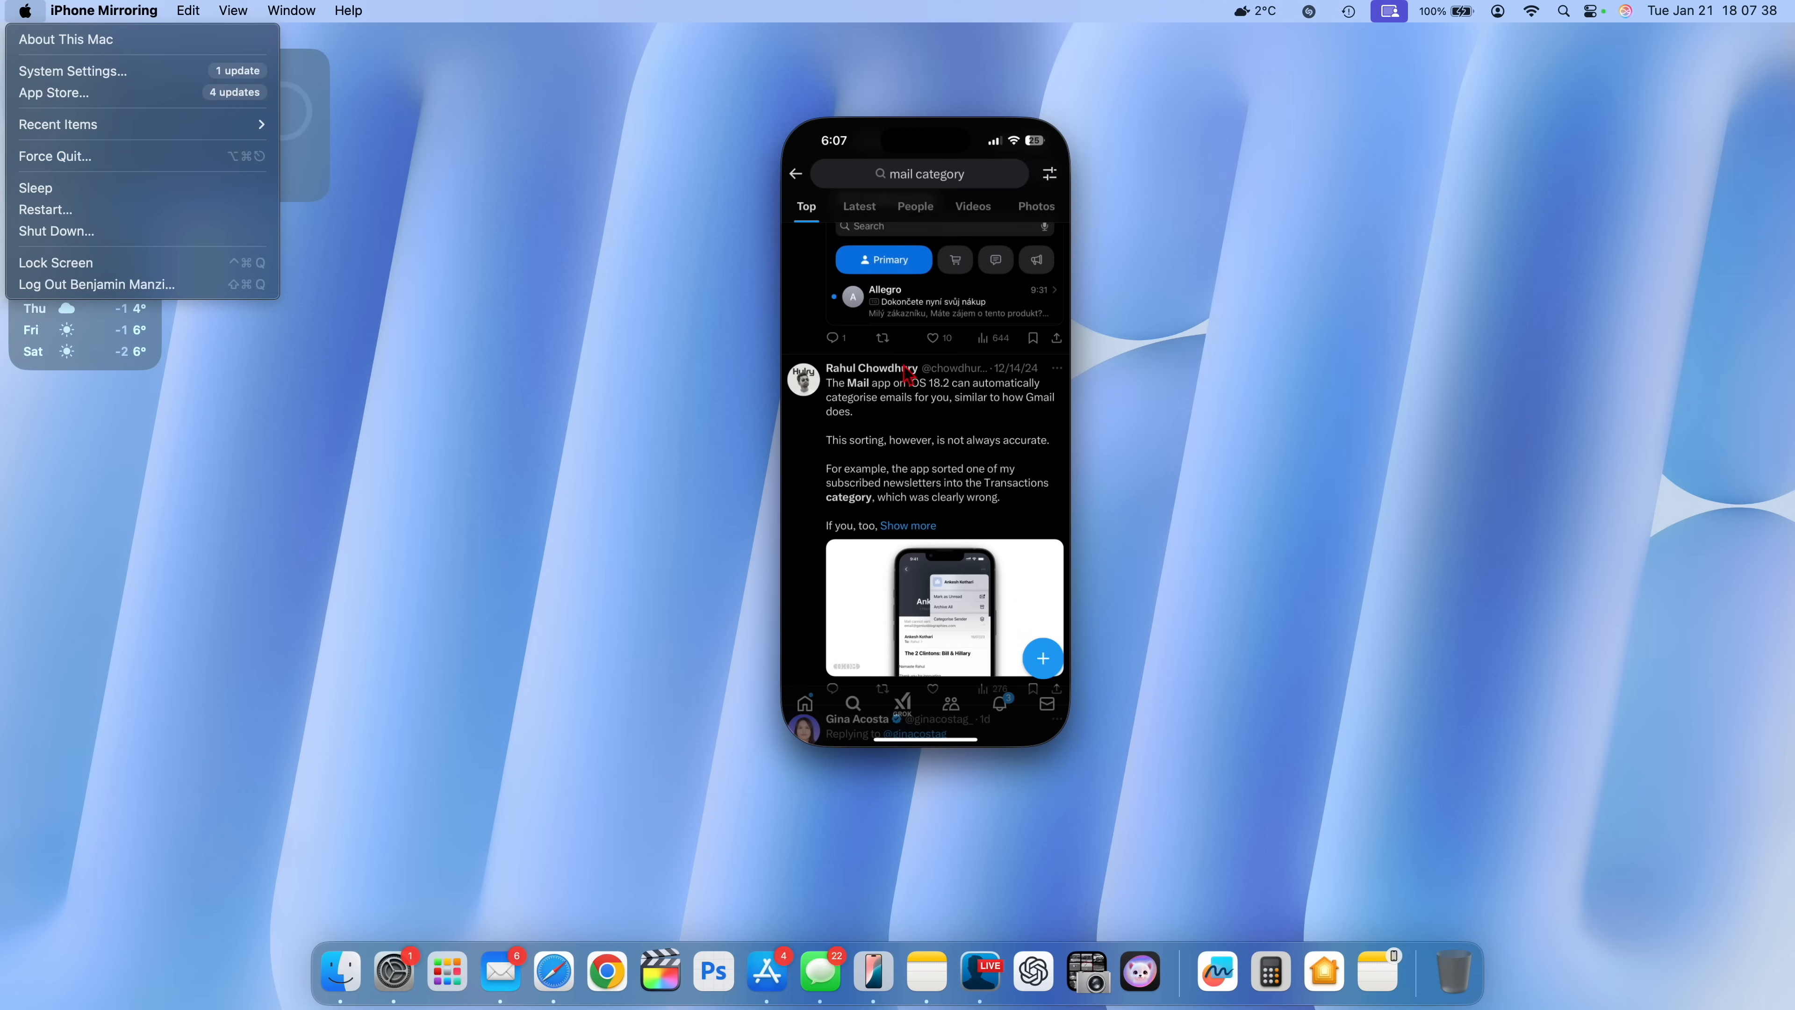
pyautogui.moveTo(864, 121)
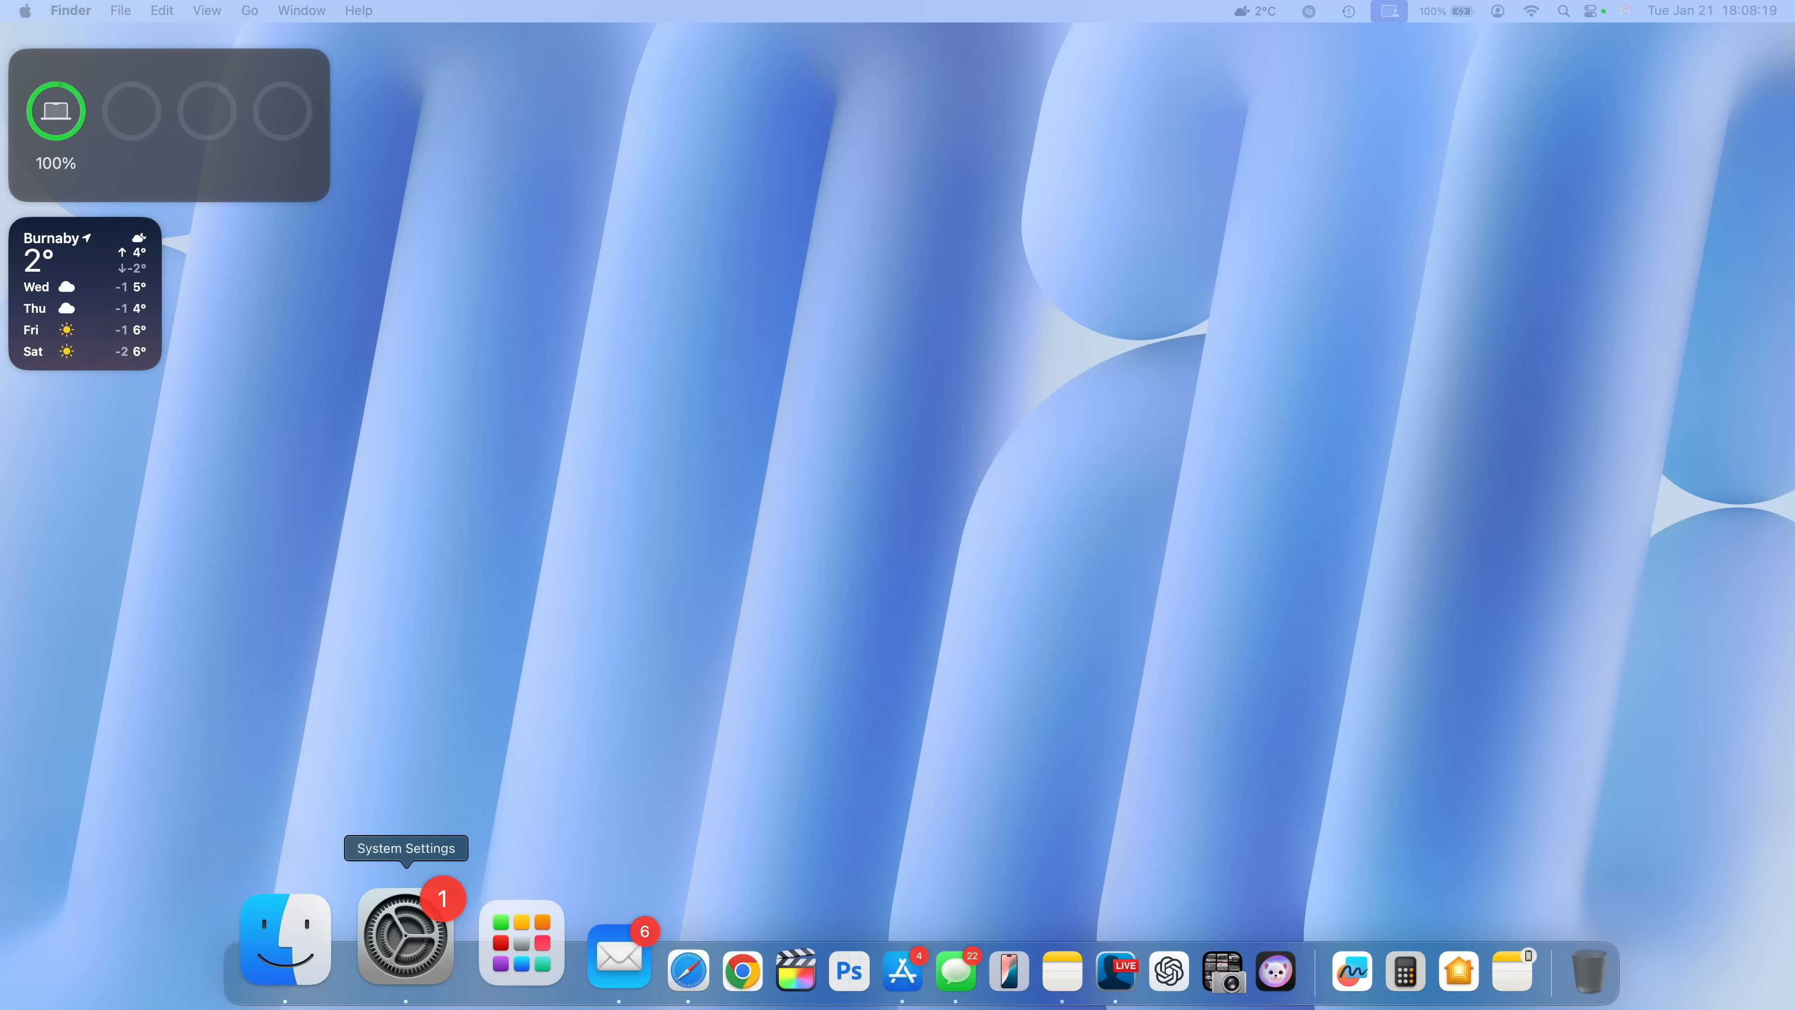
# Show the General pane of System Settings with About, Software Update and Storage.
pyautogui.click(404, 939)
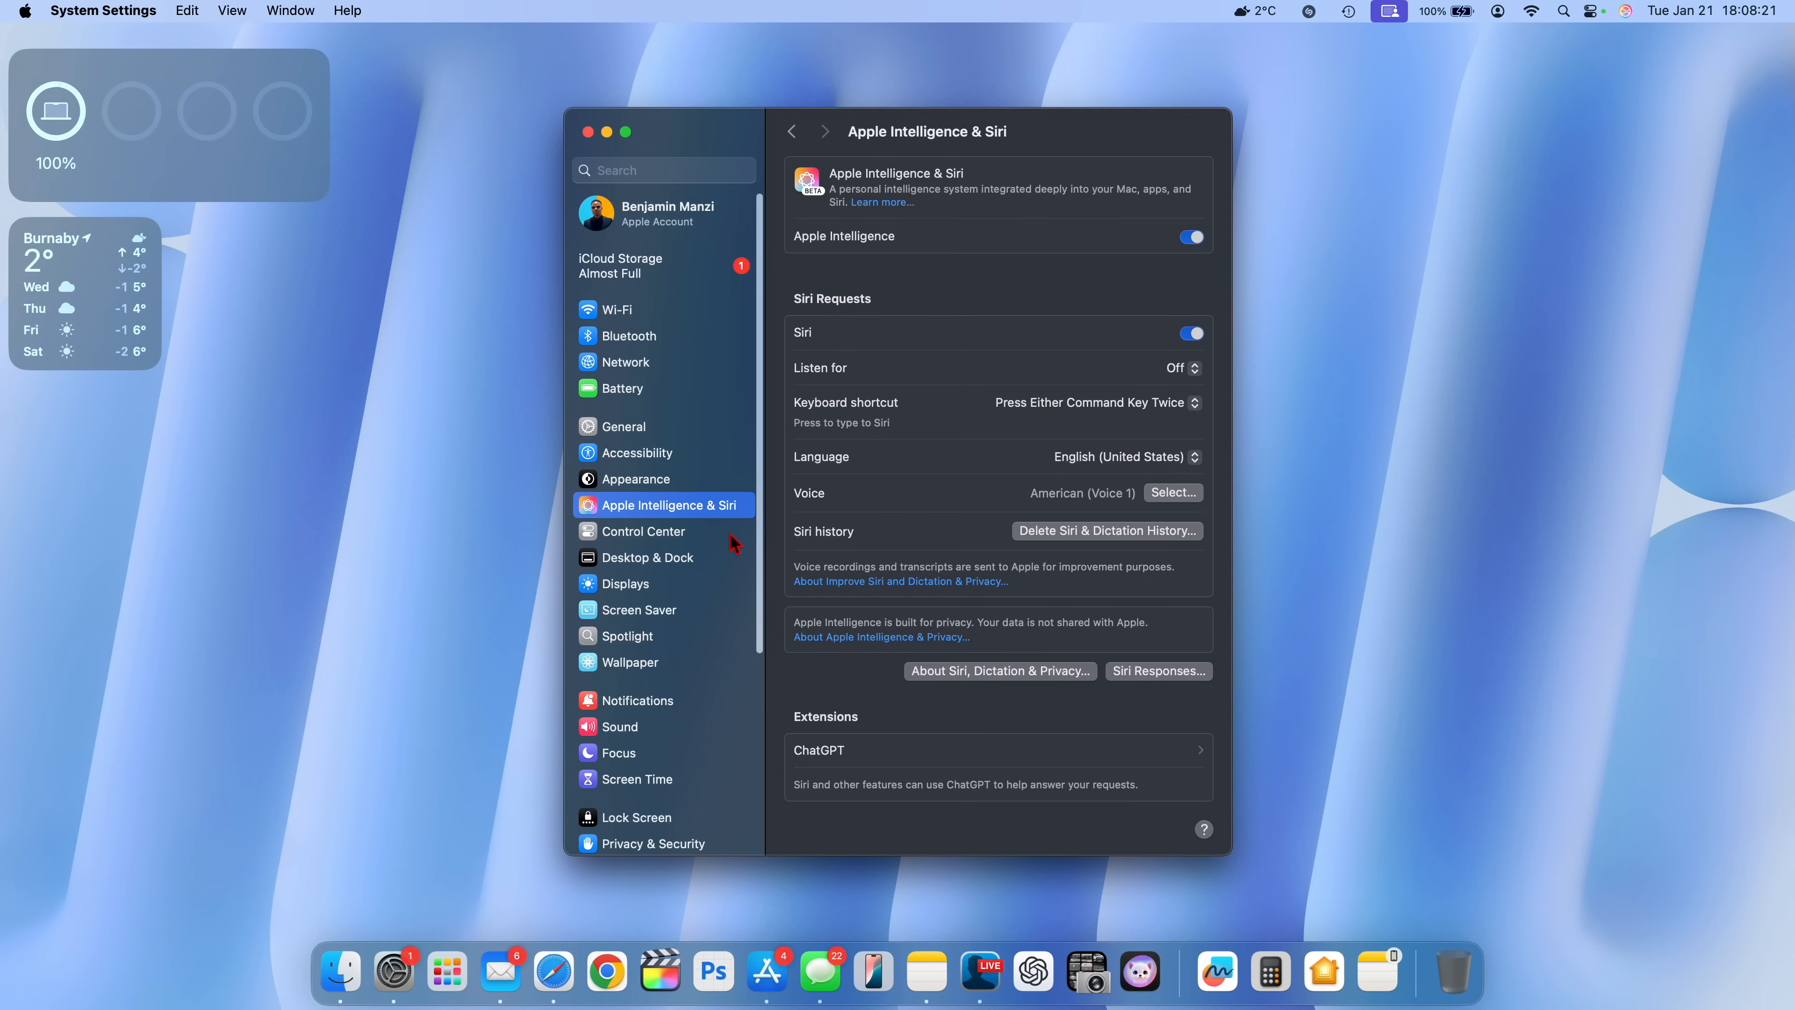
pyautogui.click(624, 426)
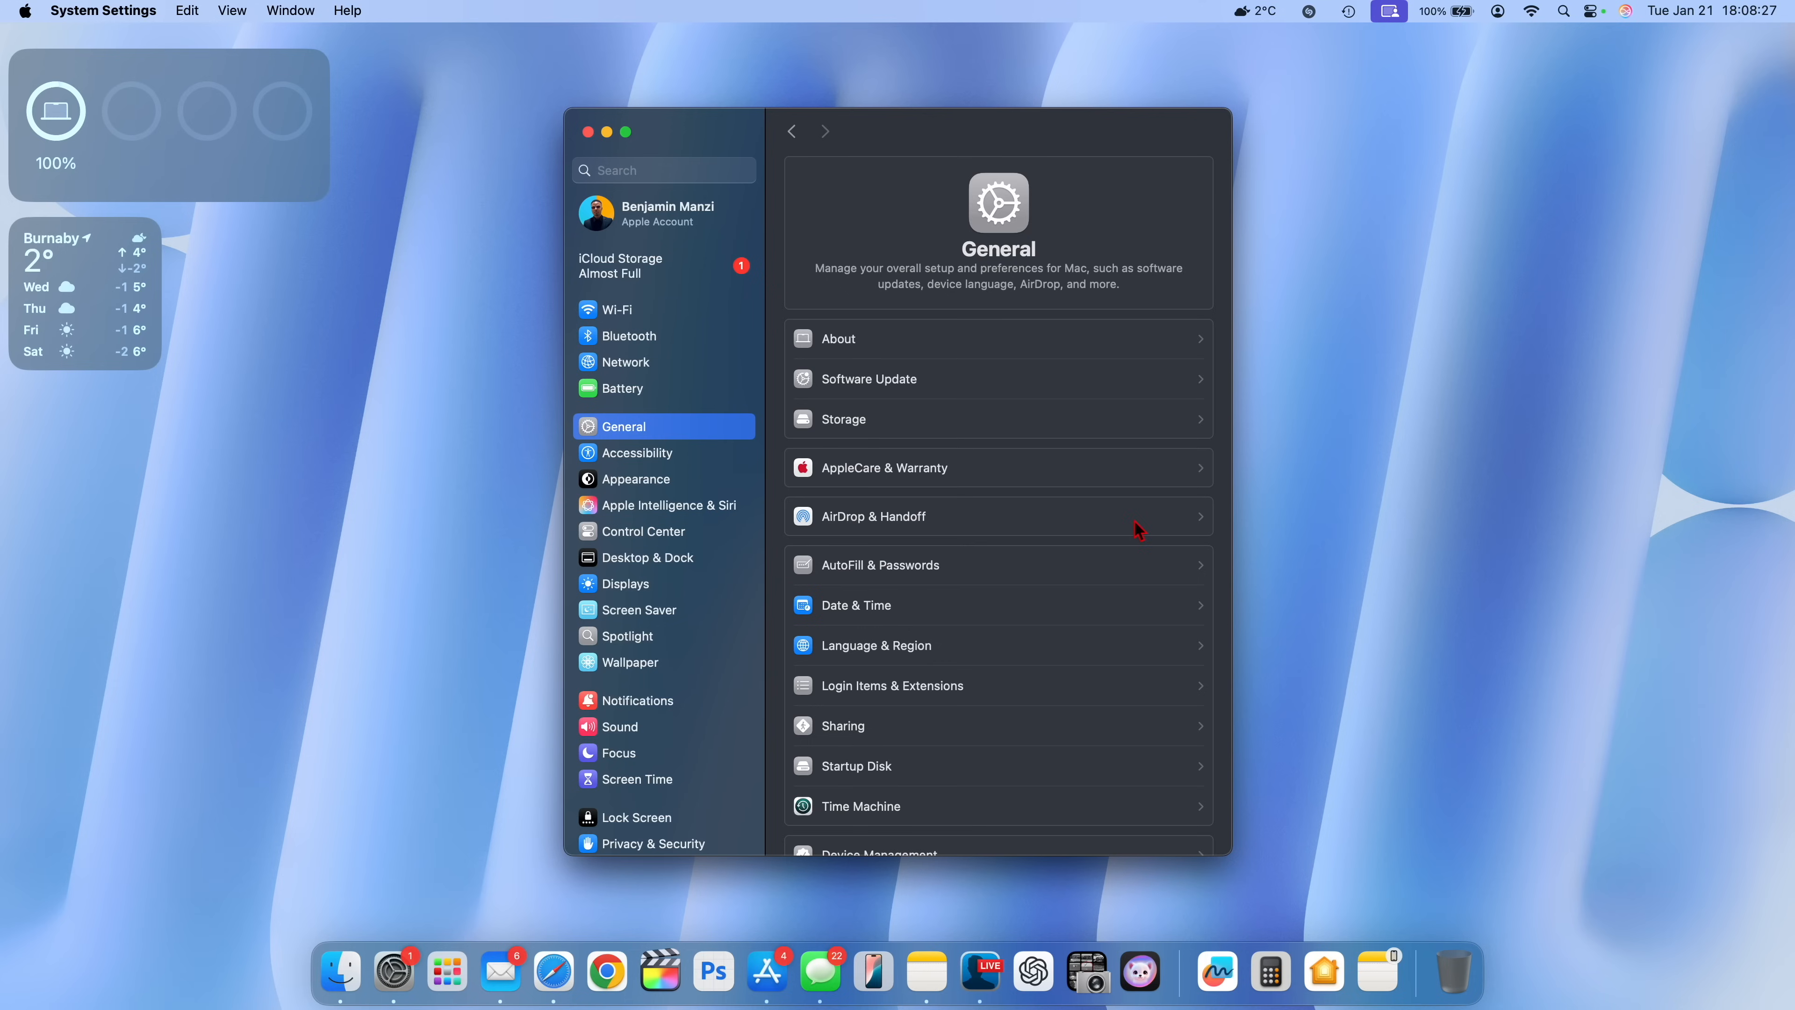
pyautogui.click(872, 516)
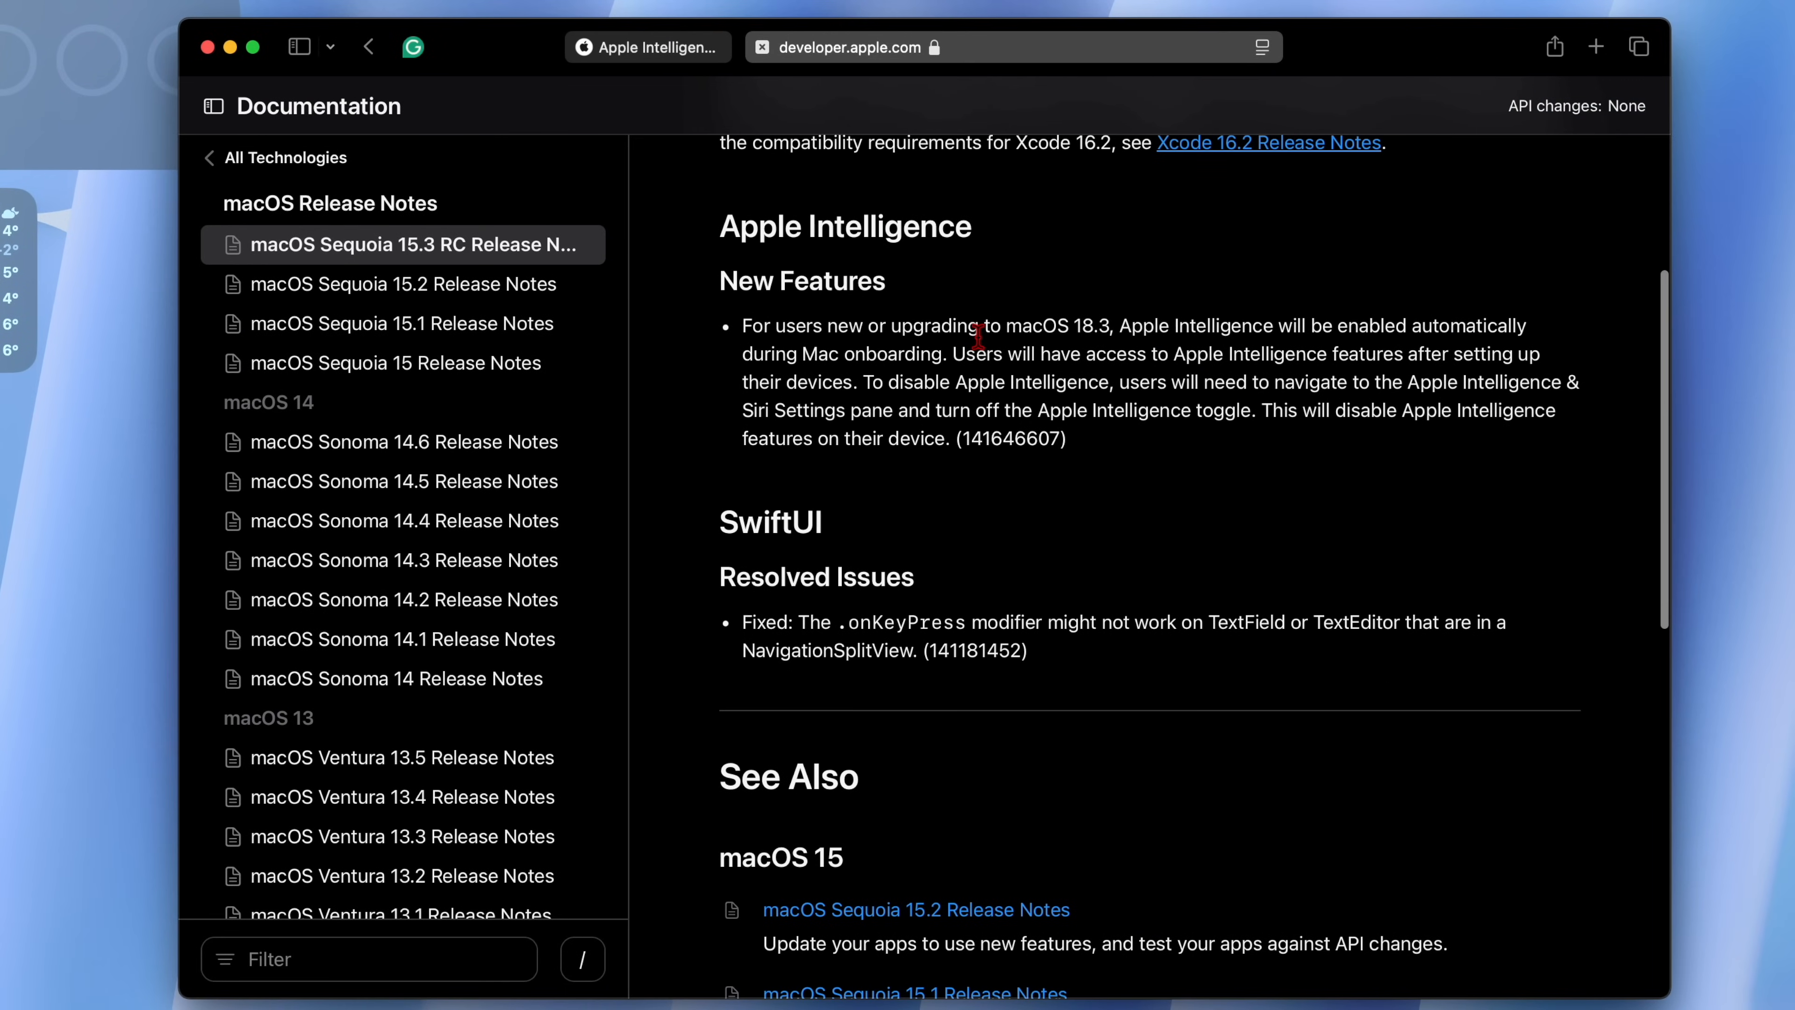
pyautogui.moveTo(832, 318)
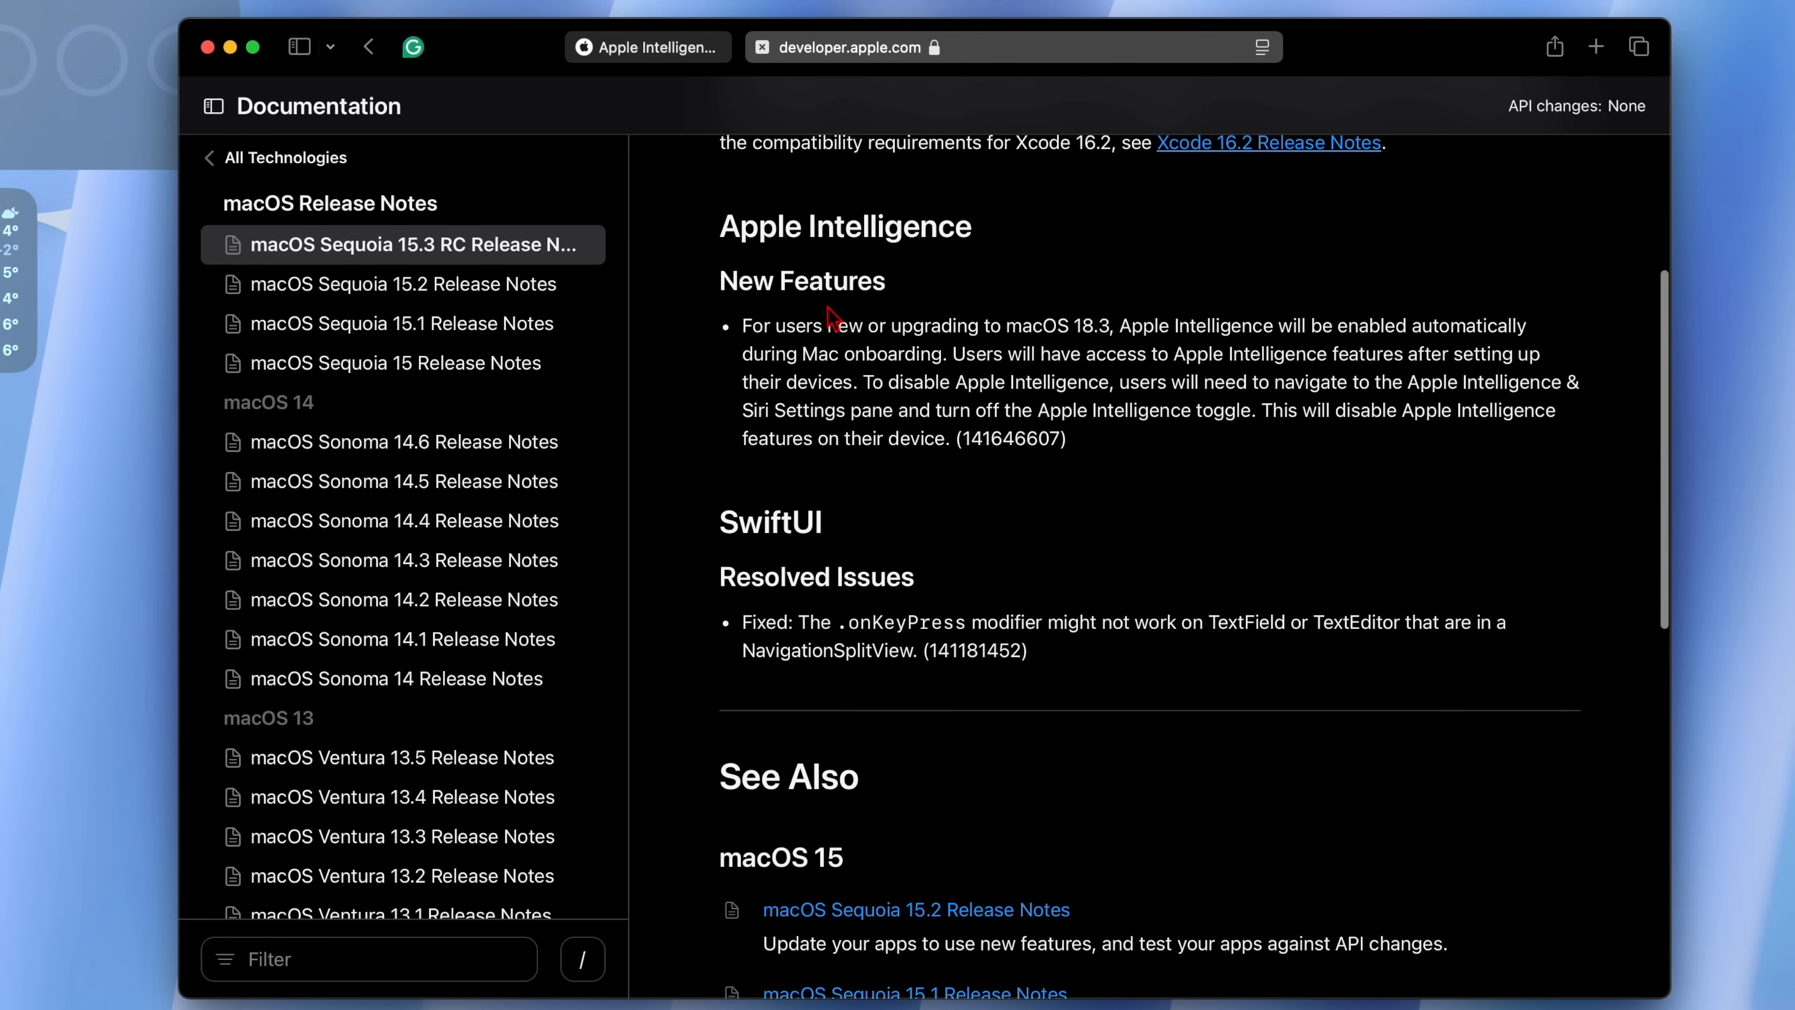
pyautogui.moveTo(830, 371)
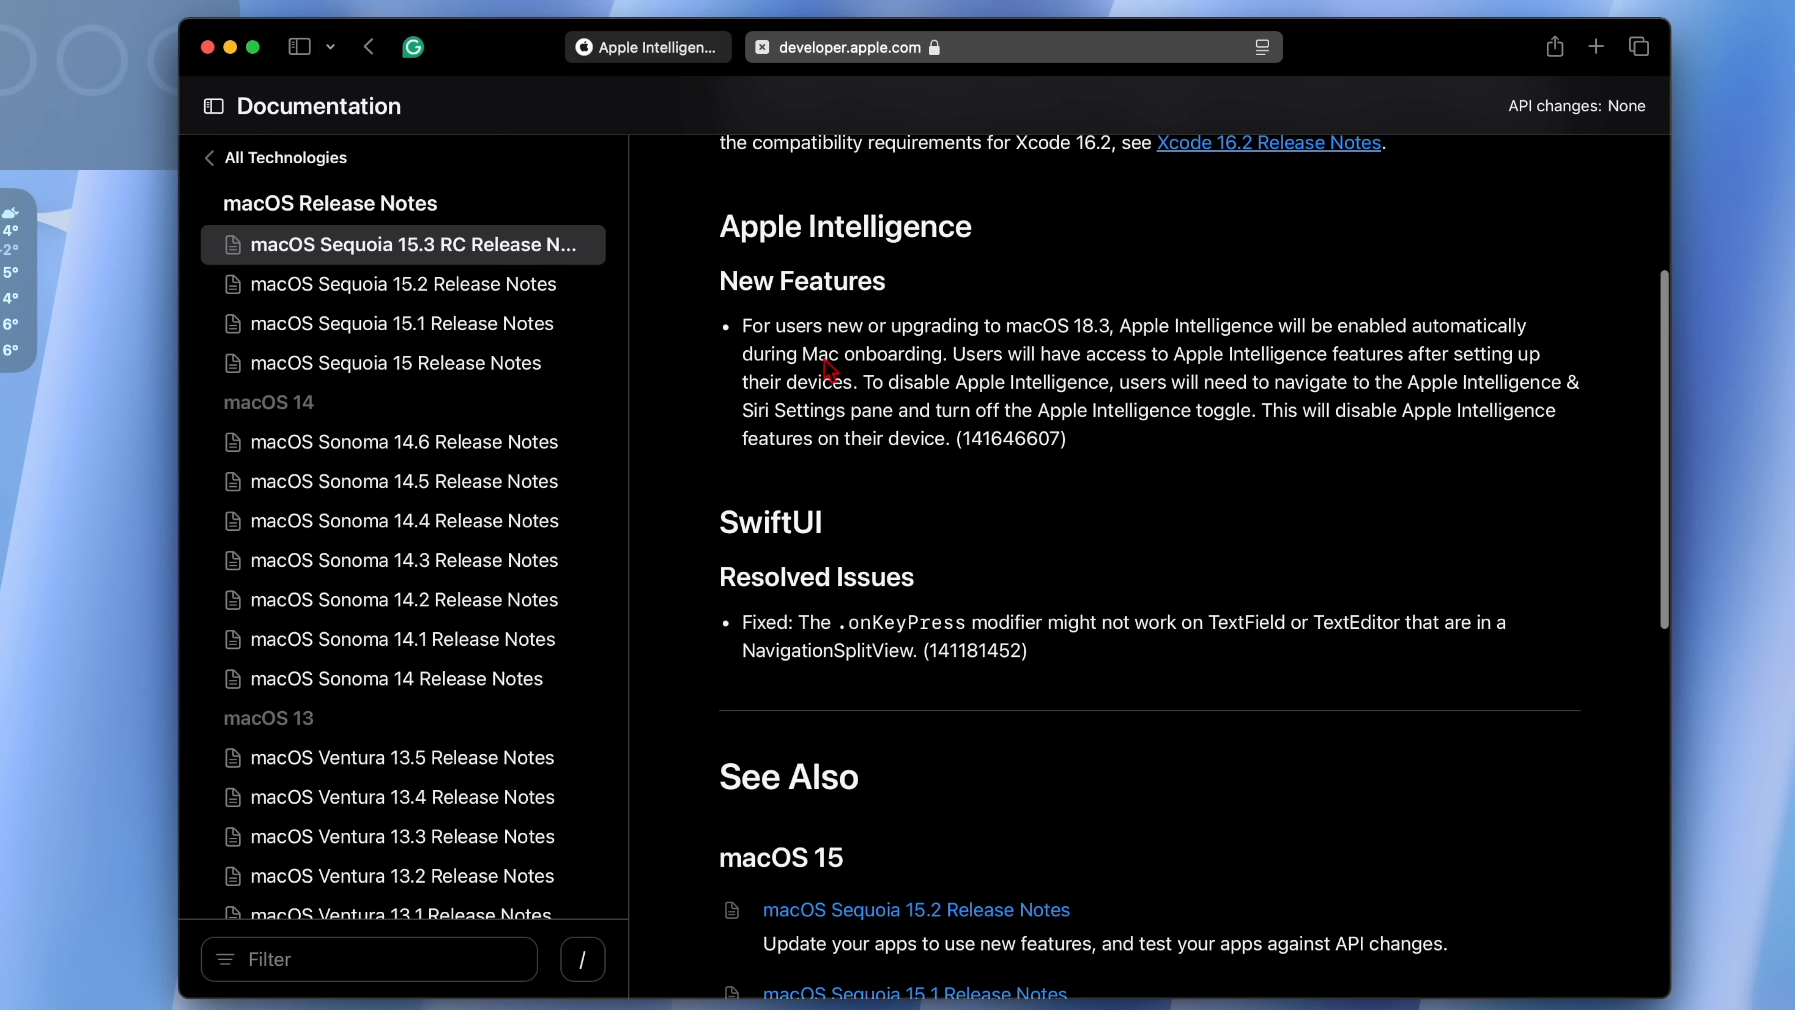
pyautogui.moveTo(1039, 331)
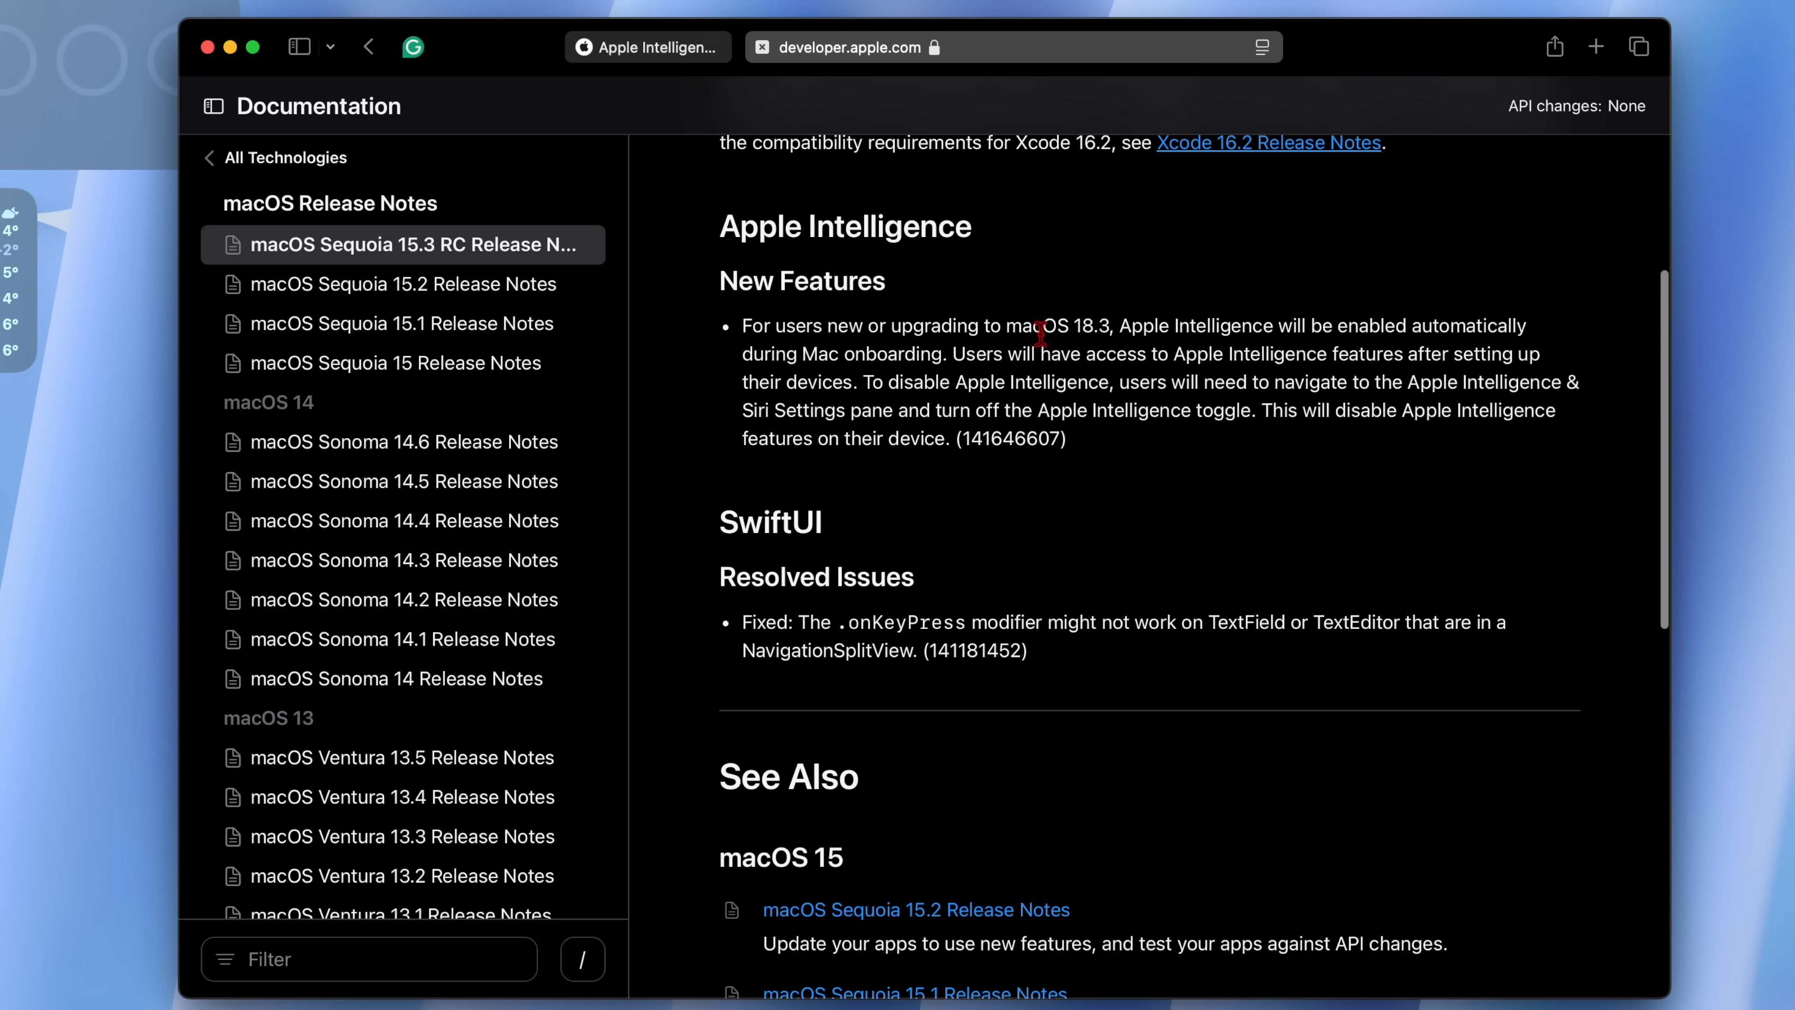
pyautogui.moveTo(993, 349)
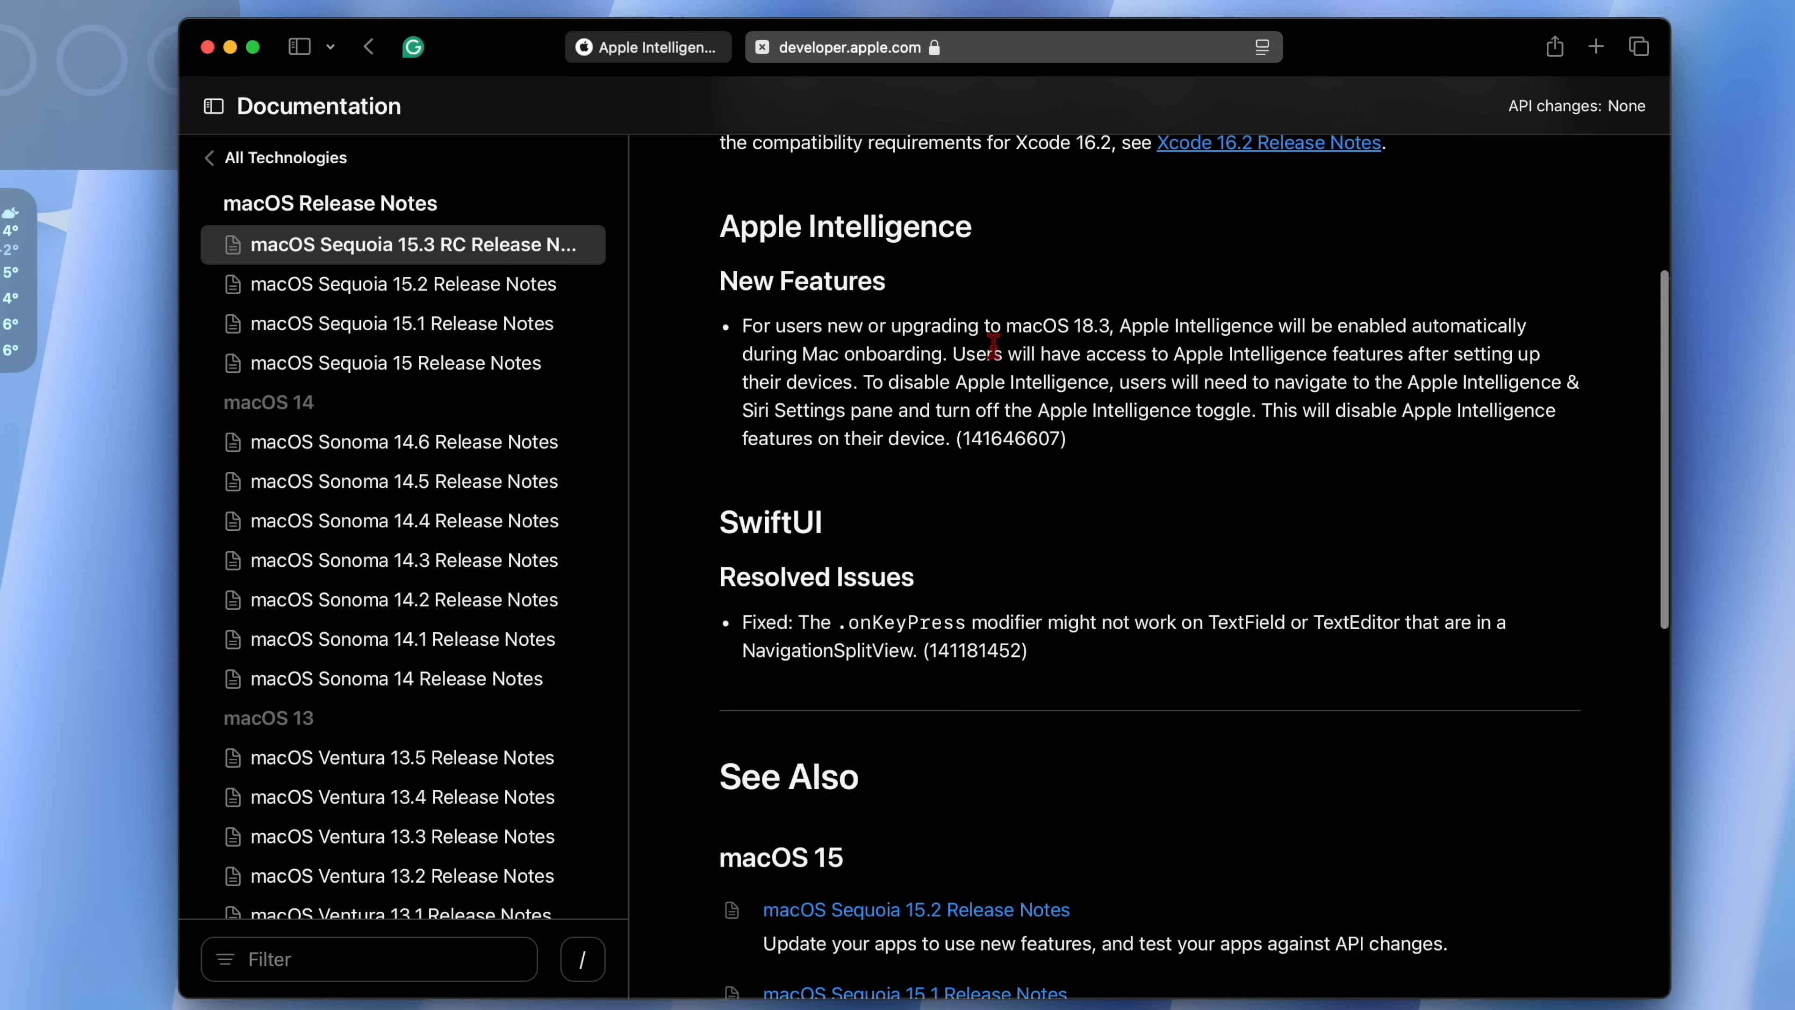
pyautogui.moveTo(1143, 356)
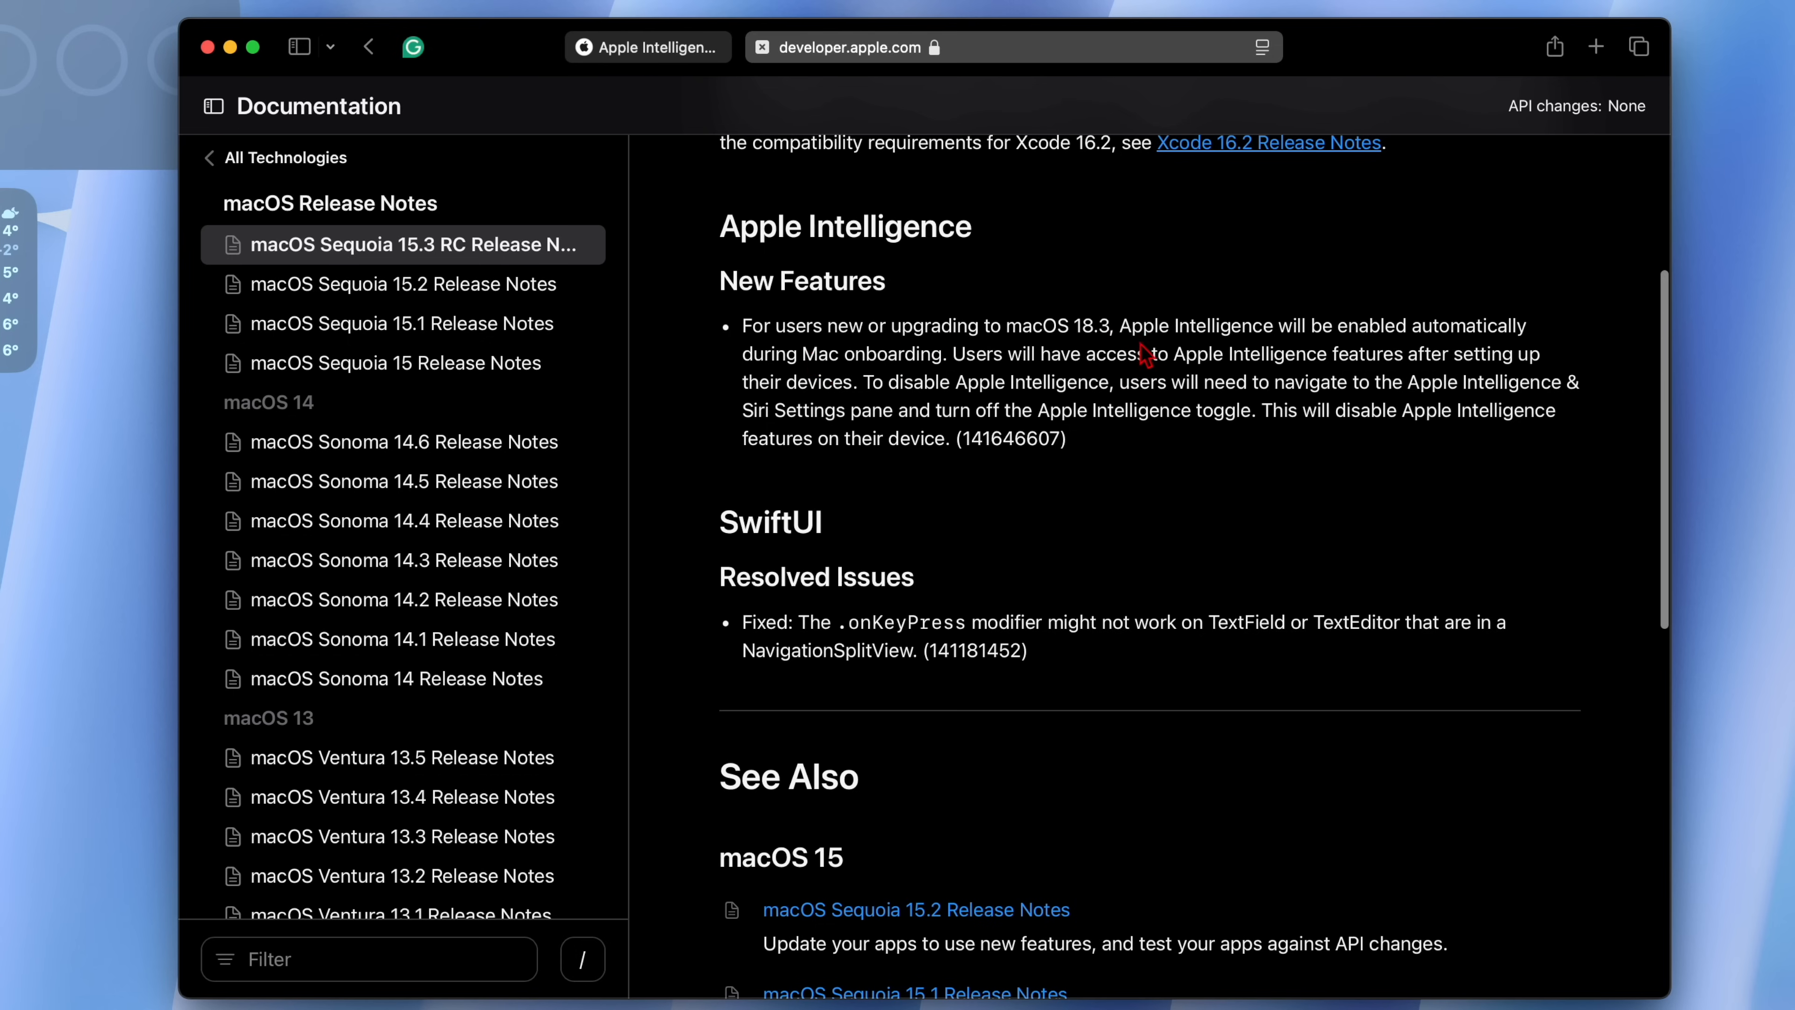
# Highlight the release notes text on Apple Intelligence auto-enabling and disabling it, then minimize the window.
pyautogui.moveTo(1139, 325); pyautogui.dragTo(1457, 352)
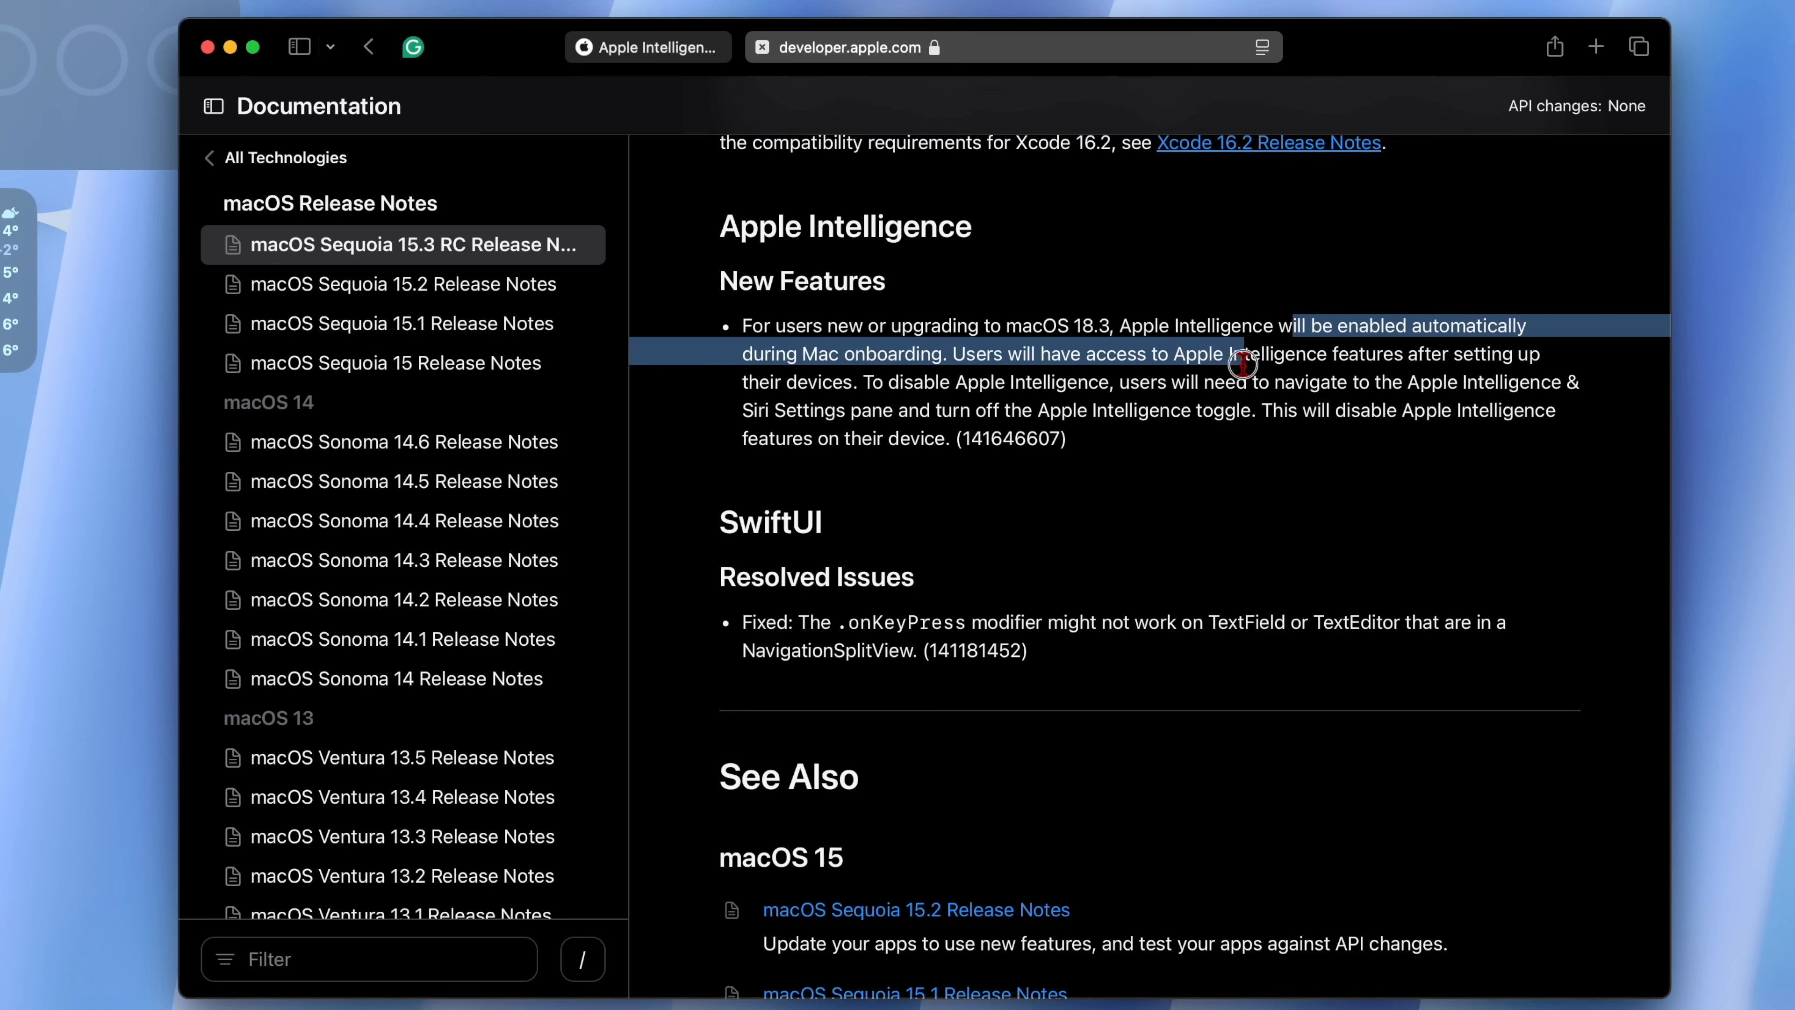
pyautogui.moveTo(1243, 354); pyautogui.dragTo(959, 412)
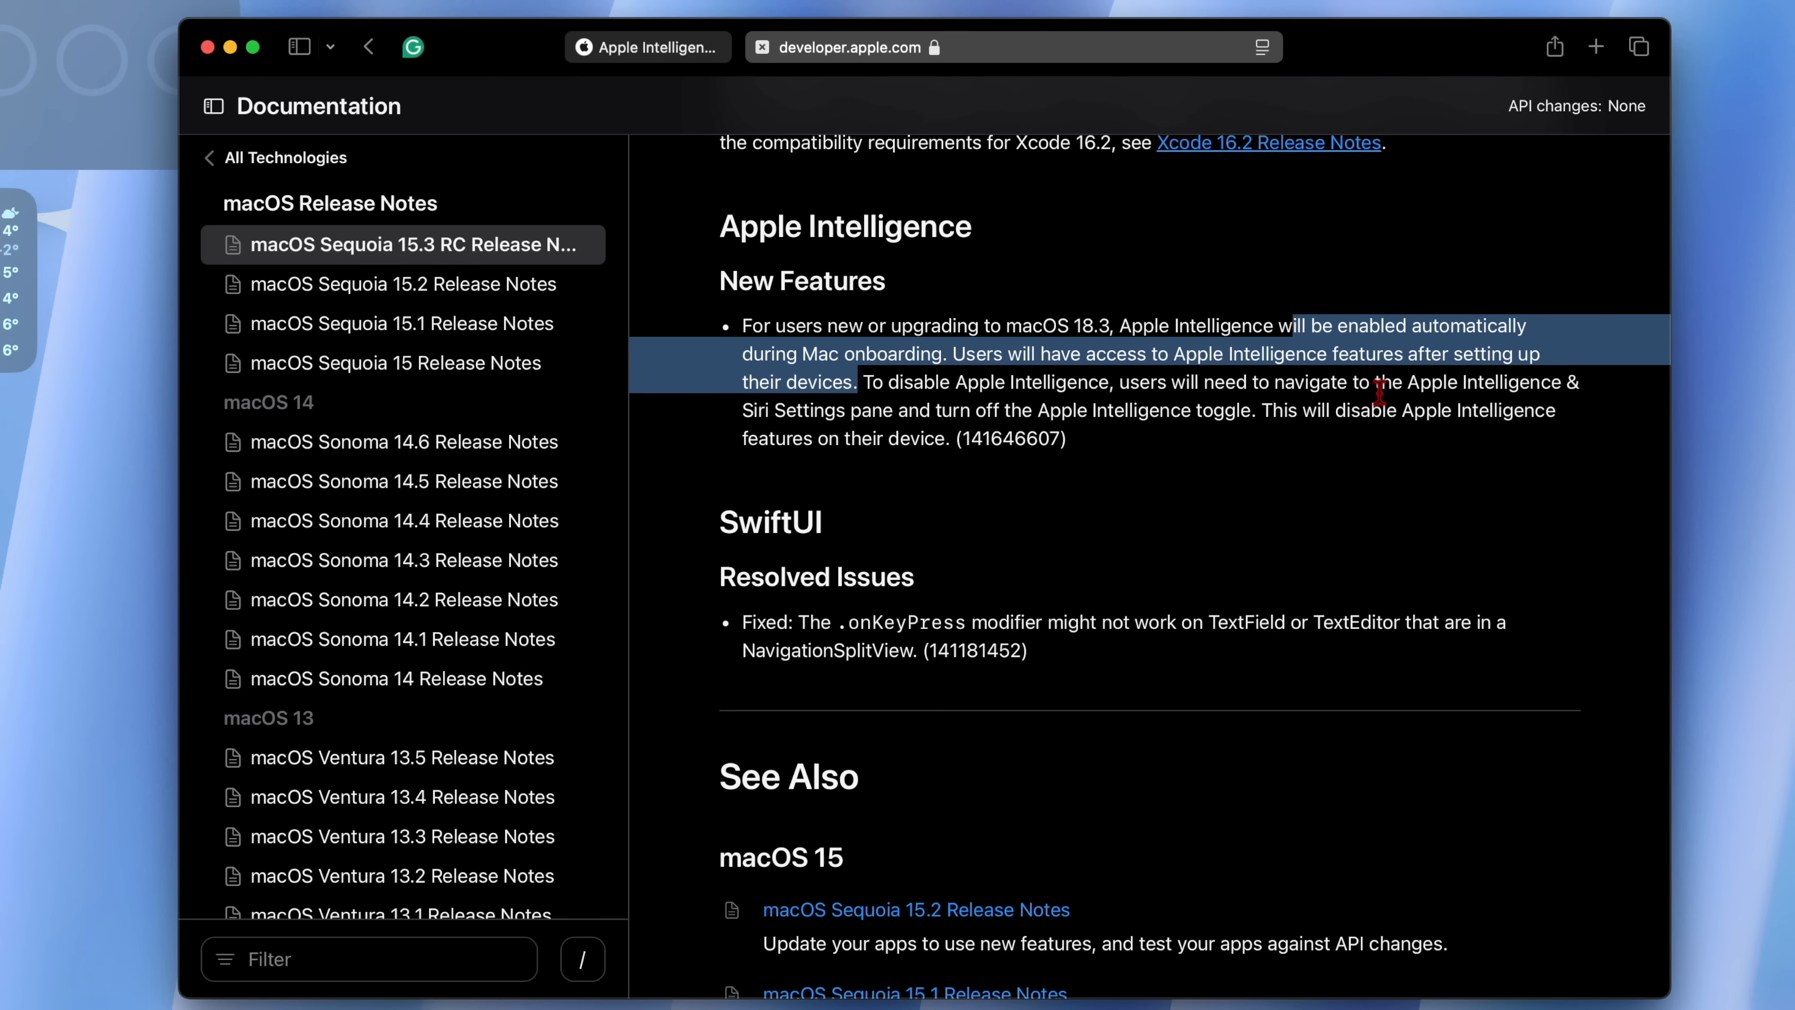
pyautogui.moveTo(1380, 382); pyautogui.dragTo(1136, 381)
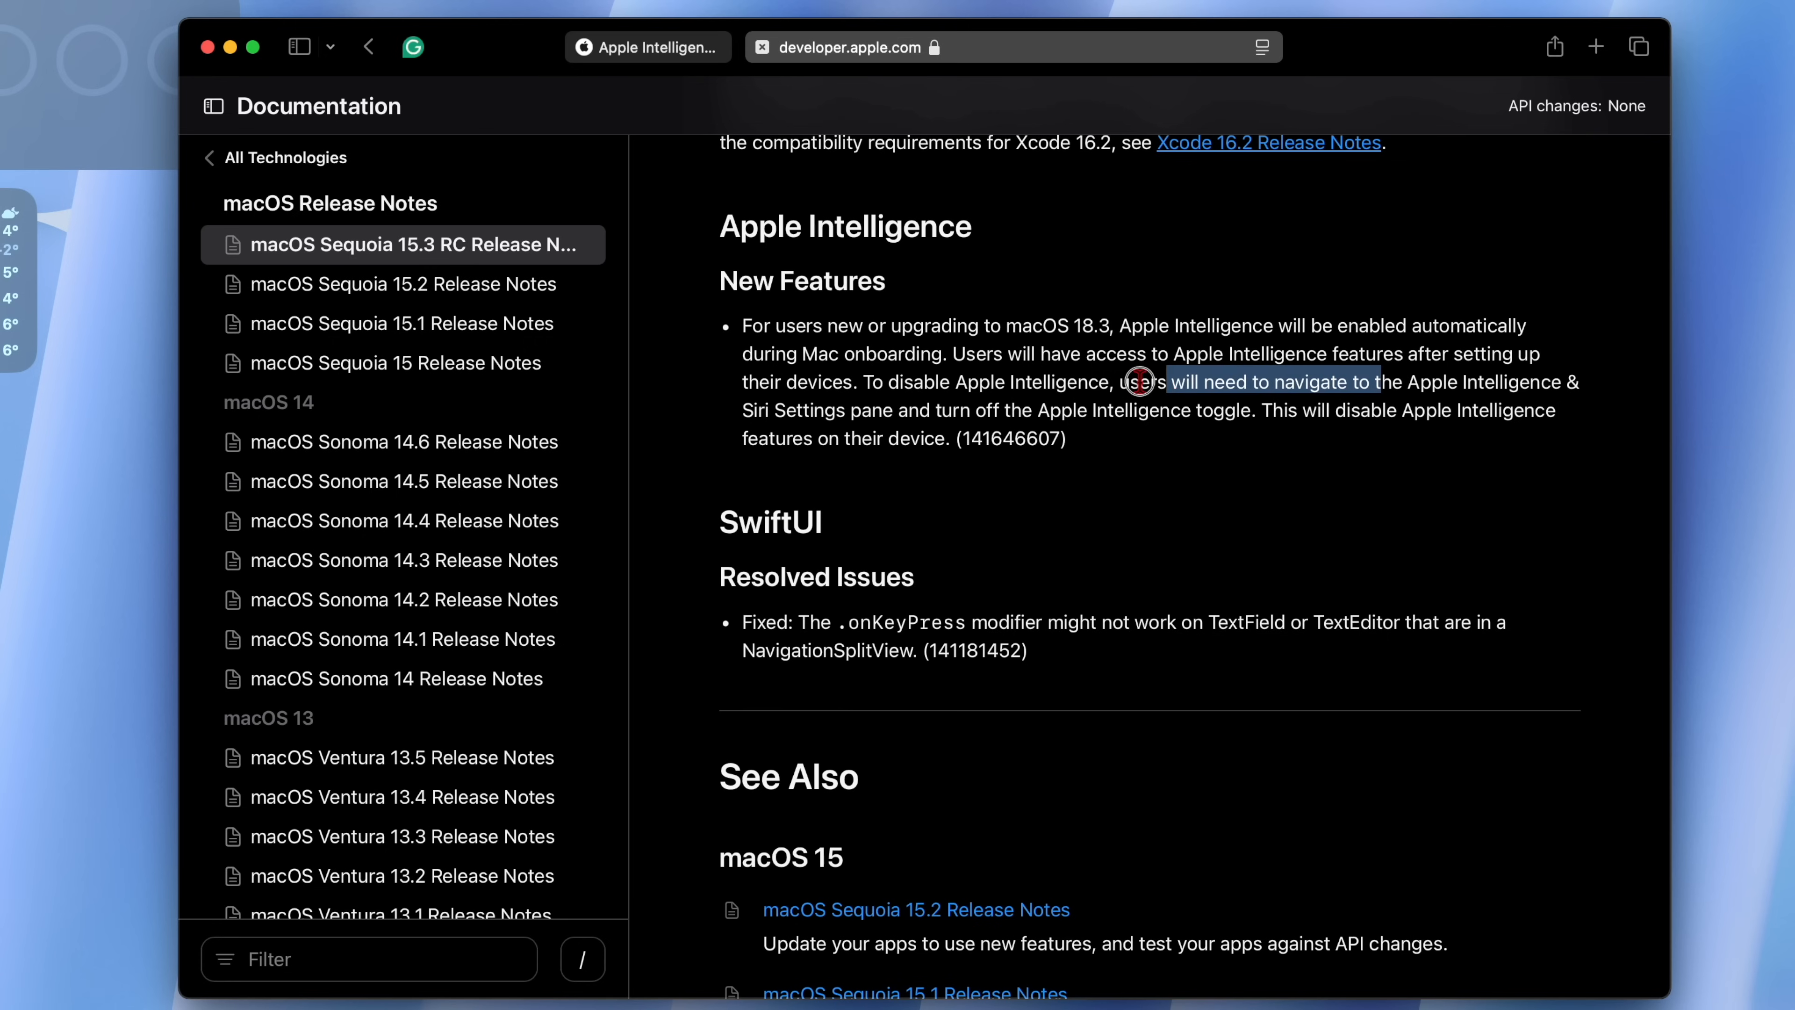
pyautogui.moveTo(1139, 381); pyautogui.dragTo(962, 412)
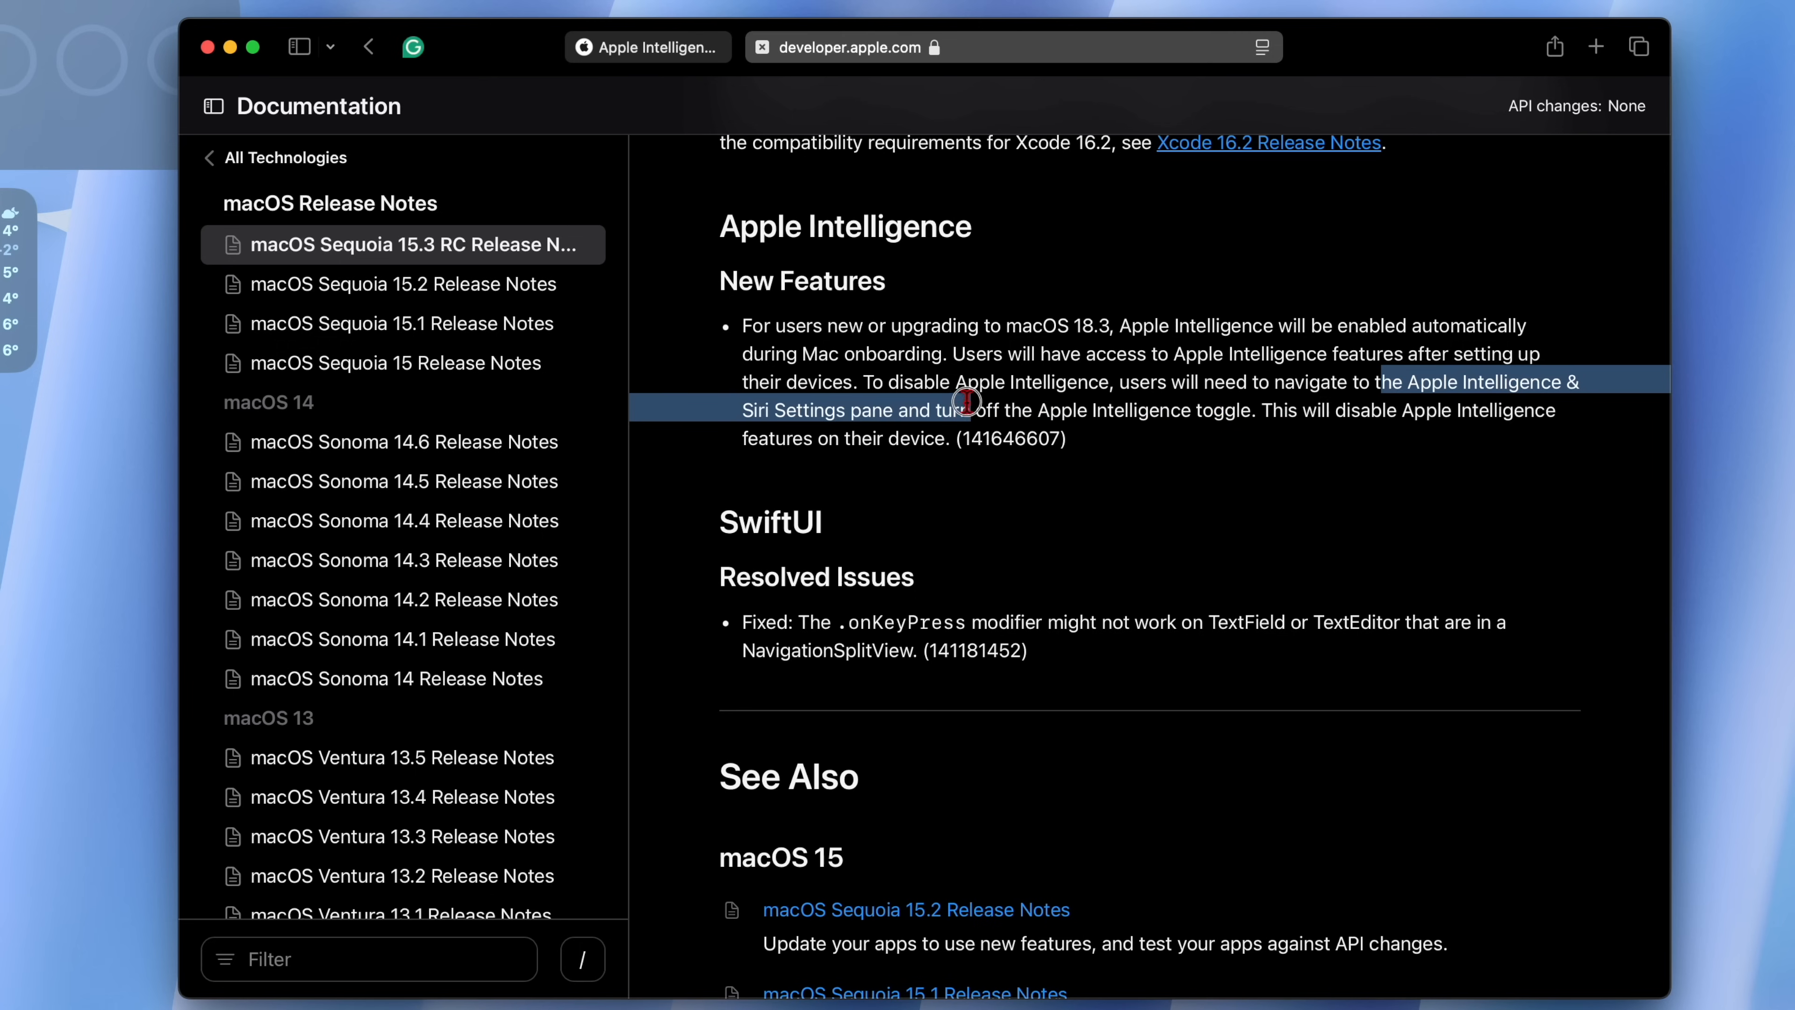
pyautogui.moveTo(963, 399); pyautogui.dragTo(964, 437)
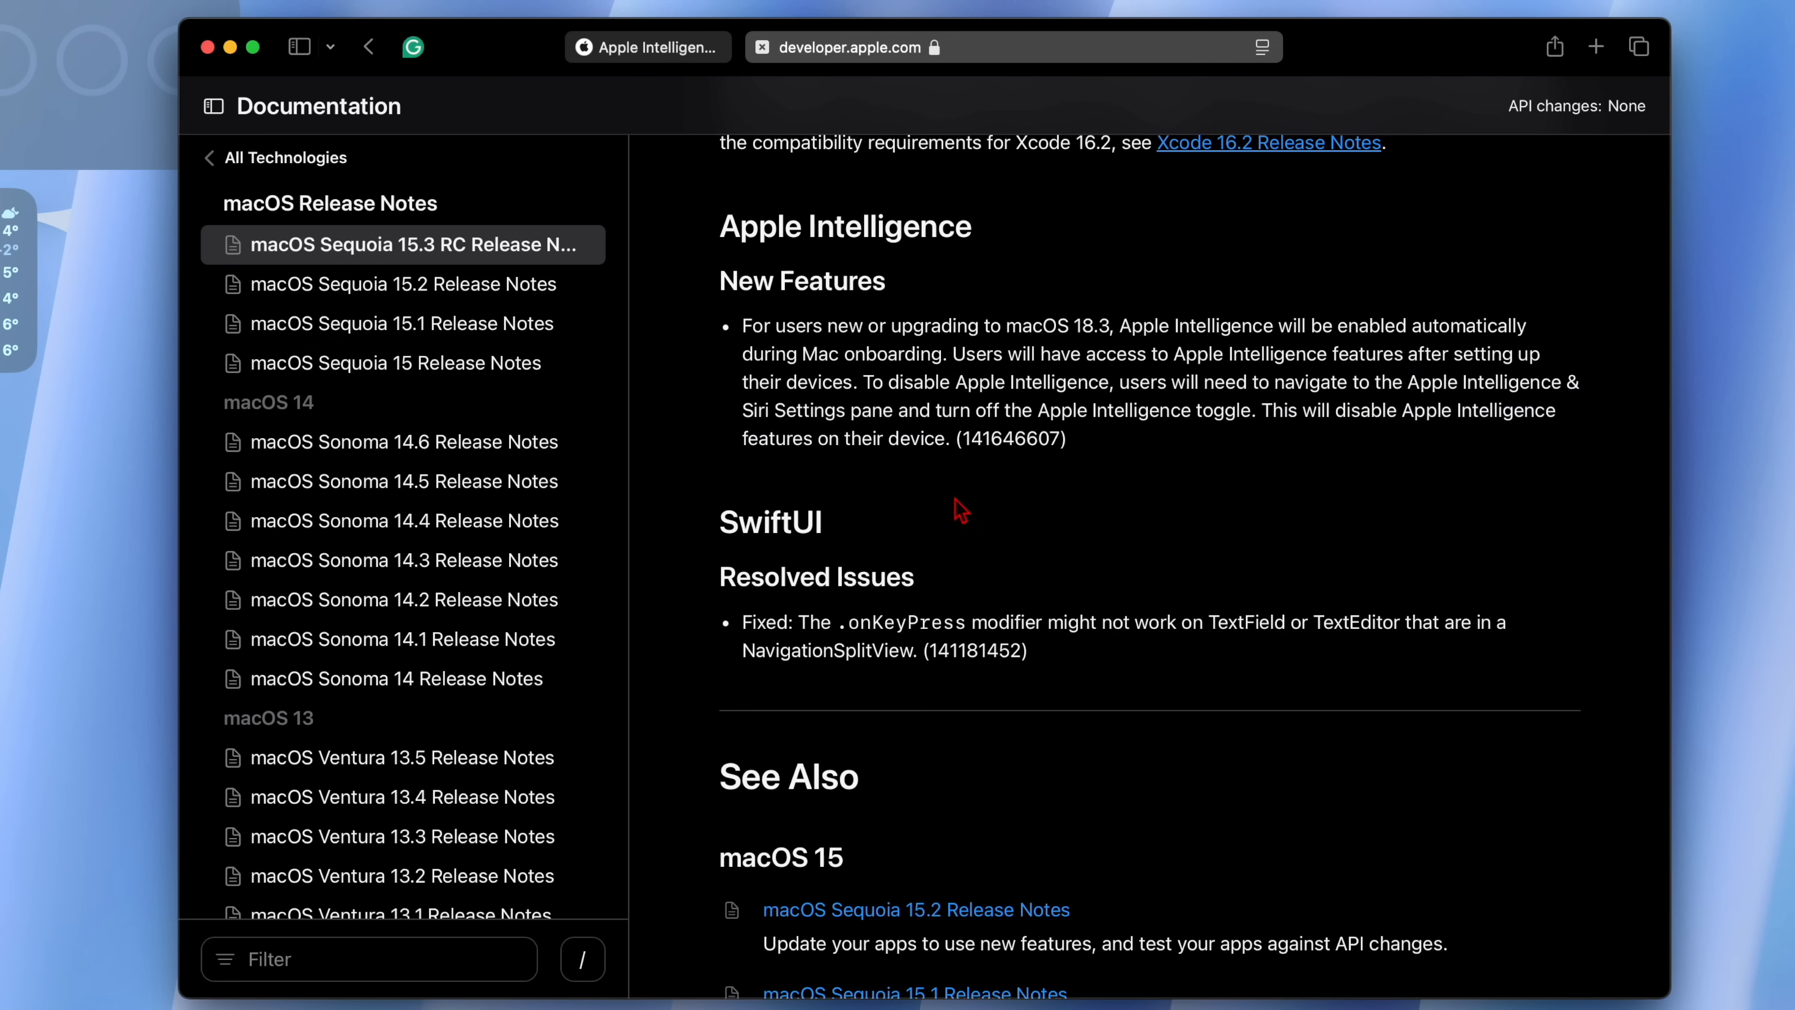
pyautogui.moveTo(867, 633)
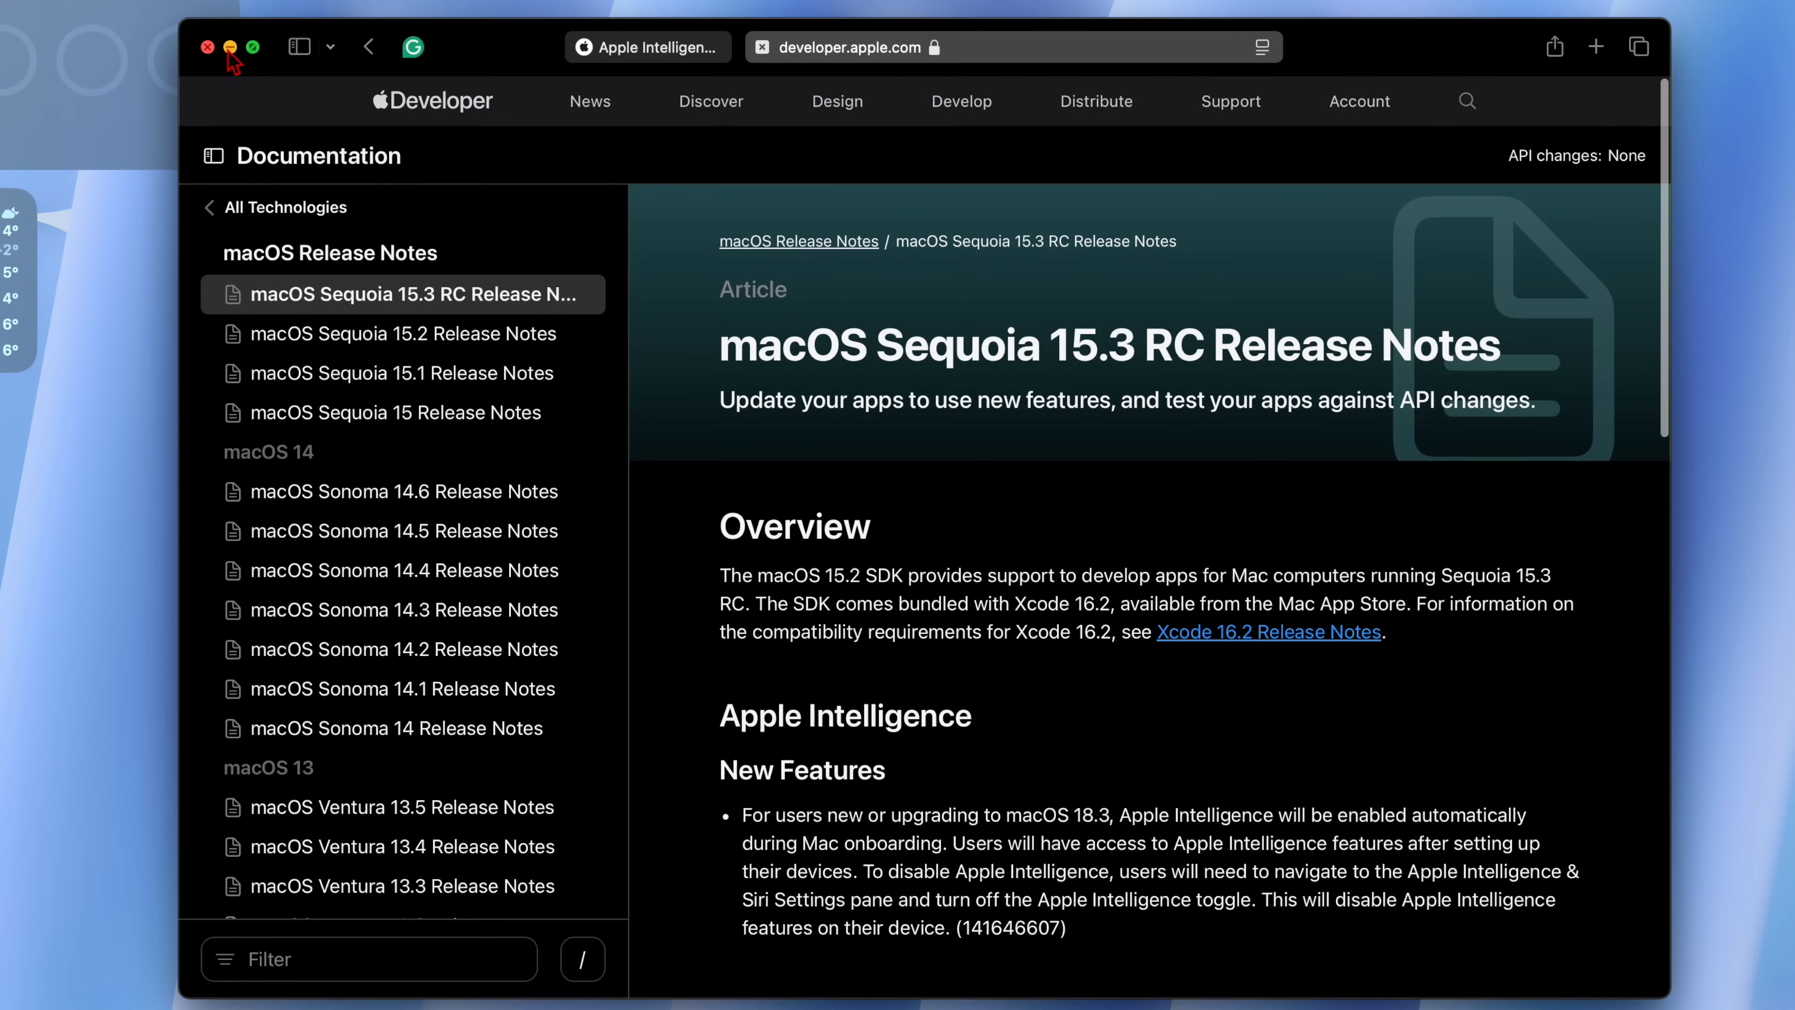
pyautogui.click(228, 47)
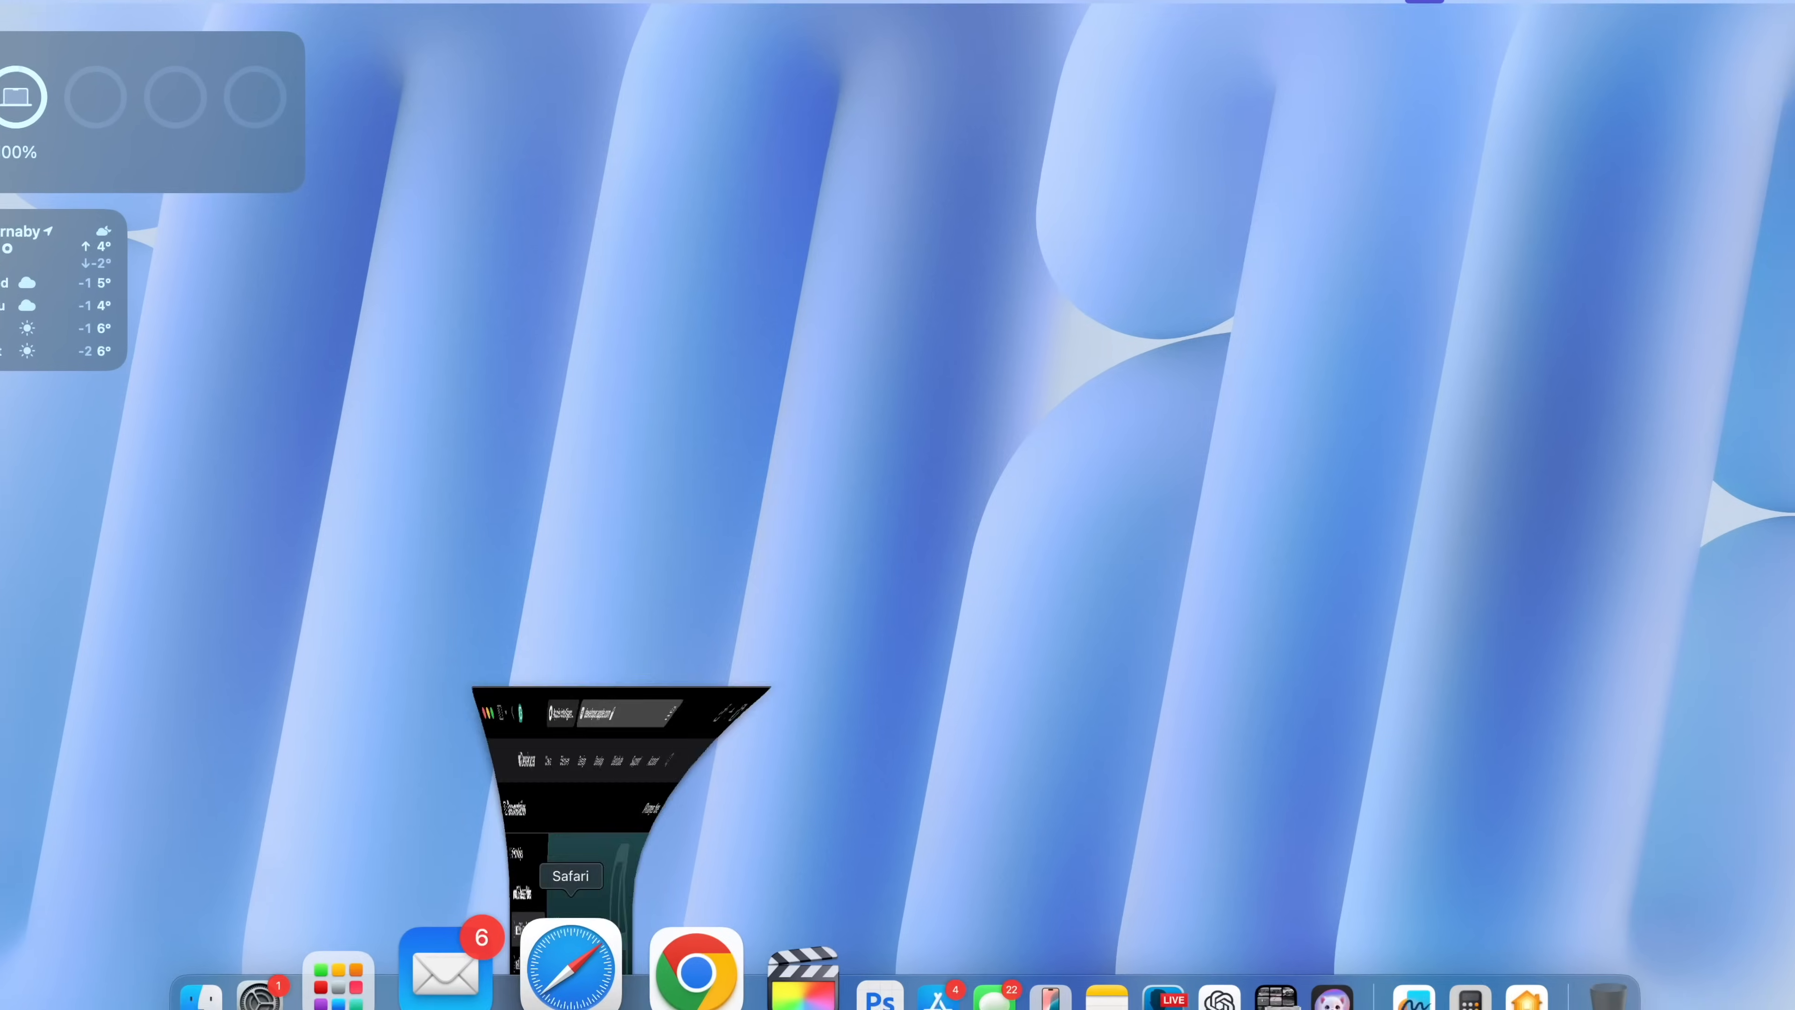
# Bring up Safari's security releases window and scroll to the table listing macOS Sequoia 15.2.
pyautogui.click(571, 968)
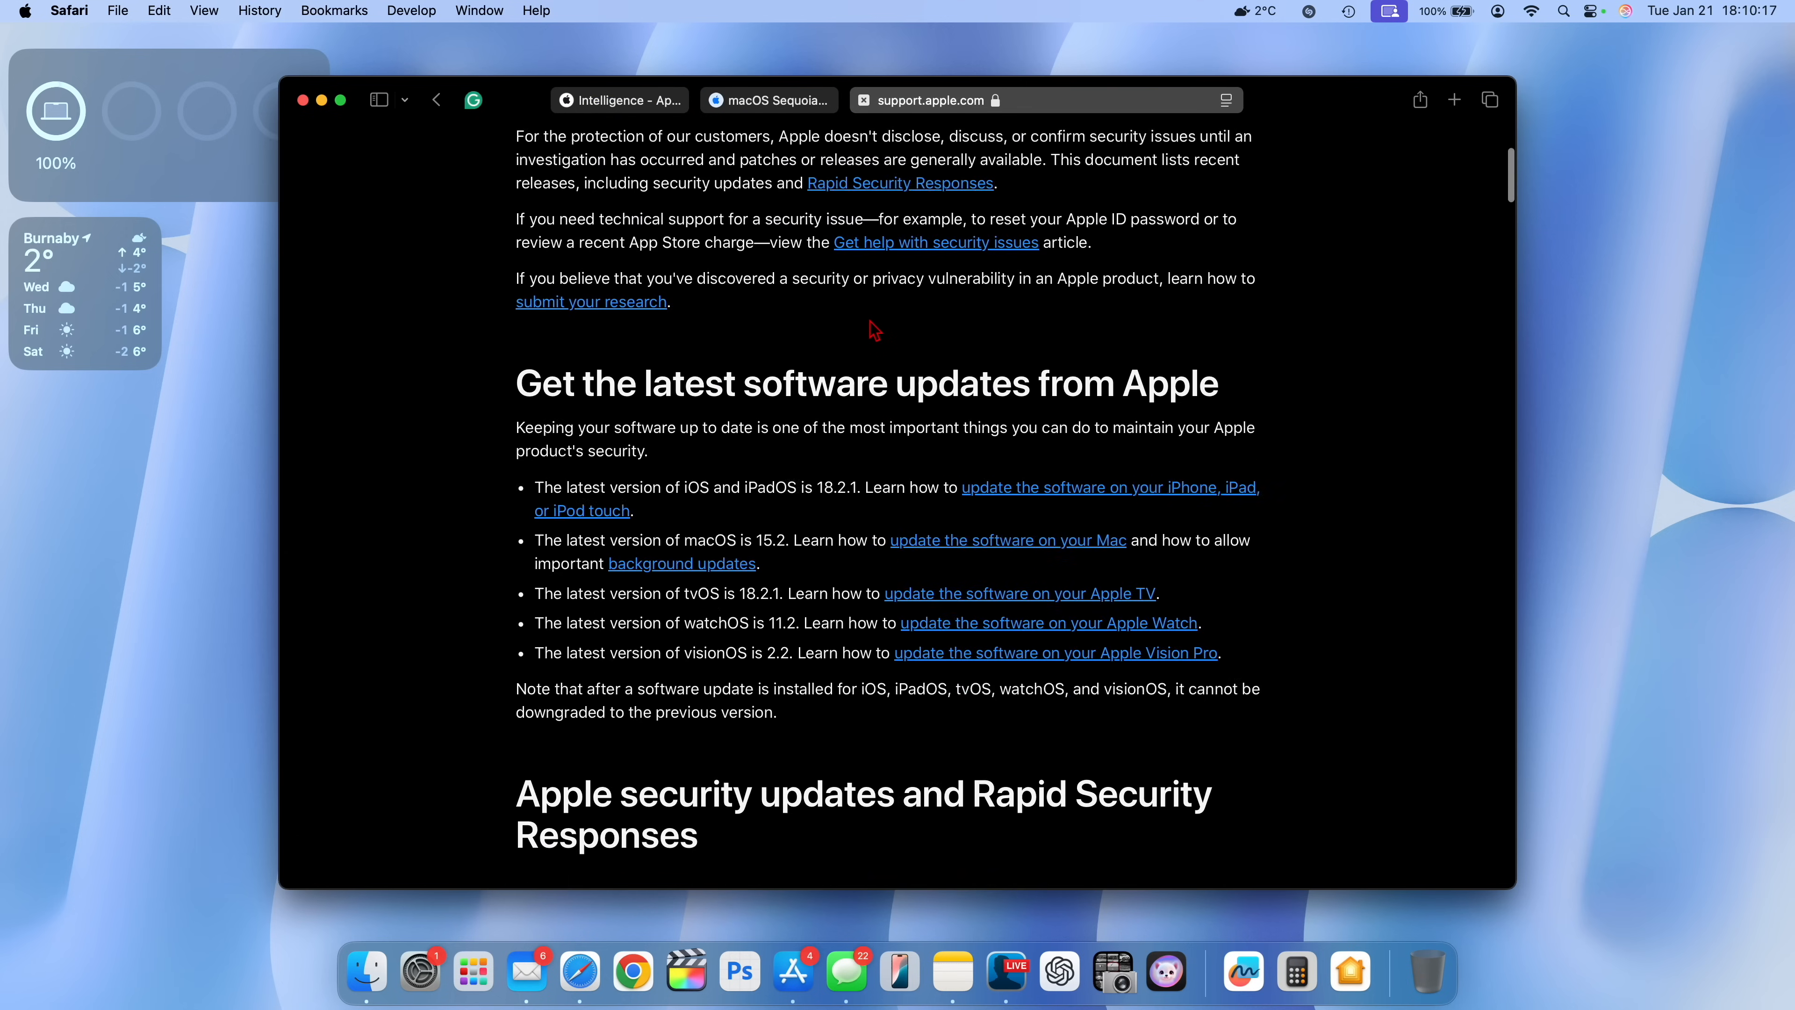
pyautogui.scroll(-3)
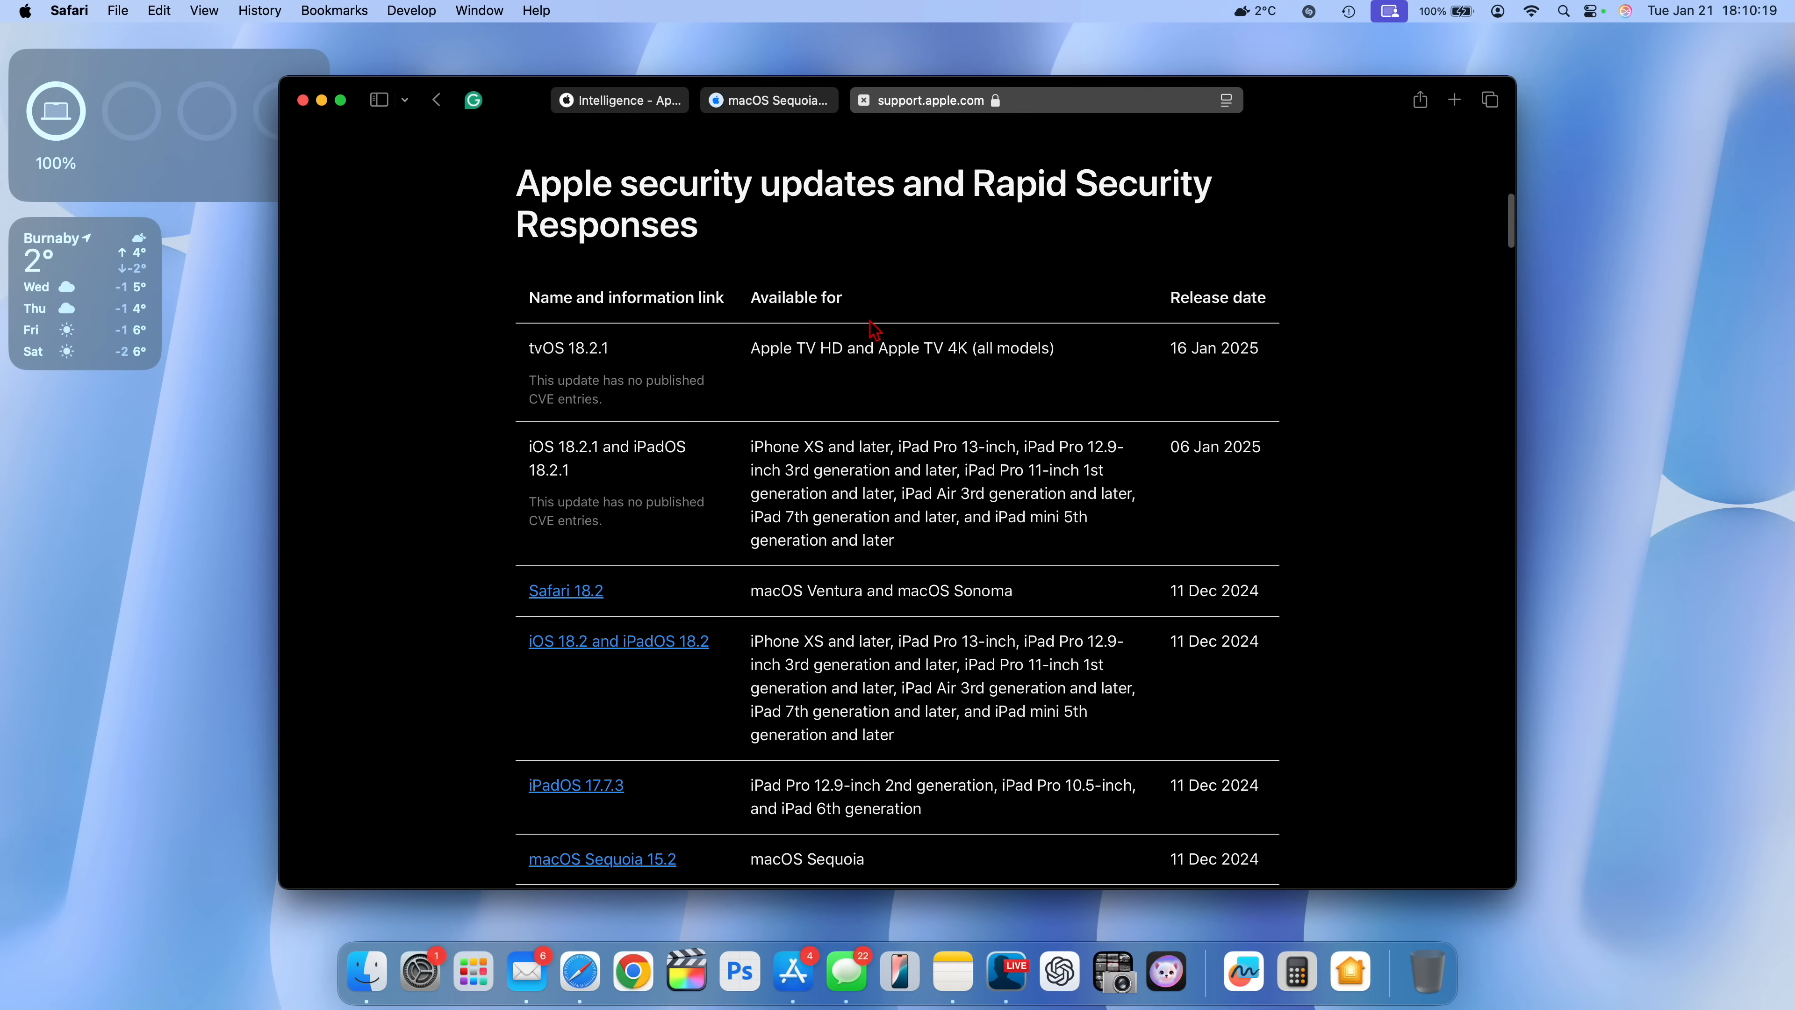
pyautogui.scroll(-3)
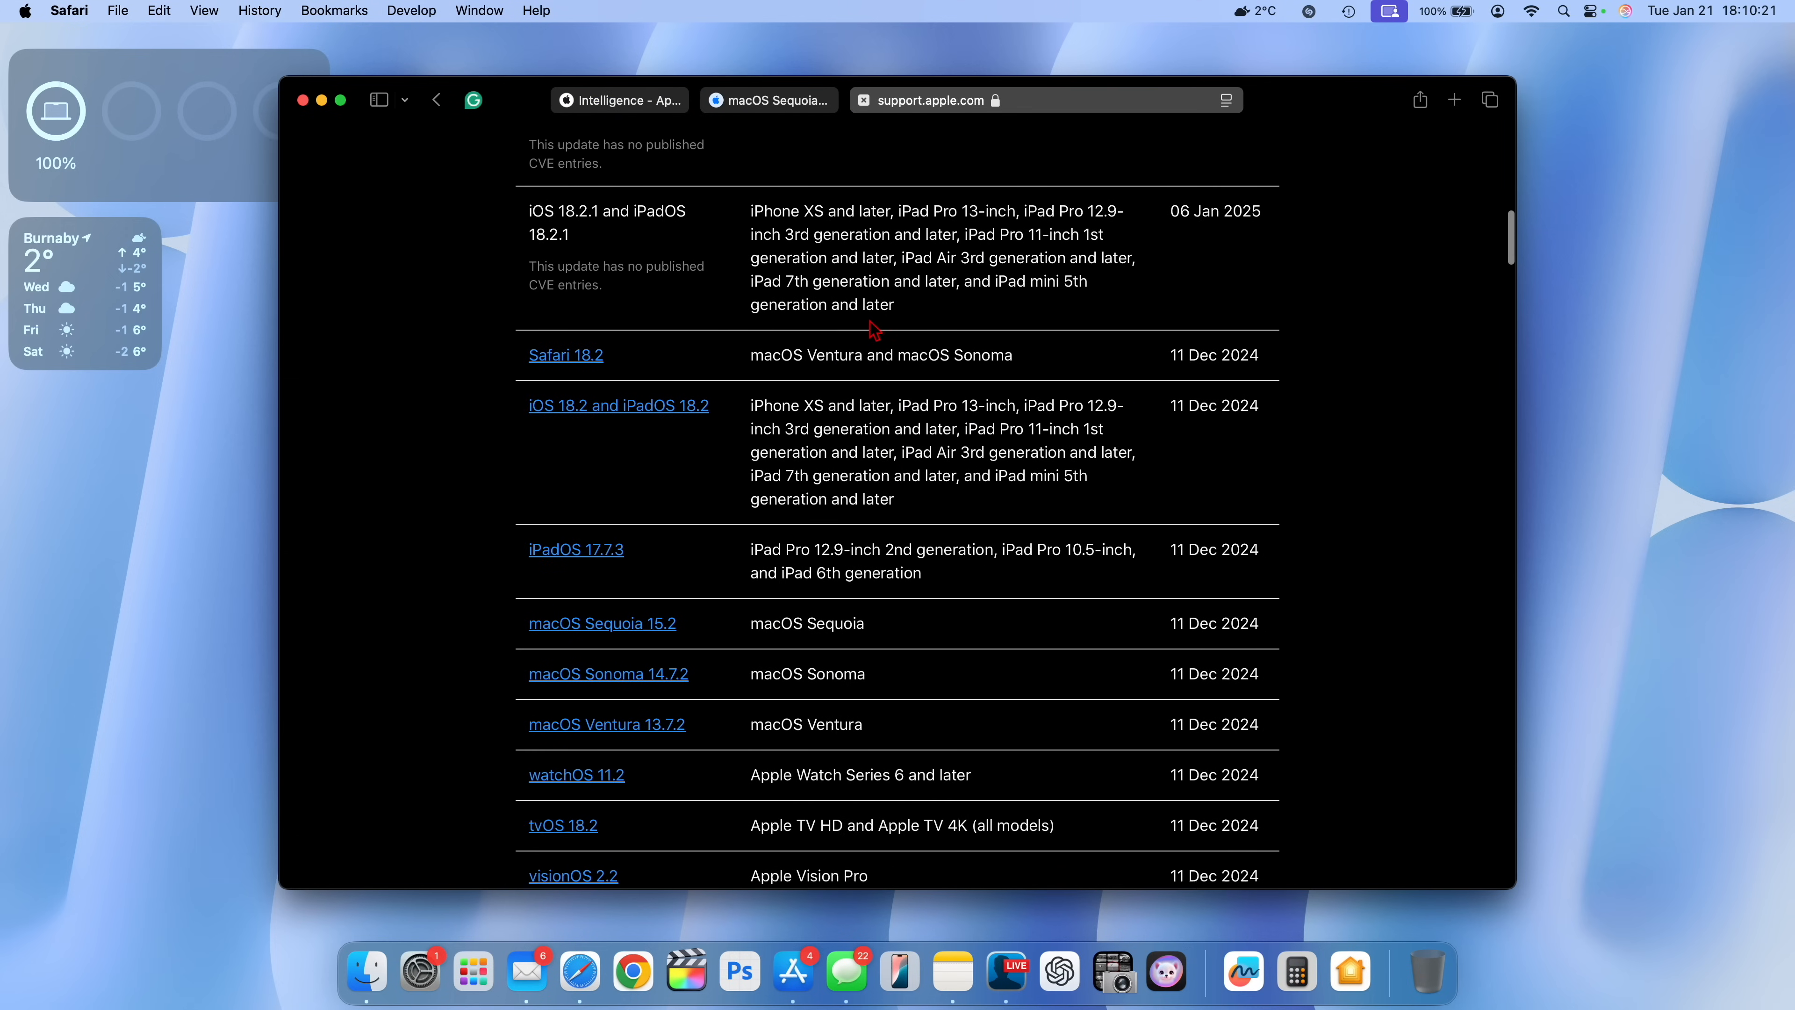
pyautogui.scroll(-3)
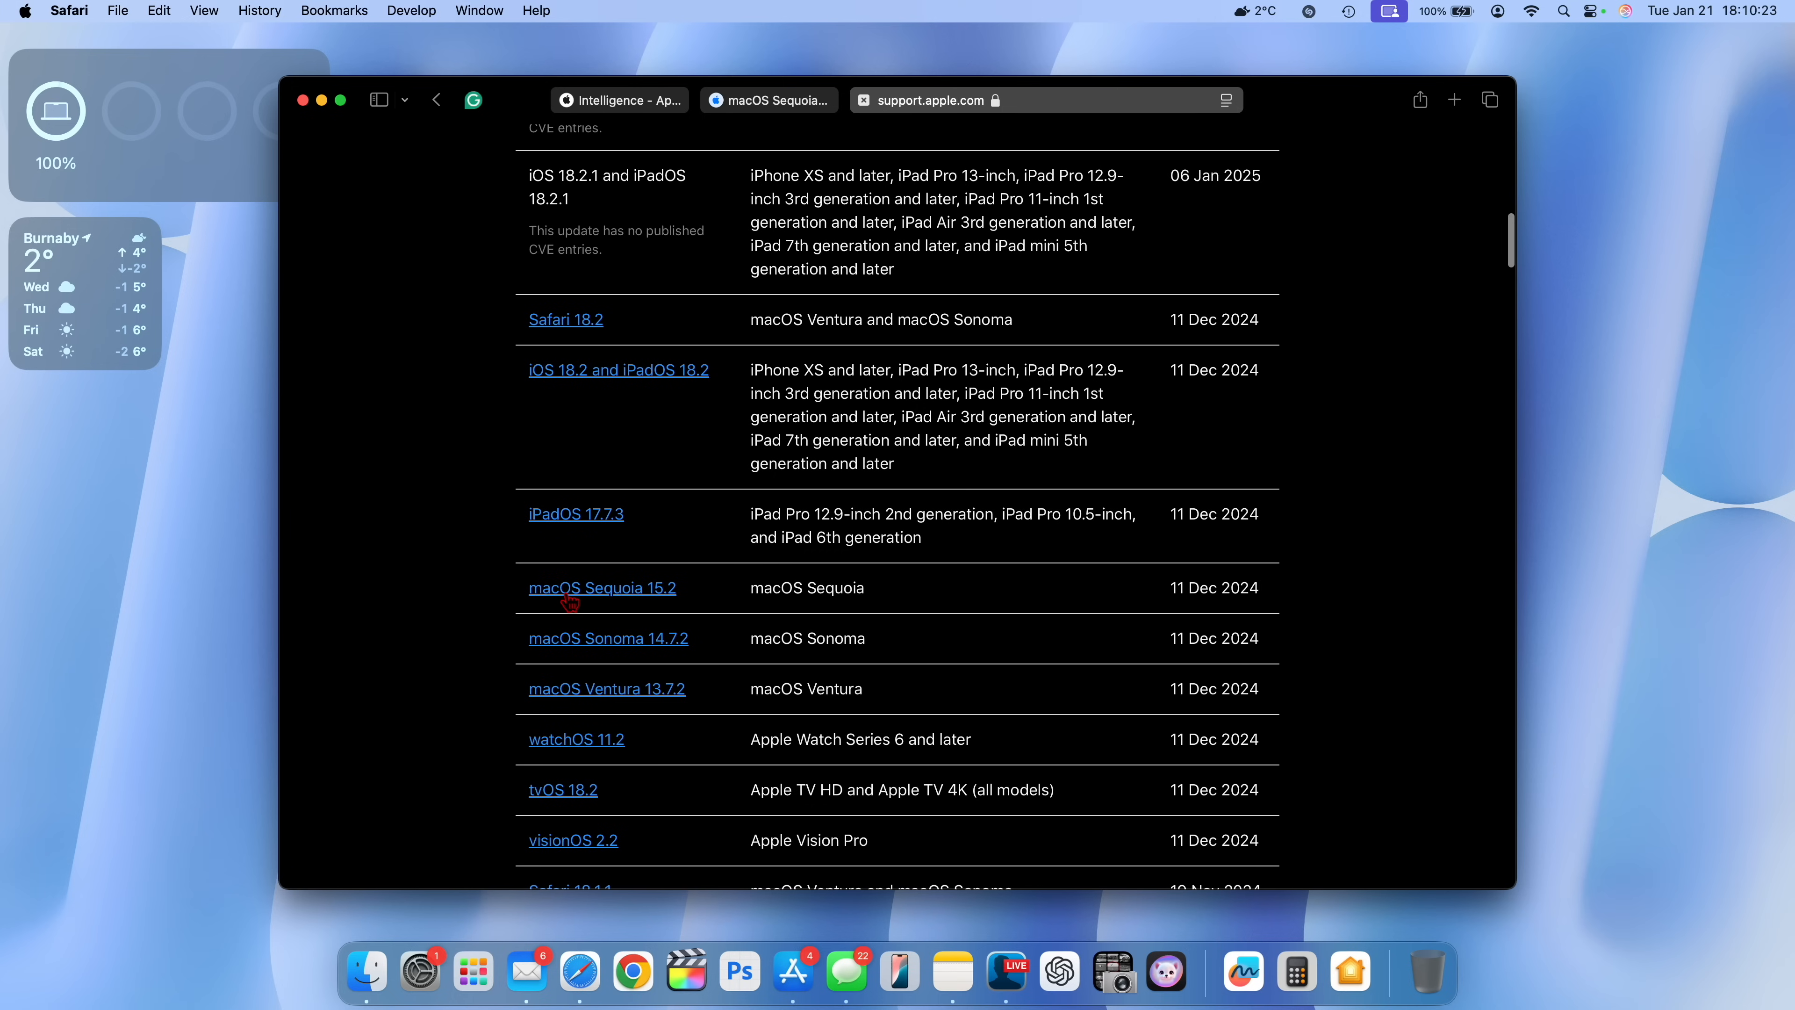
pyautogui.moveTo(652, 601)
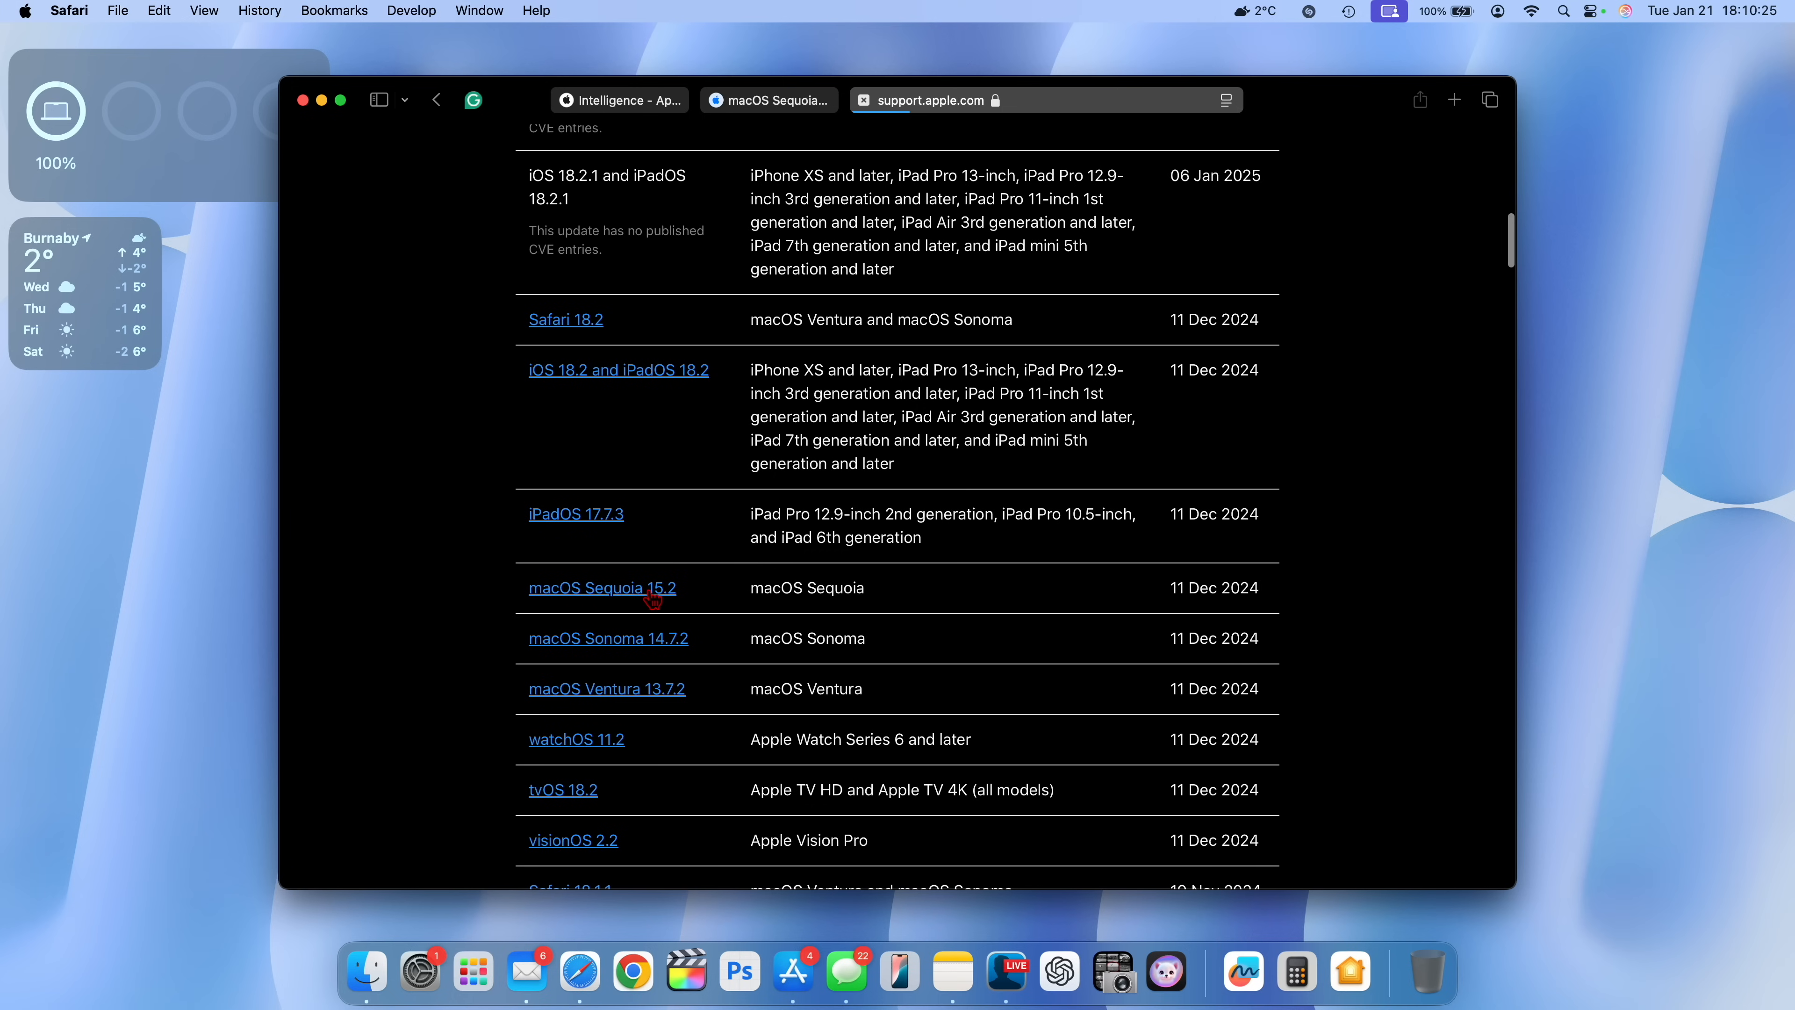
pyautogui.click(602, 587)
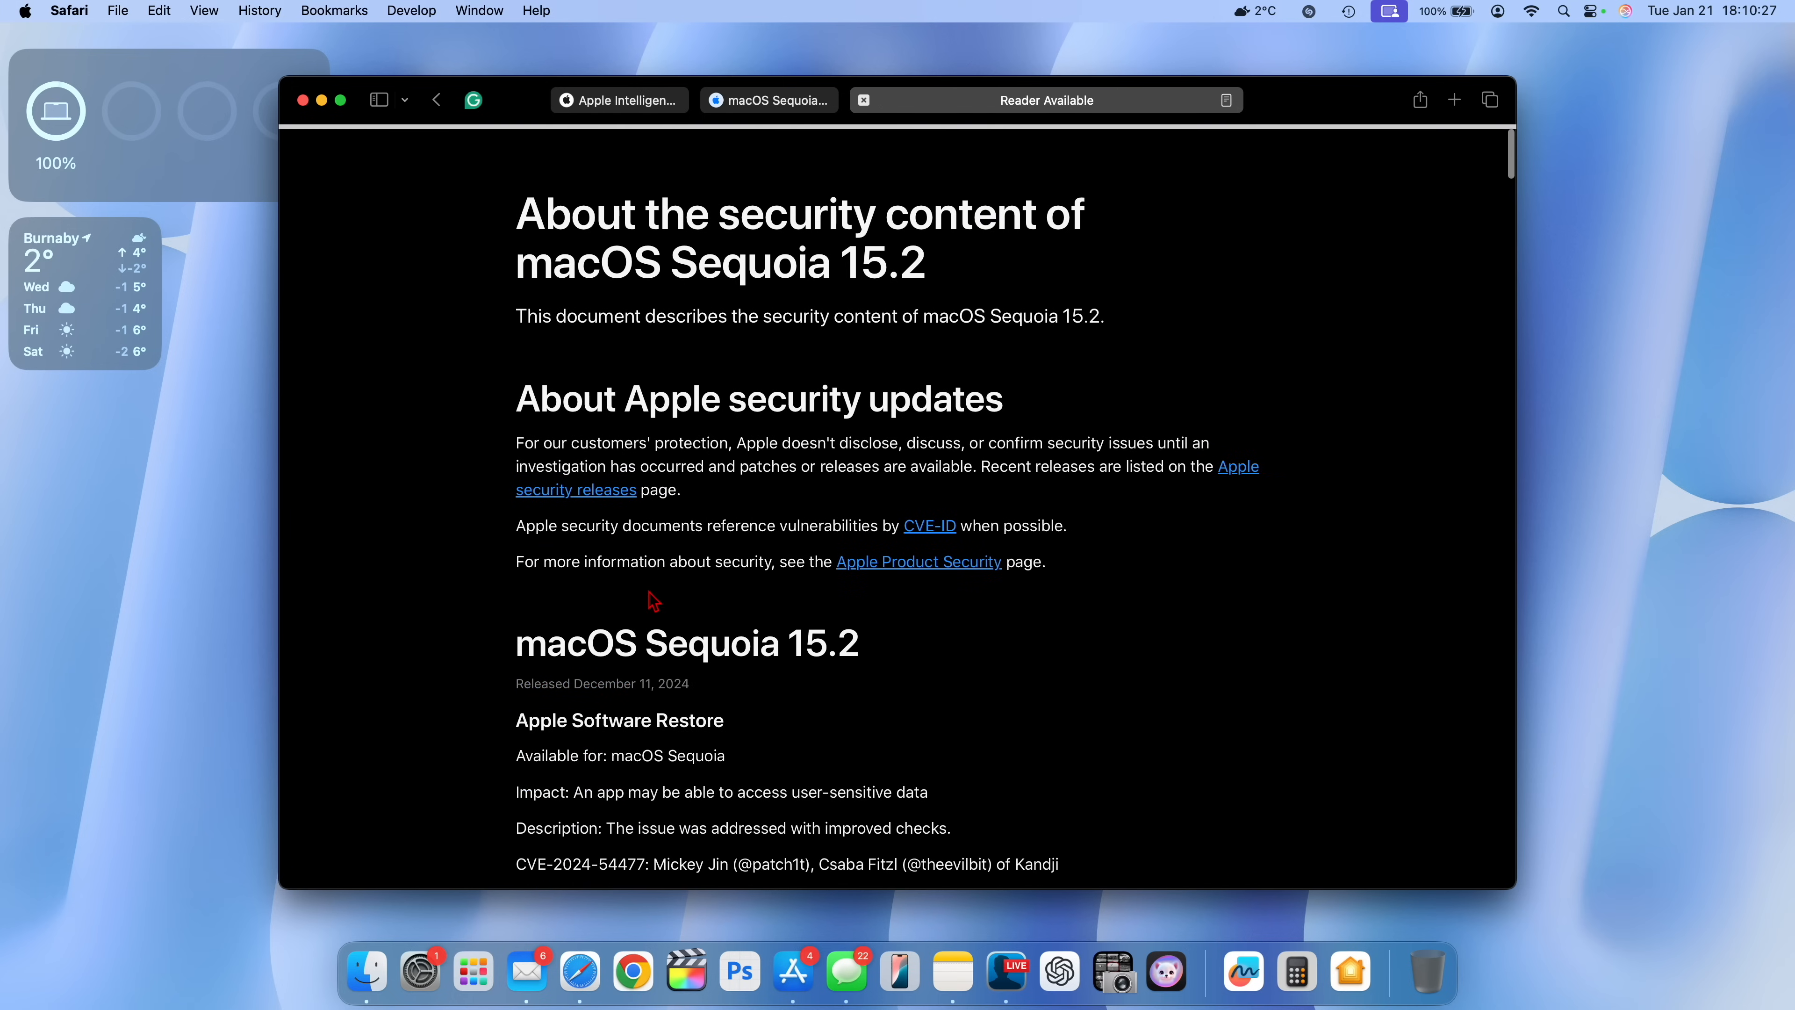
pyautogui.scroll(-3)
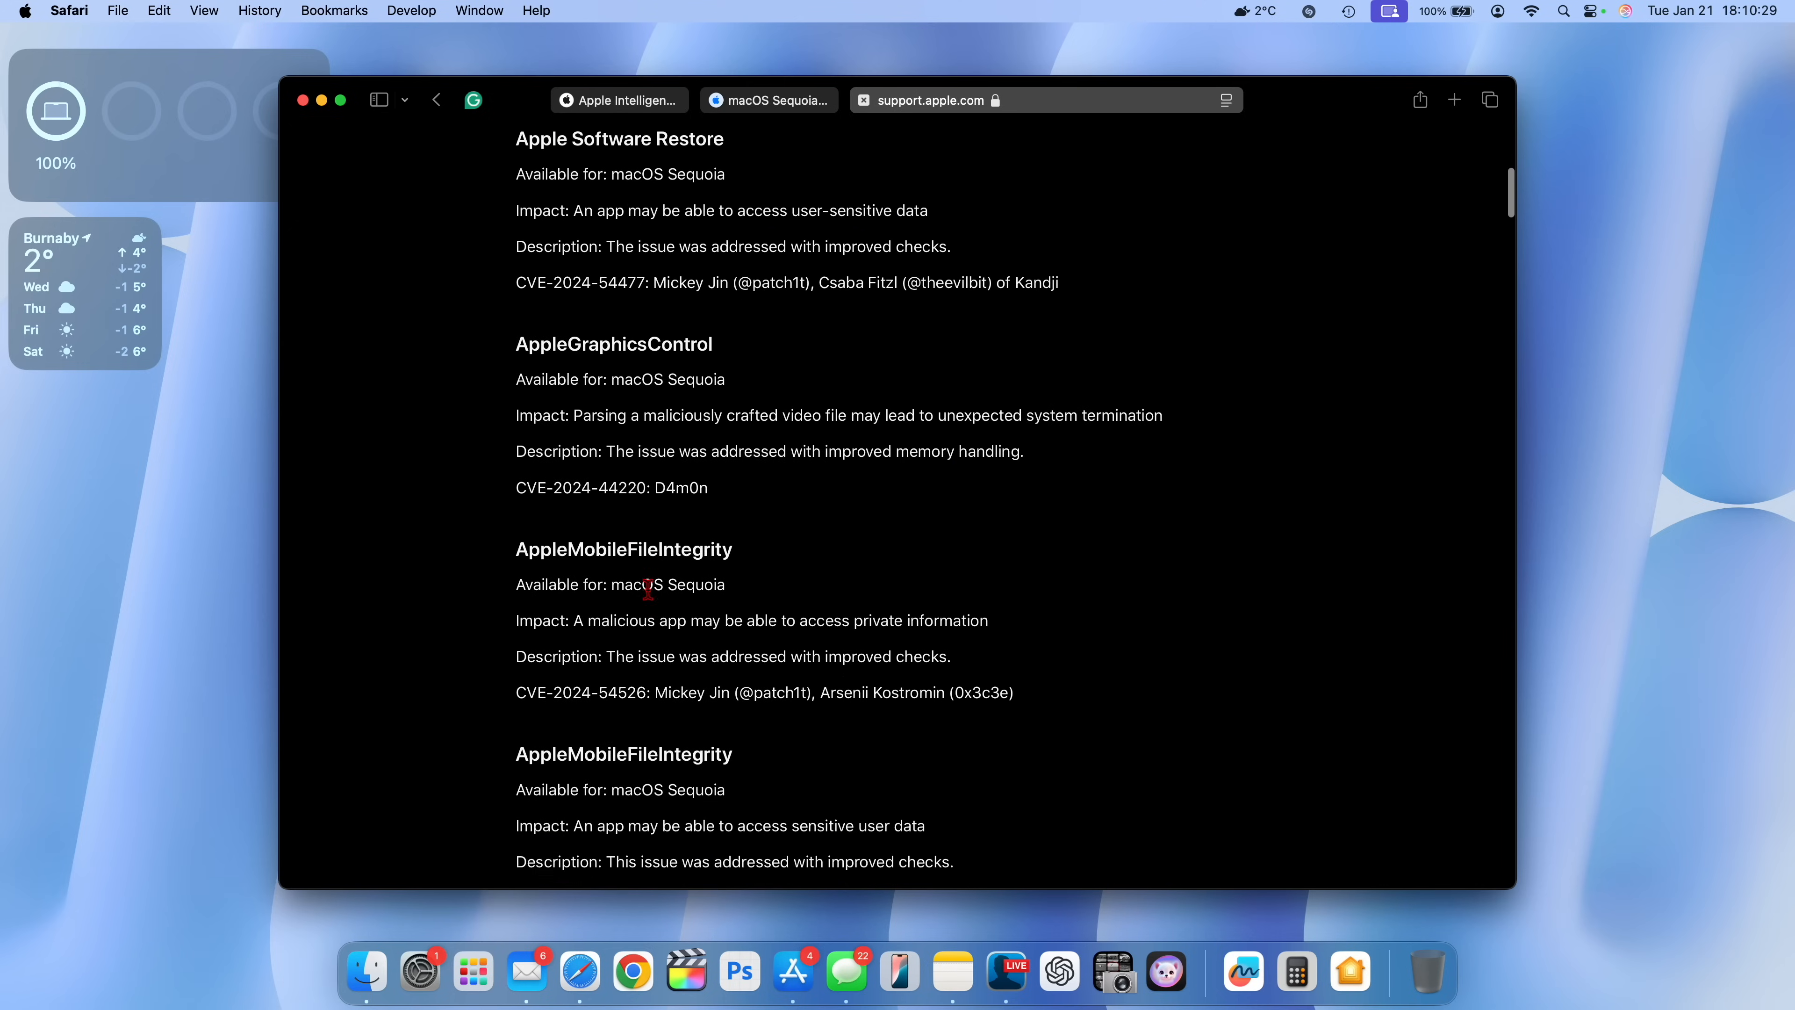
pyautogui.scroll(-3)
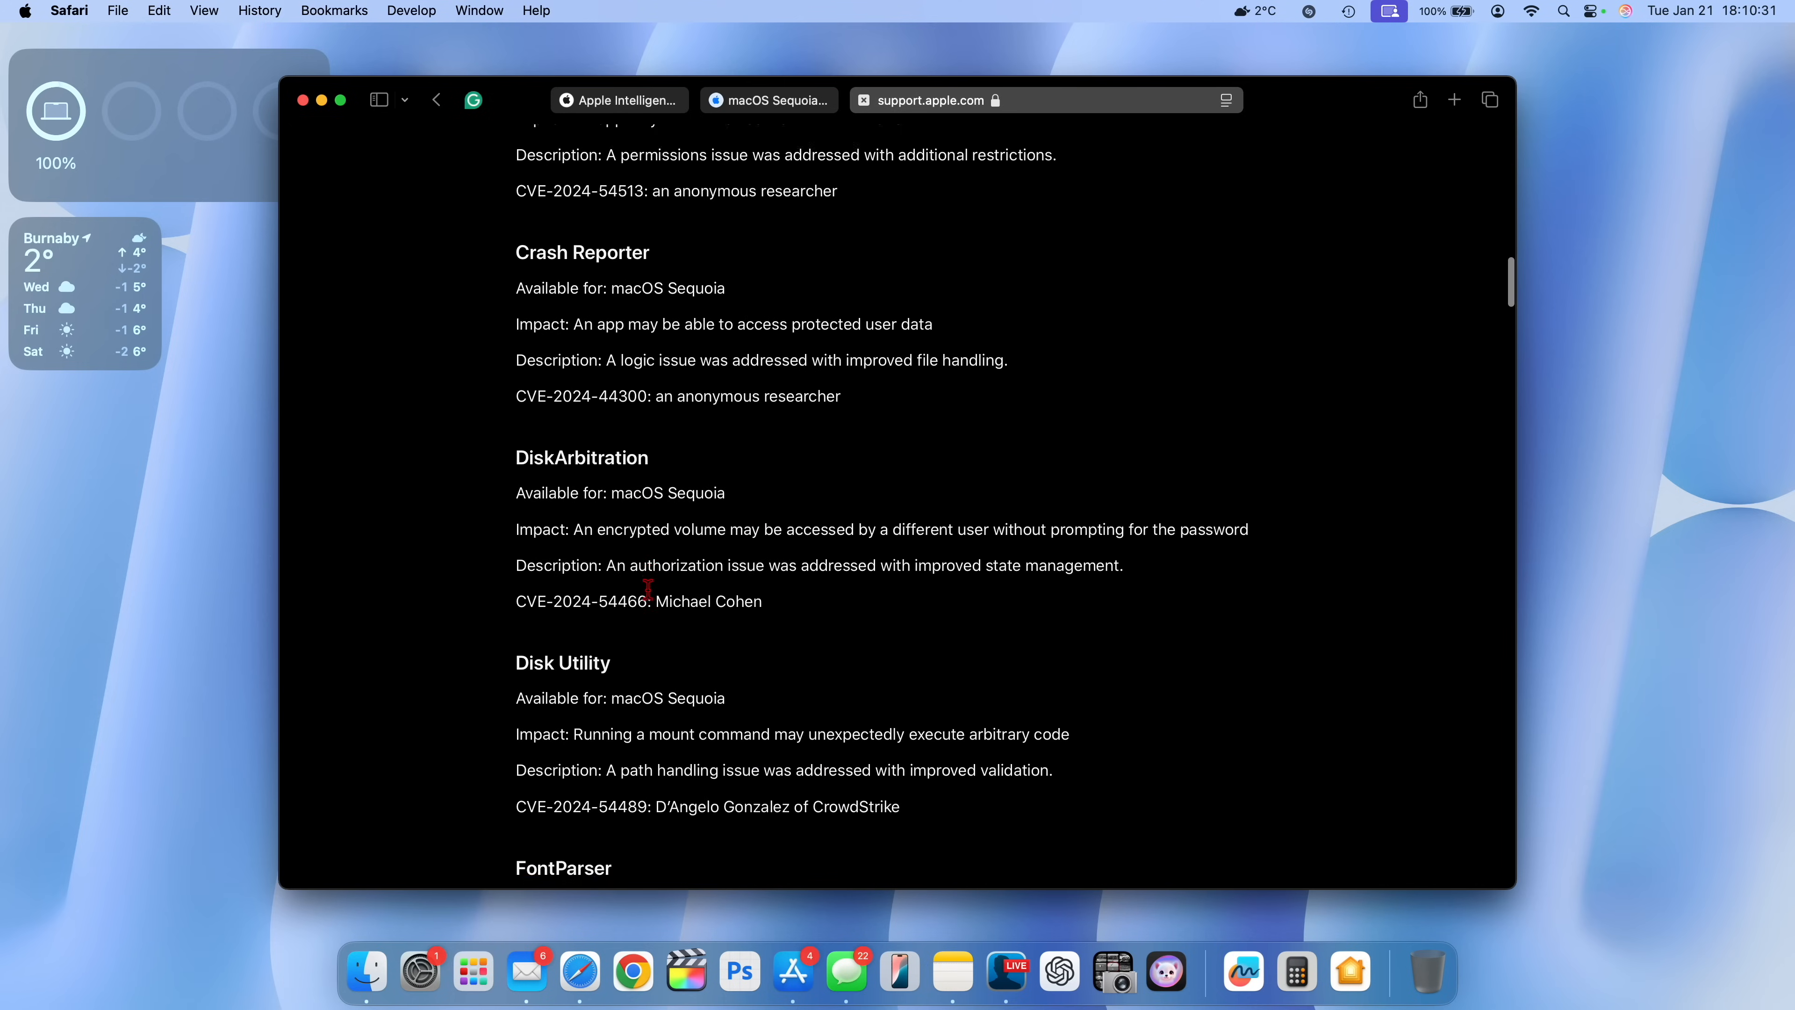
pyautogui.scroll(-3)
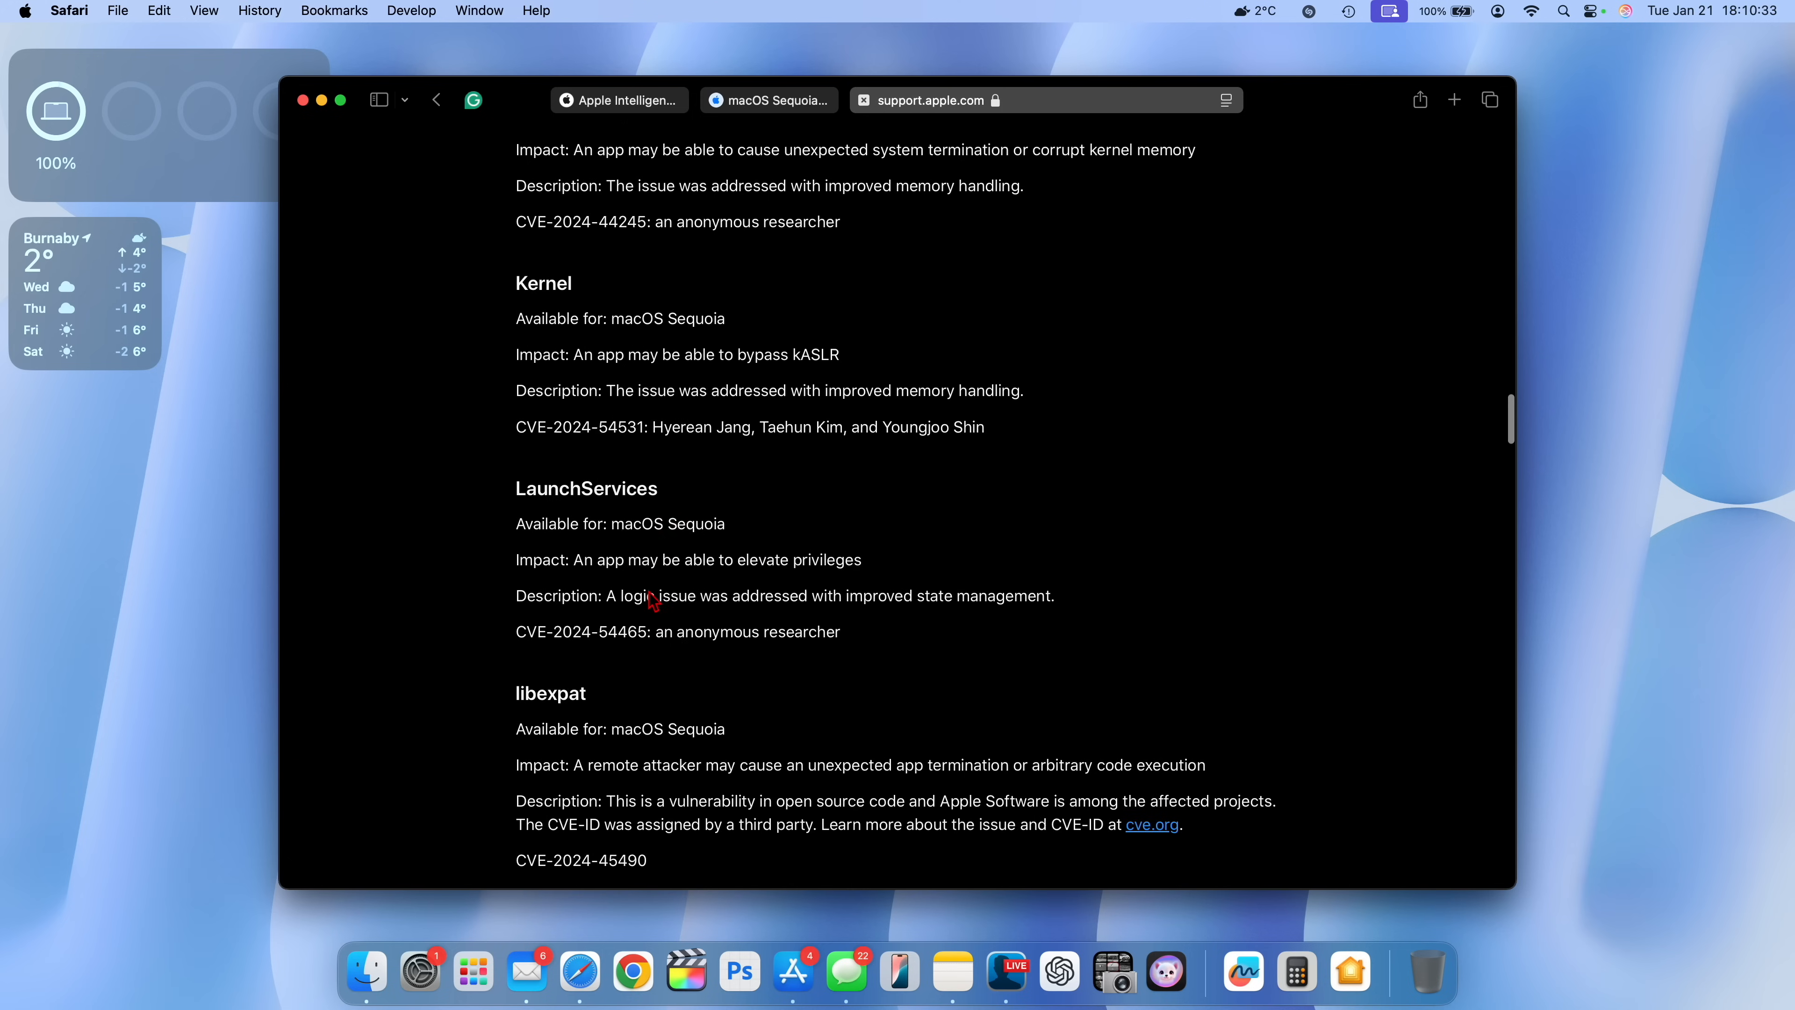
pyautogui.scroll(-3)
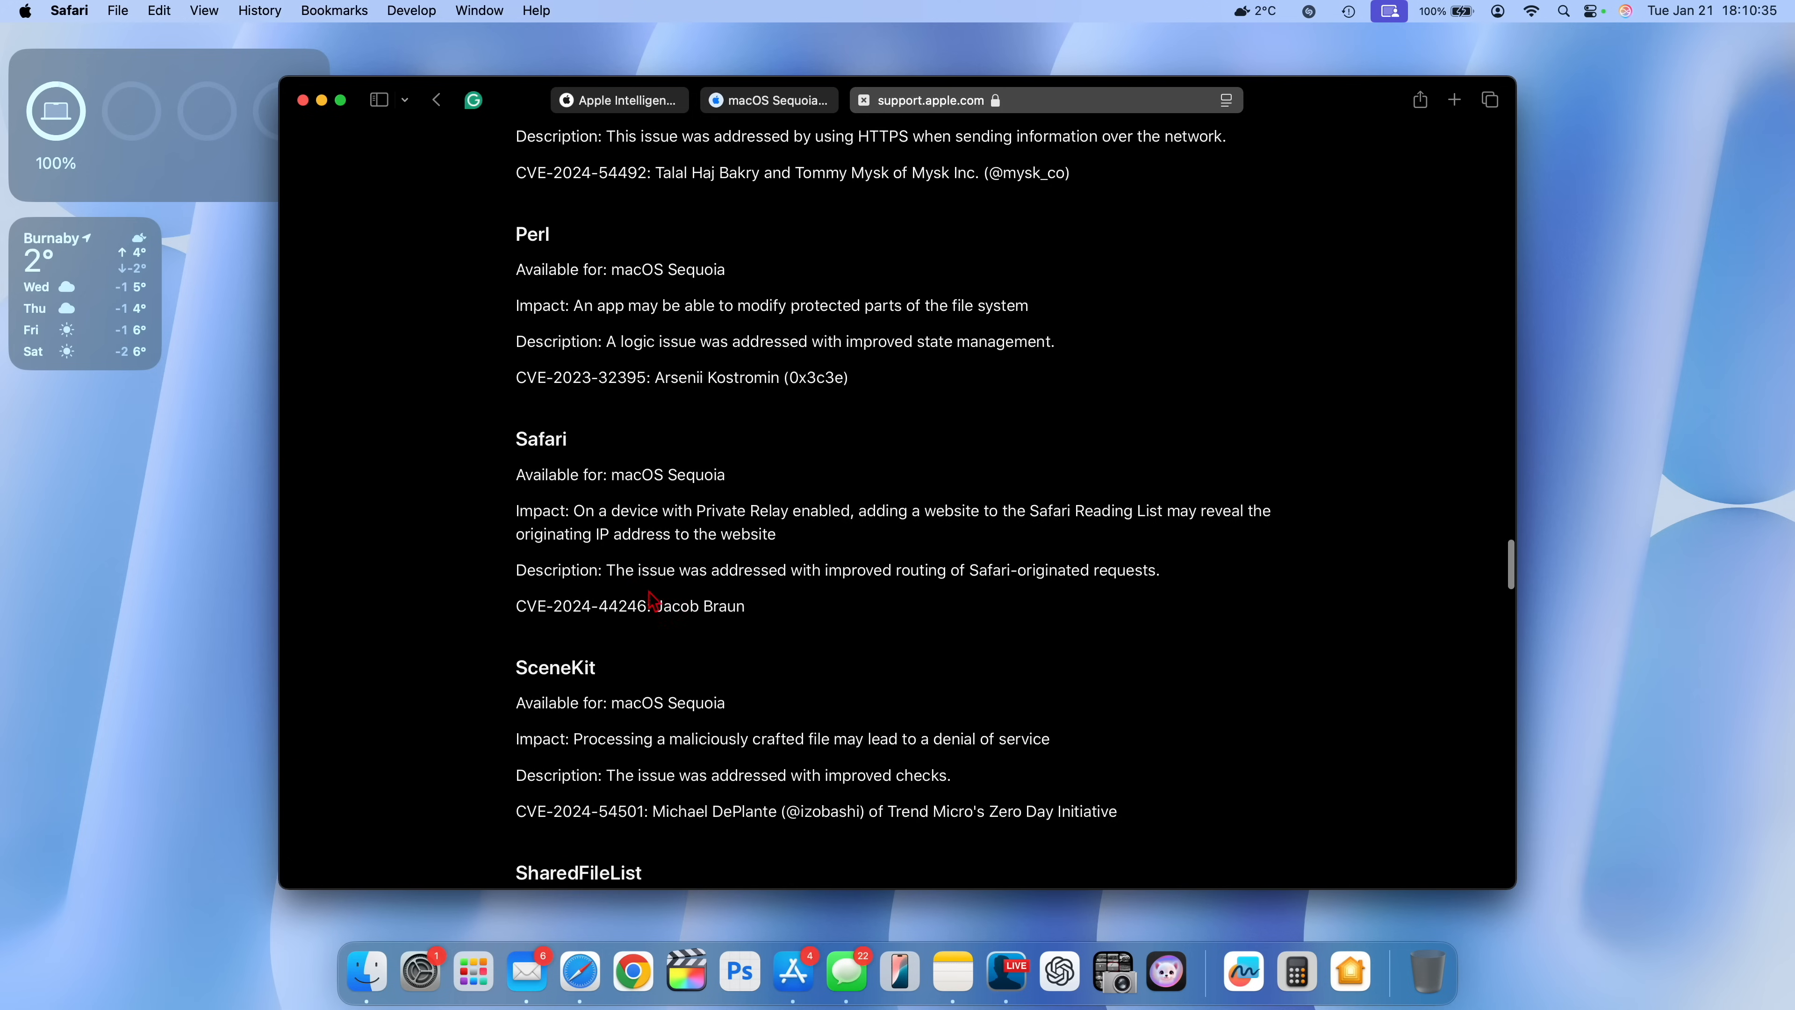
pyautogui.scroll(-3)
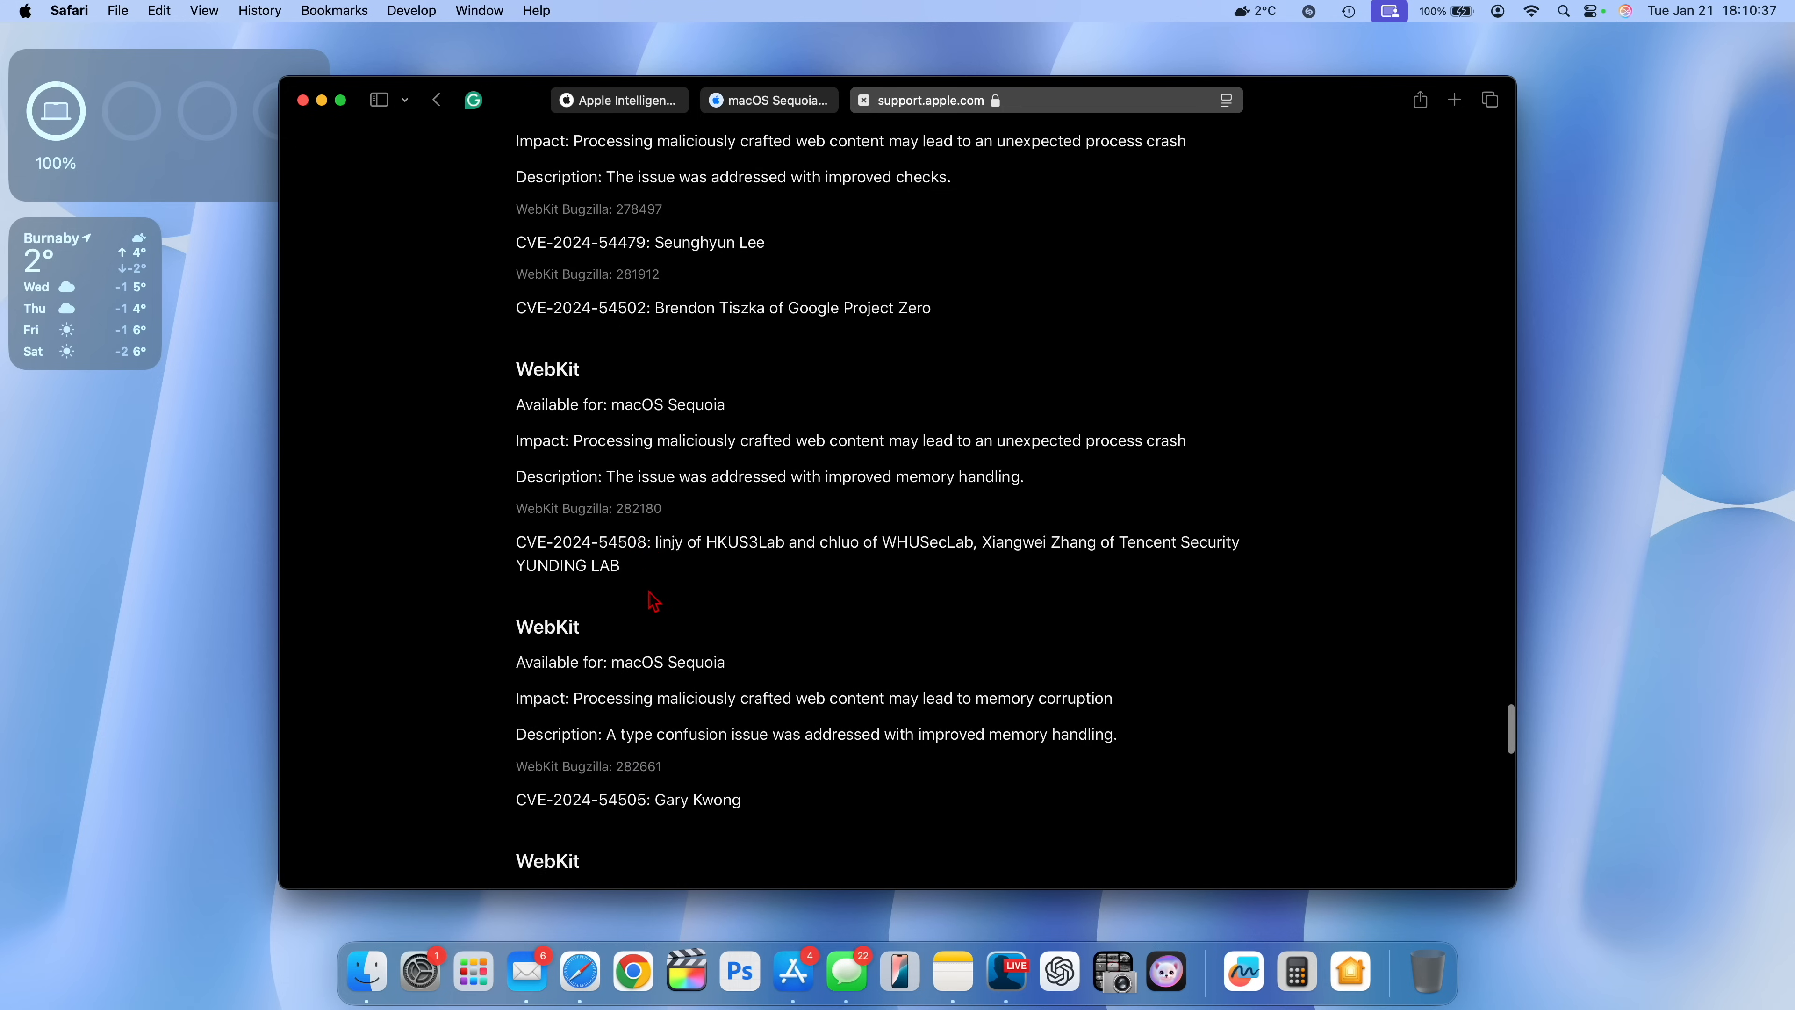
pyautogui.scroll(3)
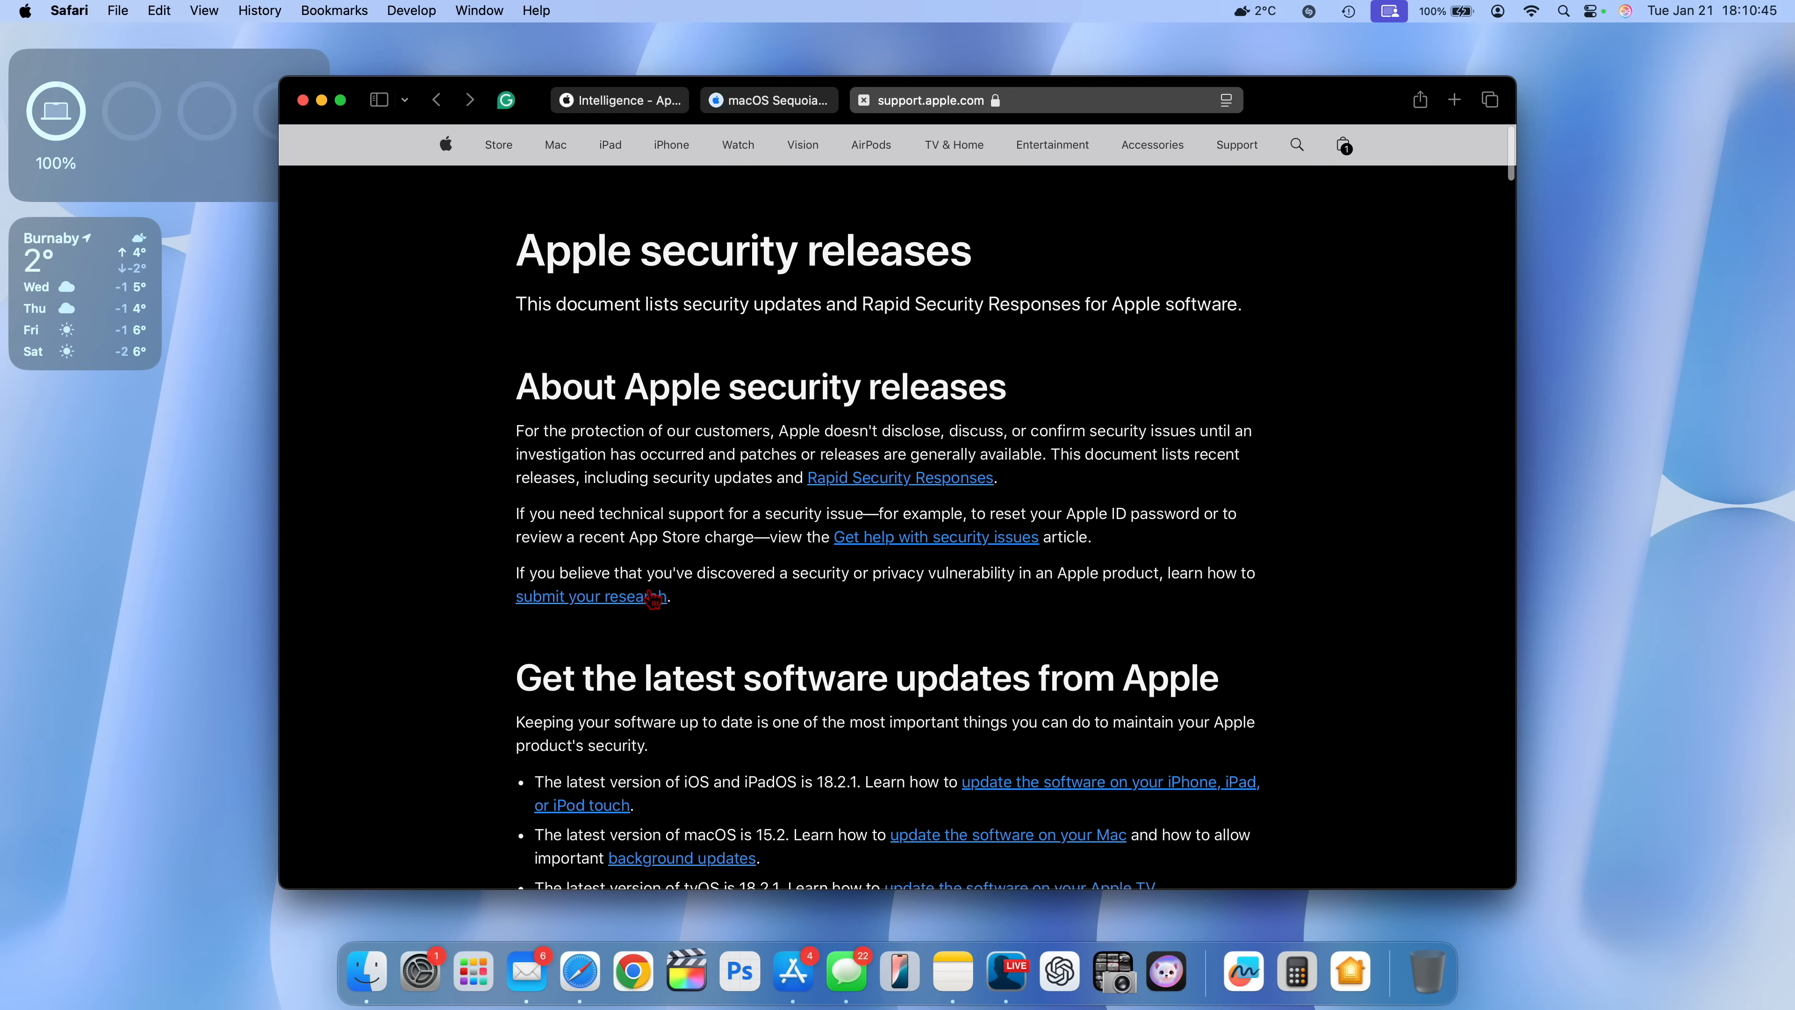
pyautogui.scroll(-3)
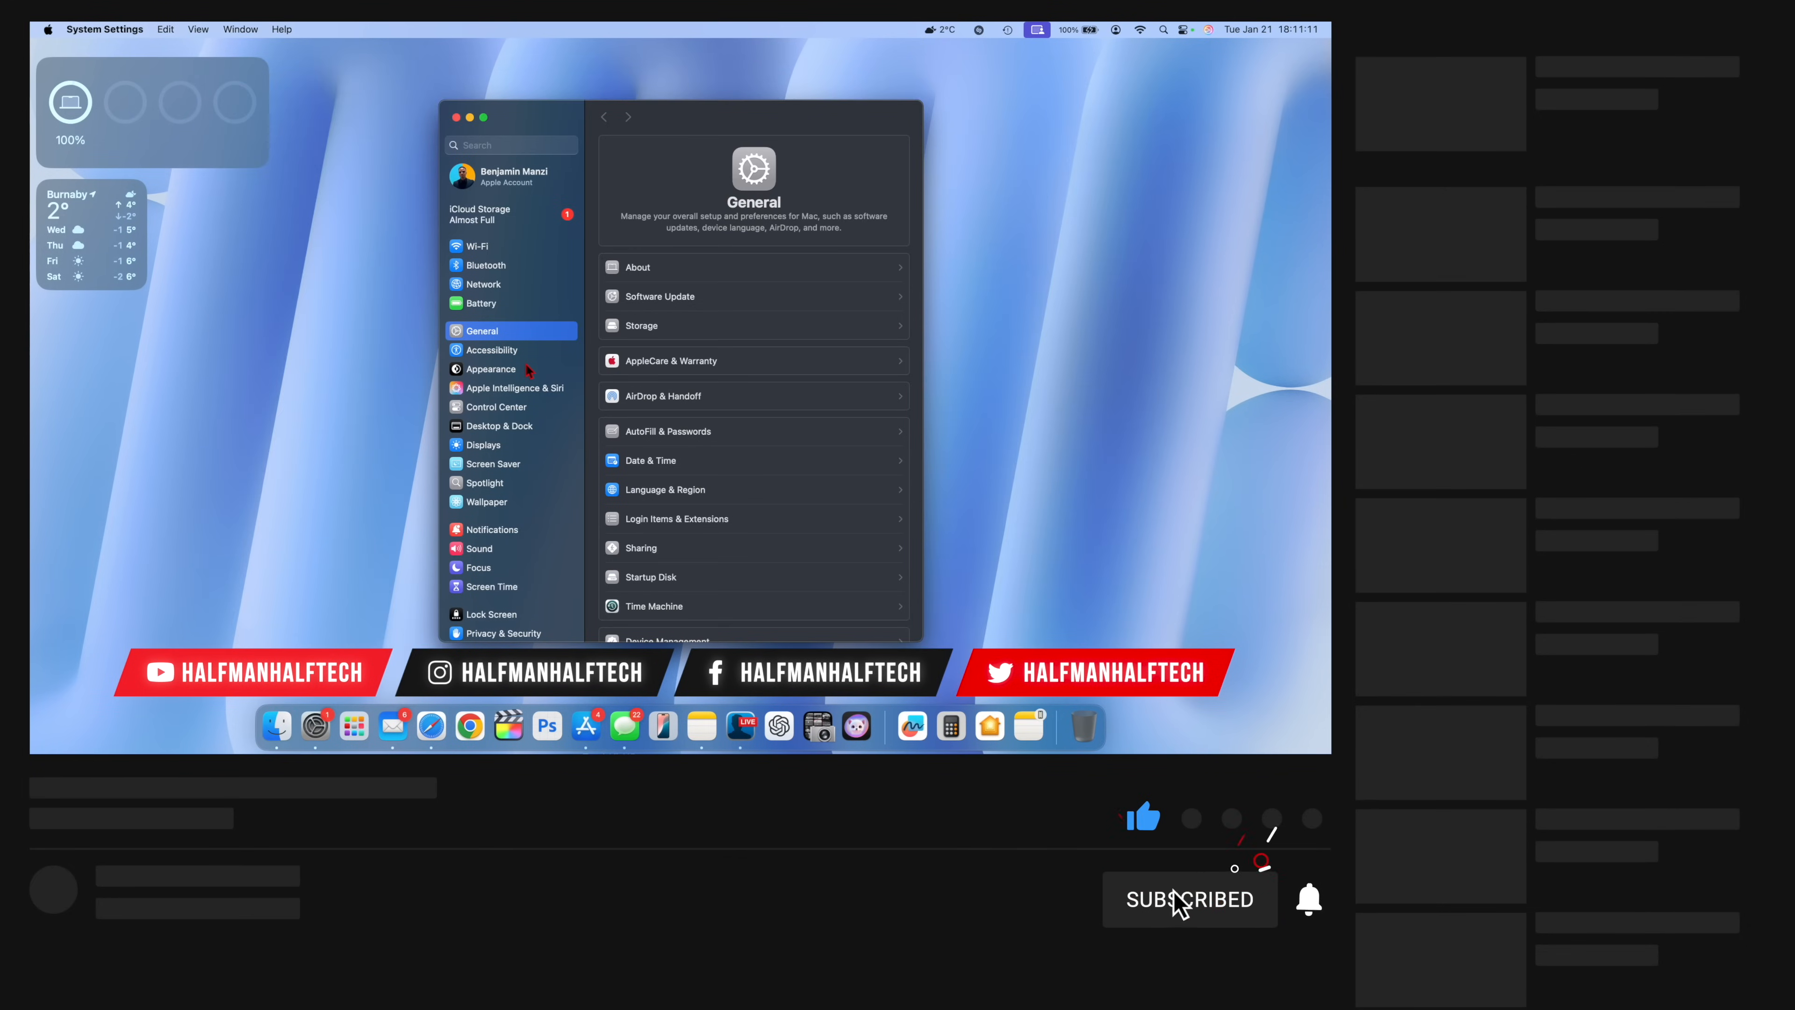
pyautogui.moveTo(1308, 898)
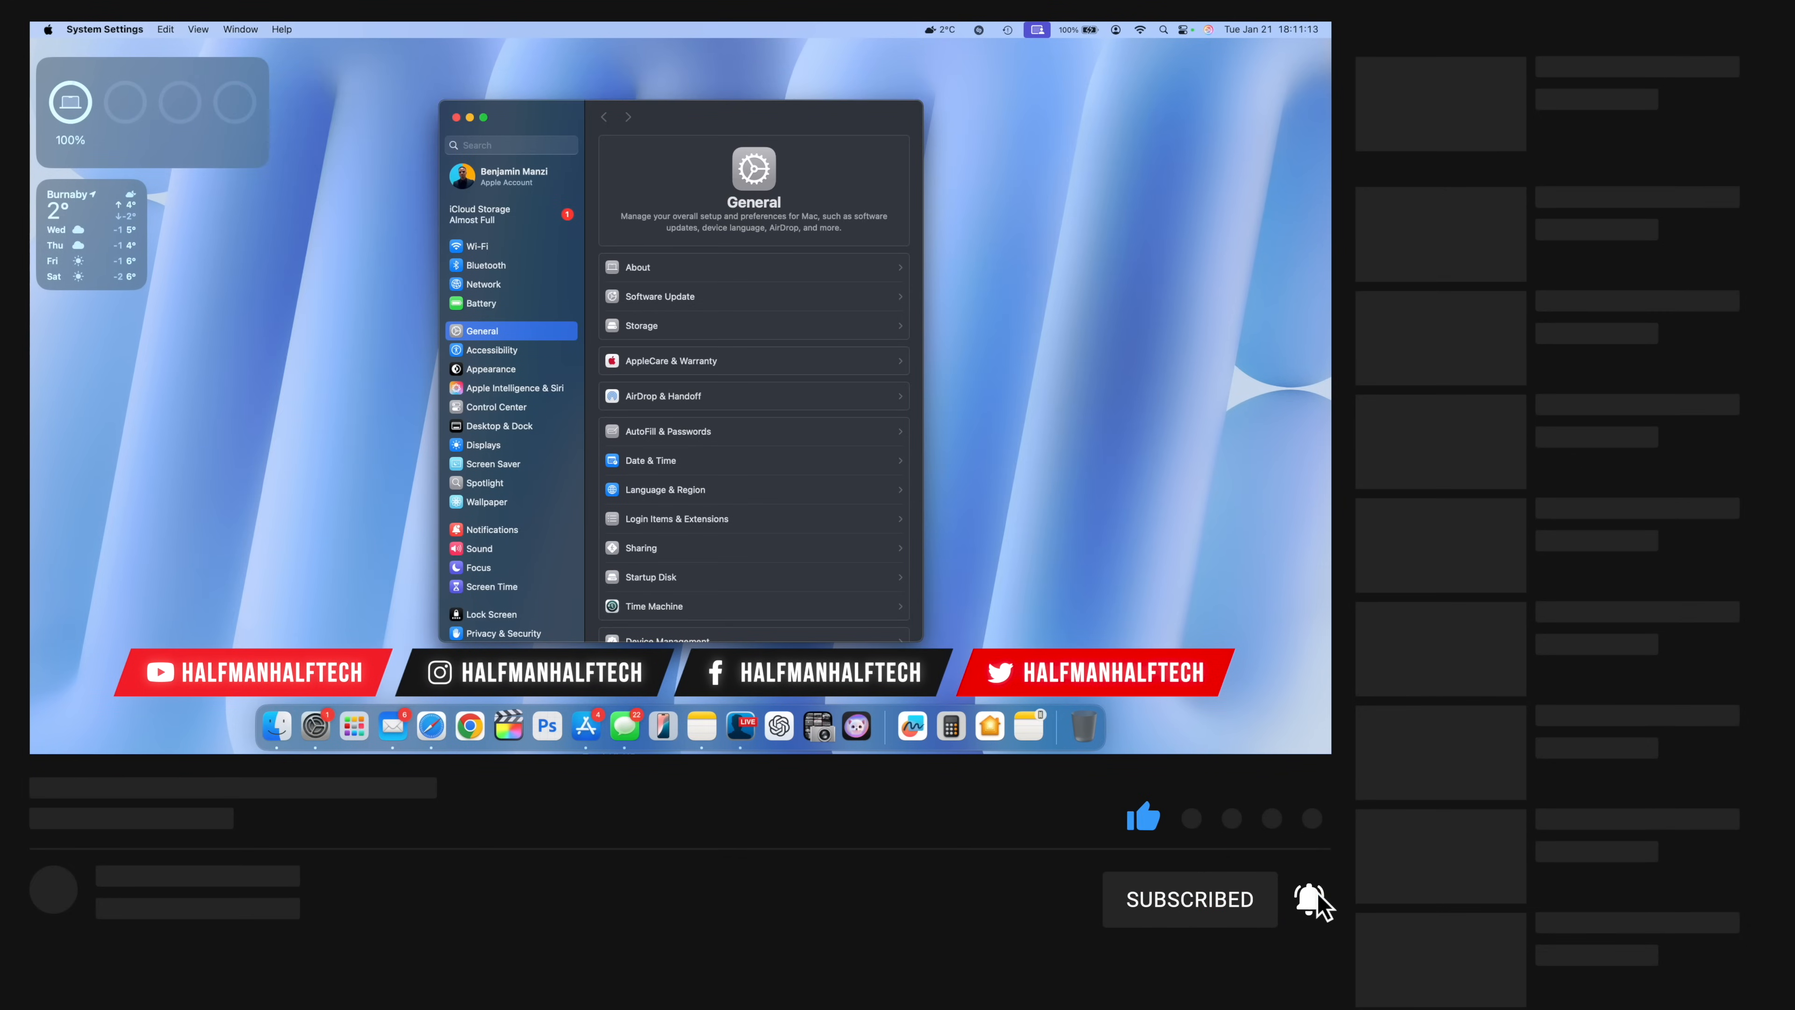